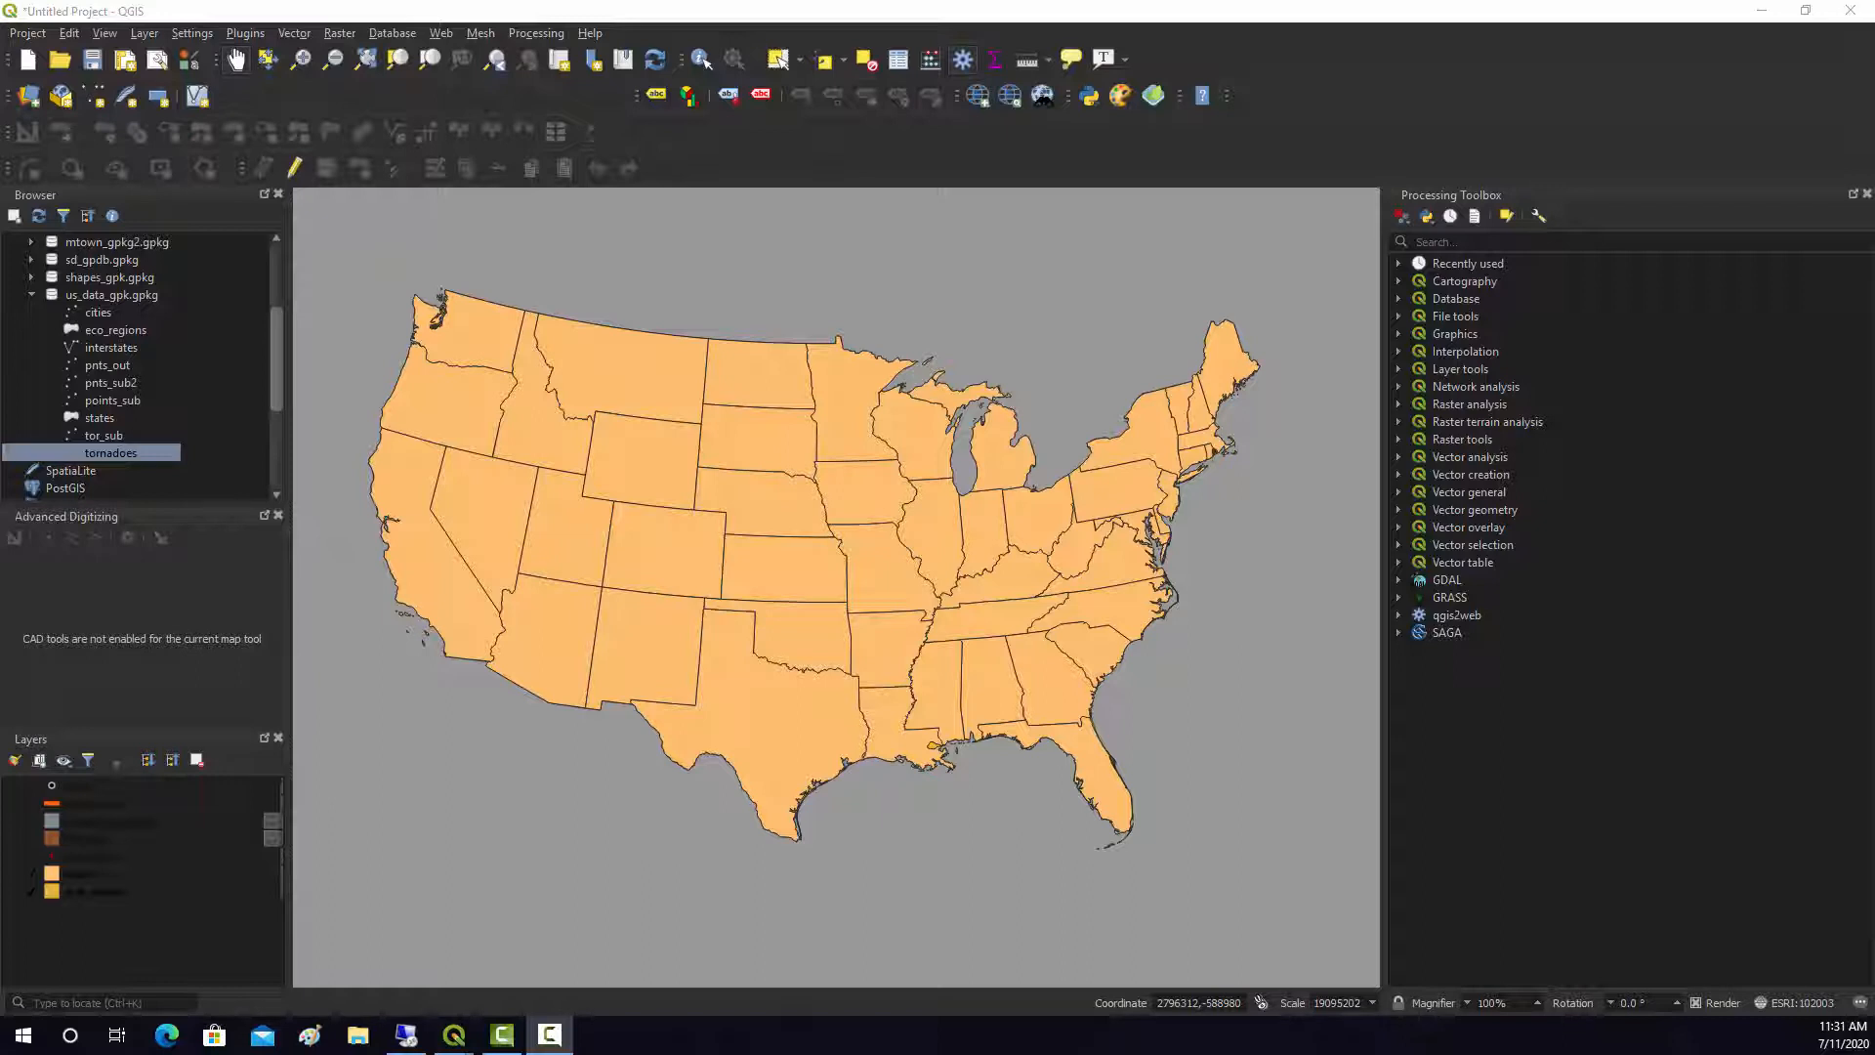
mouse_move(885, 454)
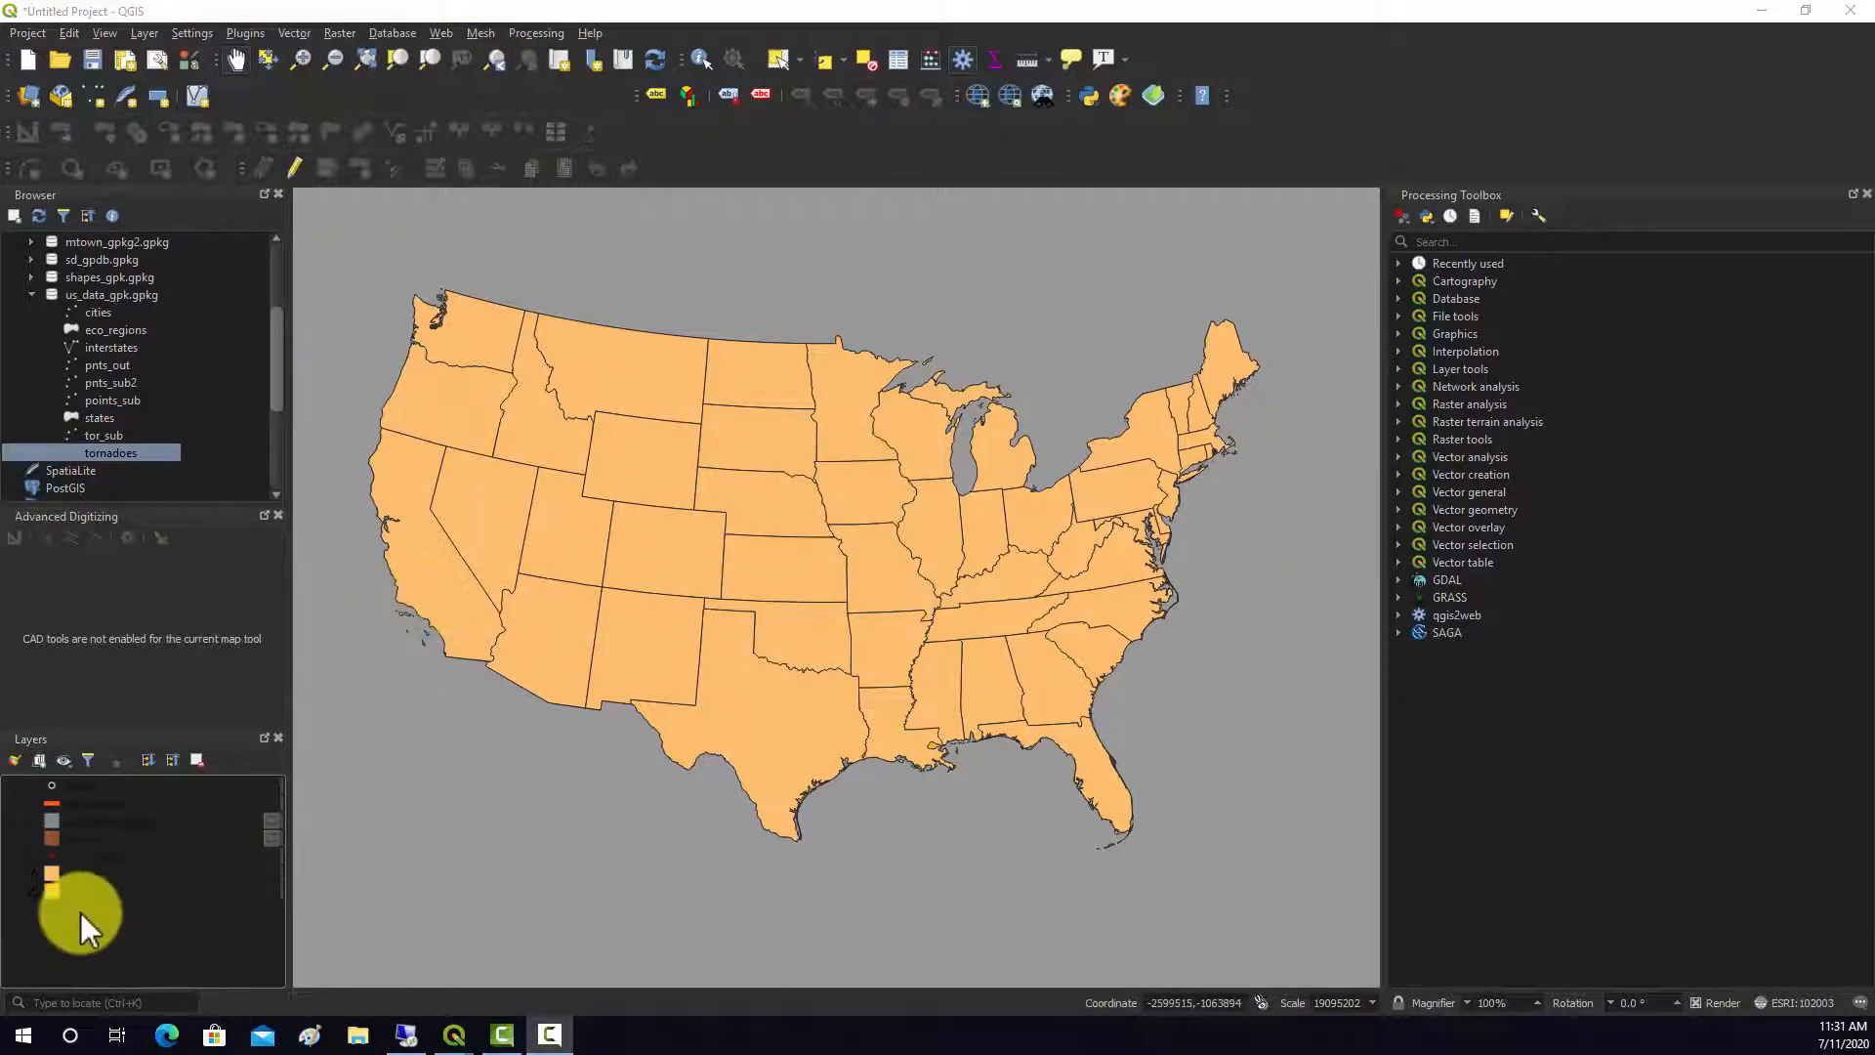
Add the tornadoes point layer from us_data_gpk.gpkg over the states map
click(33, 857)
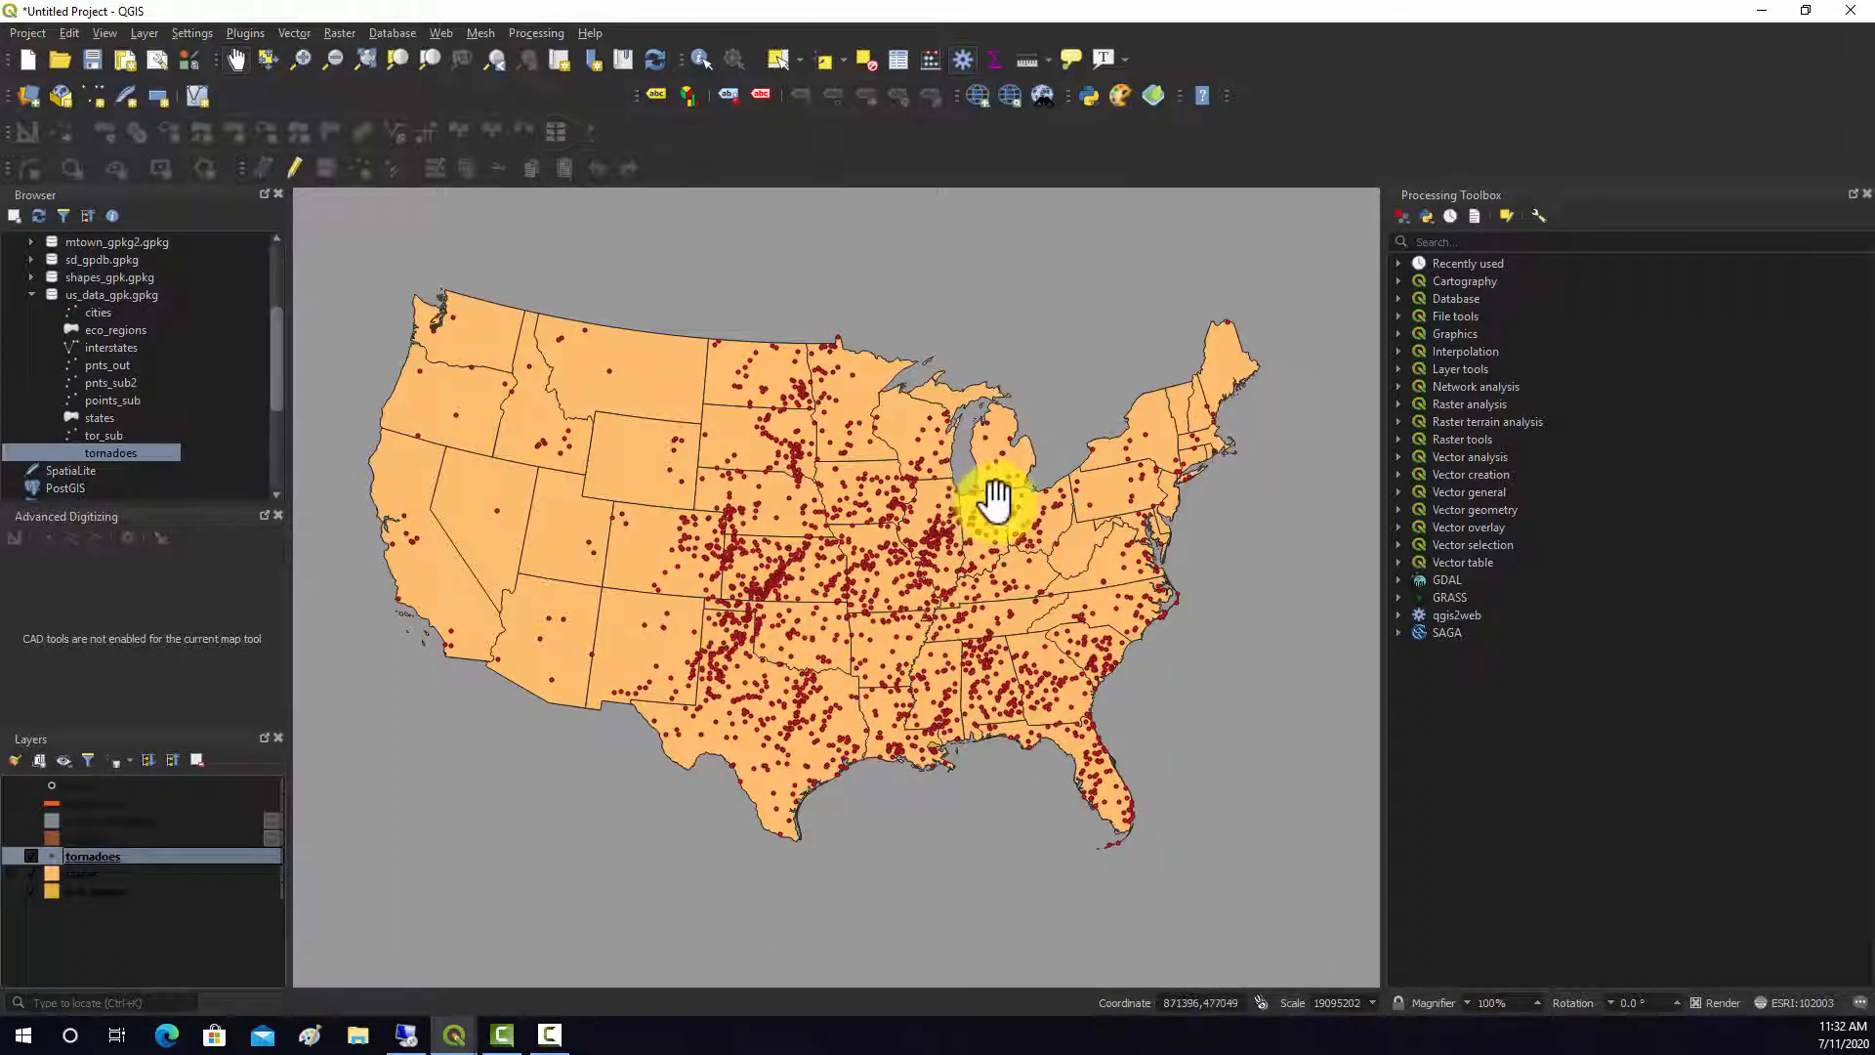
Run Count Points in Polygon on states and tornadoes, storing counts in tor_cnt
click(293, 32)
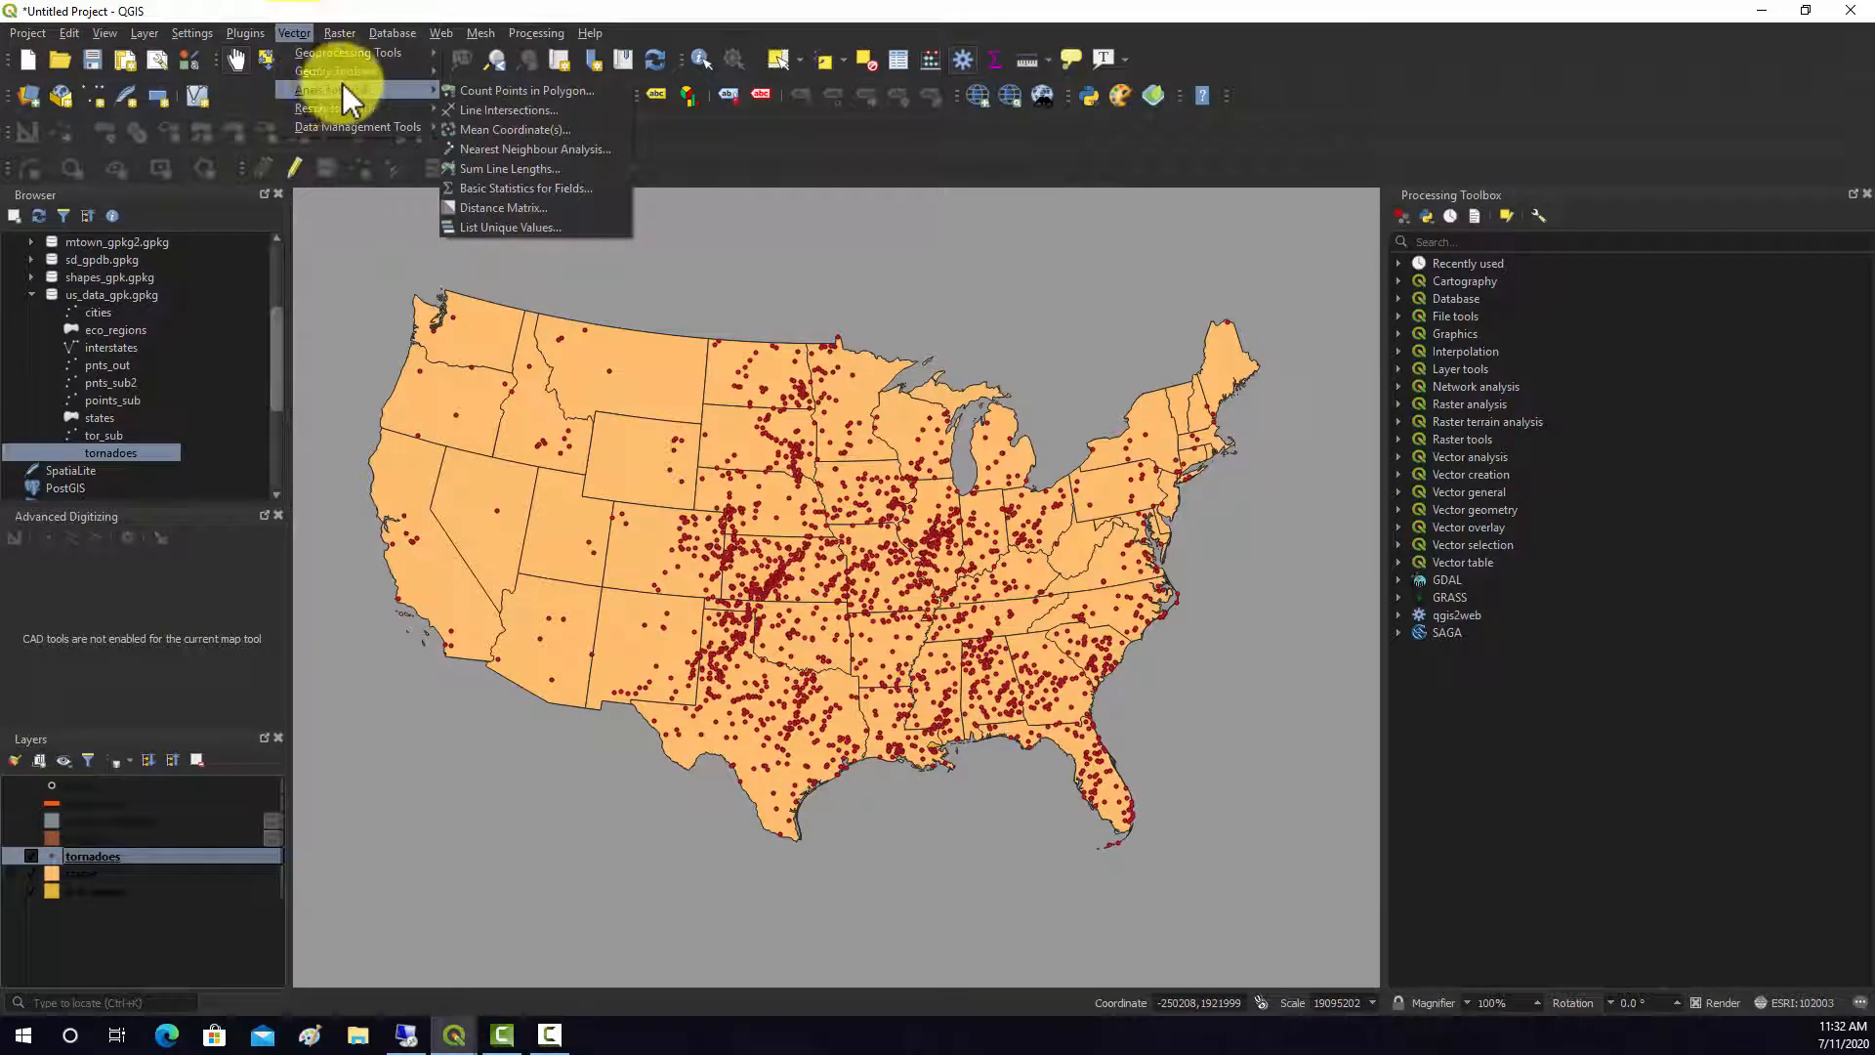
click(527, 90)
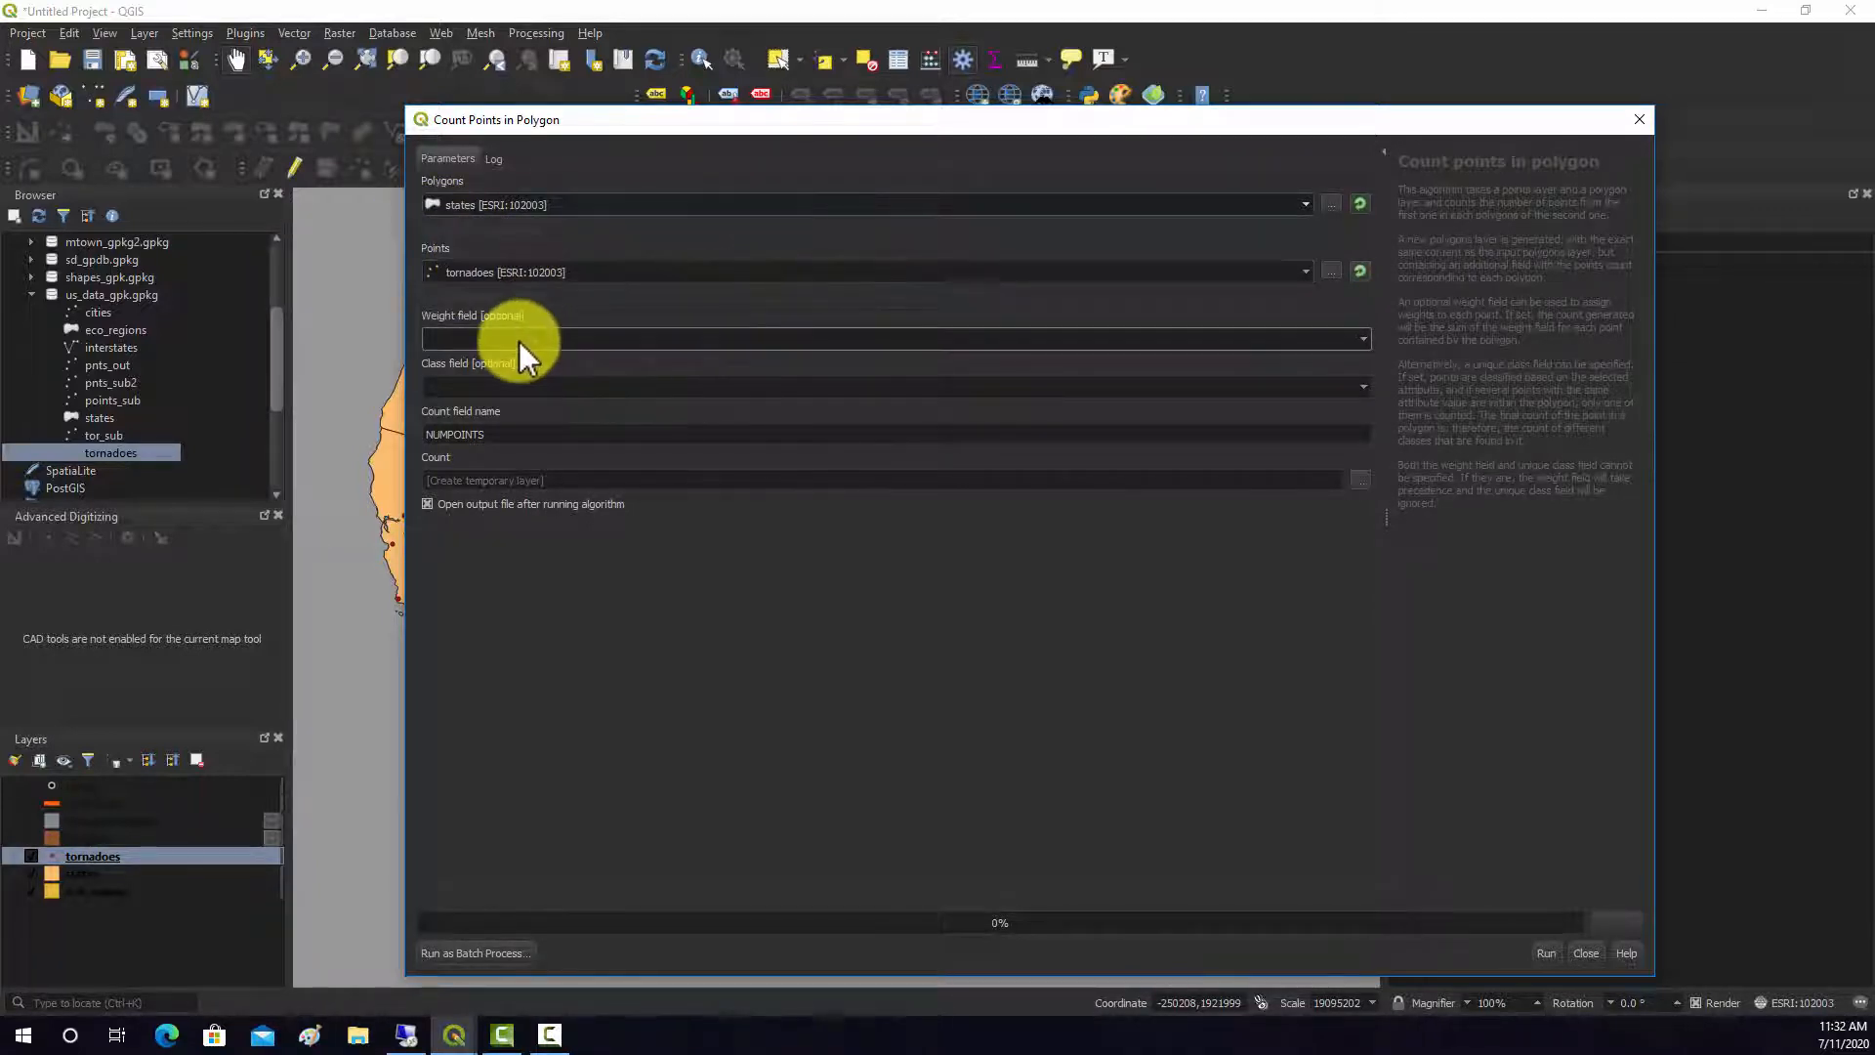
mouse_move(744, 406)
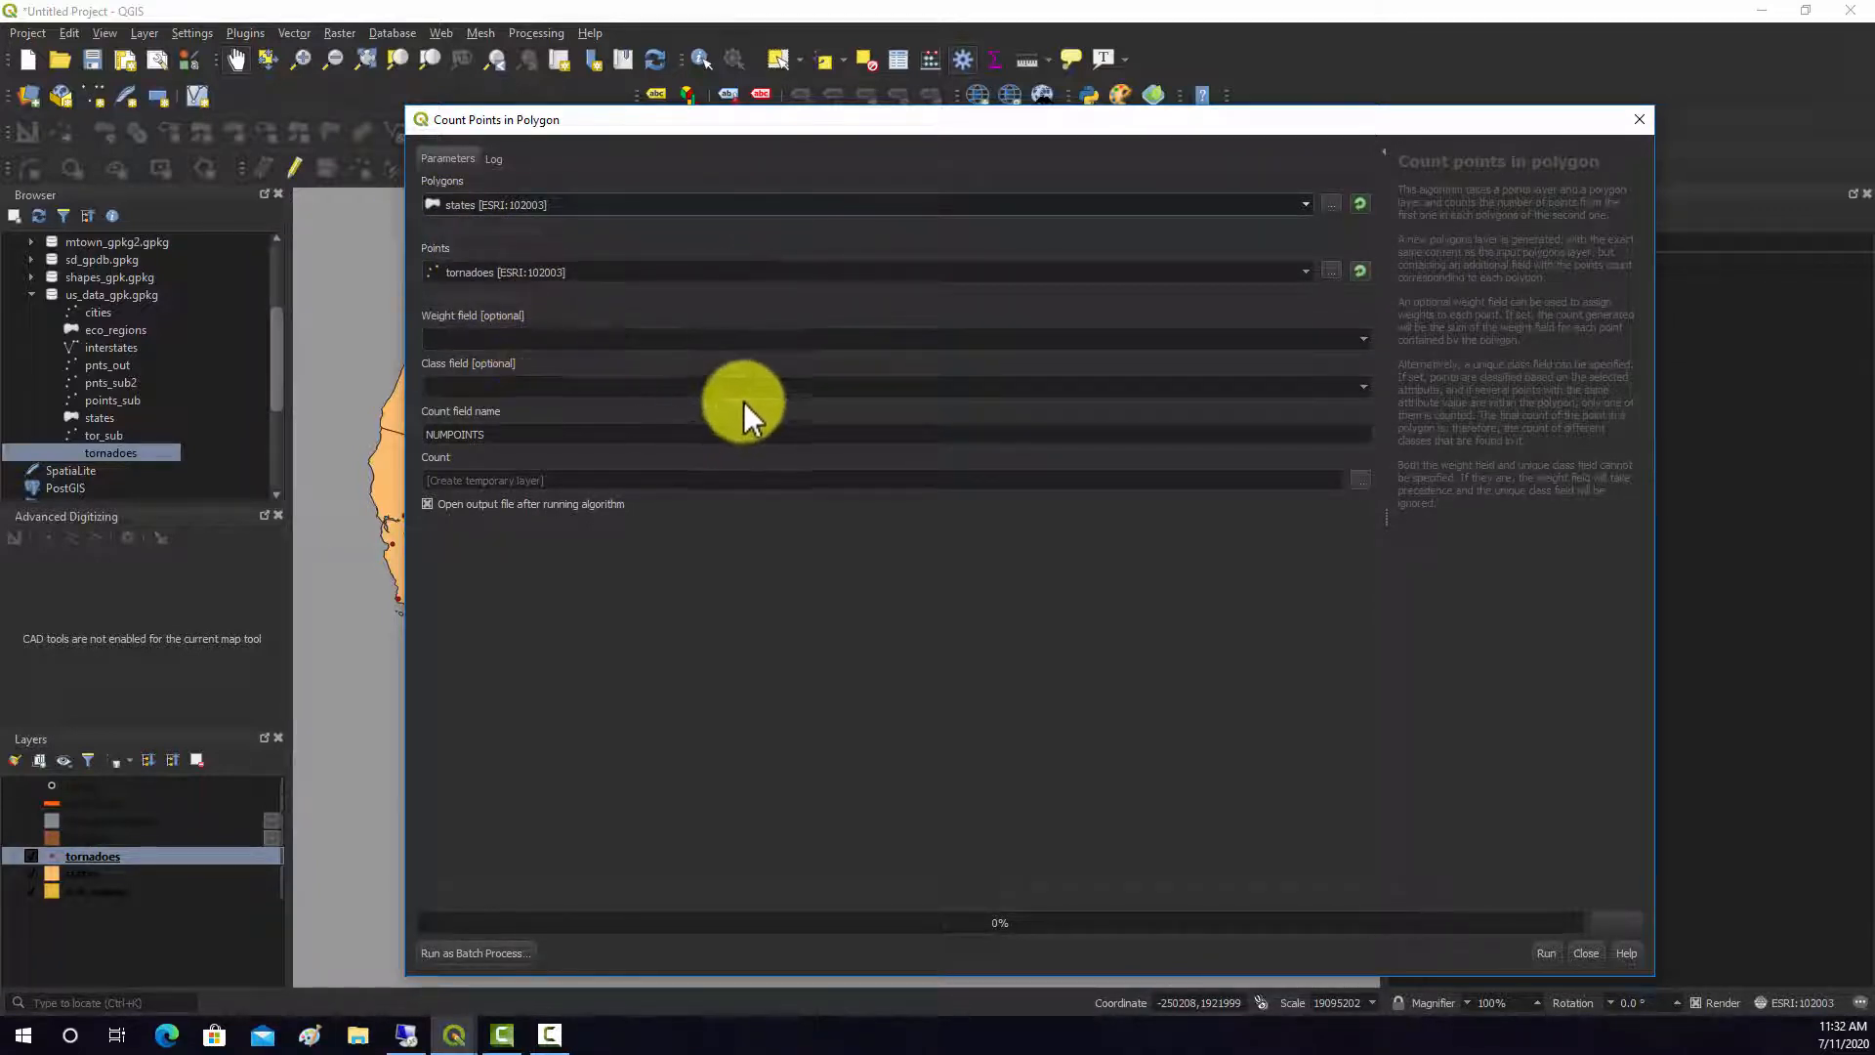
mouse_move(766, 385)
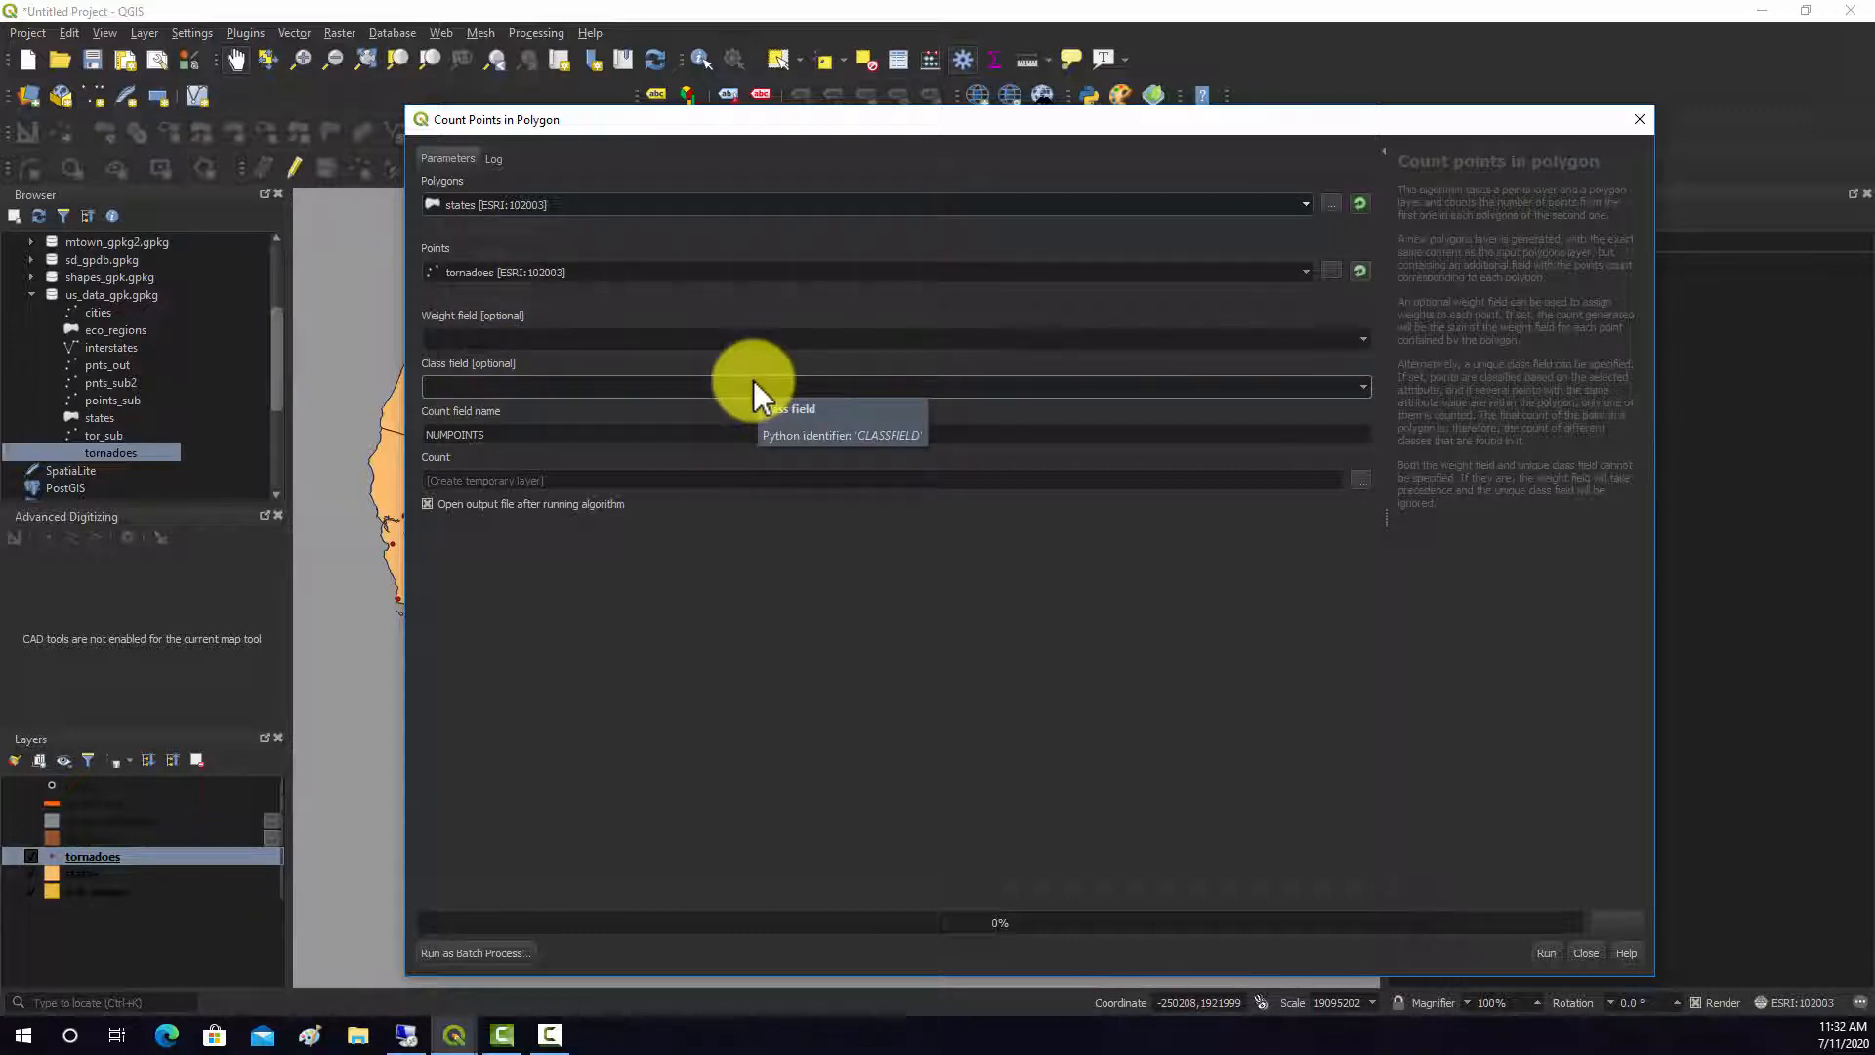
mouse_move(575, 395)
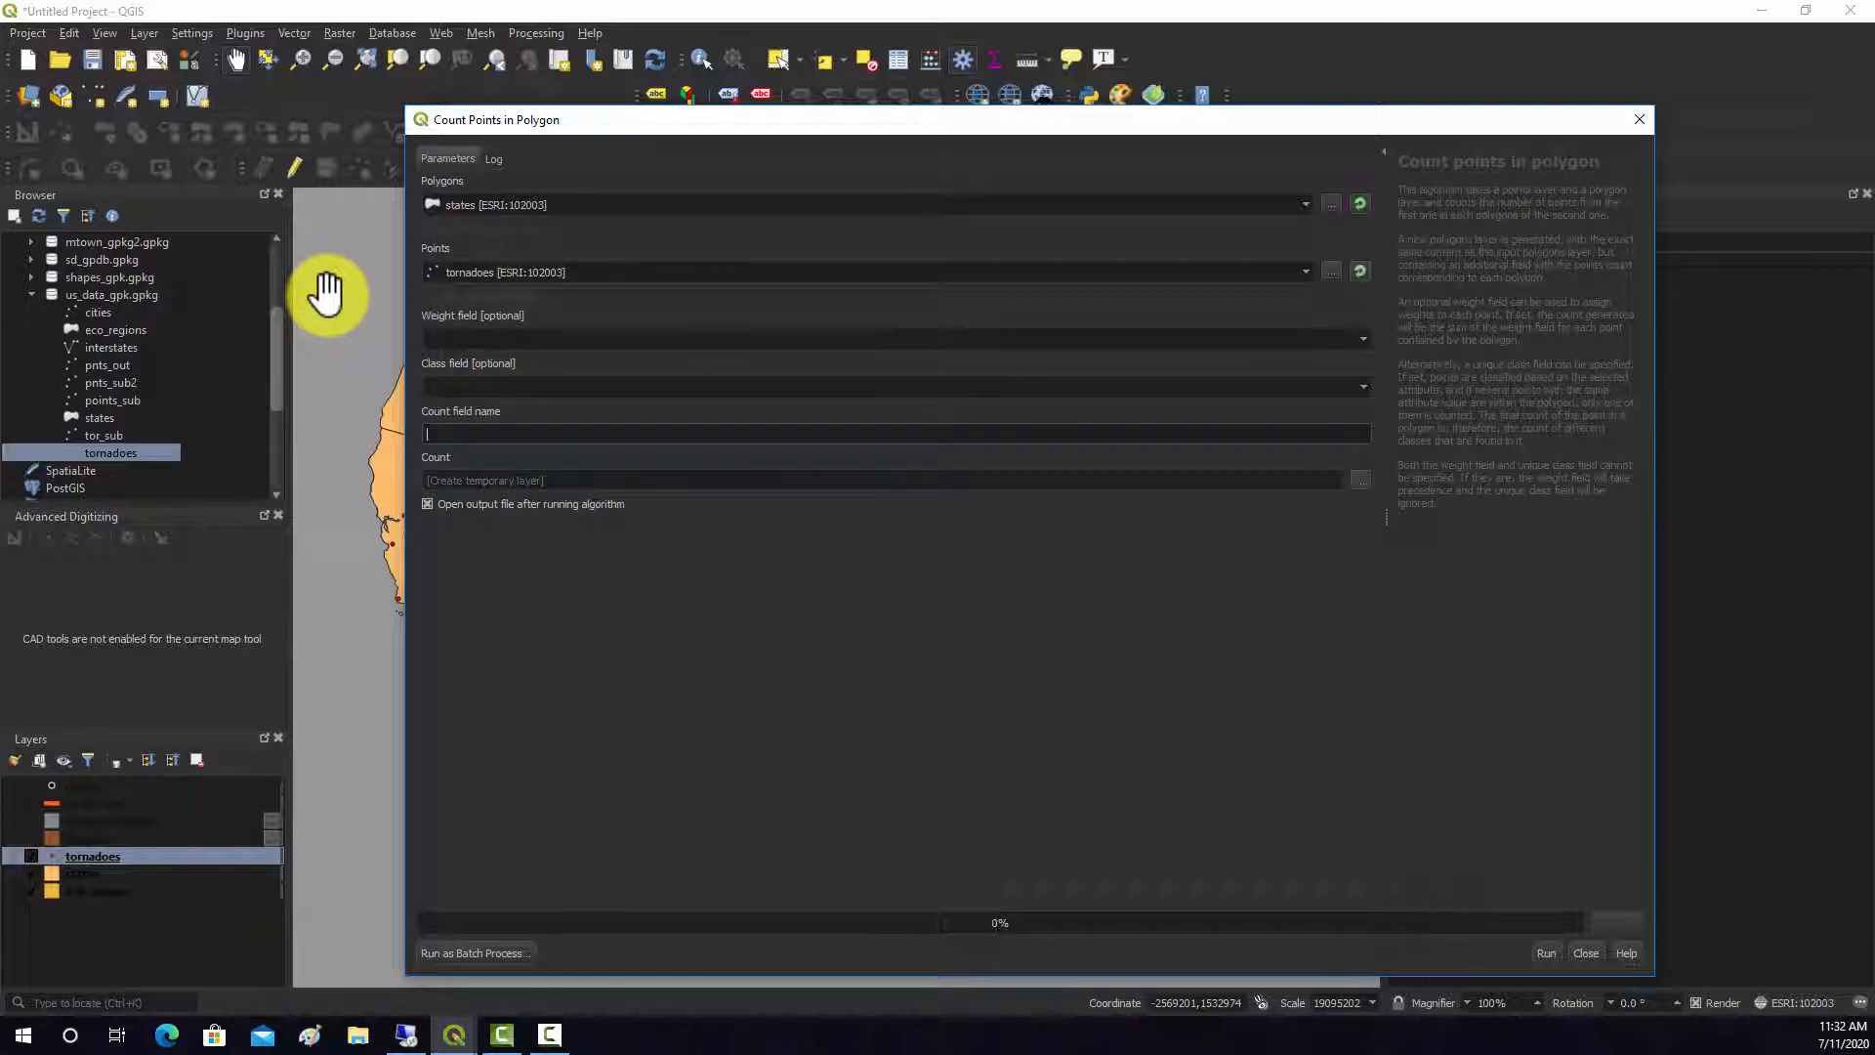
text(tor_cnt)
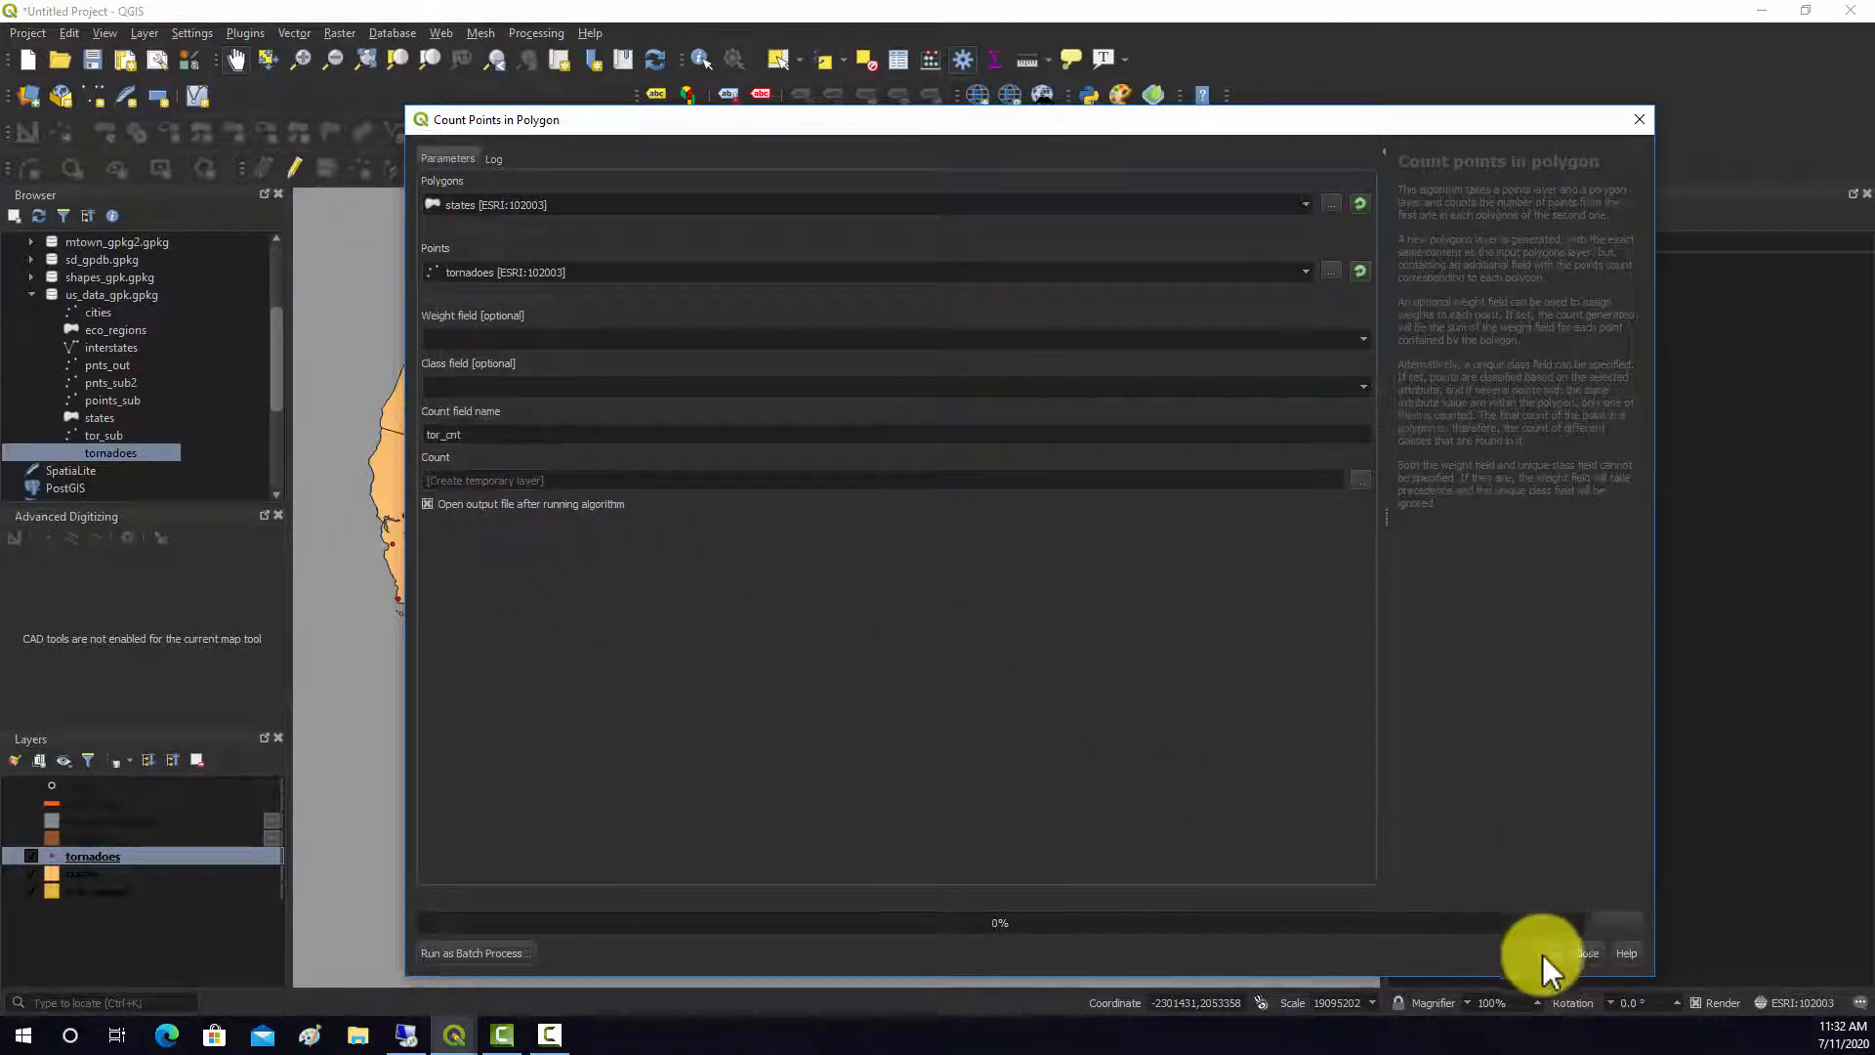
click(1550, 953)
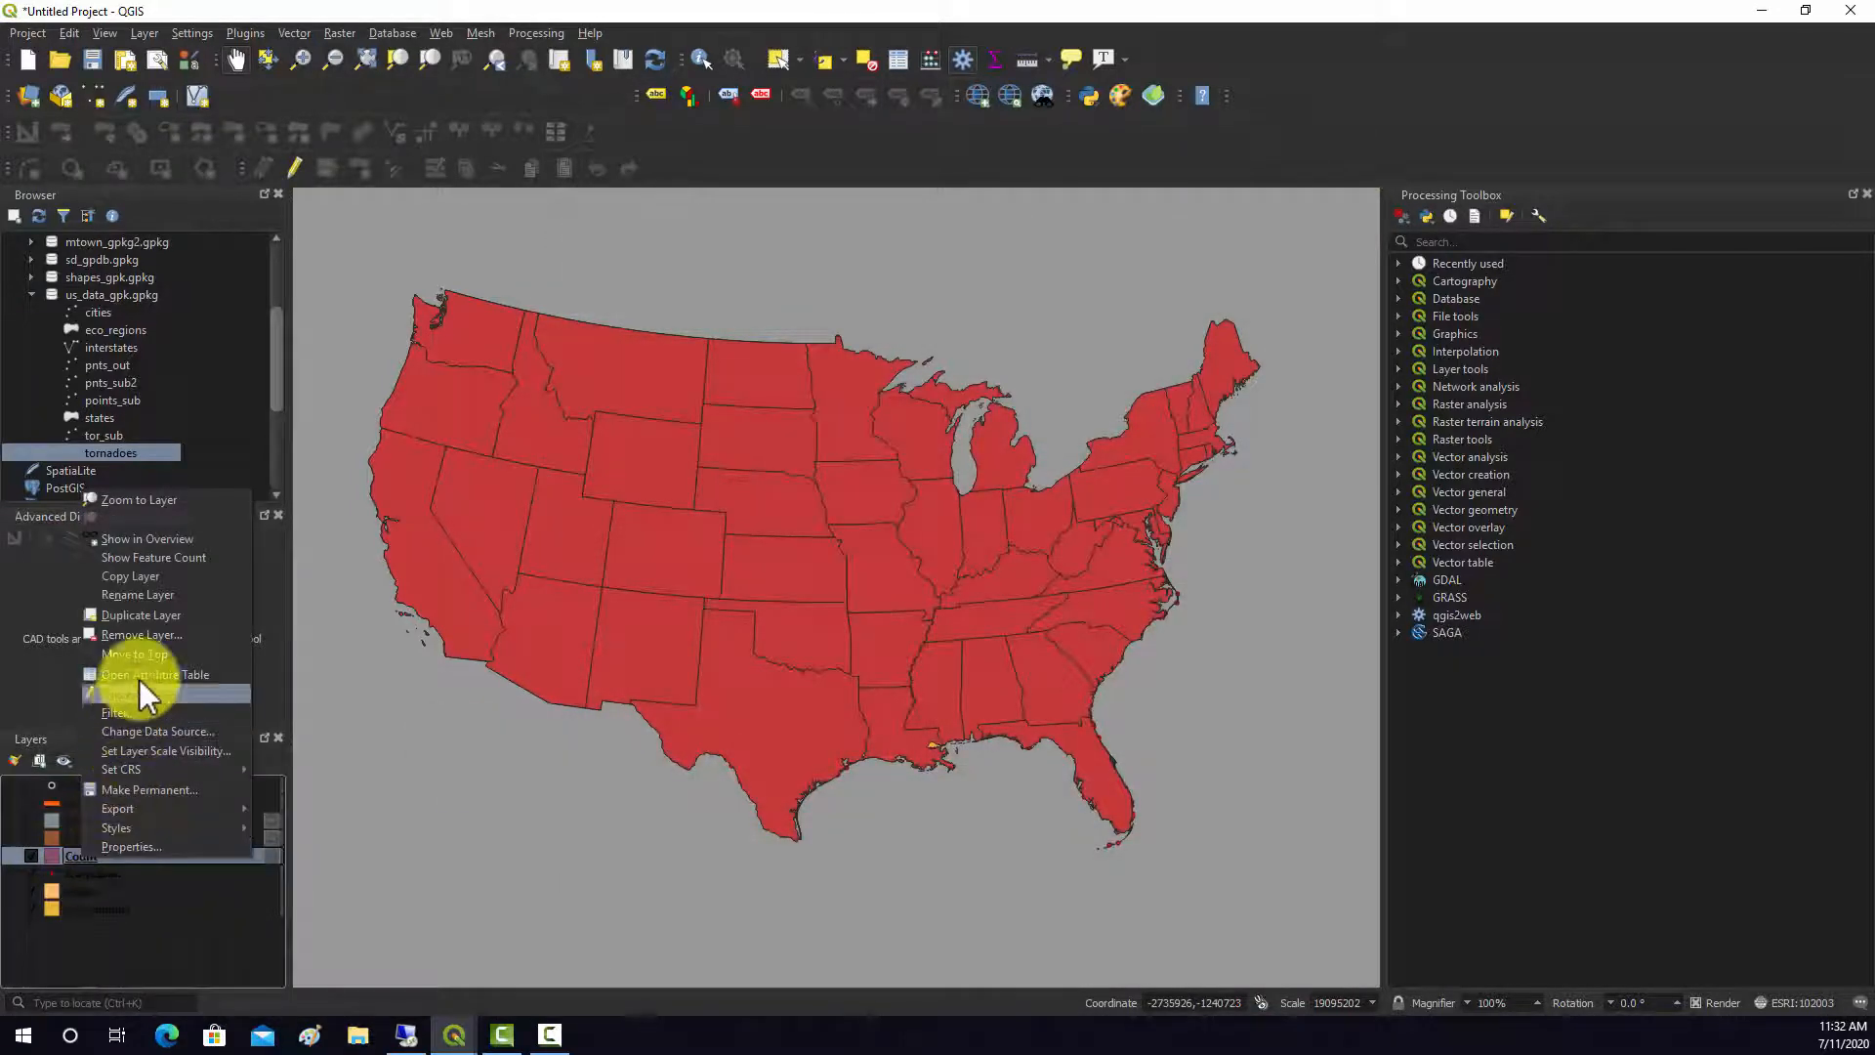
click(154, 673)
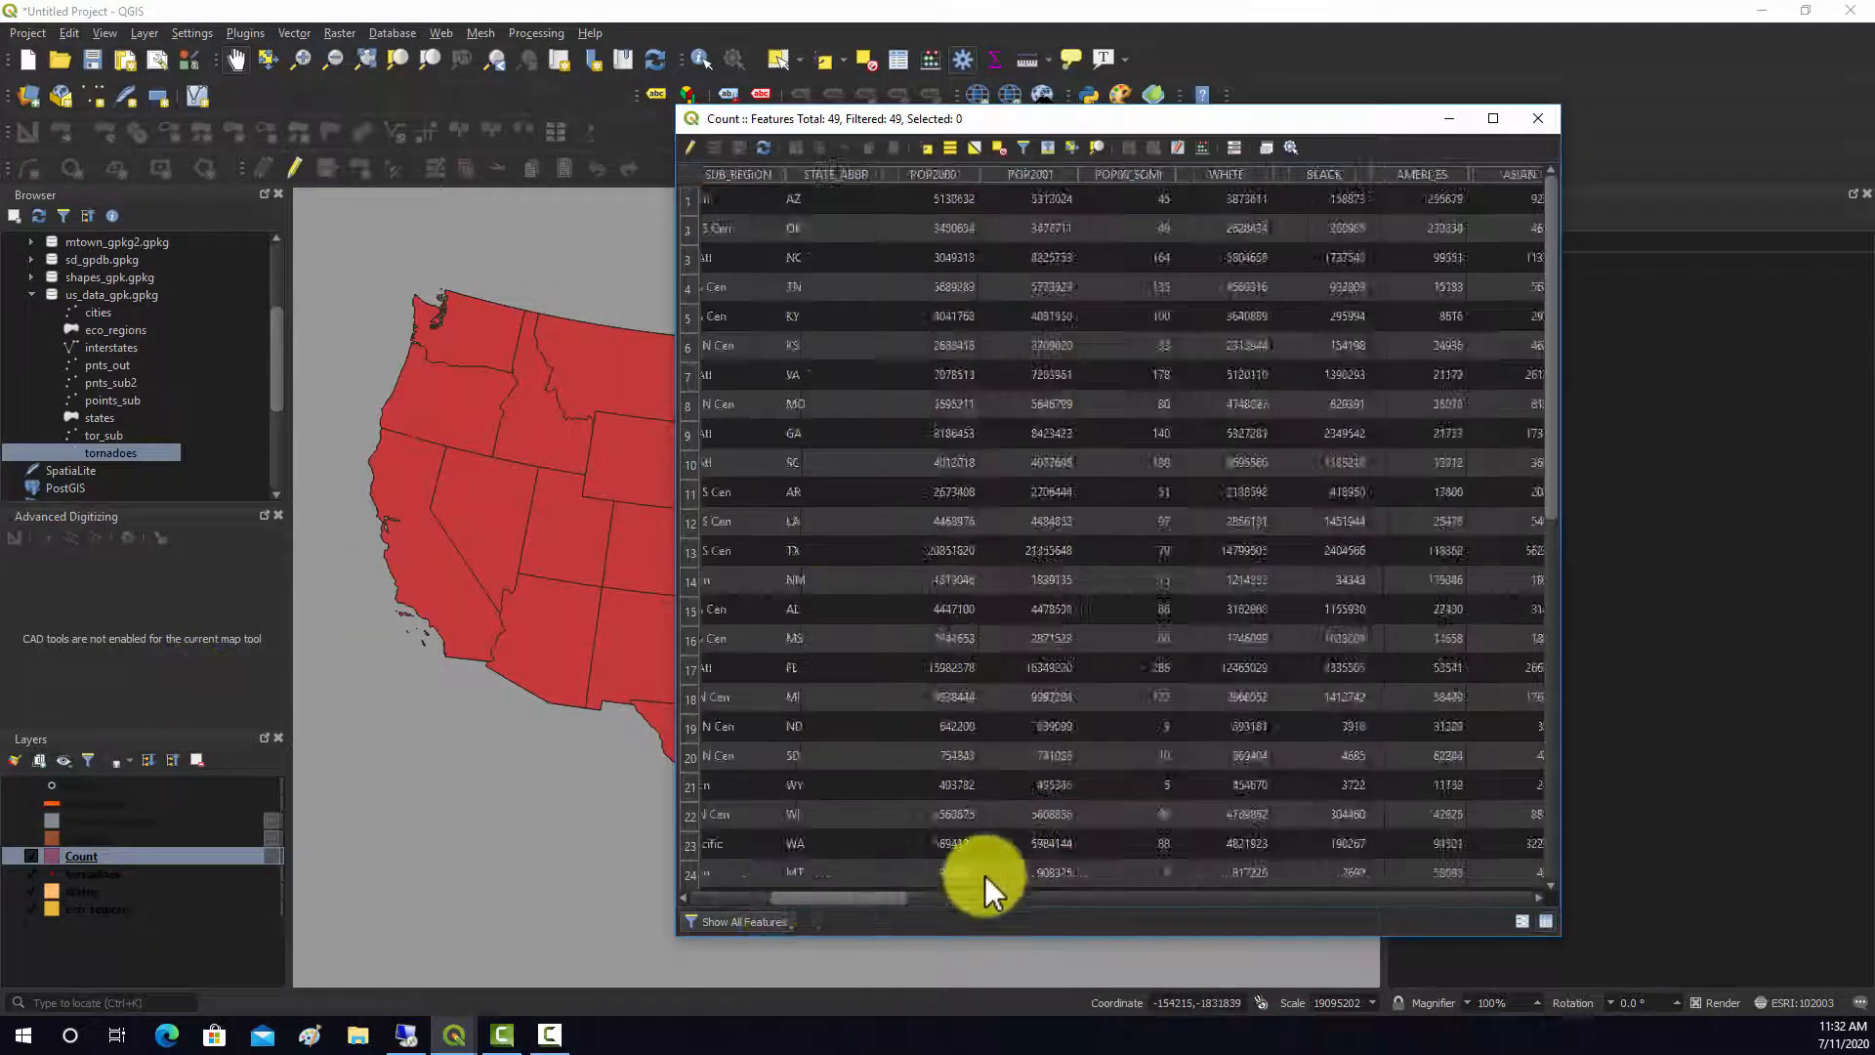
scroll(right, 3)
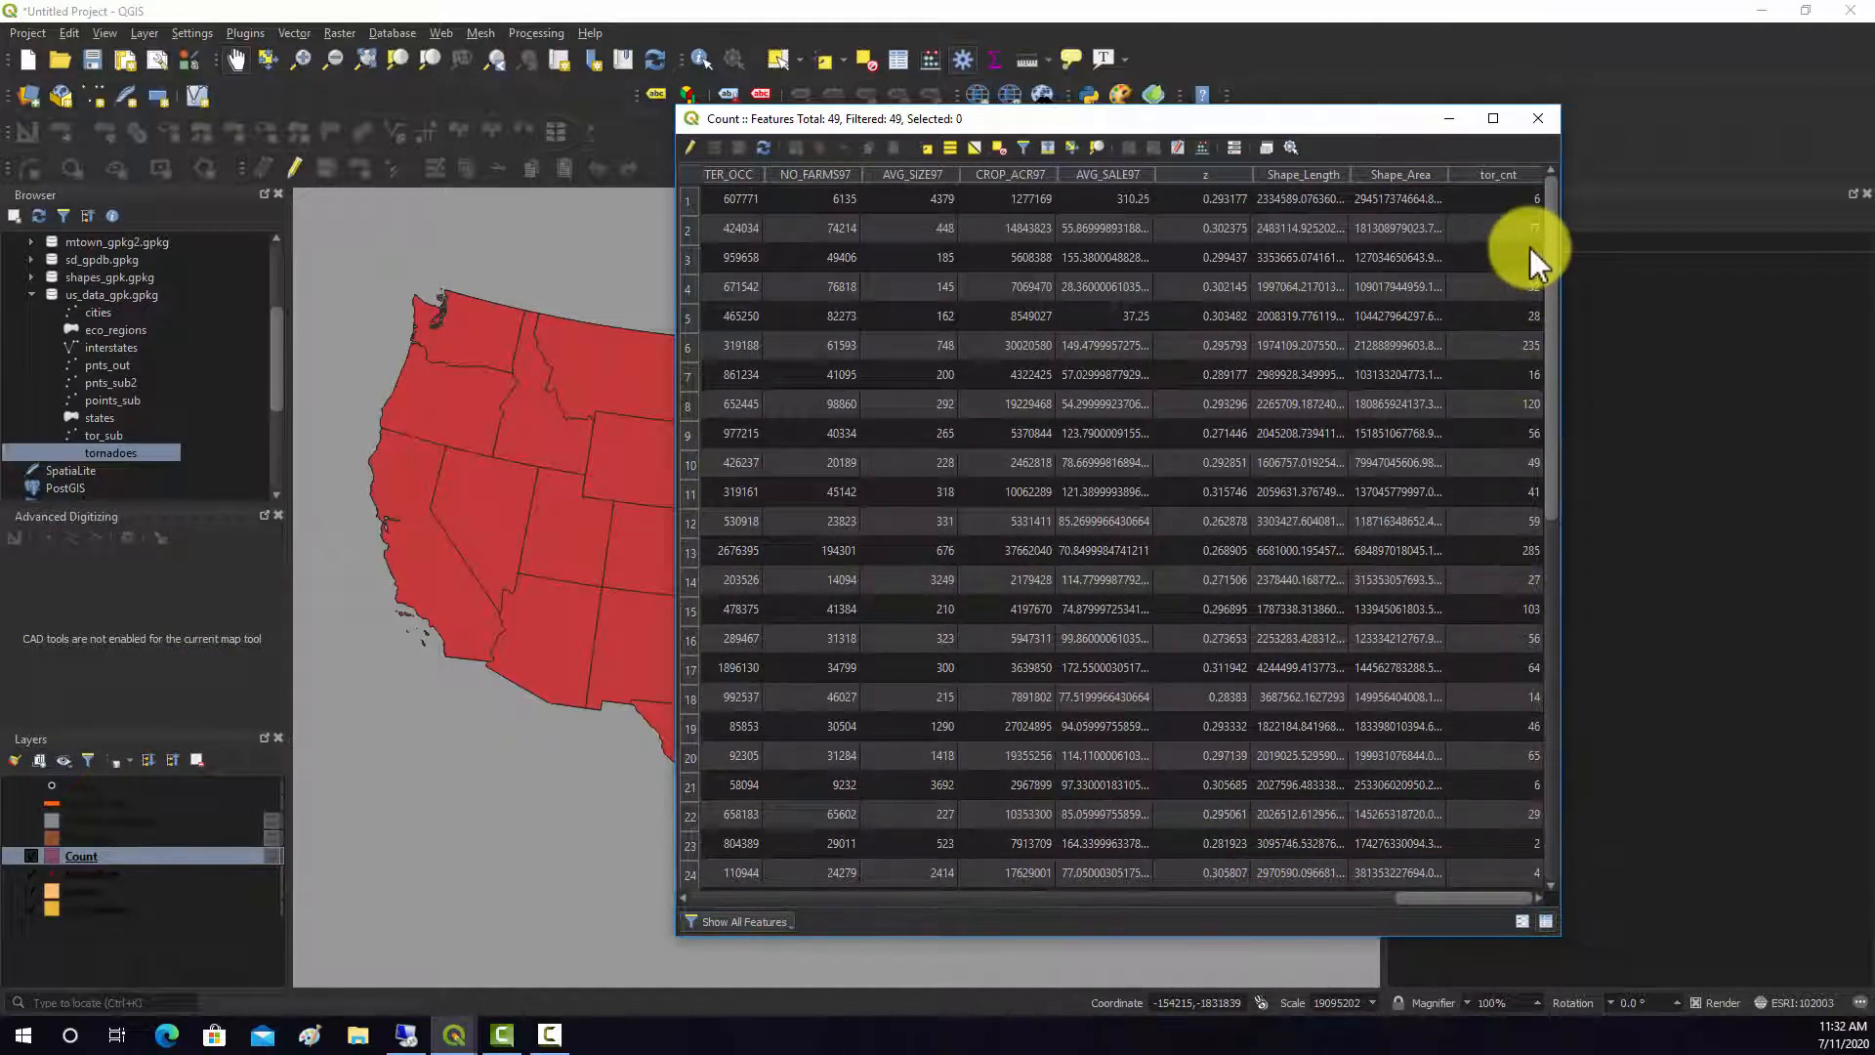
mouse_move(1556, 95)
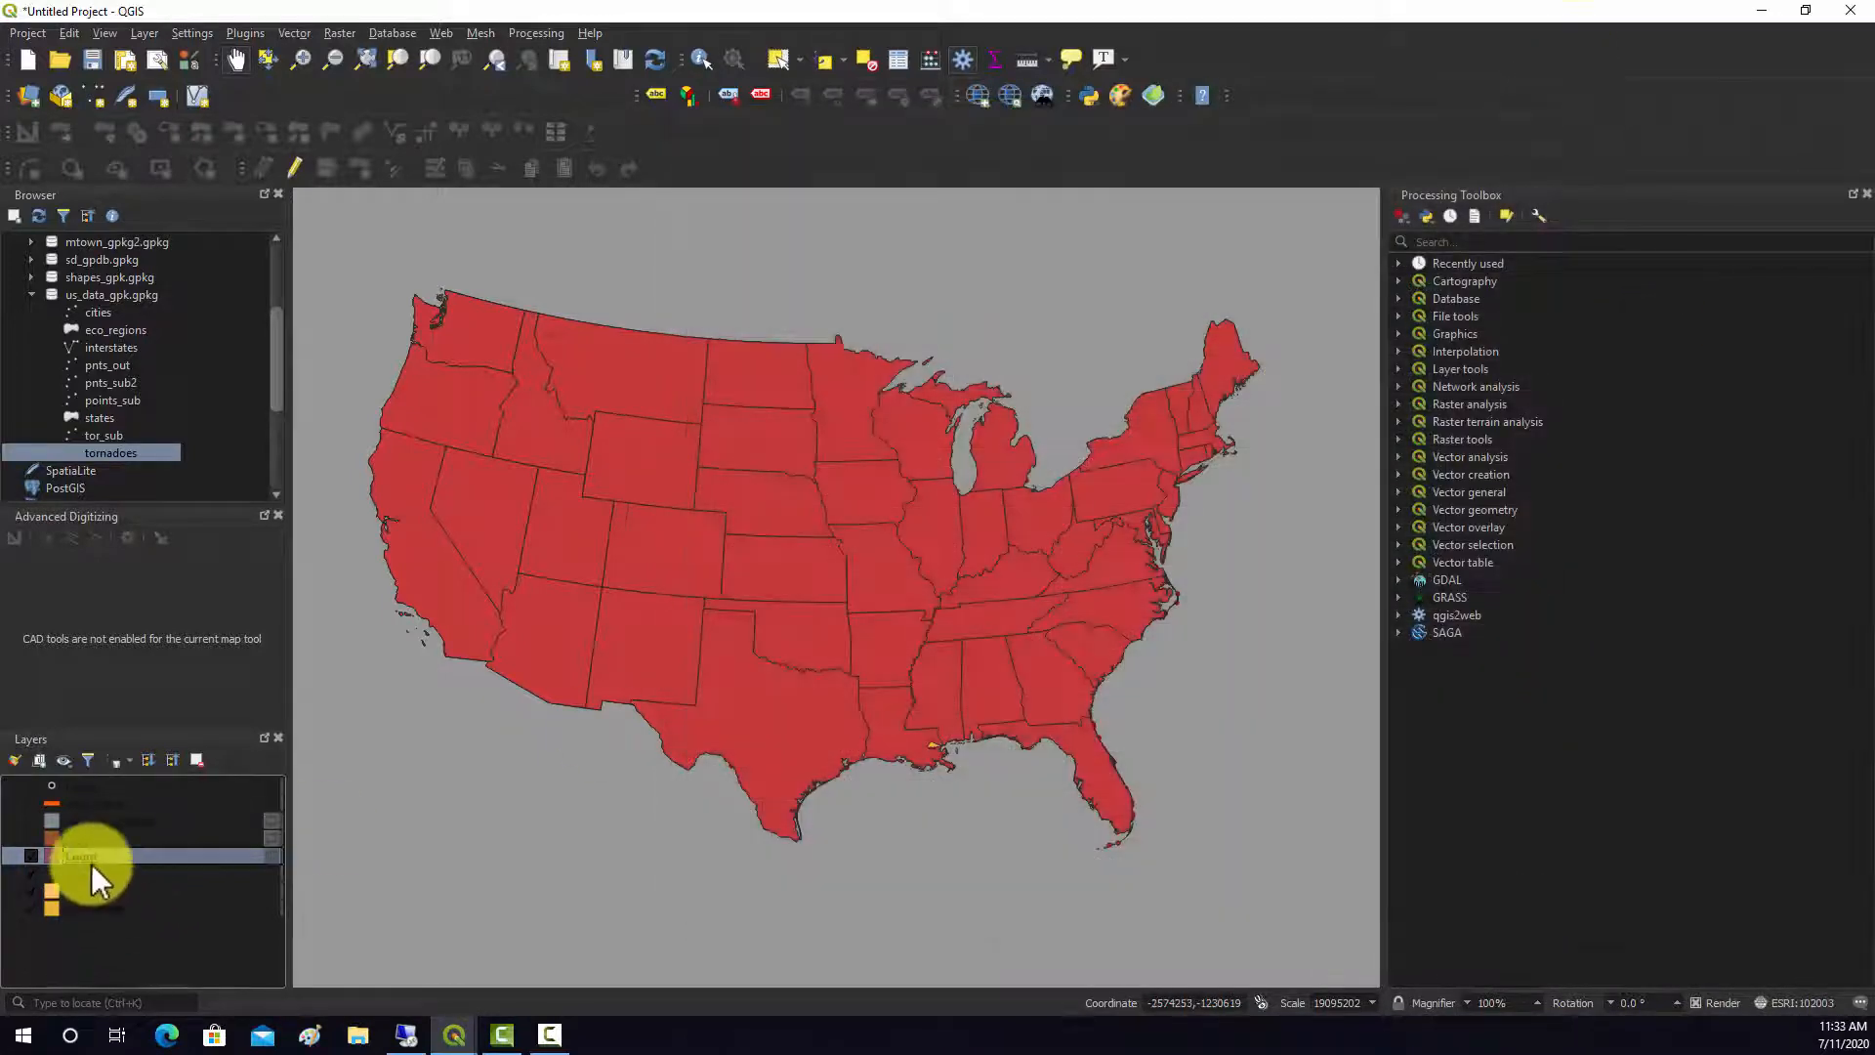
Give the Count layer a graduated symbology on tor_cnt with five classes
double_click(80, 856)
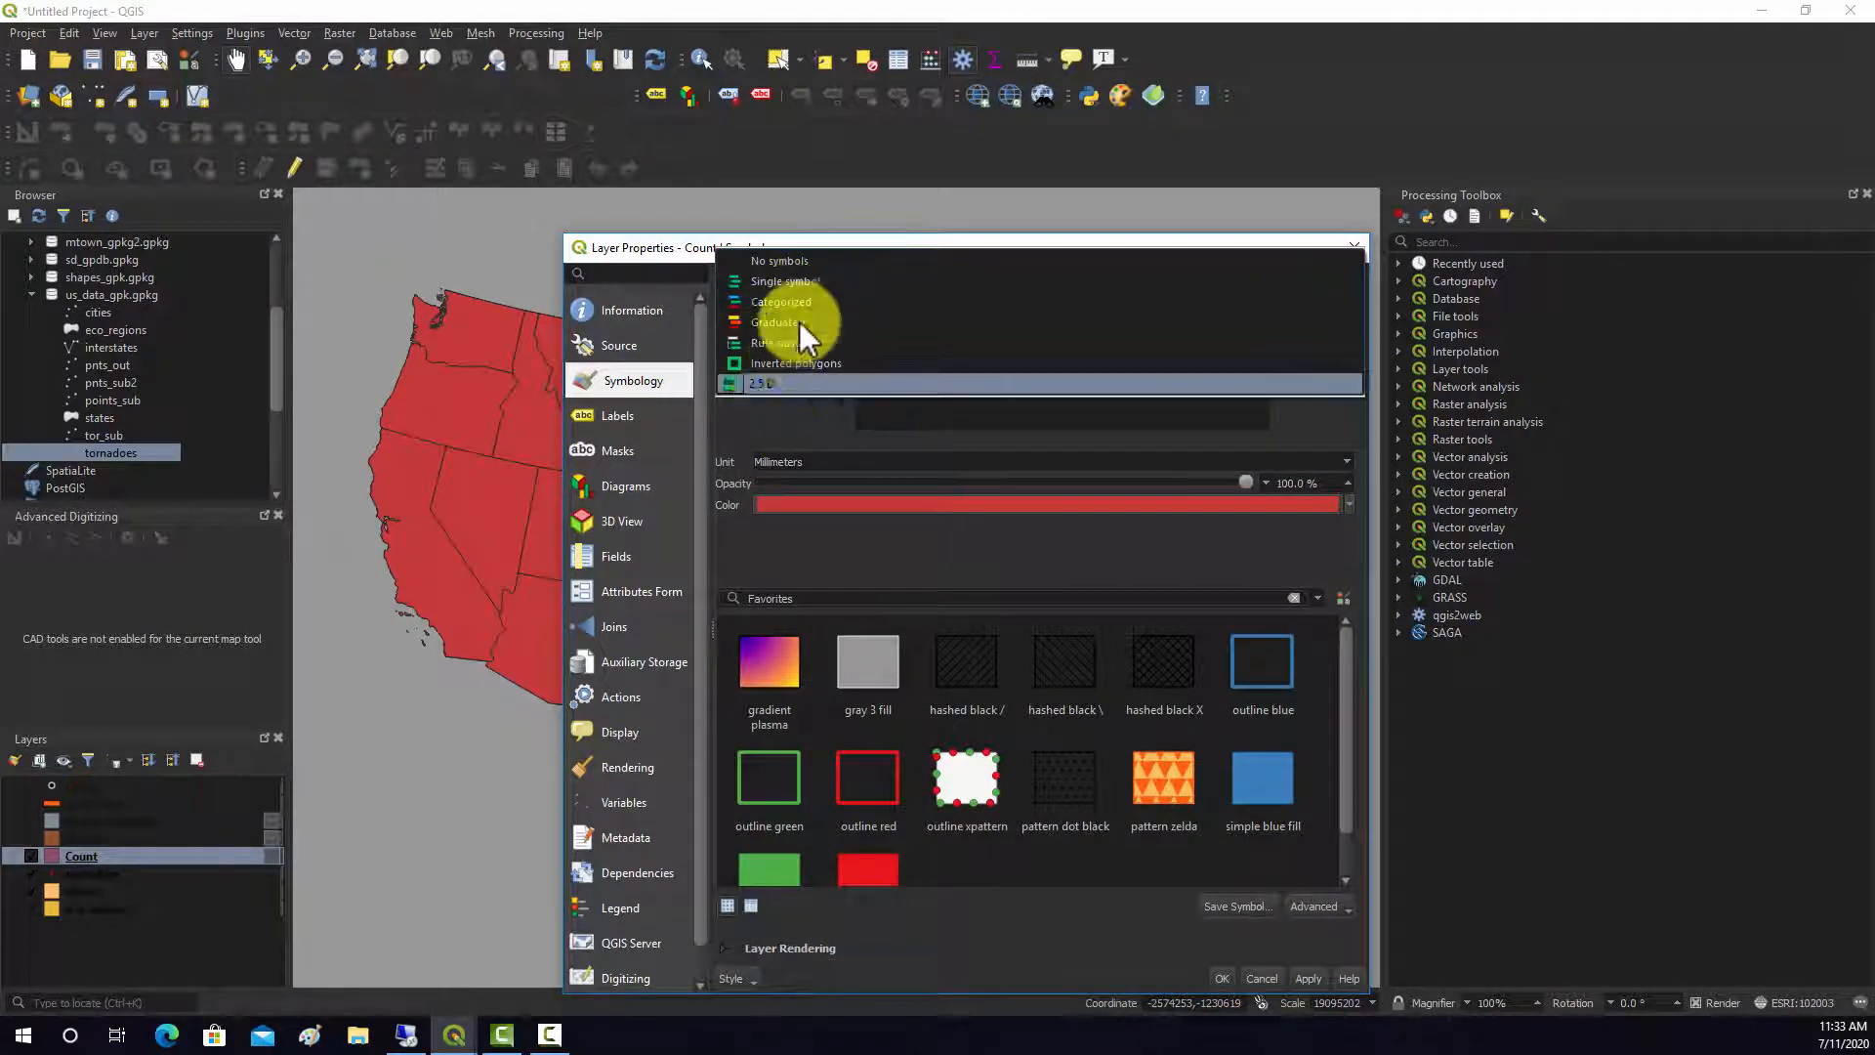
click(785, 281)
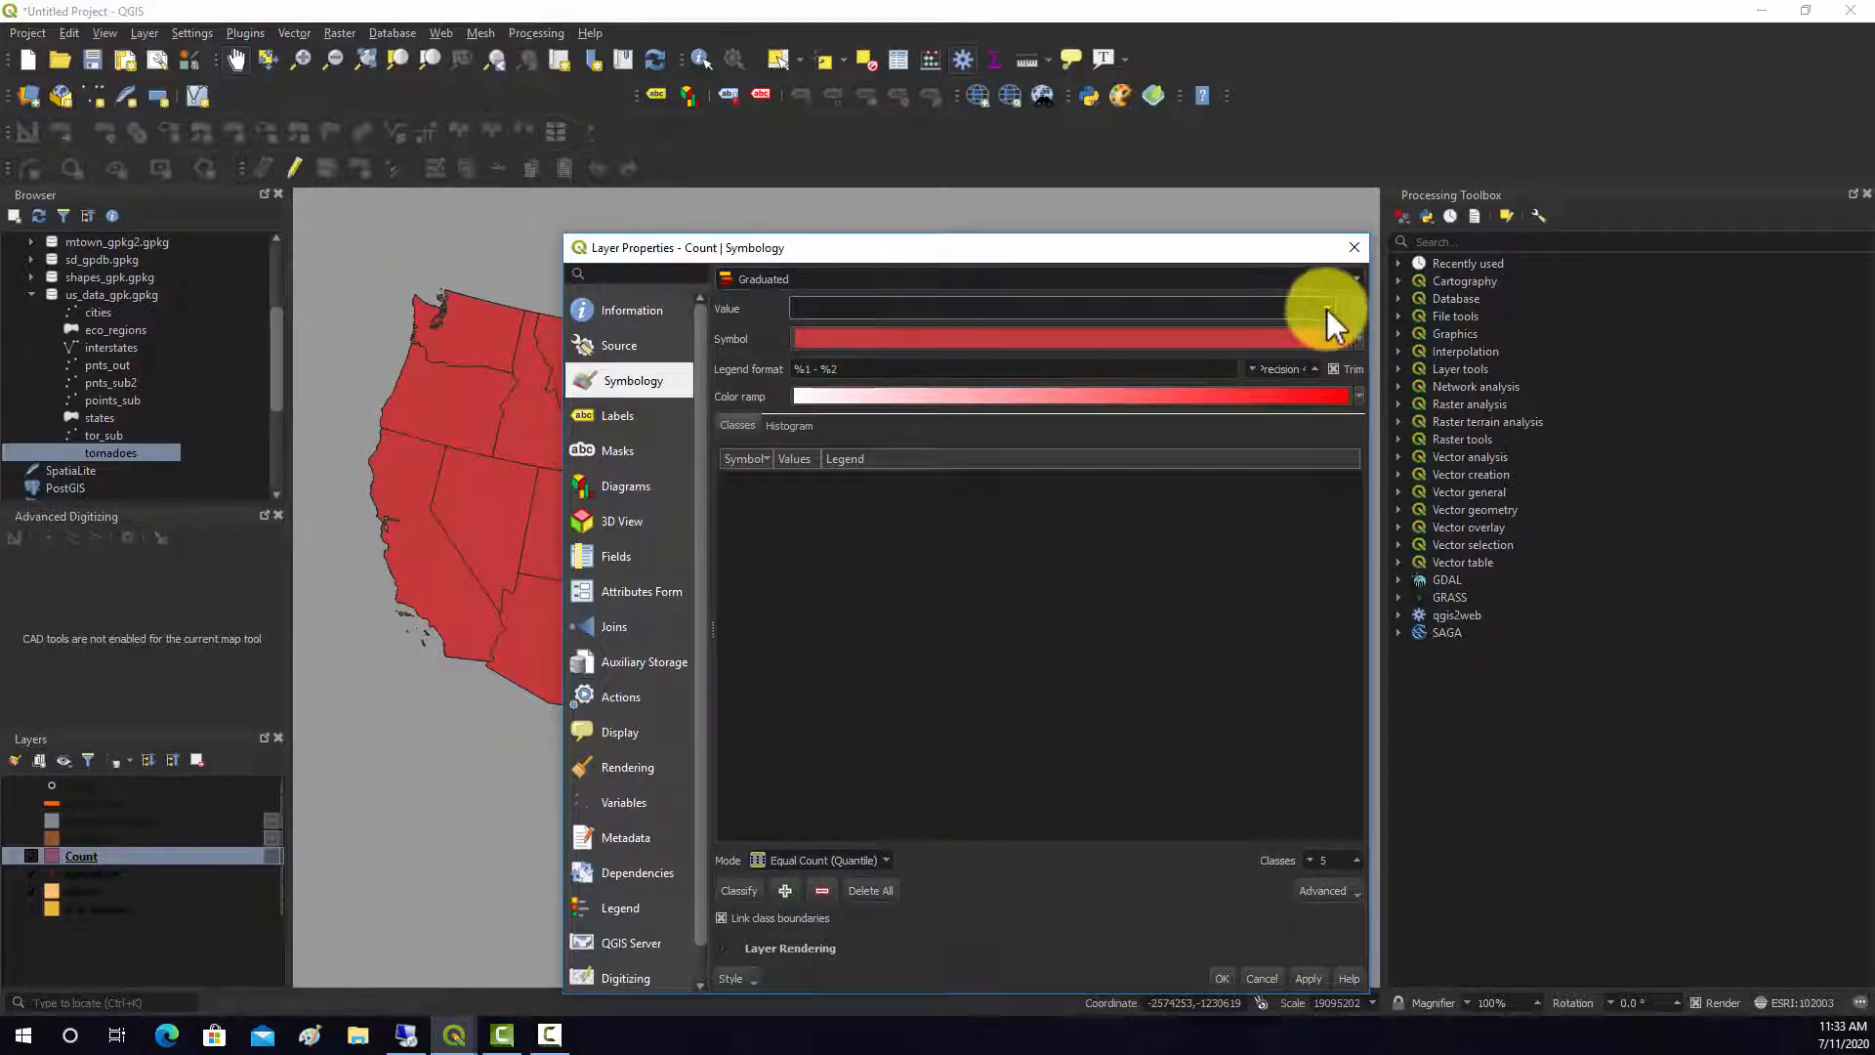
click(1325, 309)
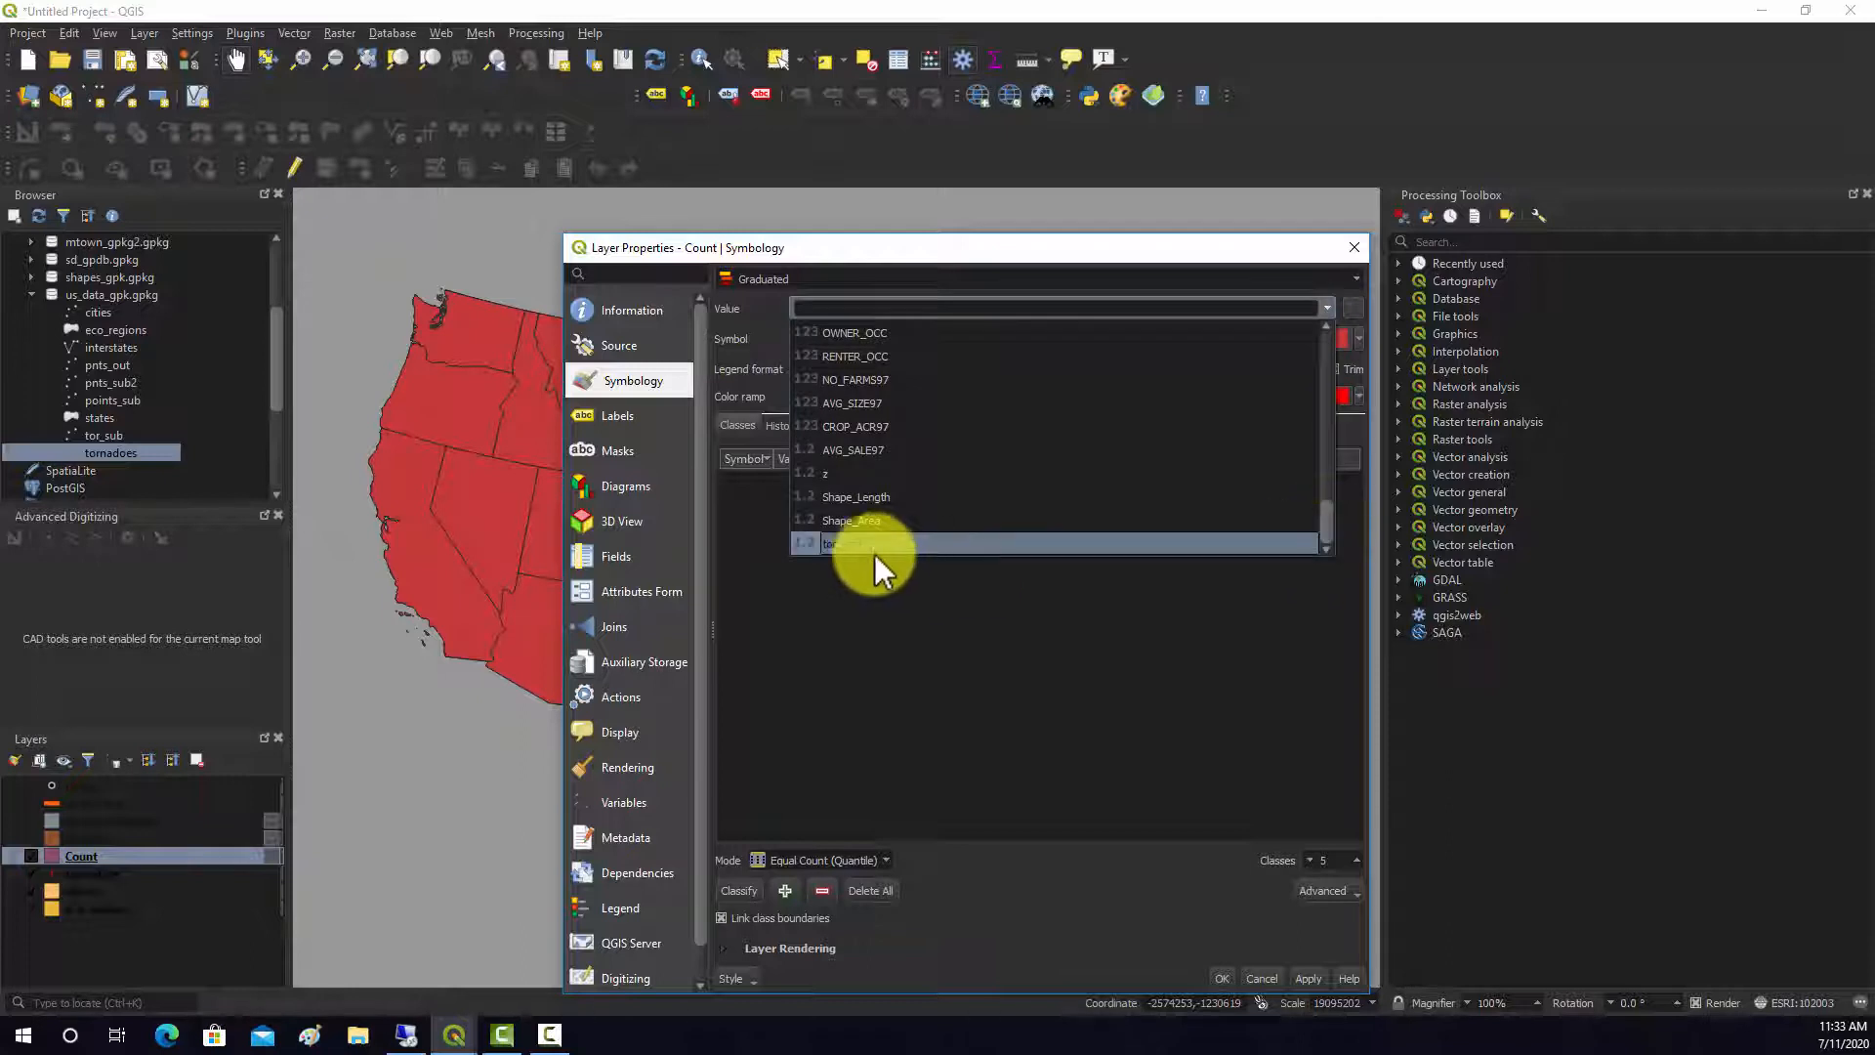
click(831, 543)
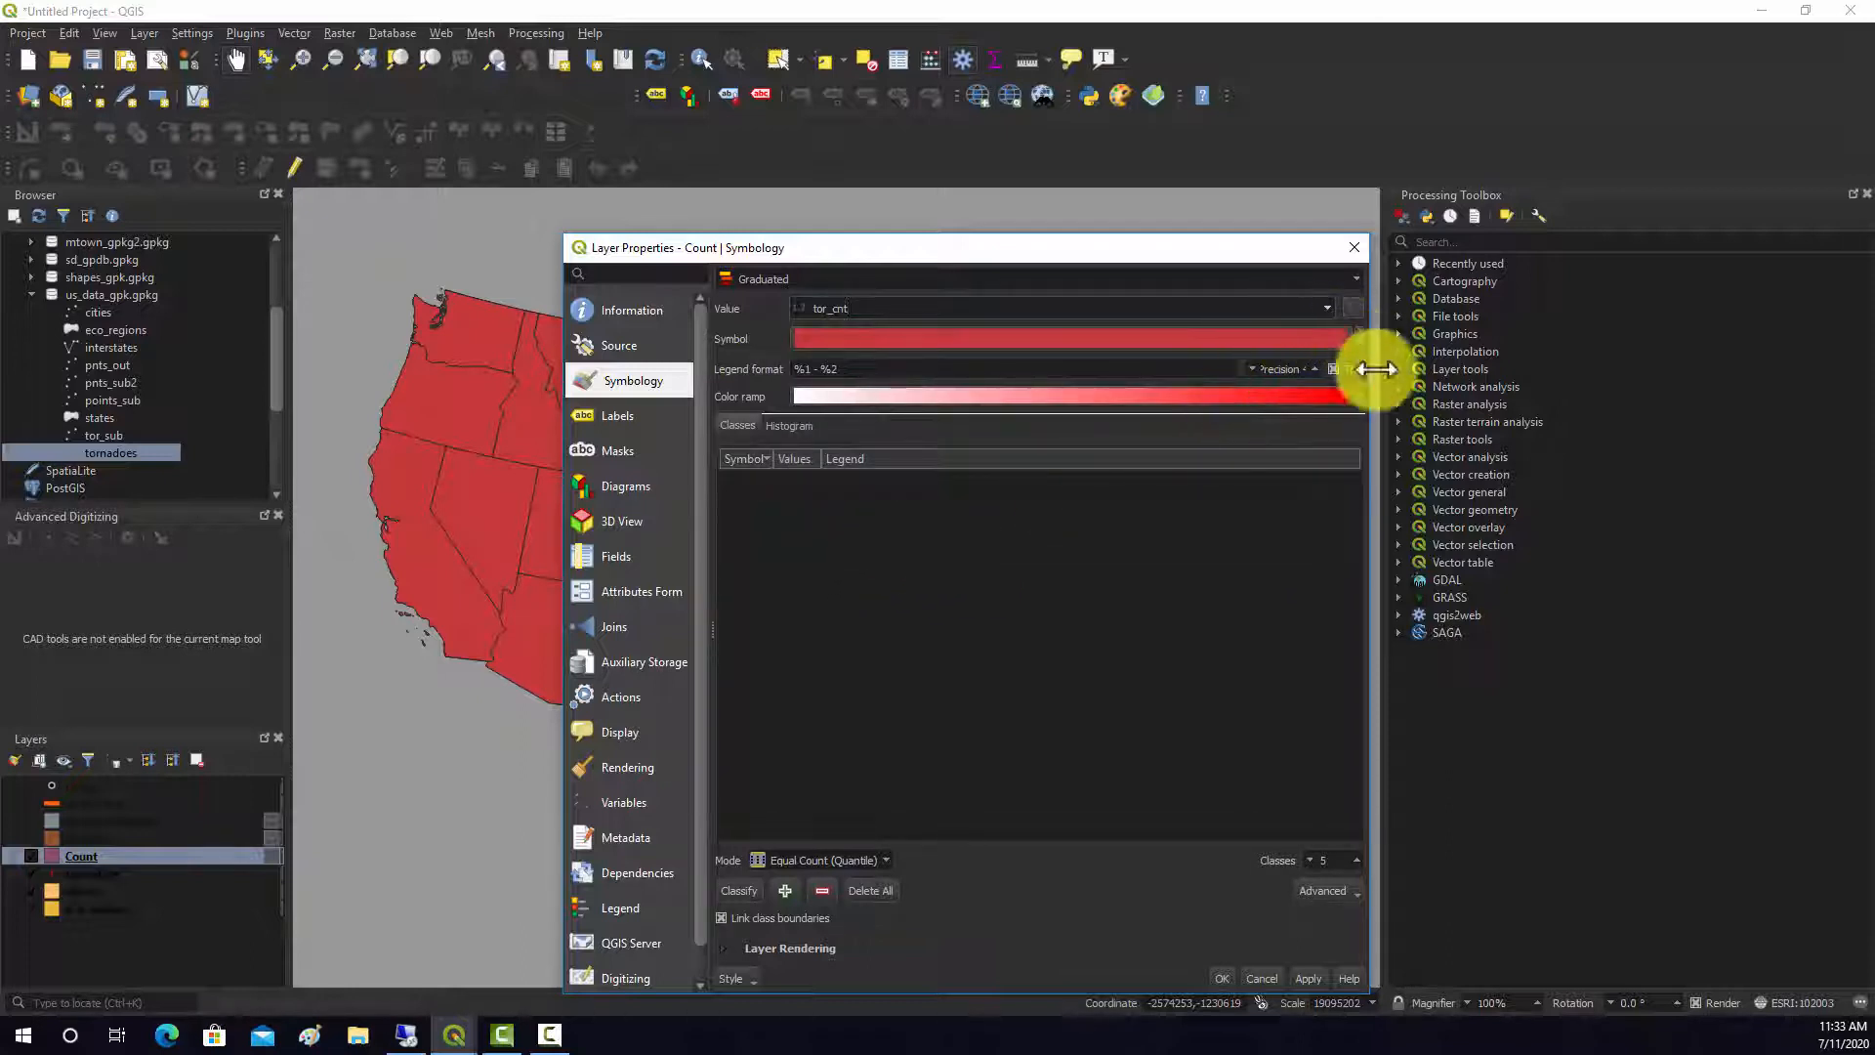
click(739, 890)
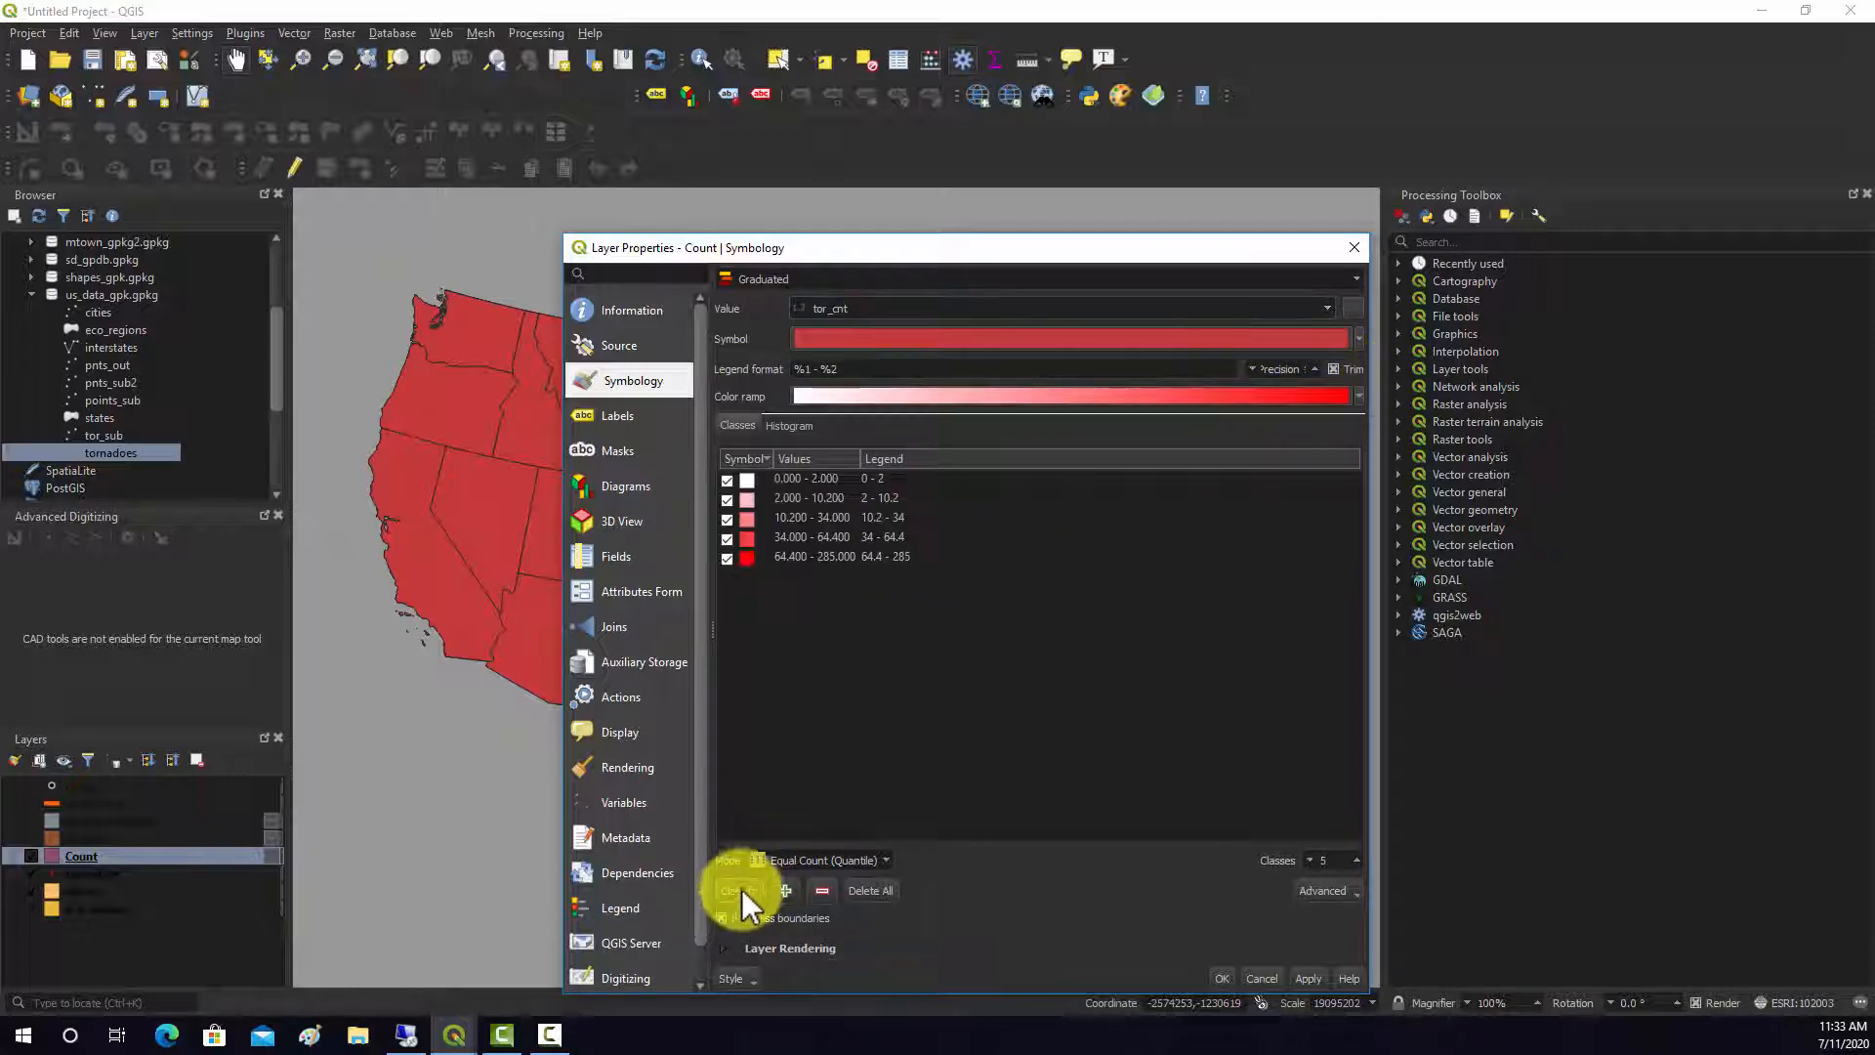
mouse_move(1304, 868)
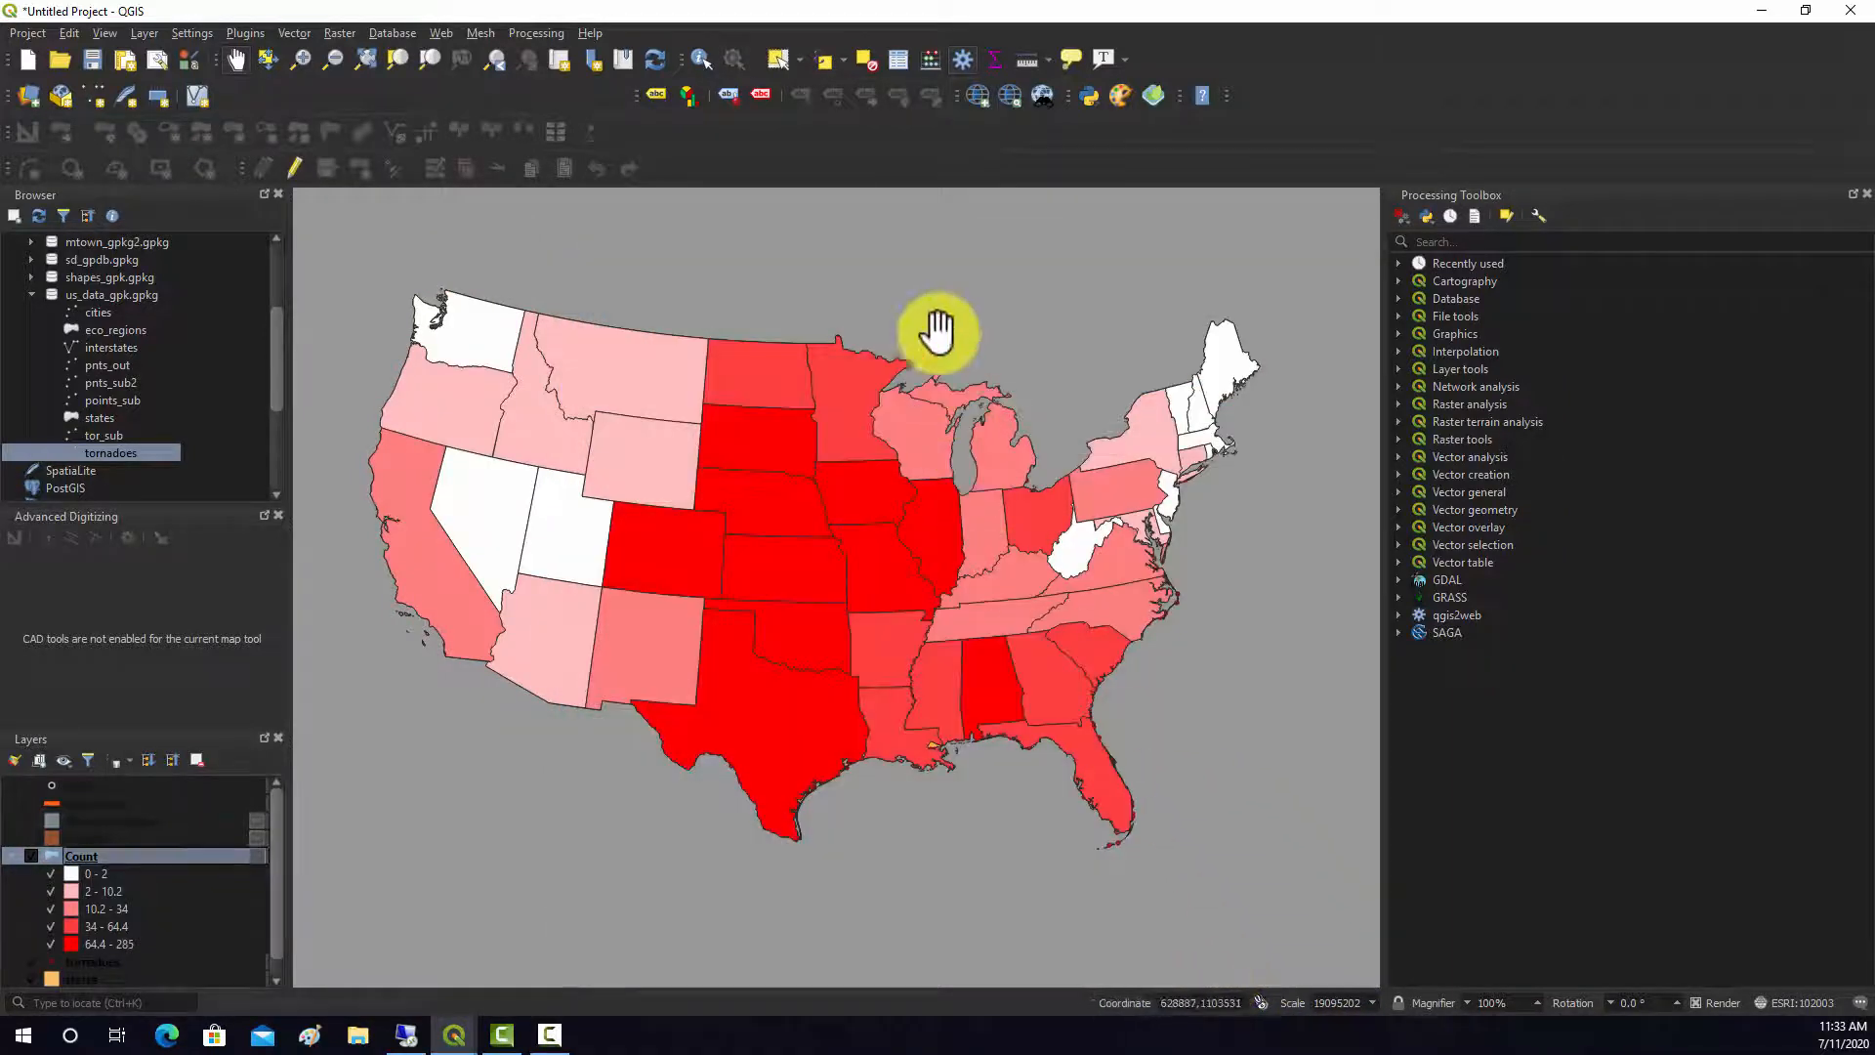
mouse_move(945, 630)
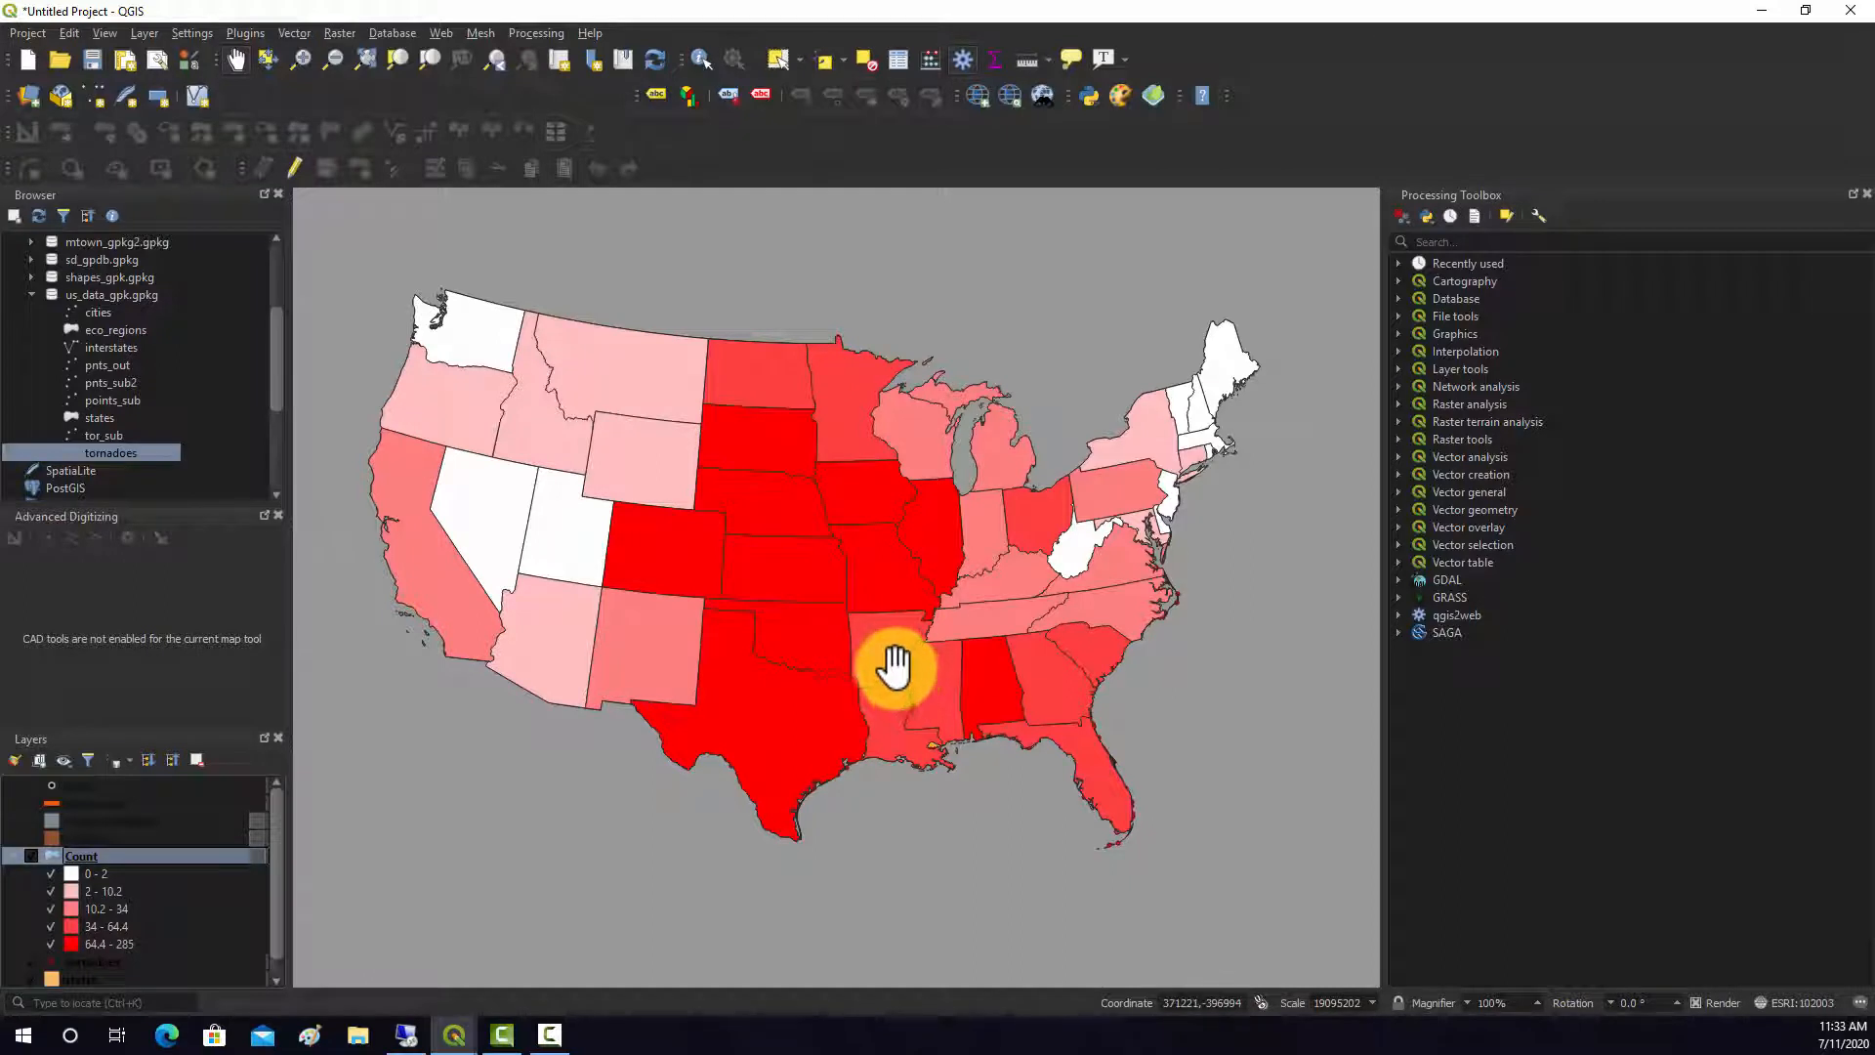
mouse_move(811, 438)
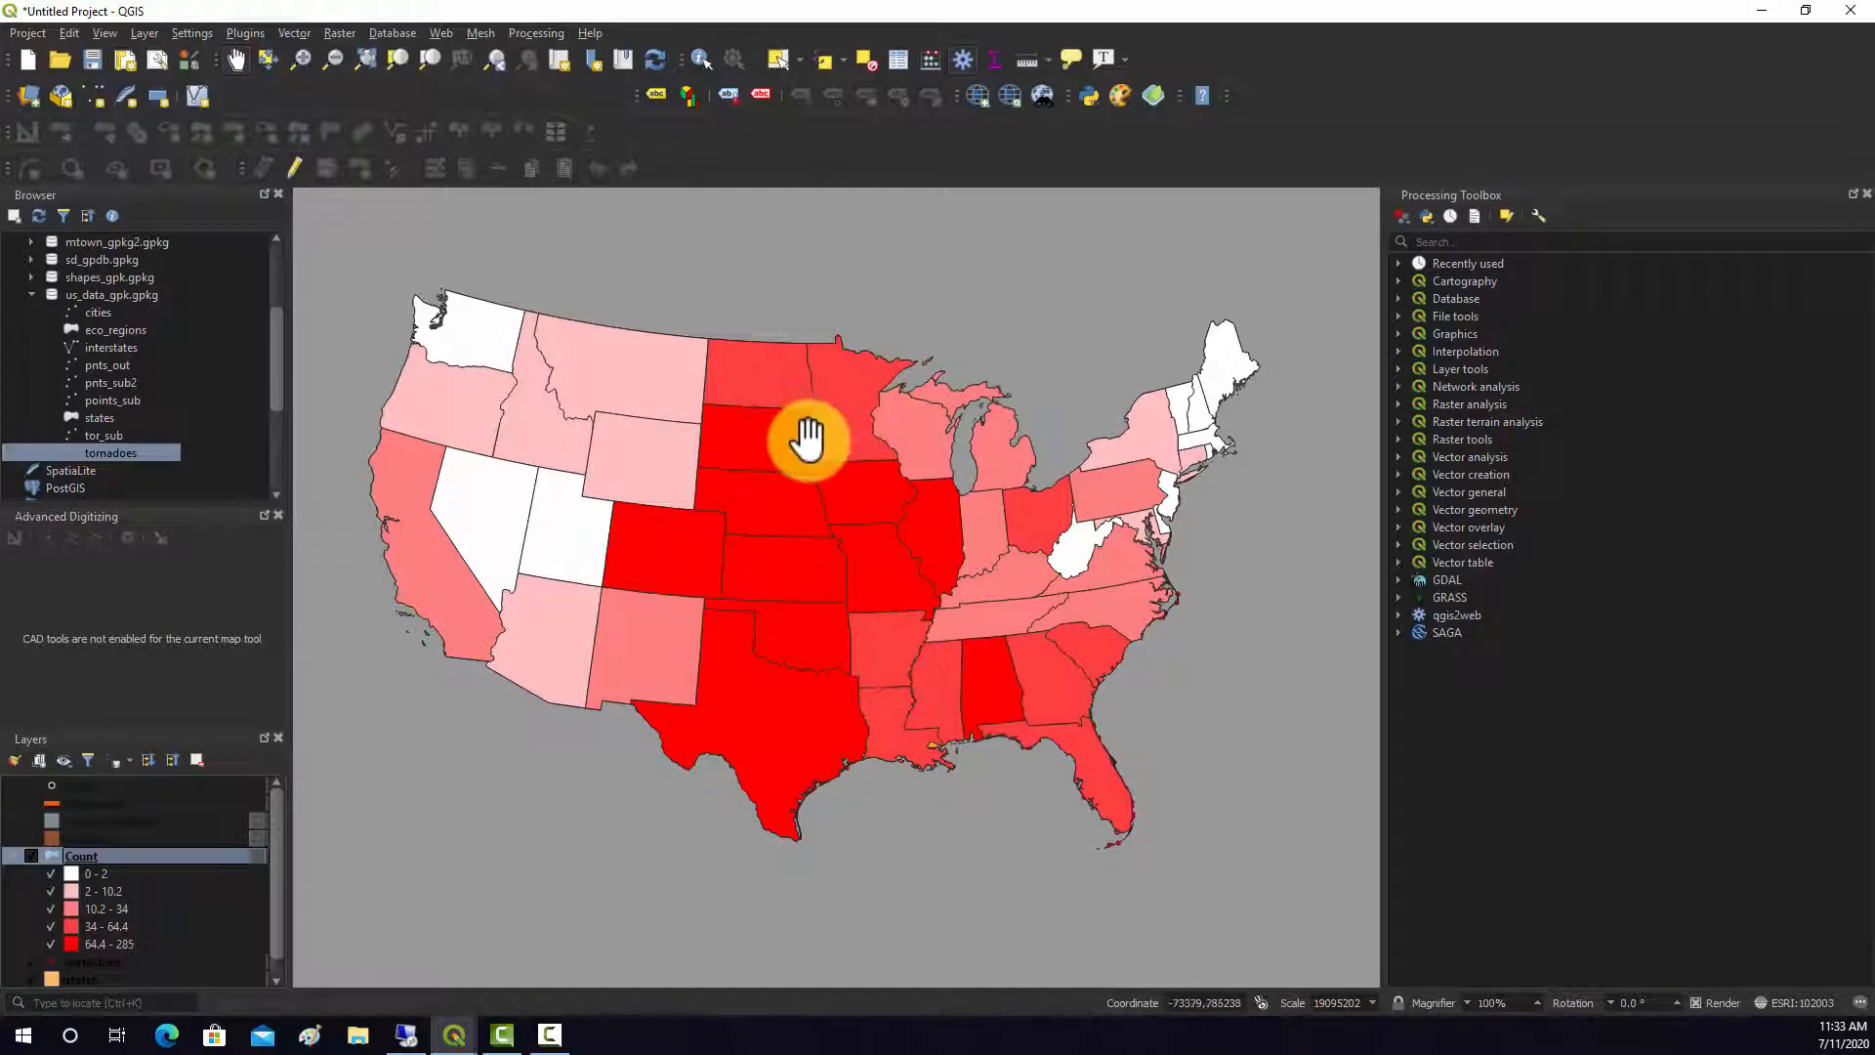
mouse_move(915, 515)
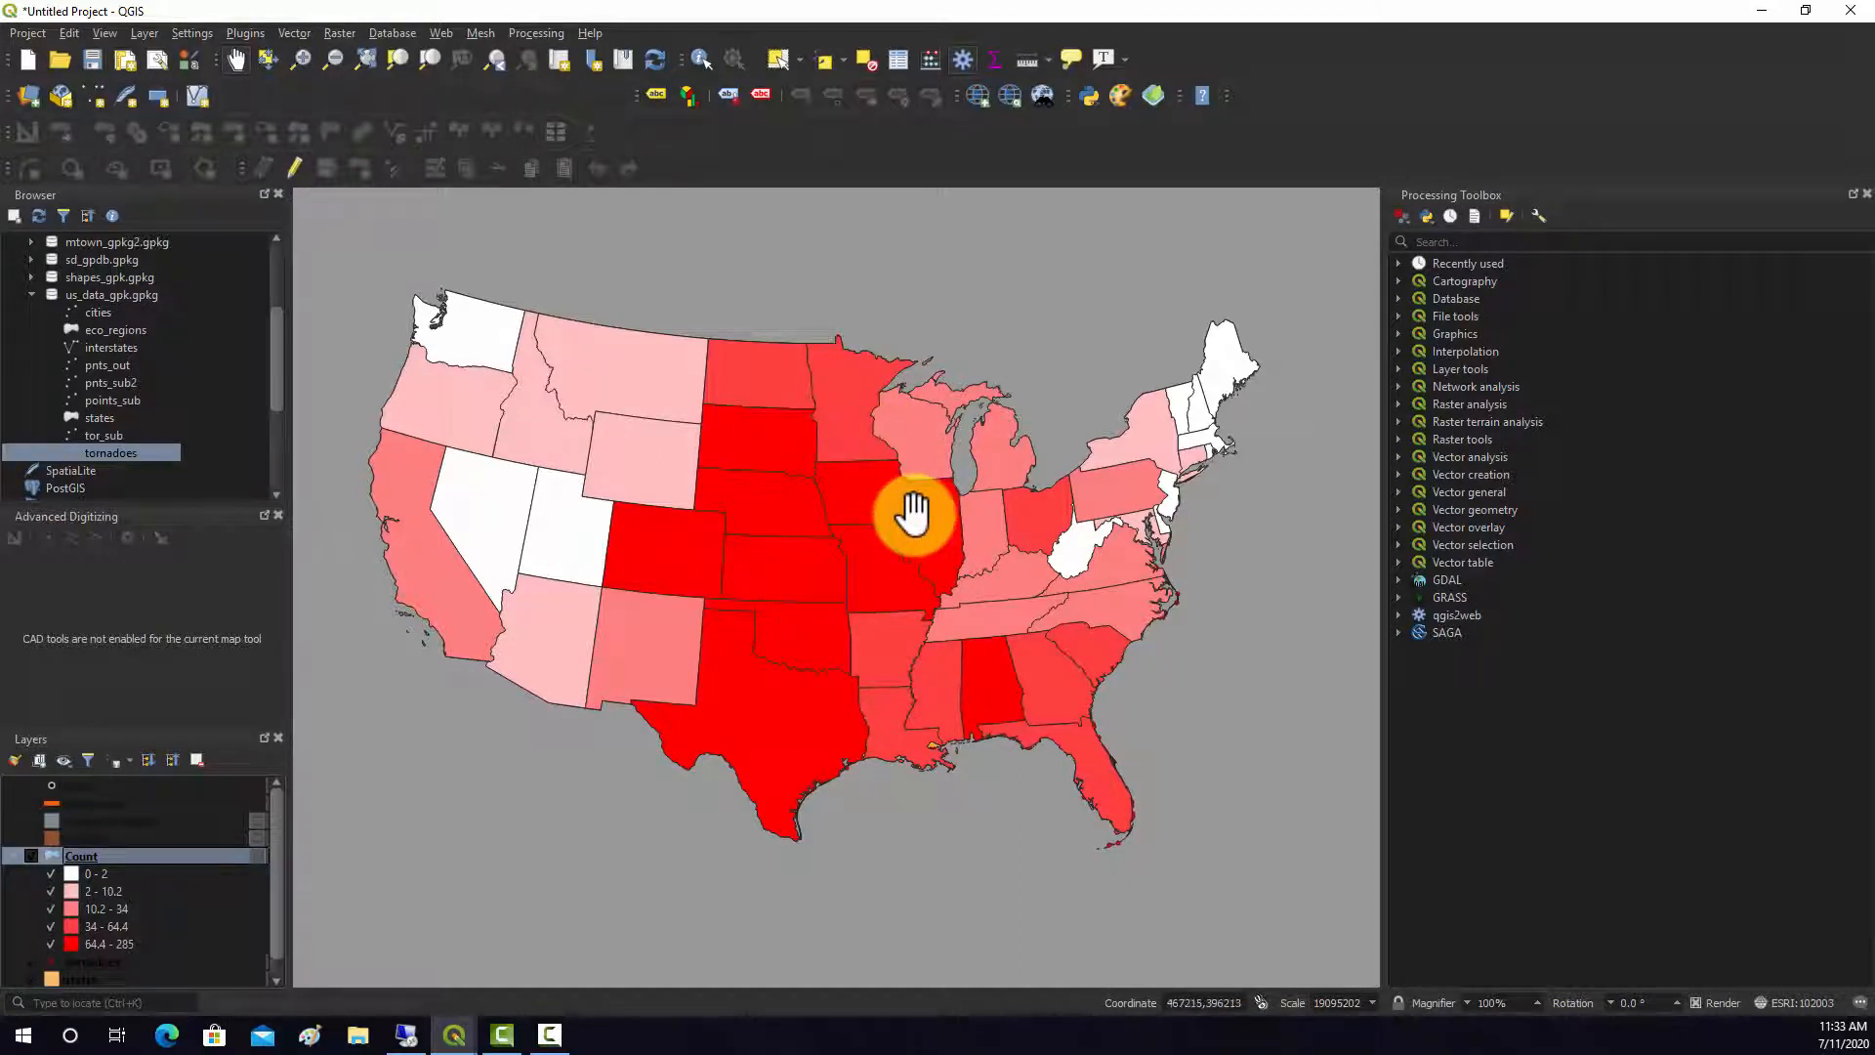
mouse_move(902, 556)
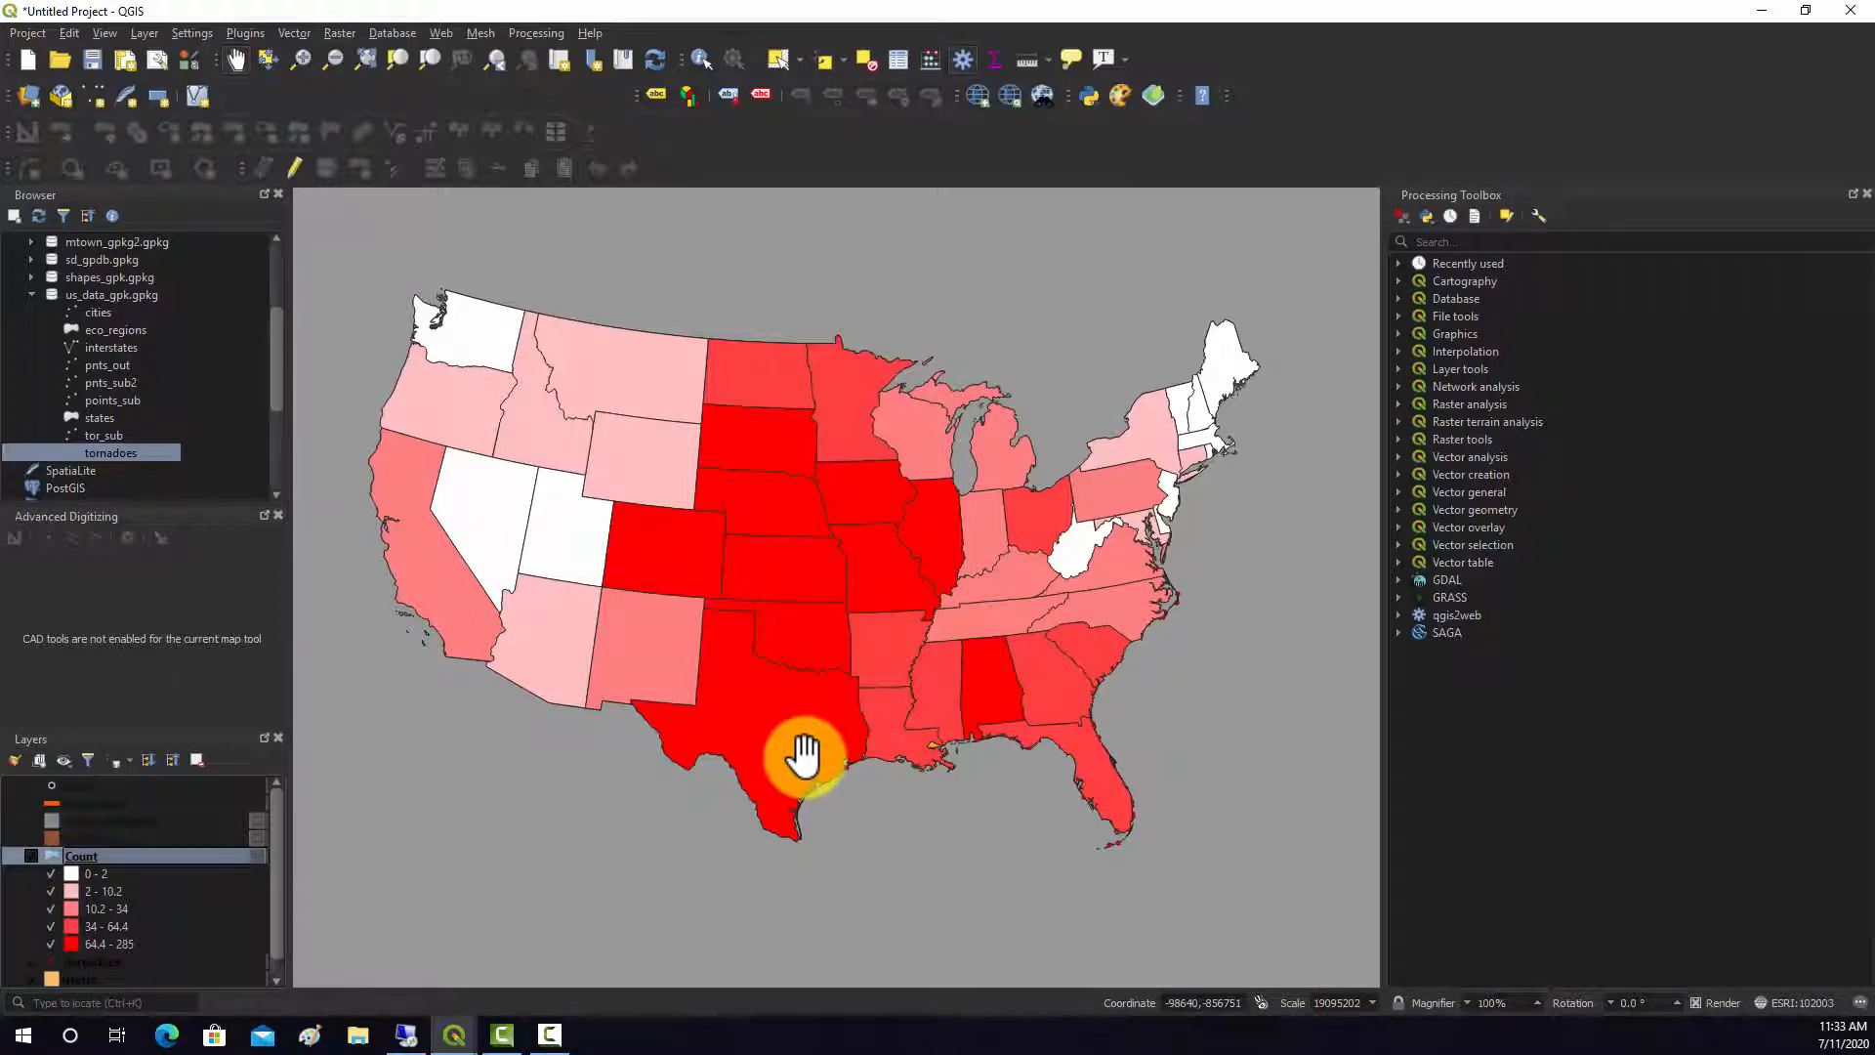
mouse_move(885, 700)
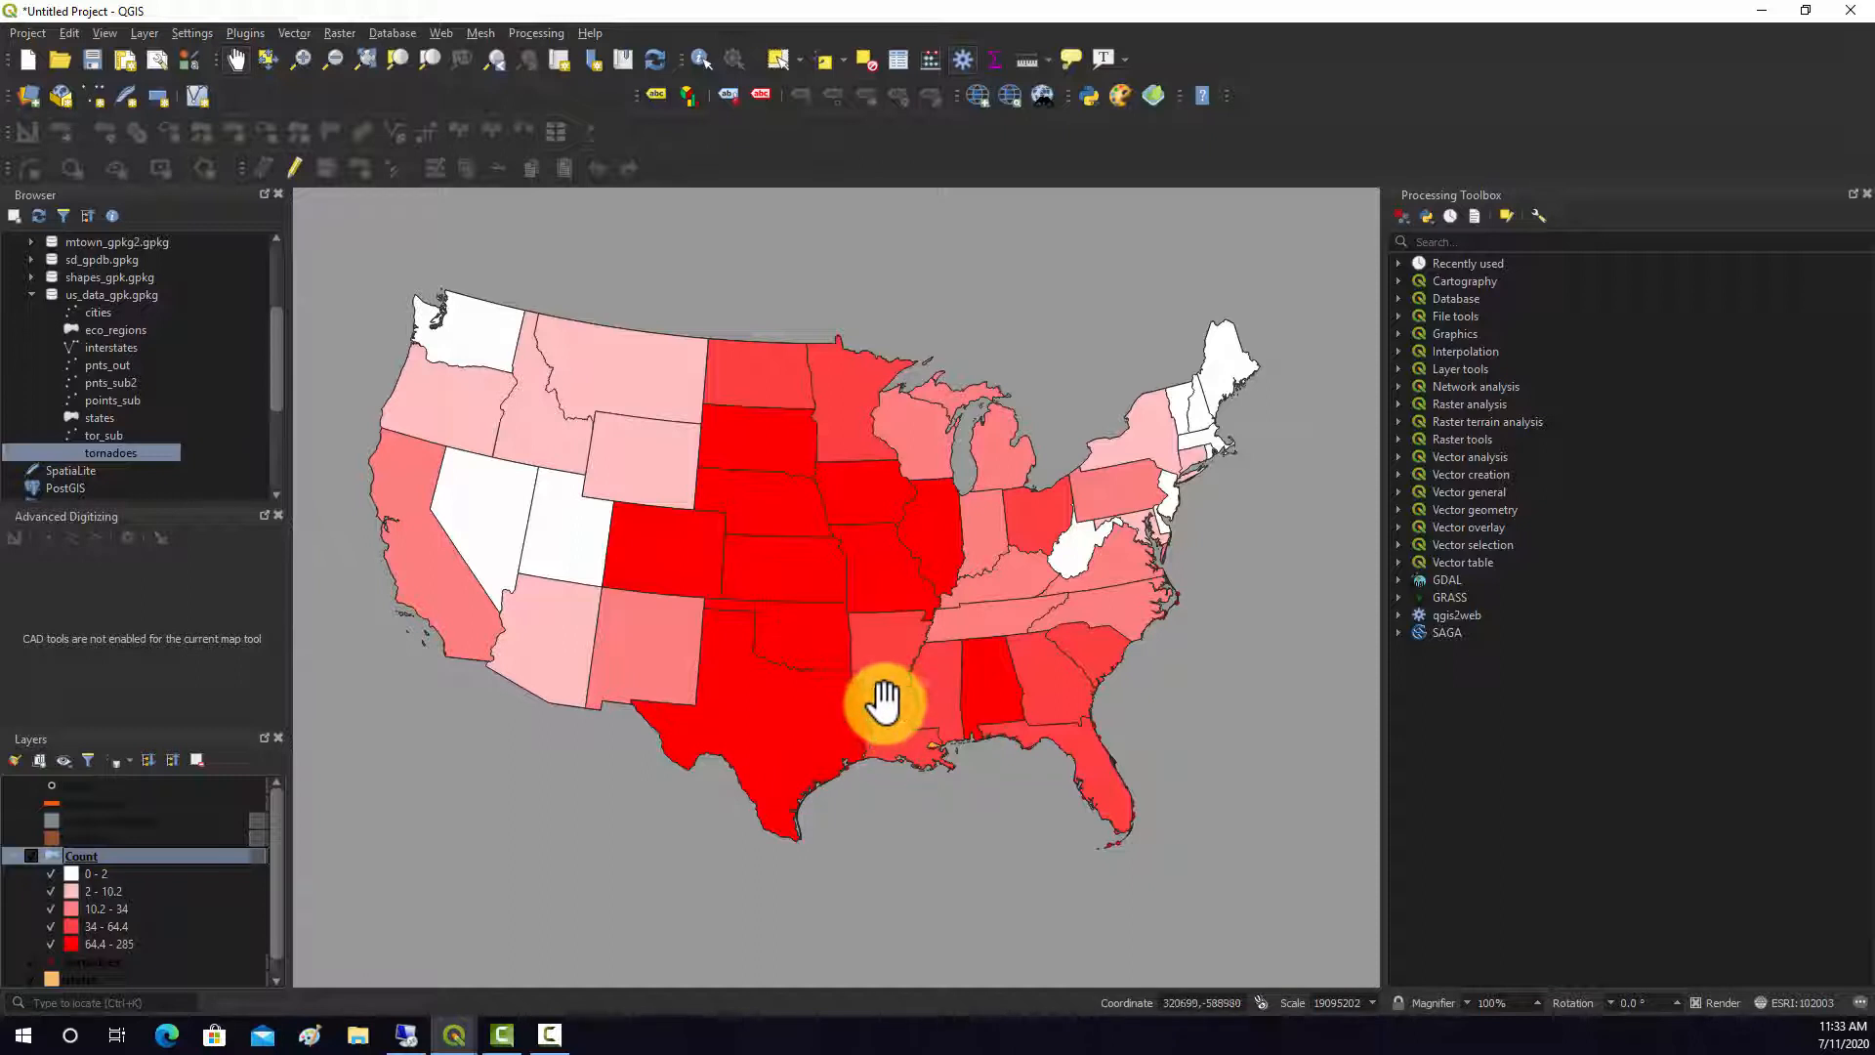
mouse_move(831, 699)
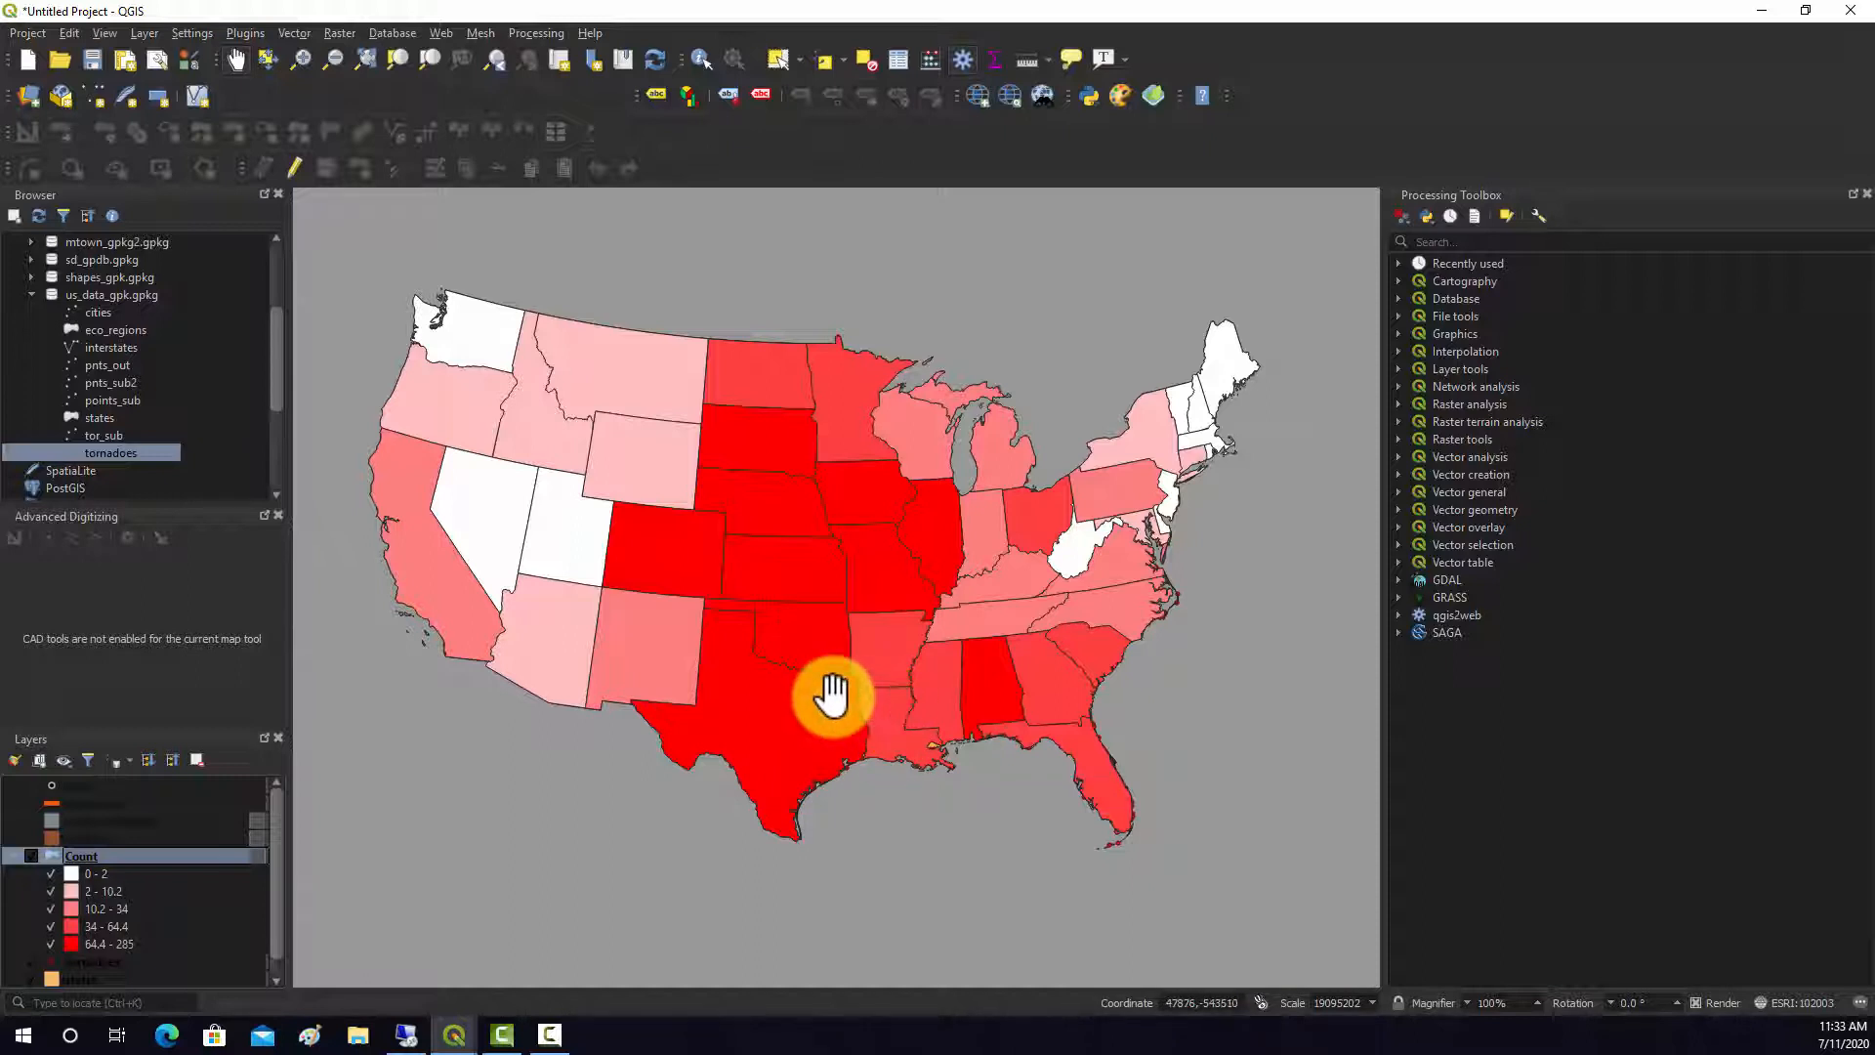
mouse_move(838, 724)
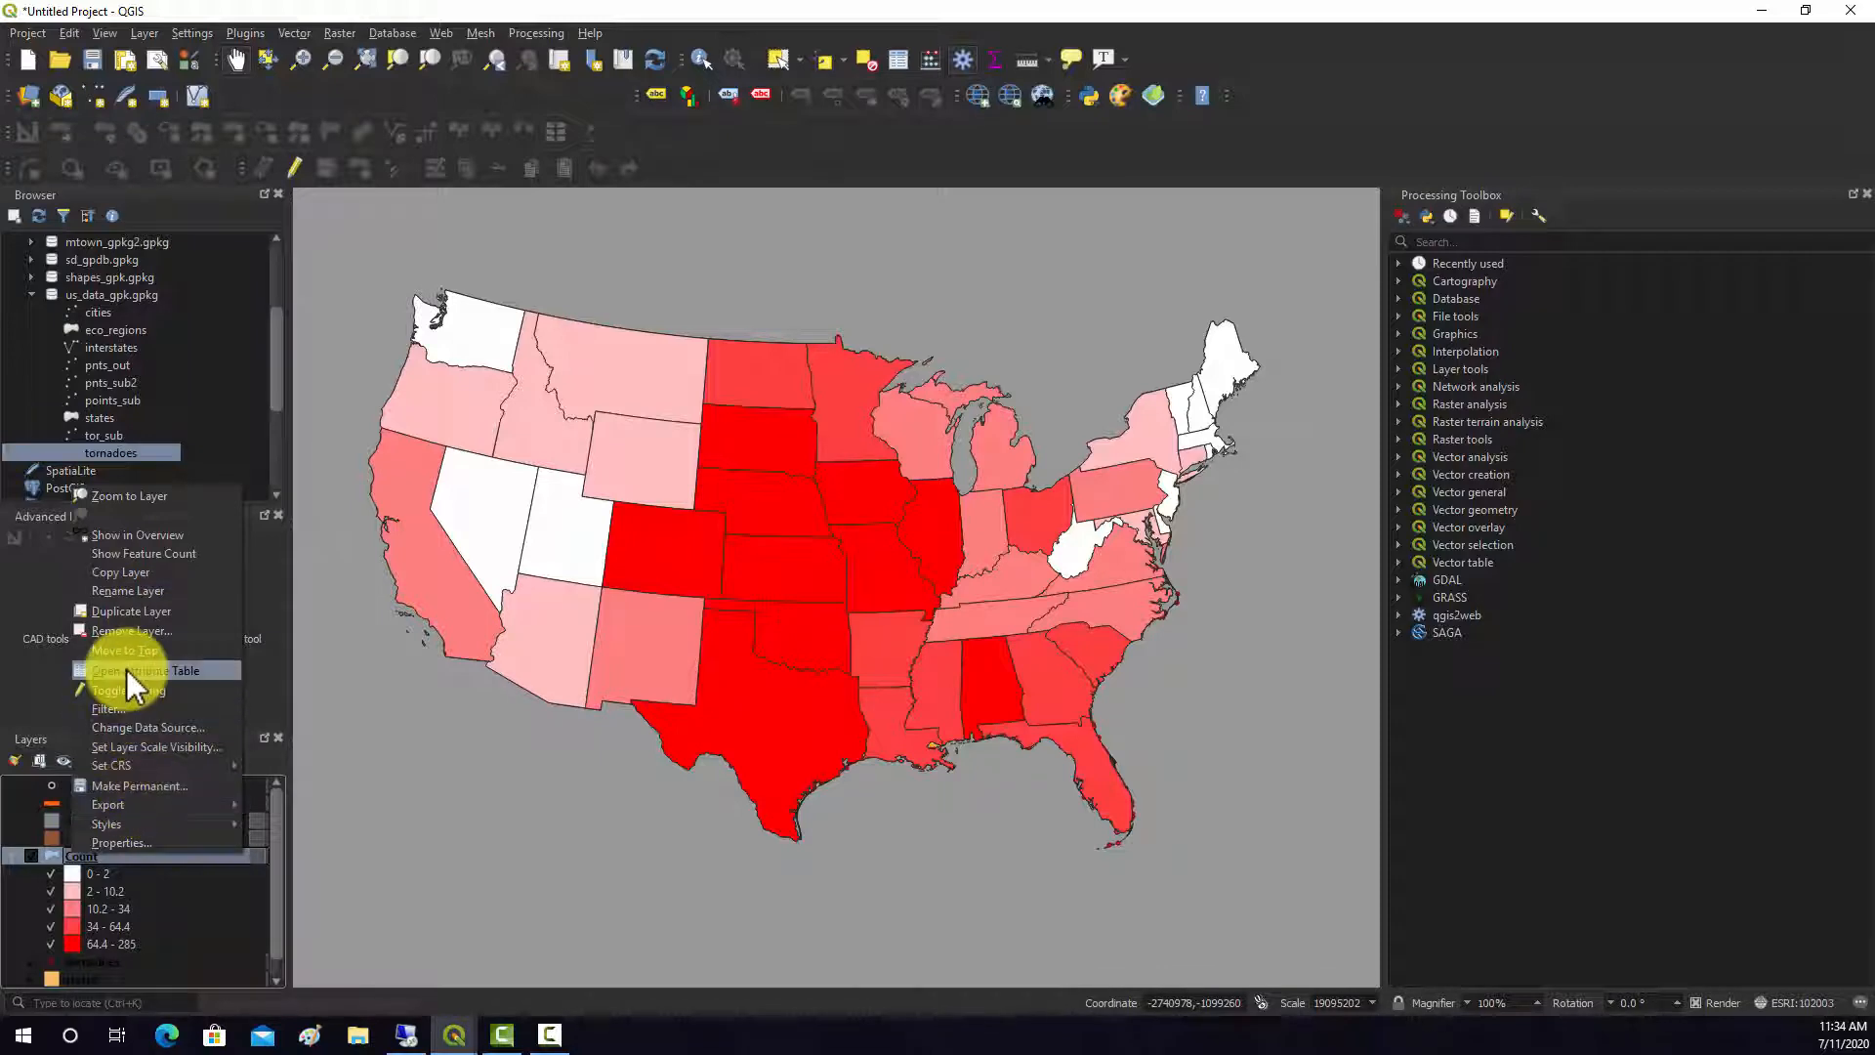
In the Count attribute table's Field Calculator, create decimal field tor_den (length 10, precision 10)
click(135, 670)
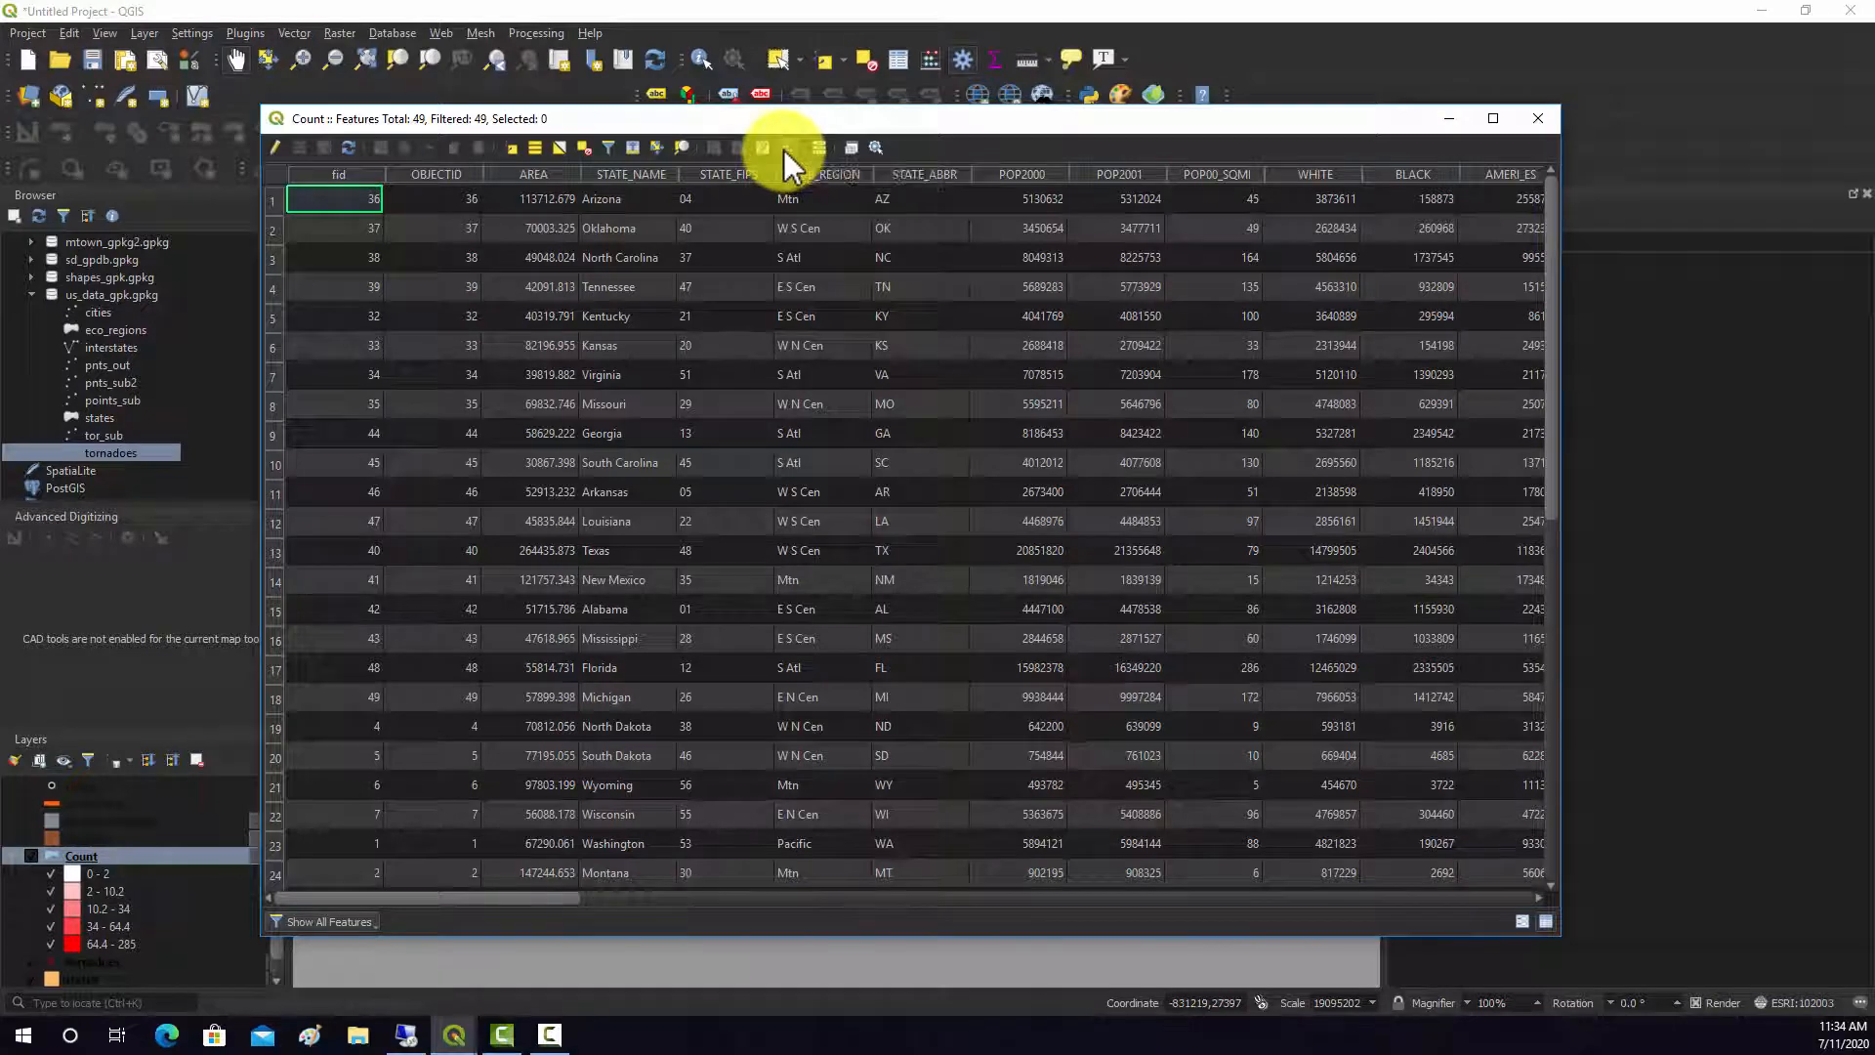
click(762, 148)
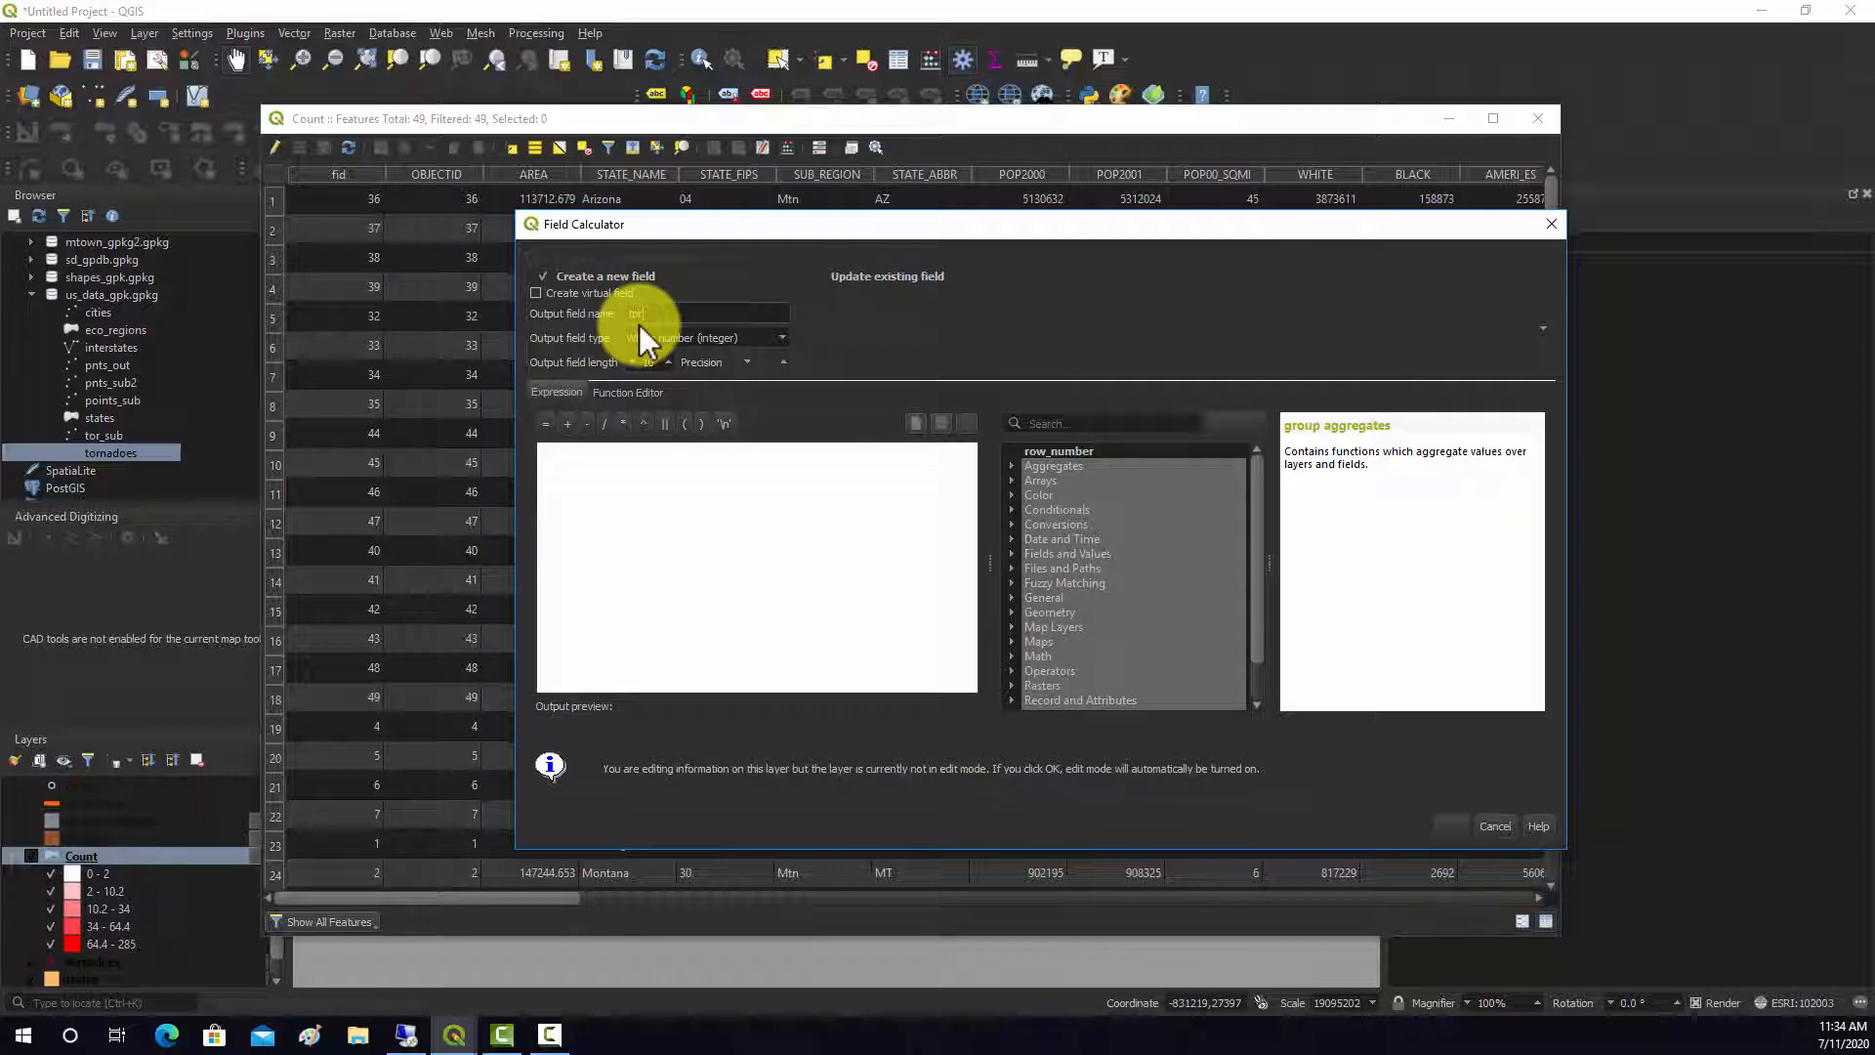
click(781, 337)
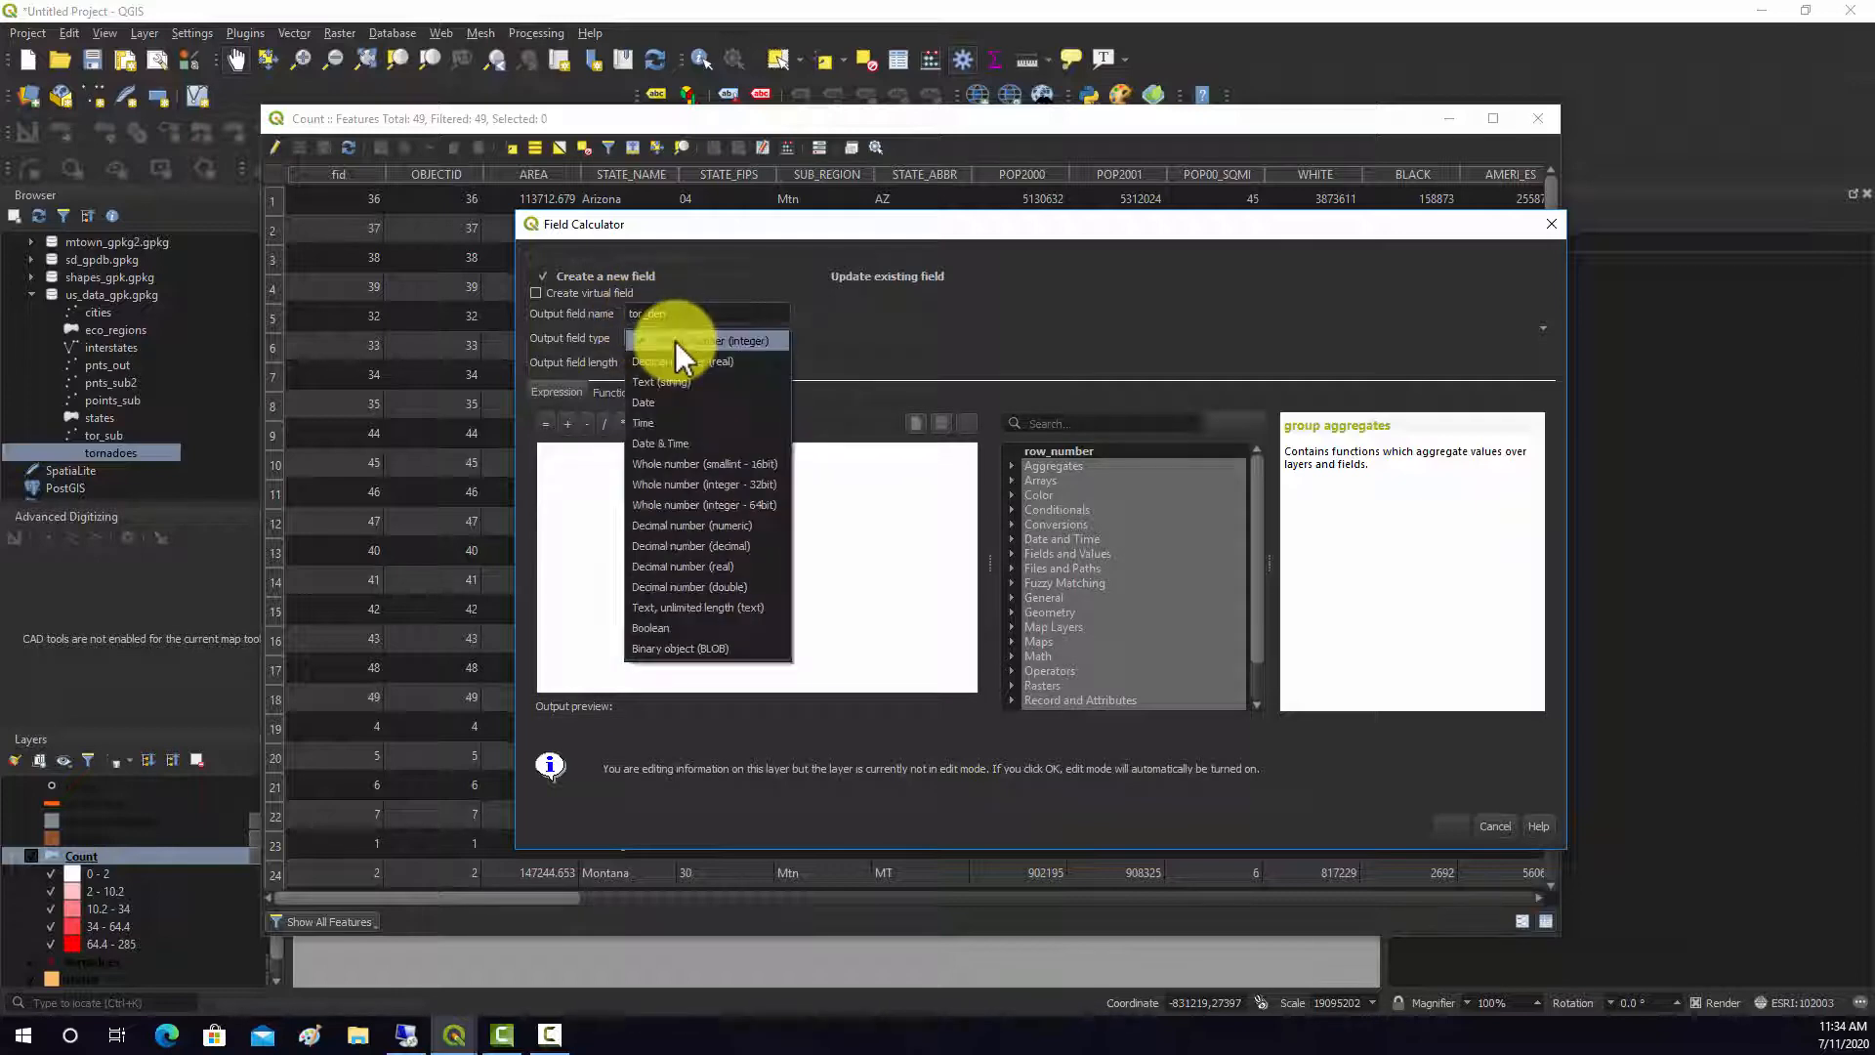
click(683, 362)
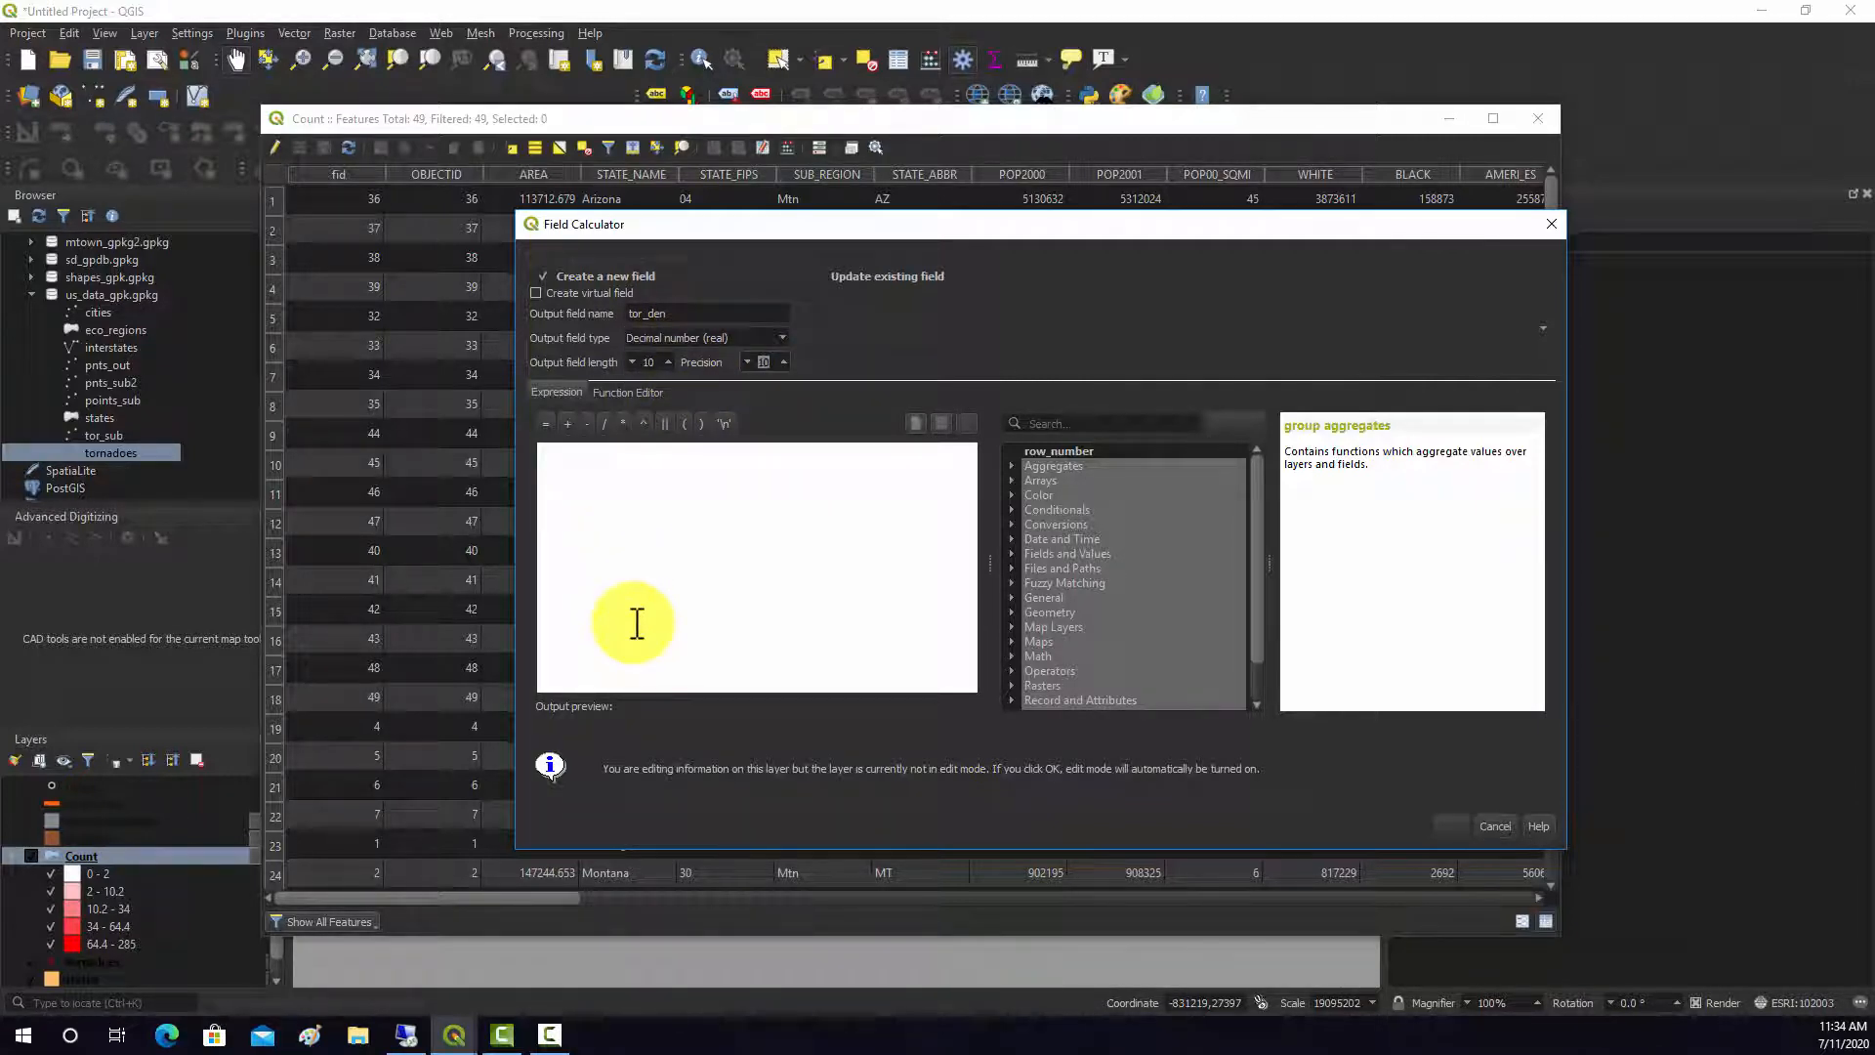
mouse_move(782, 518)
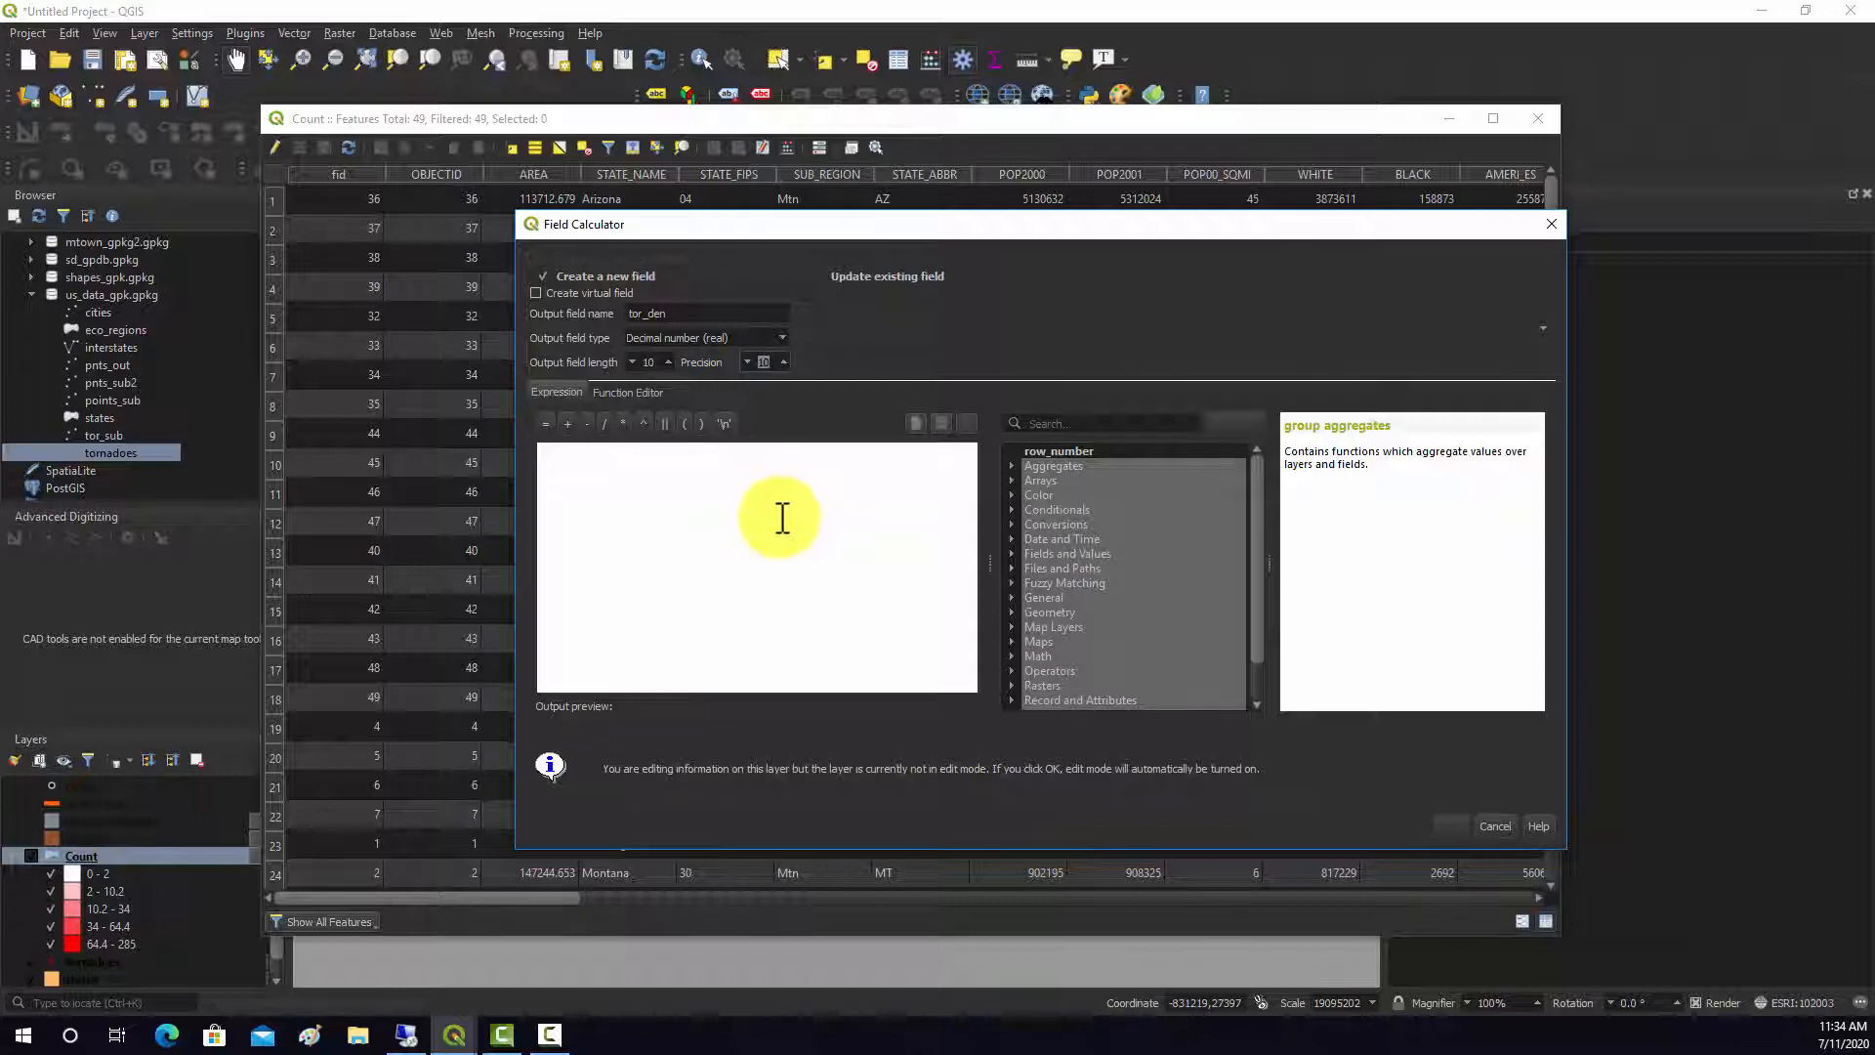
mouse_move(810, 412)
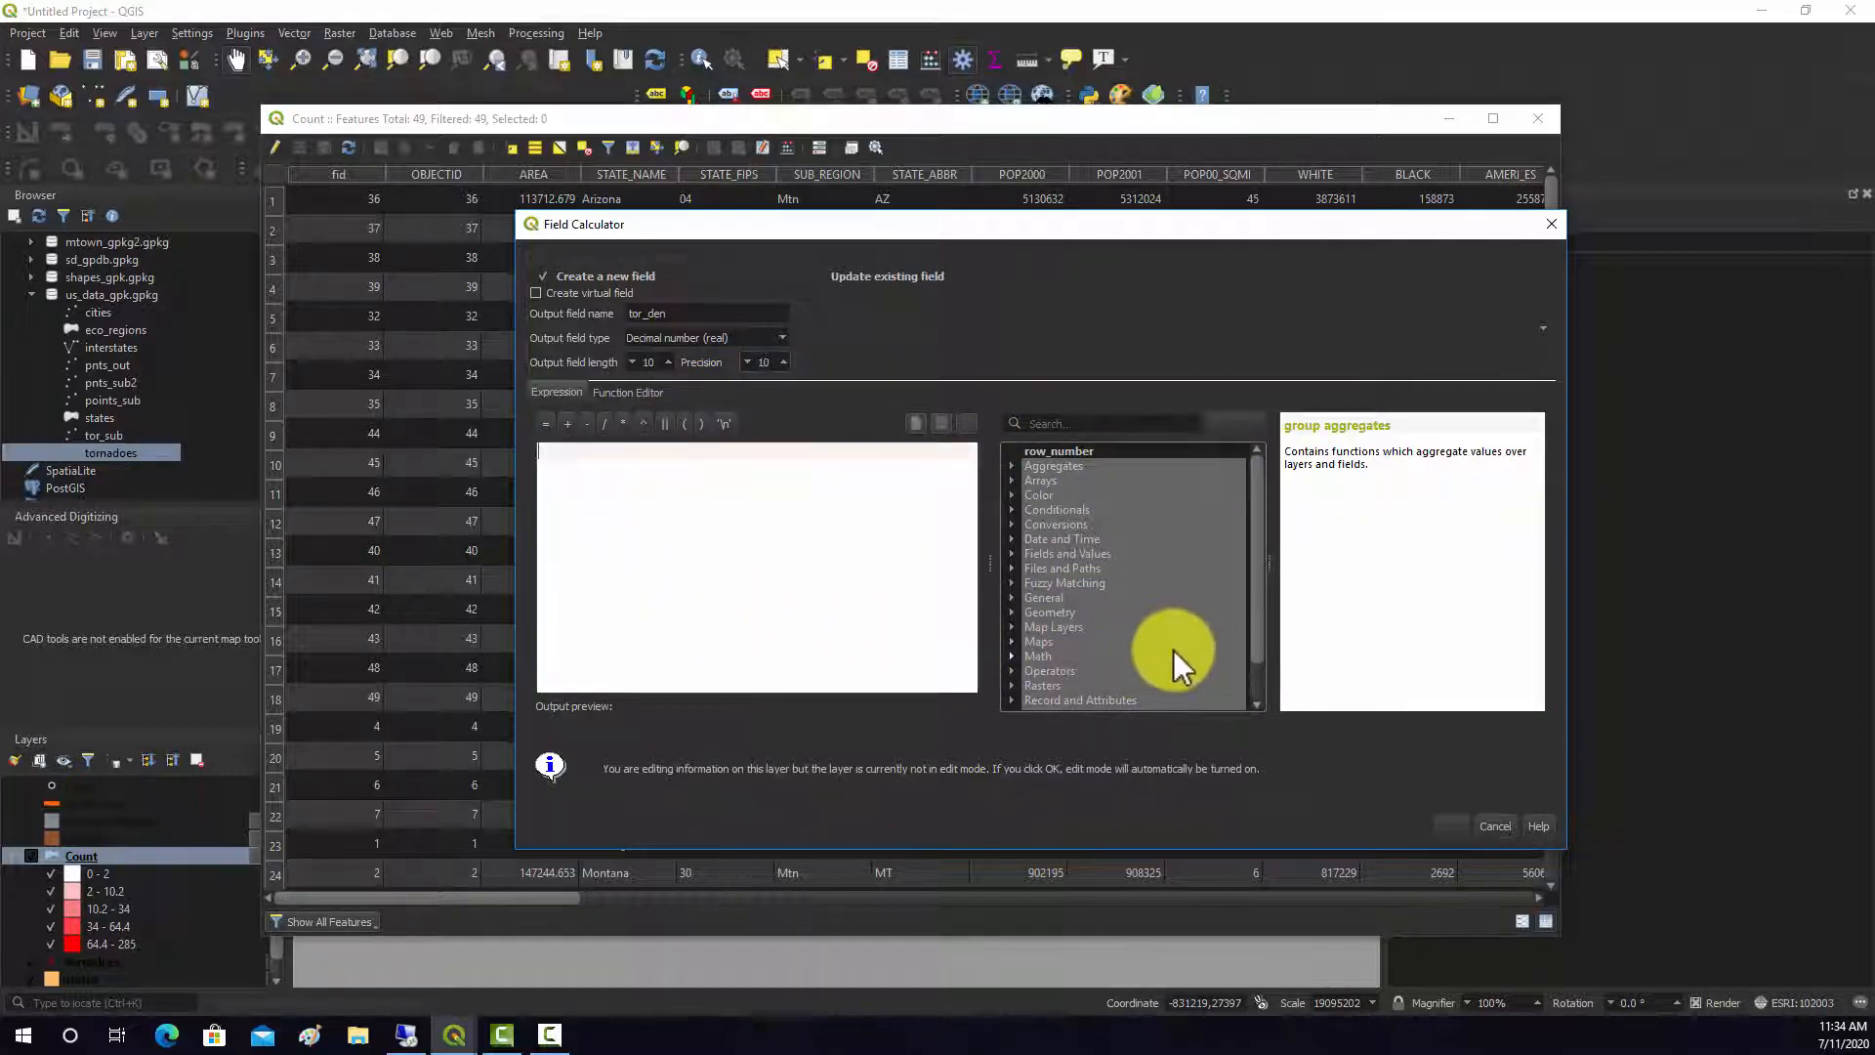
mouse_move(1046, 610)
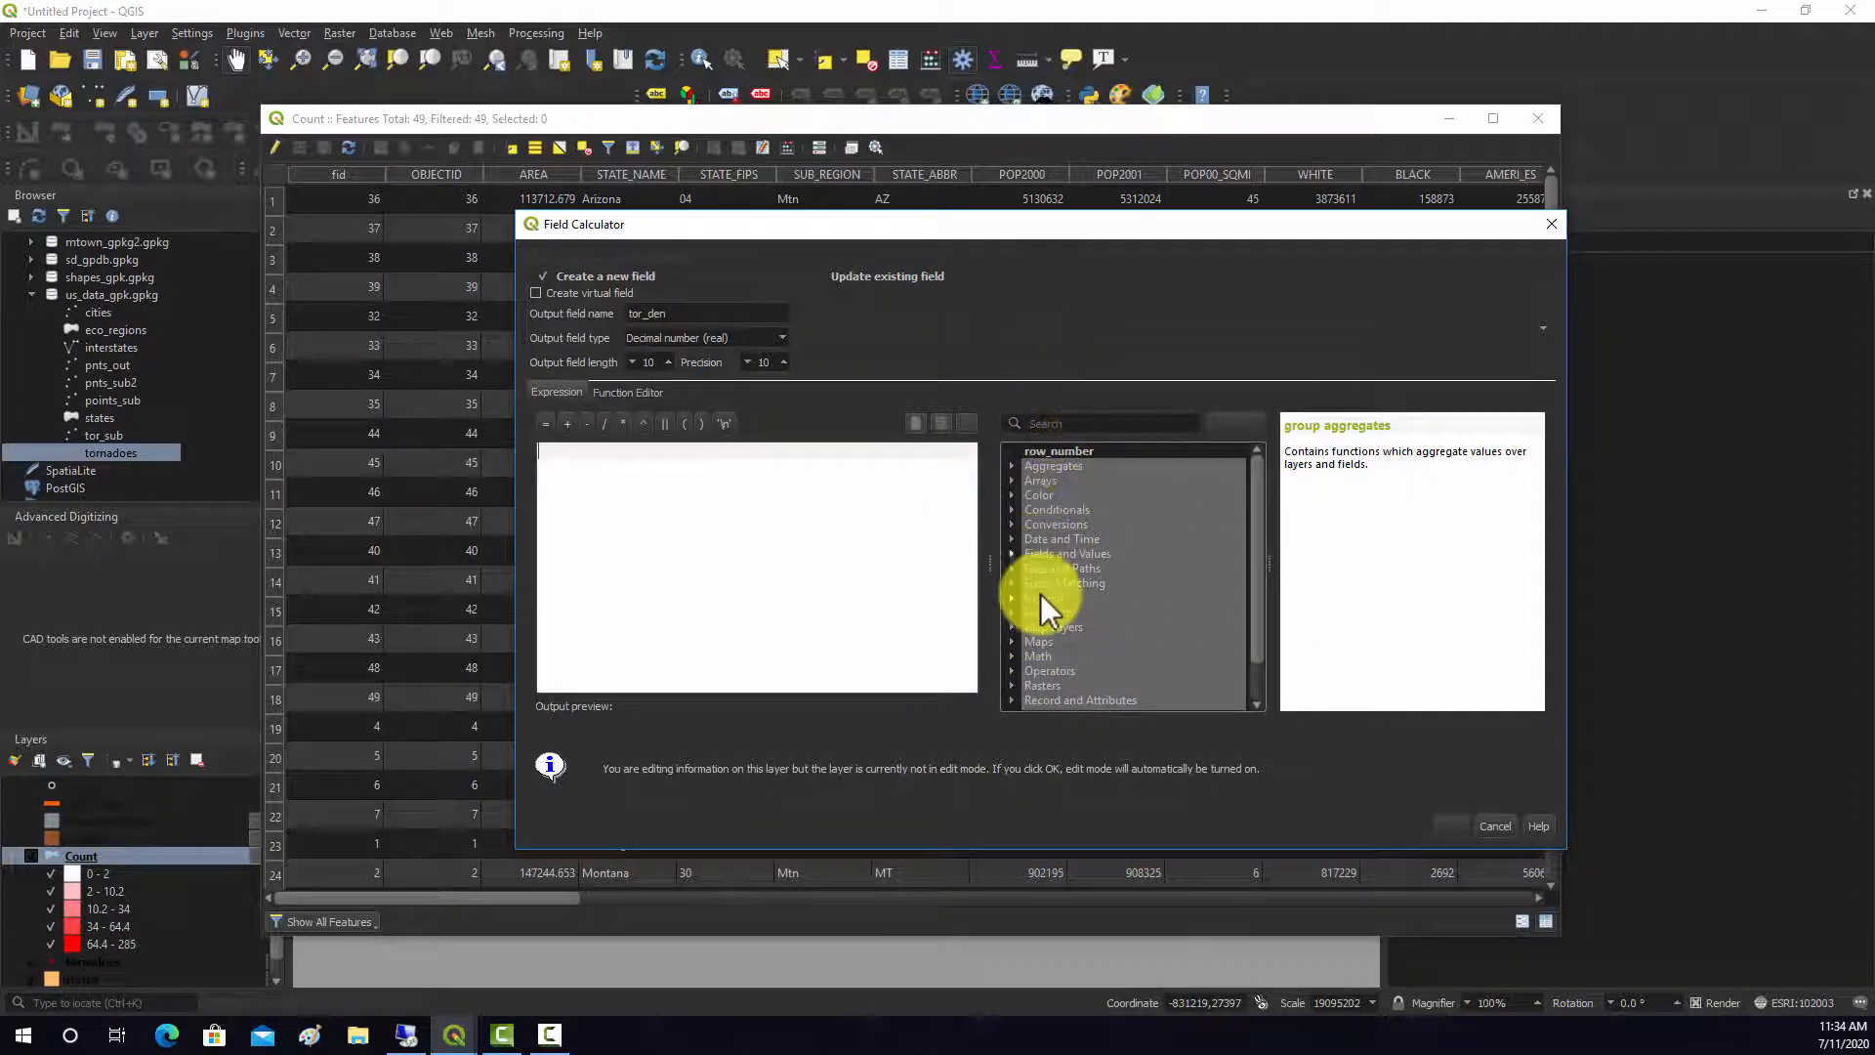
mouse_move(1083, 596)
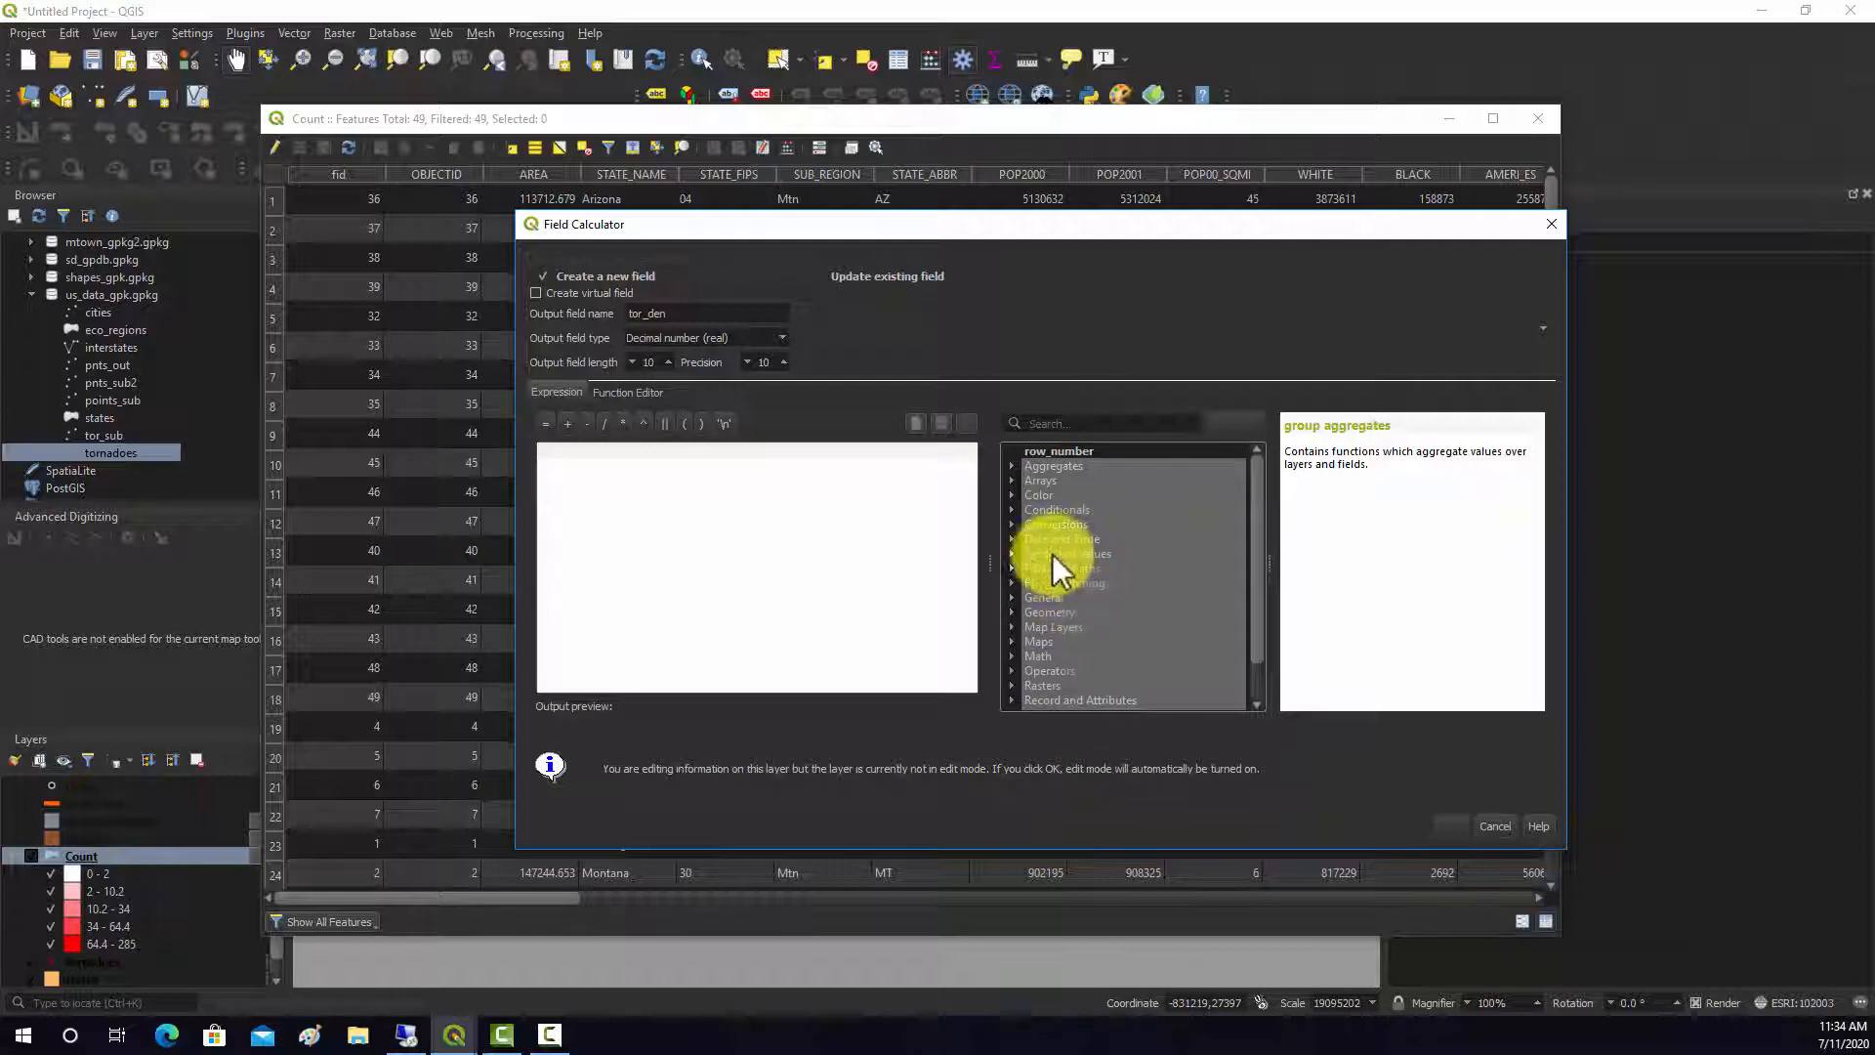
Enter the expression "tor_cnt" / ($area * 0.000001) for tor_den
click(1067, 554)
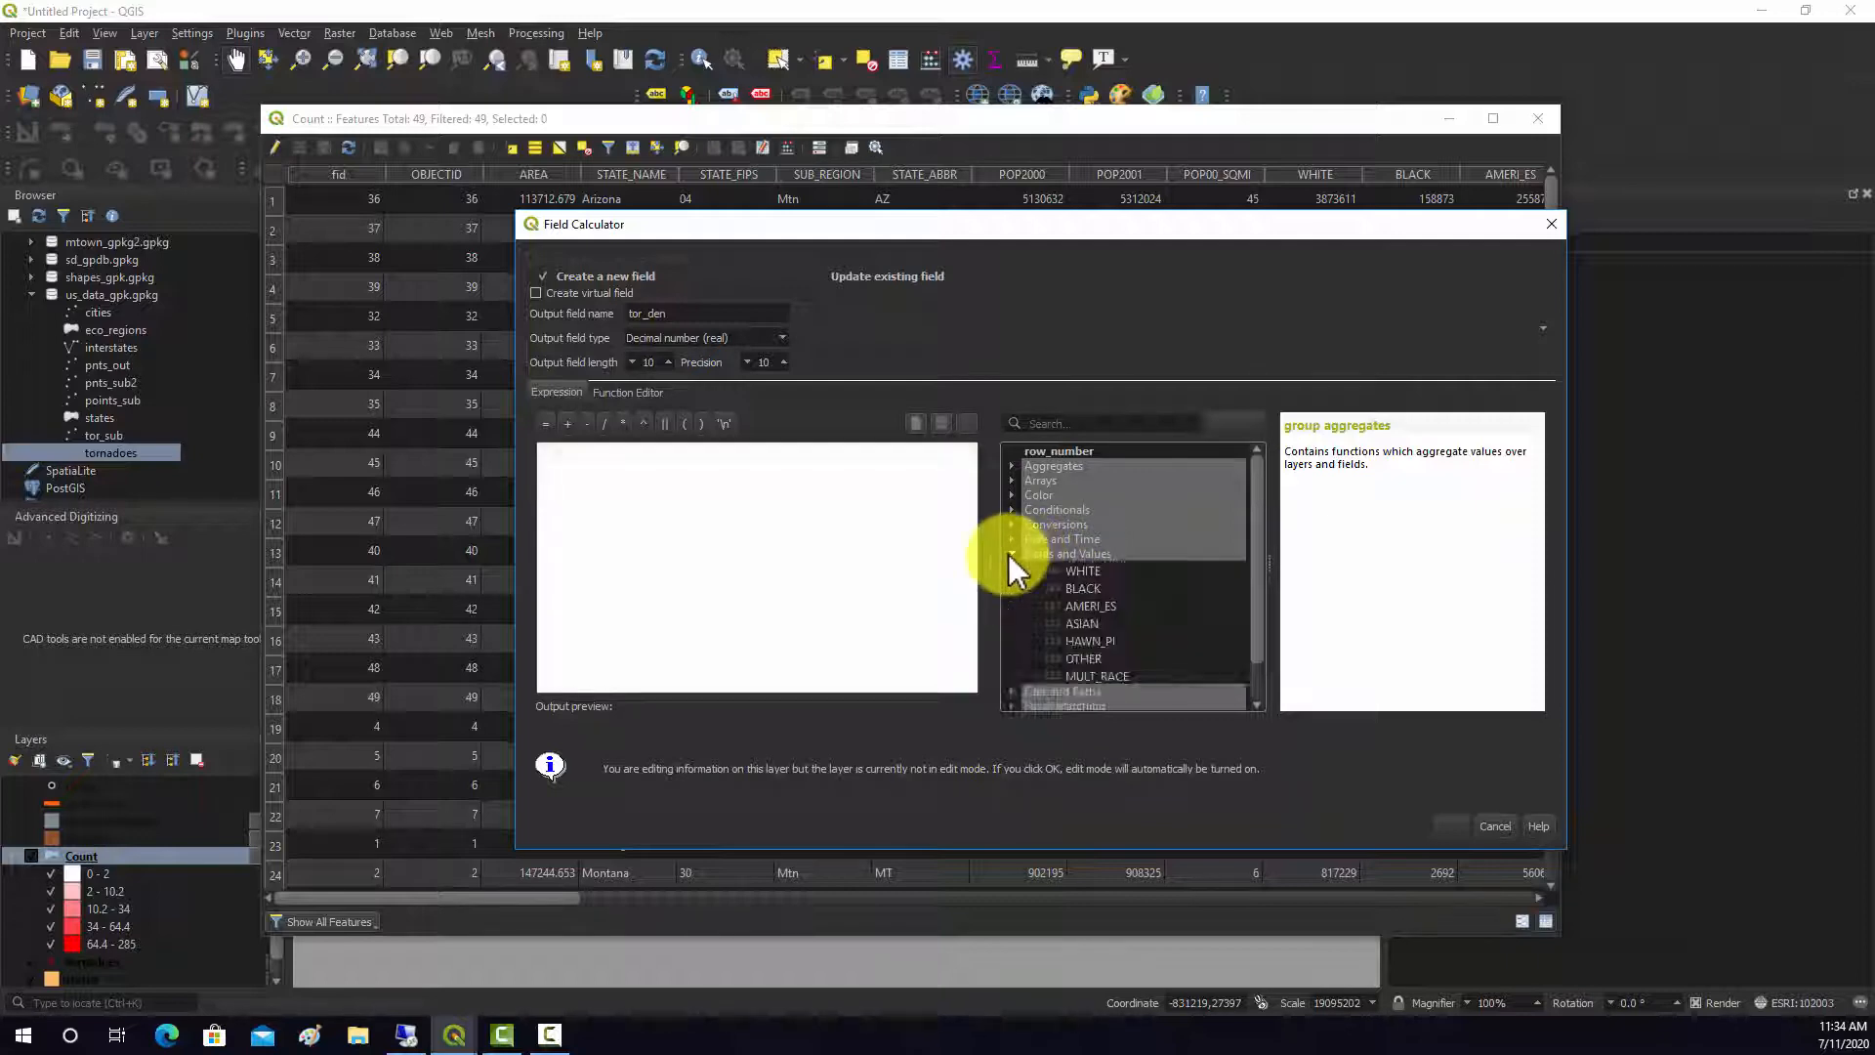
scroll(down, 3)
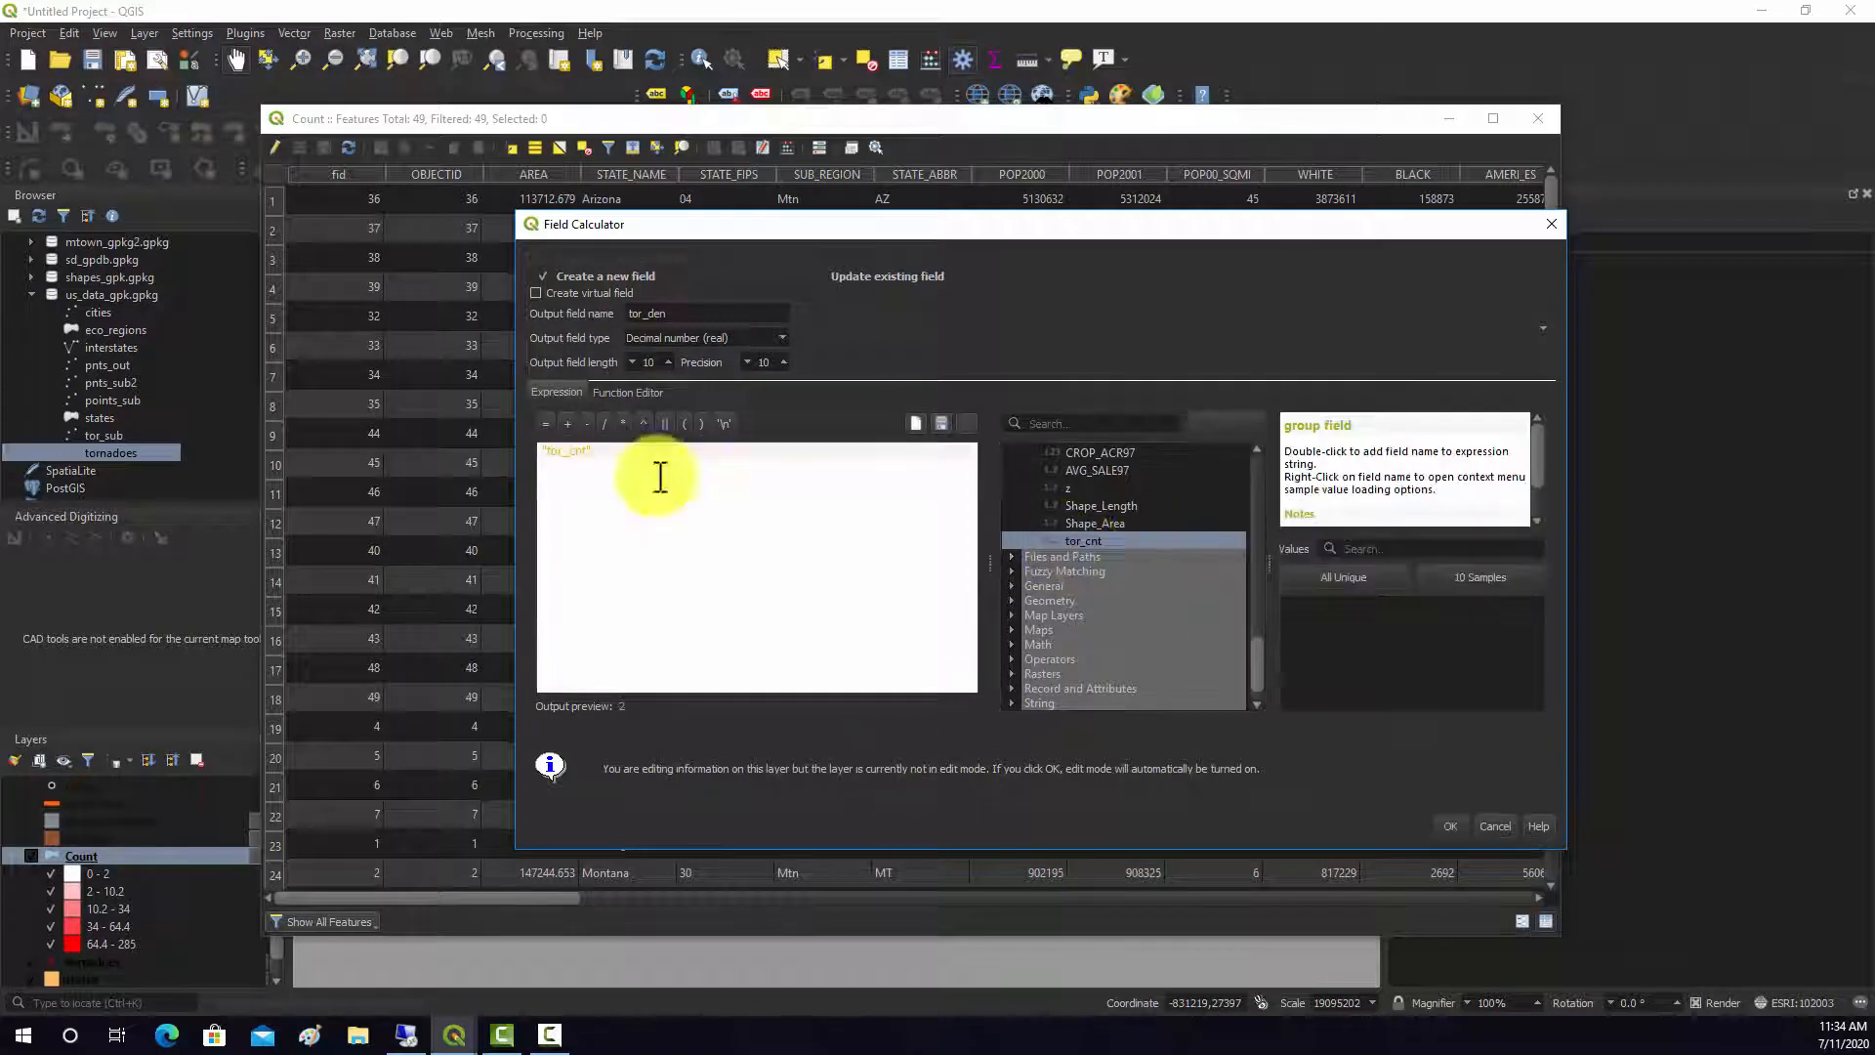
text(/)
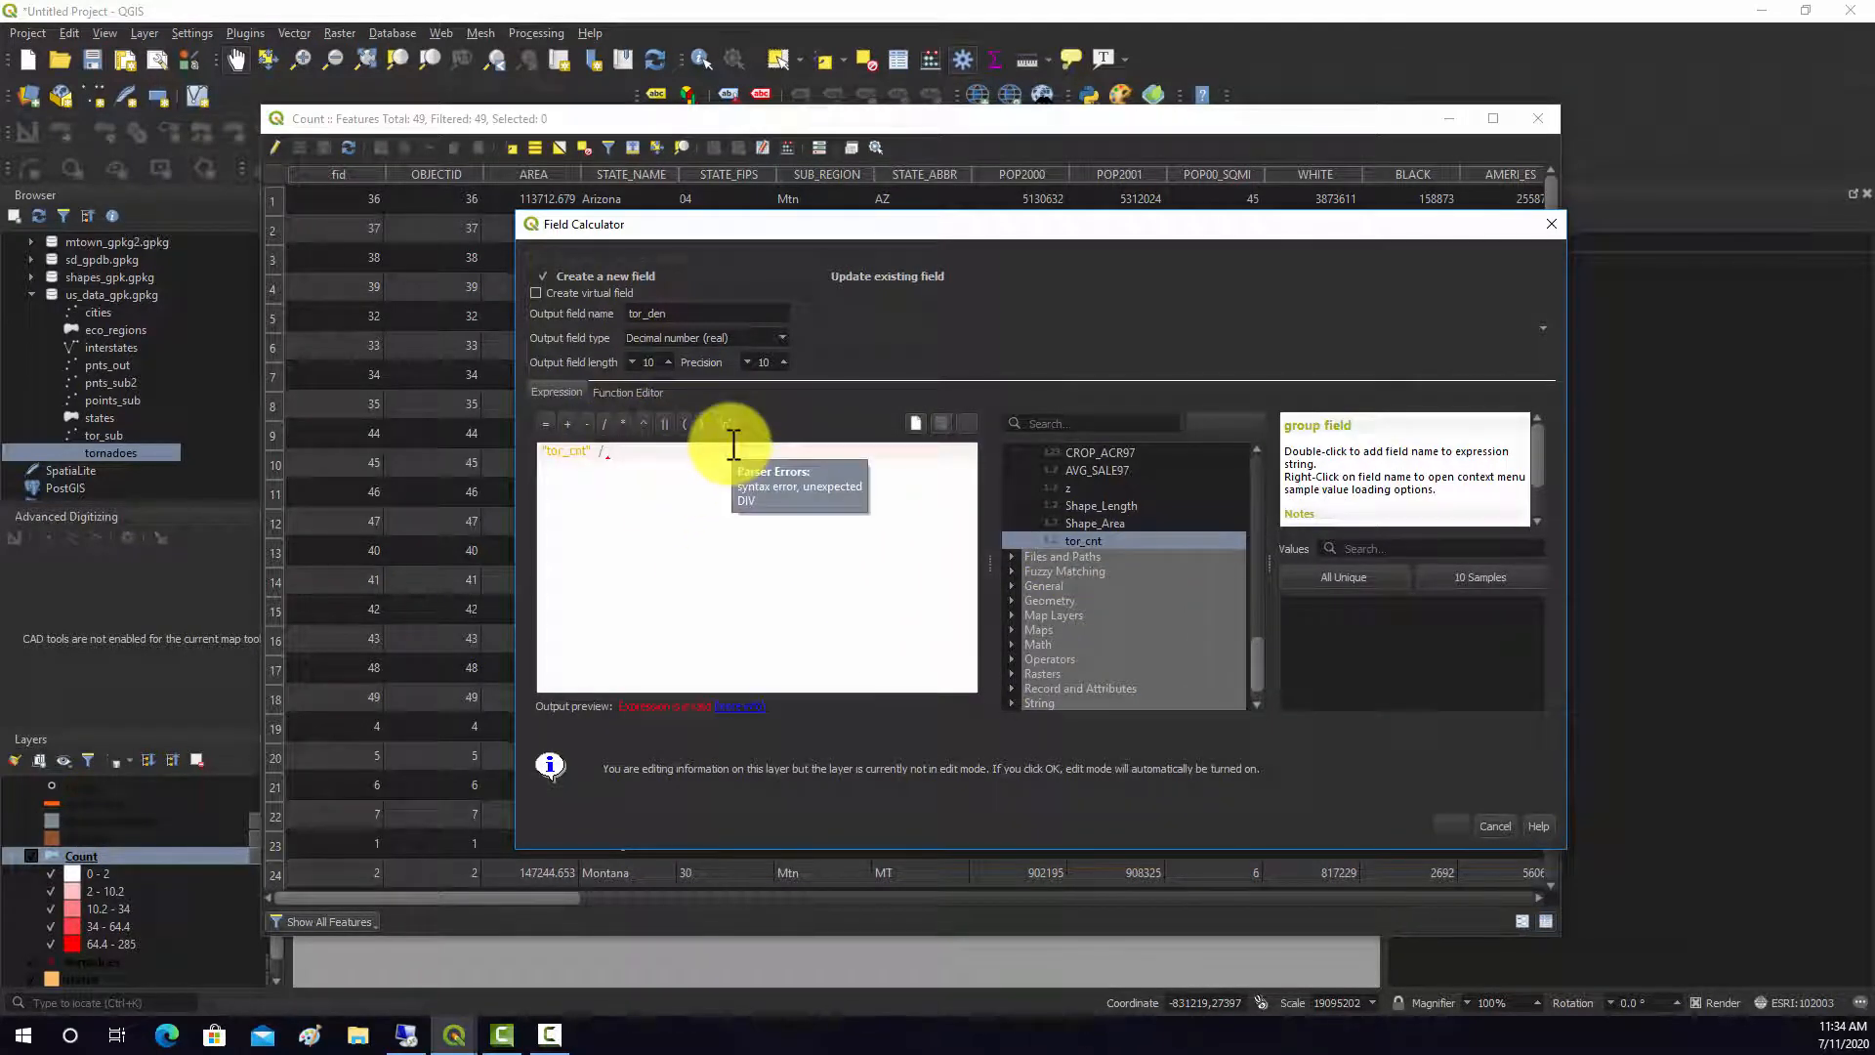
mouse_move(1166, 377)
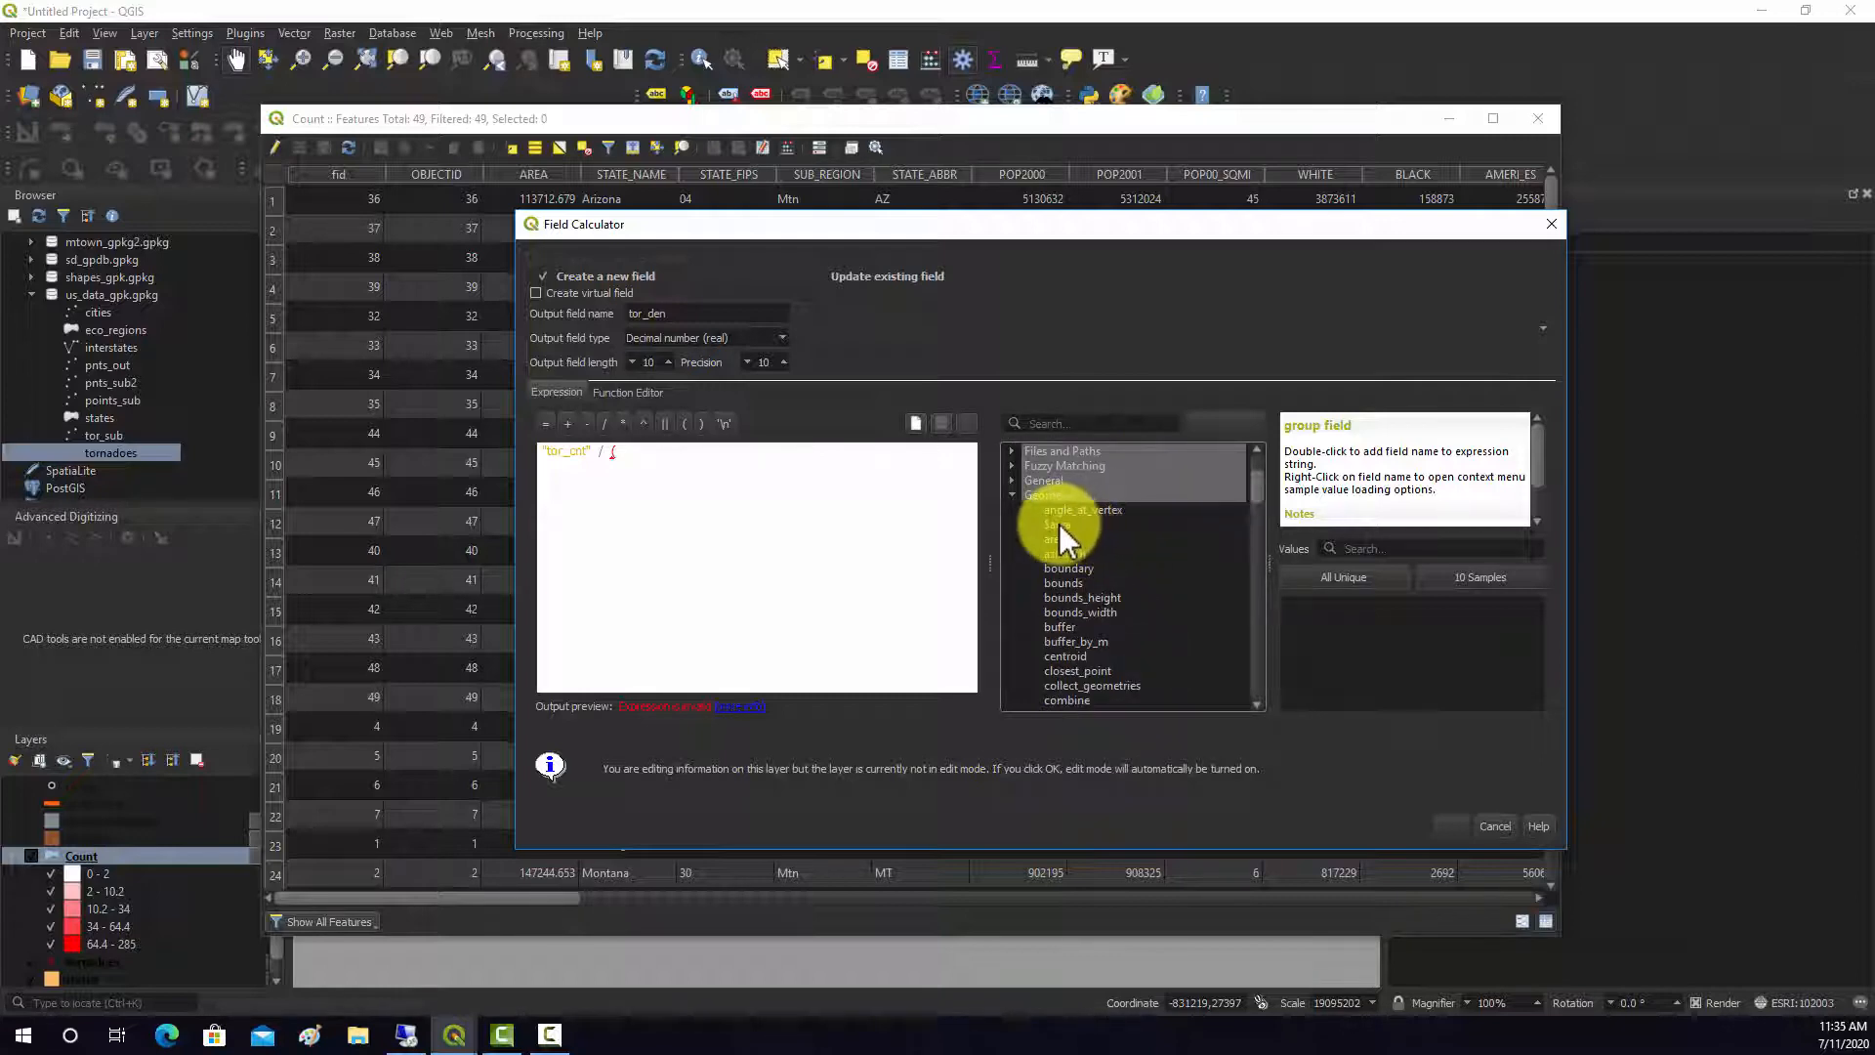
double_click(1056, 523)
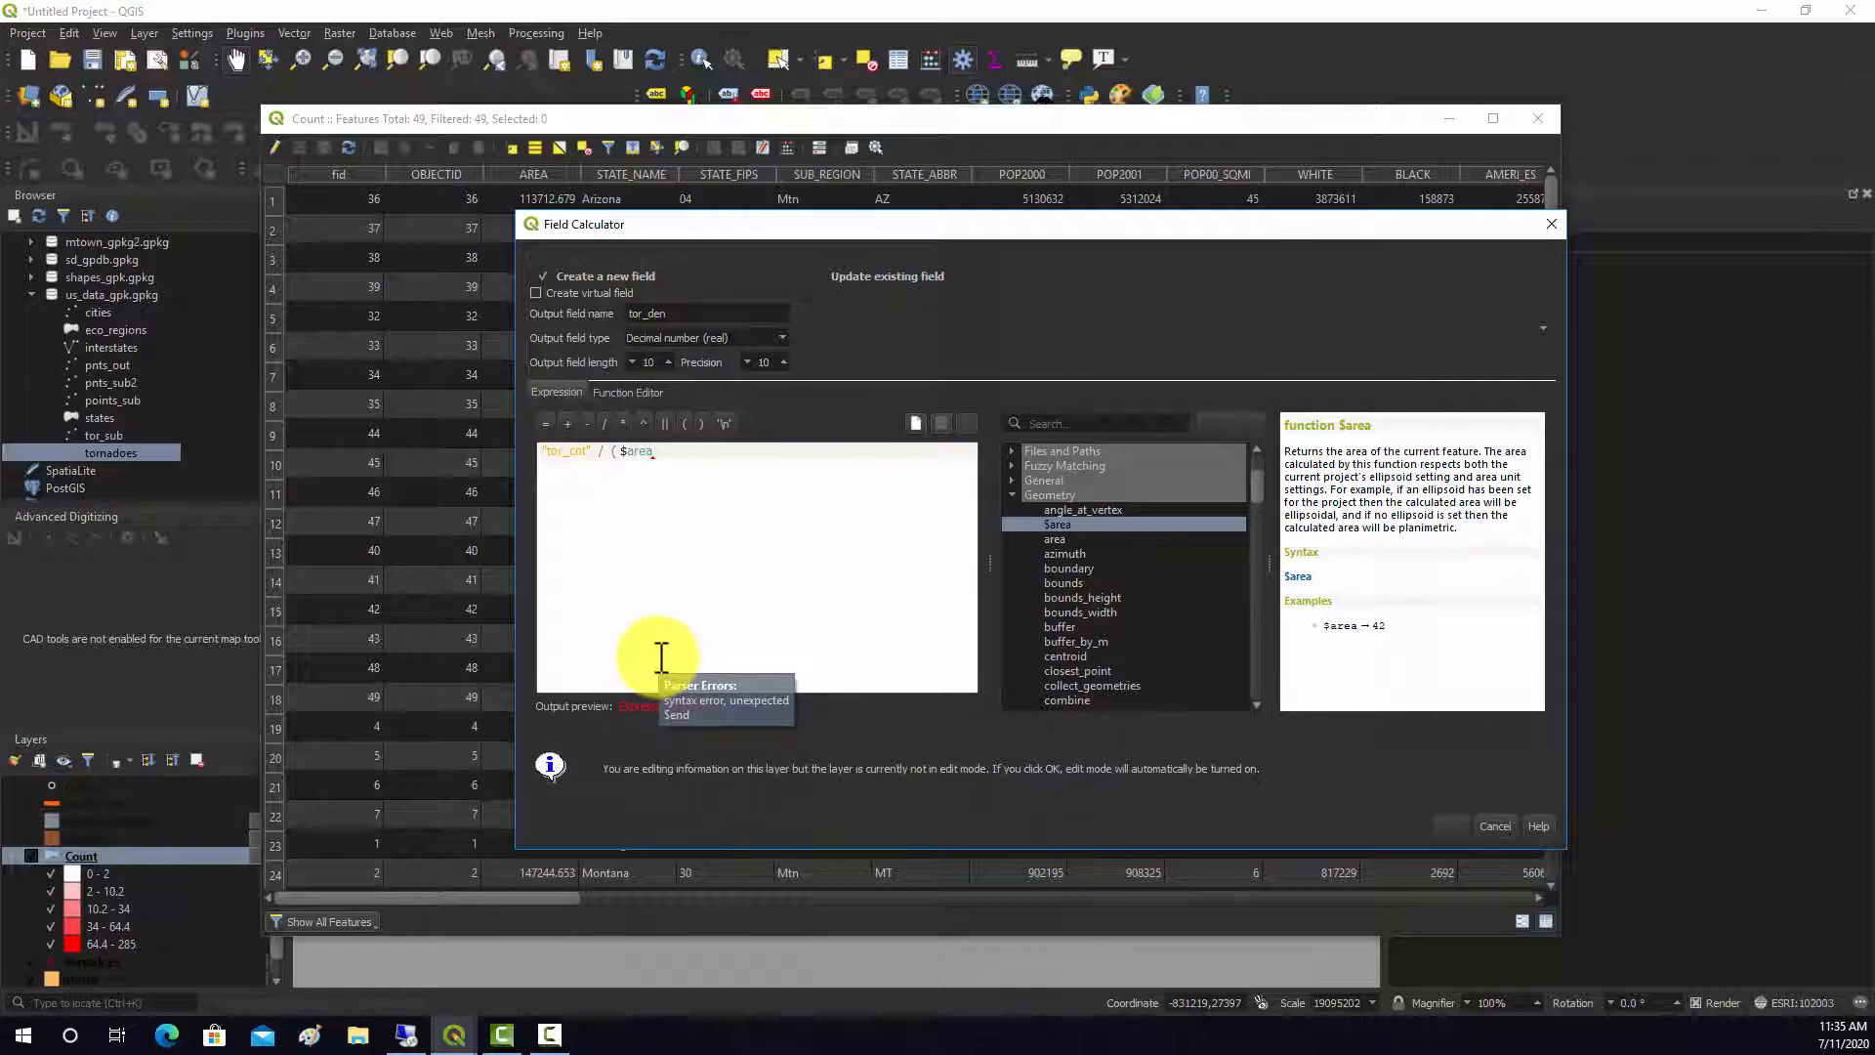
mouse_move(785, 607)
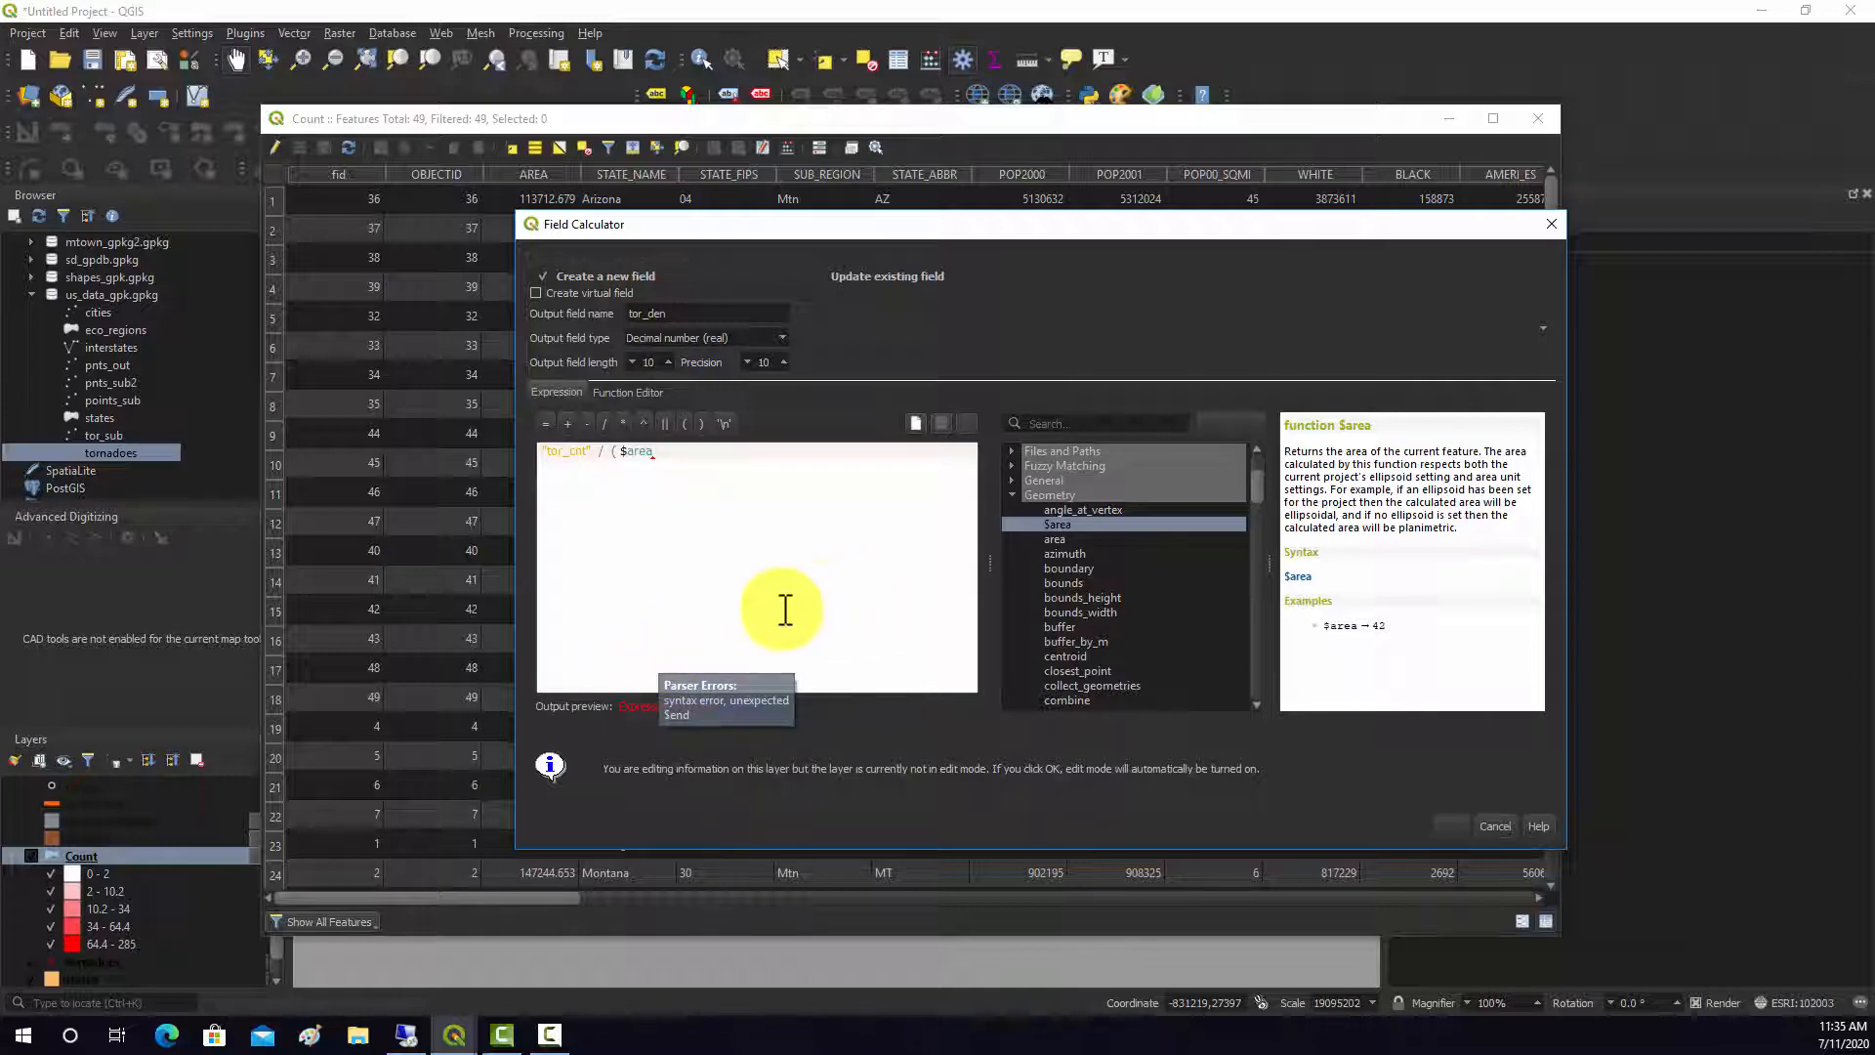
mouse_move(572, 505)
text( *.000001))
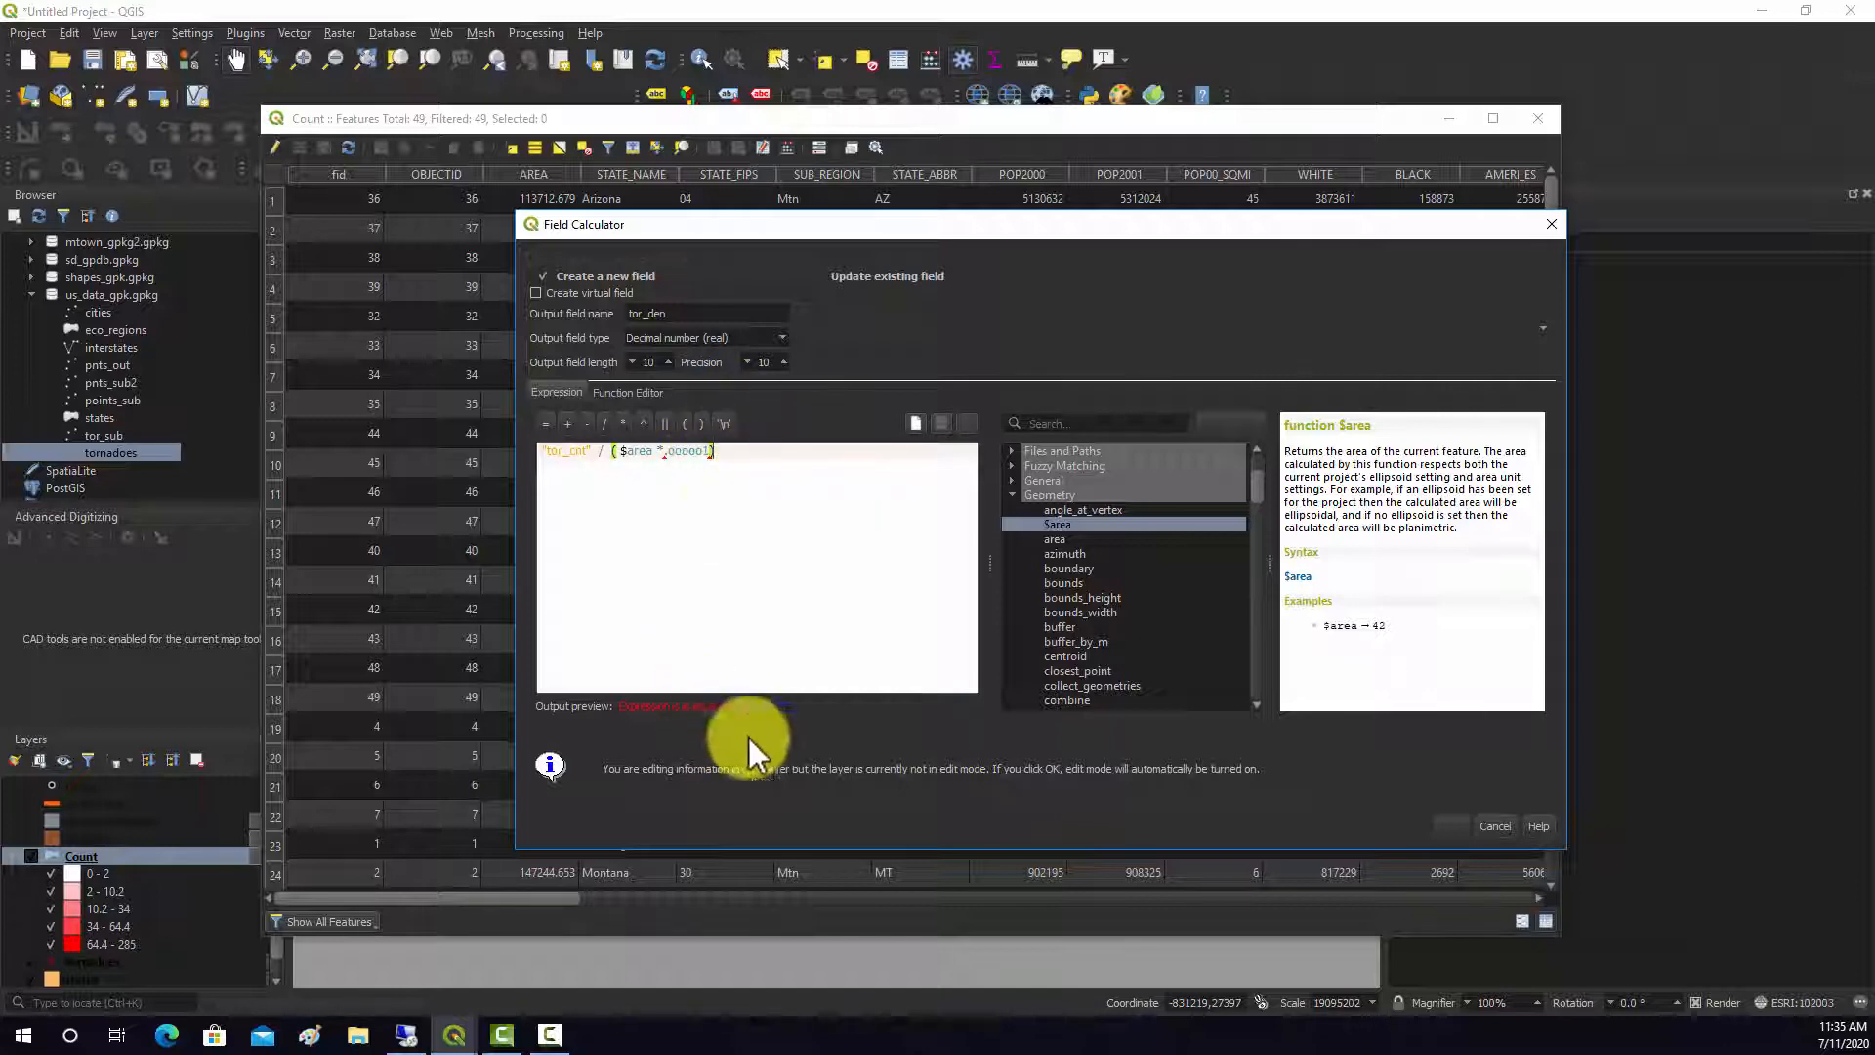
mouse_move(544, 718)
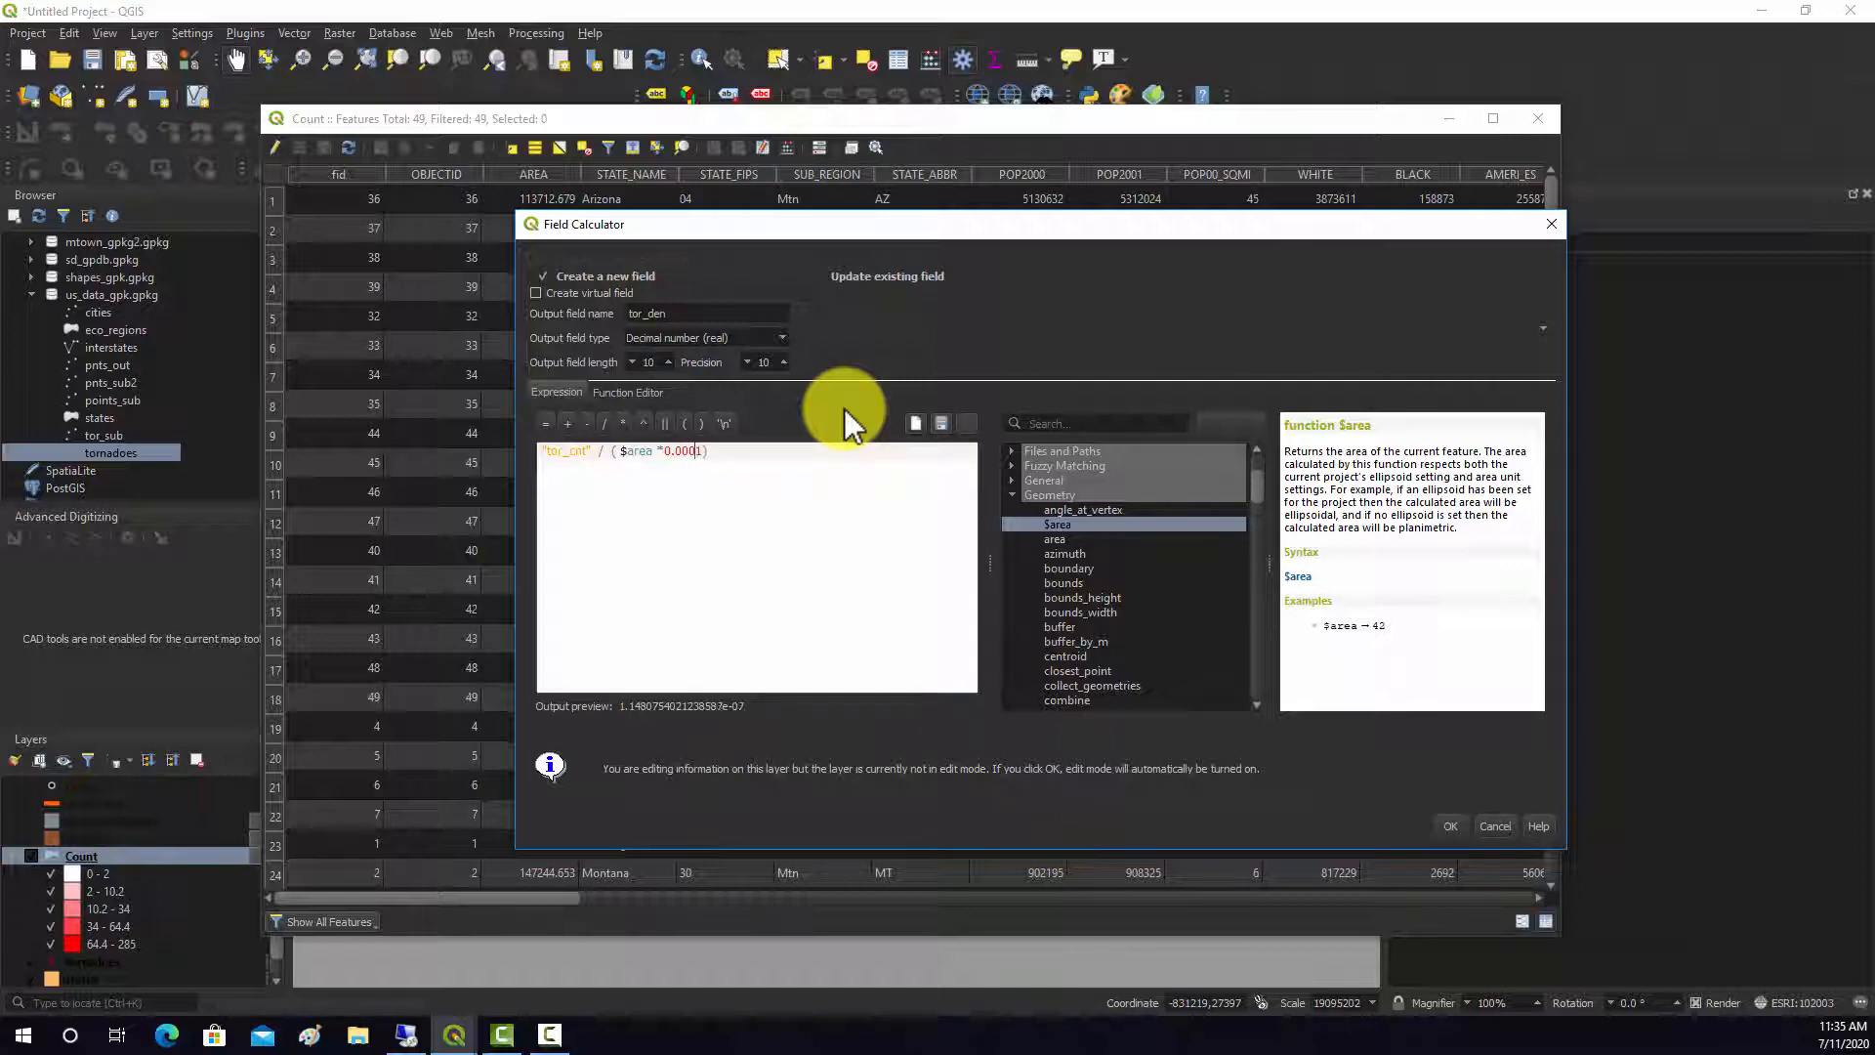
text(00)
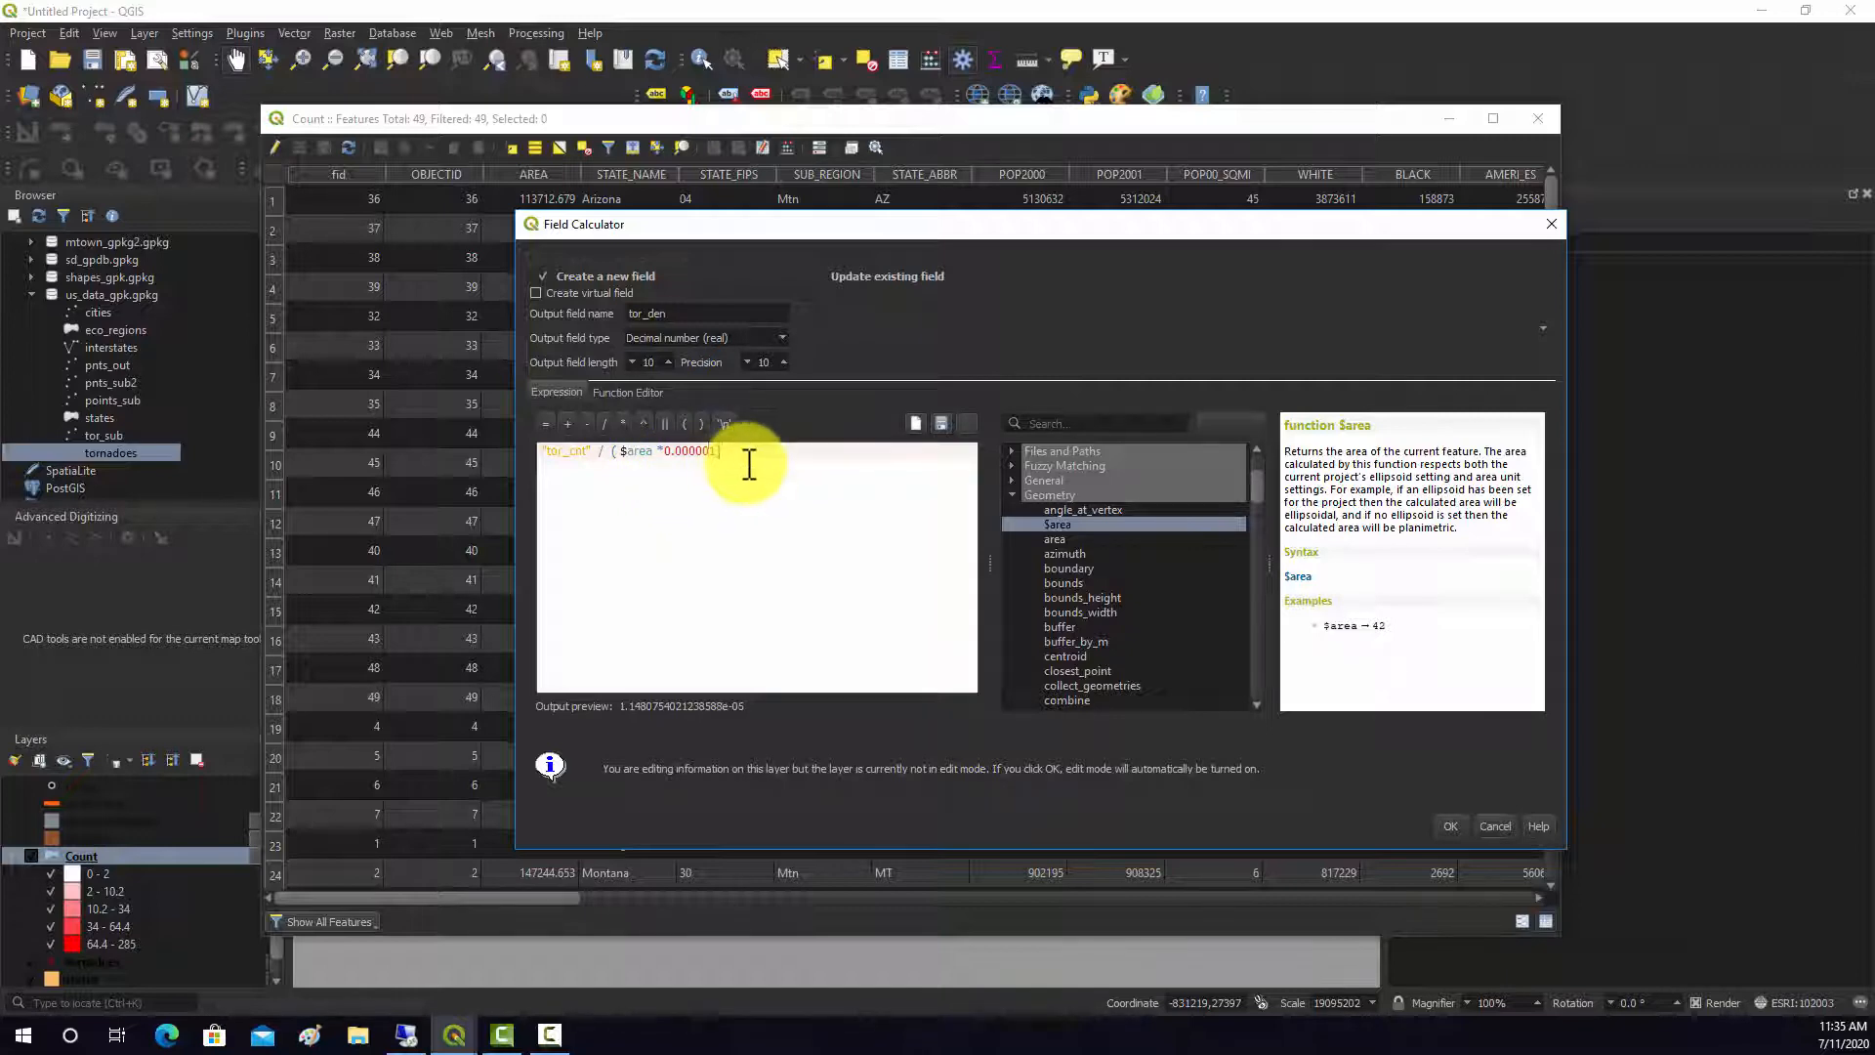
mouse_move(771, 499)
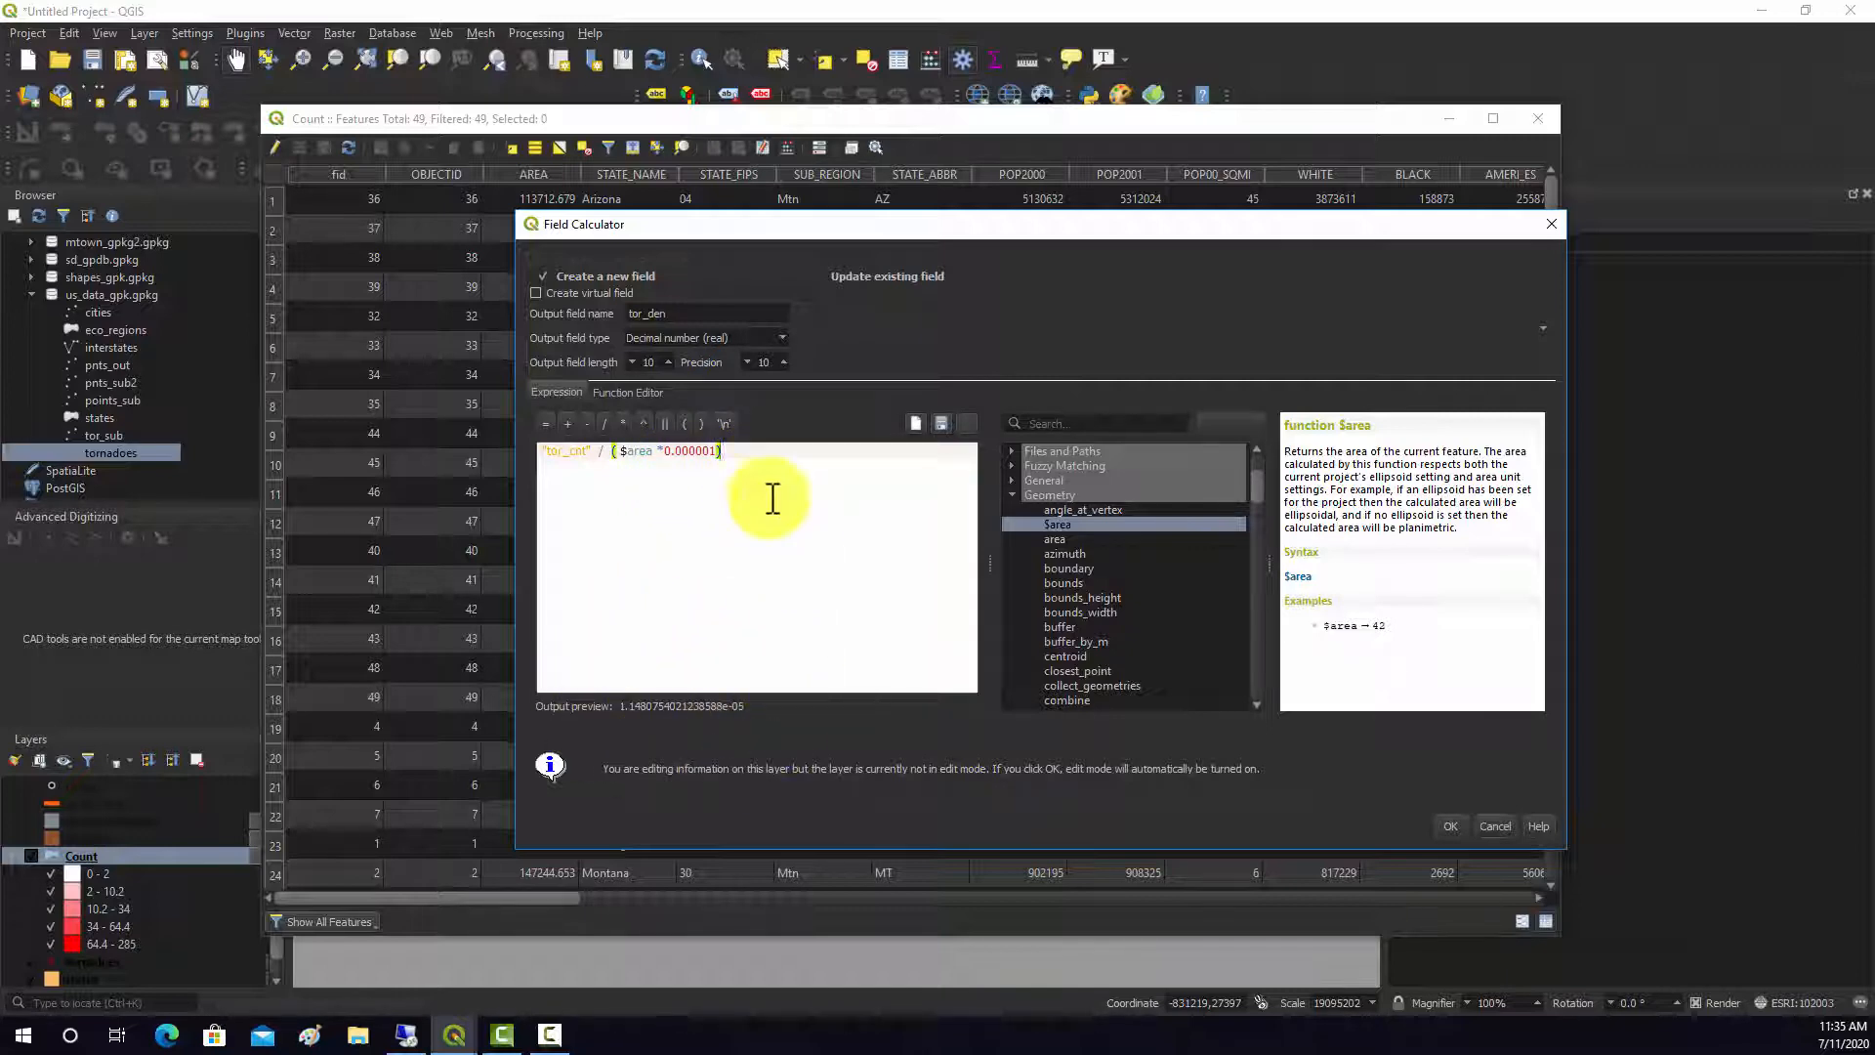
mouse_move(1759, 771)
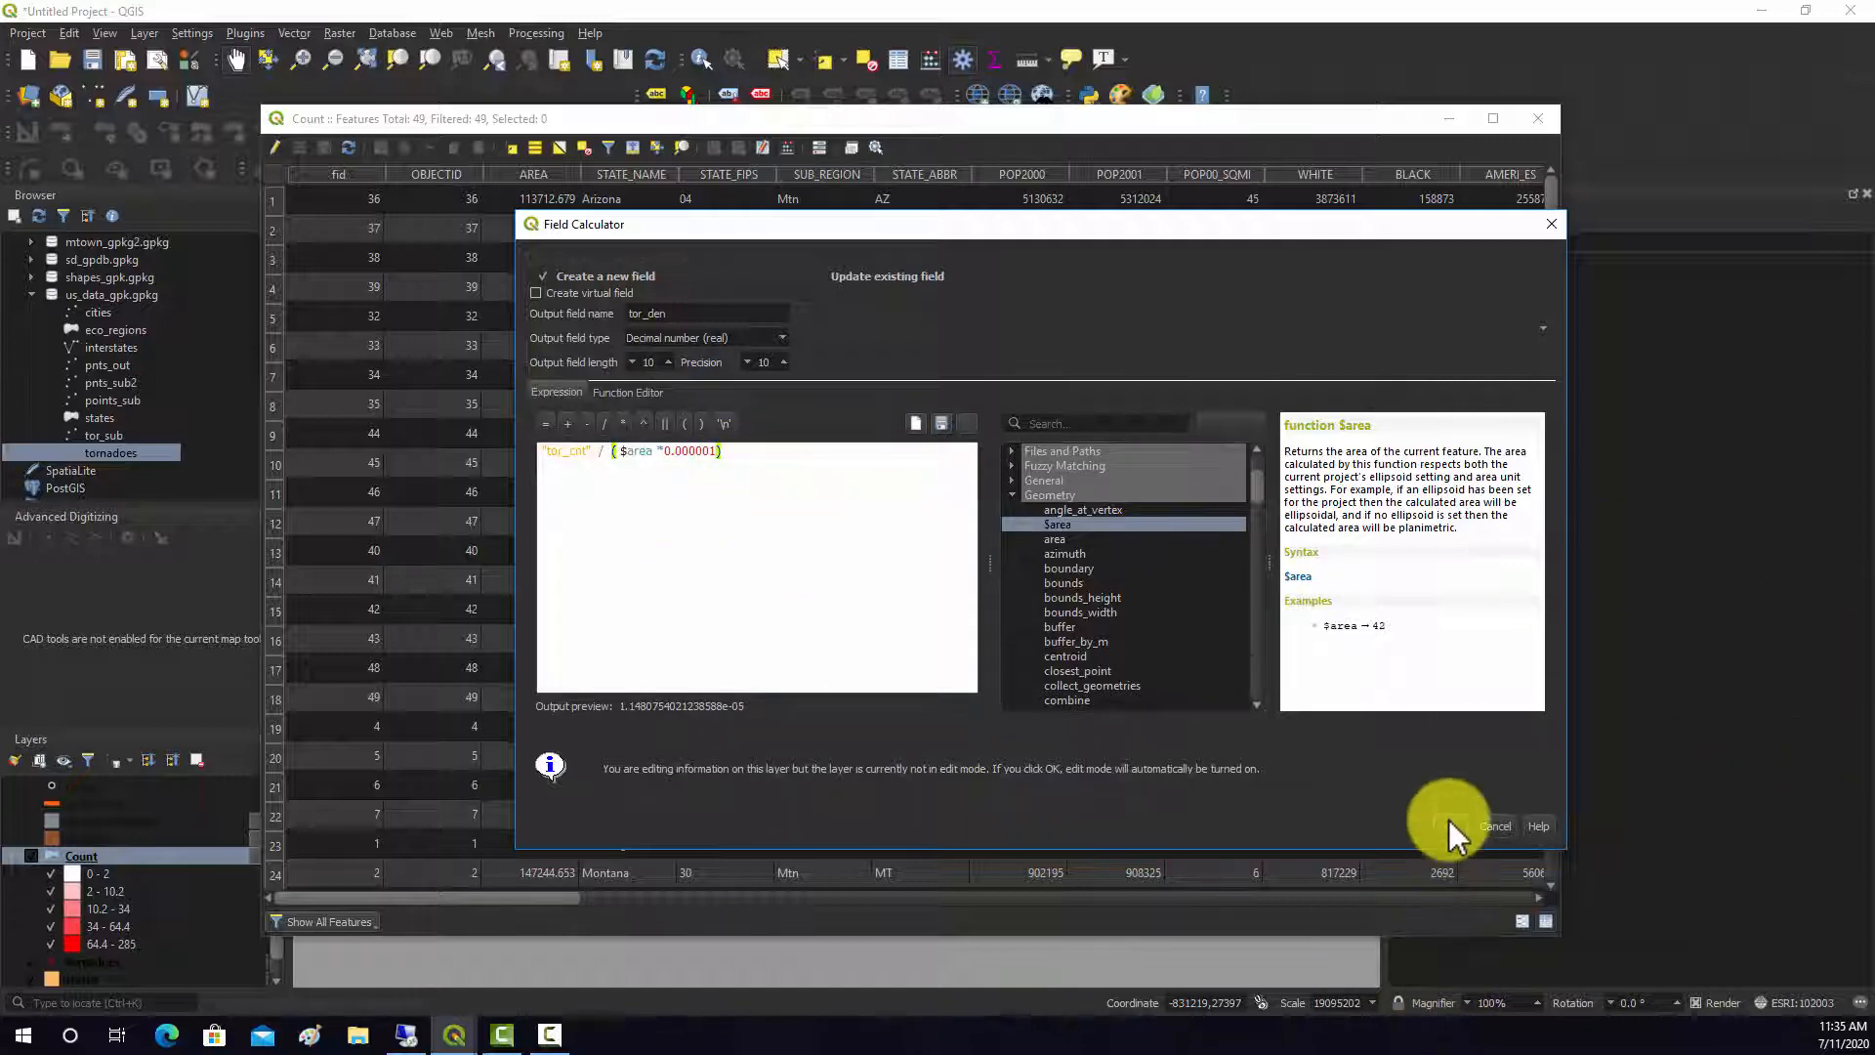
Calculate tor_den for all states and reclassify the Count choropleth by tor_den
click(1493, 825)
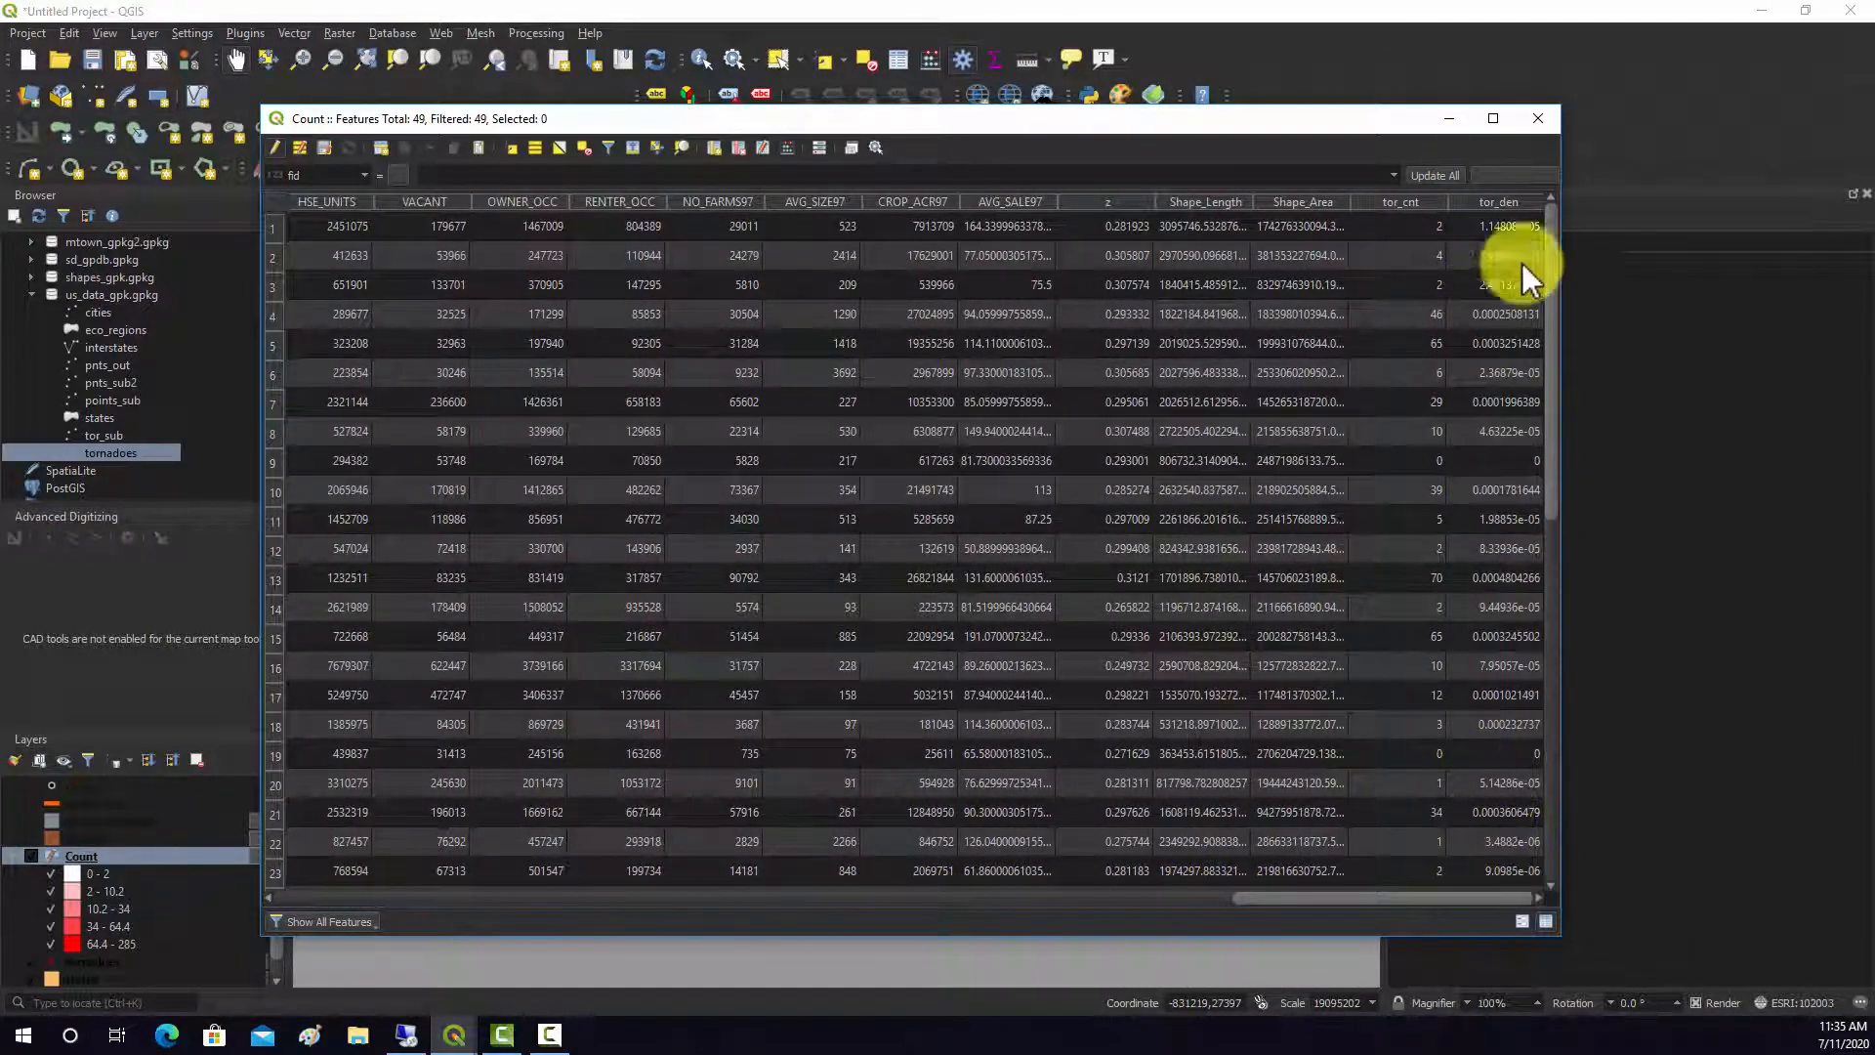
click(1536, 118)
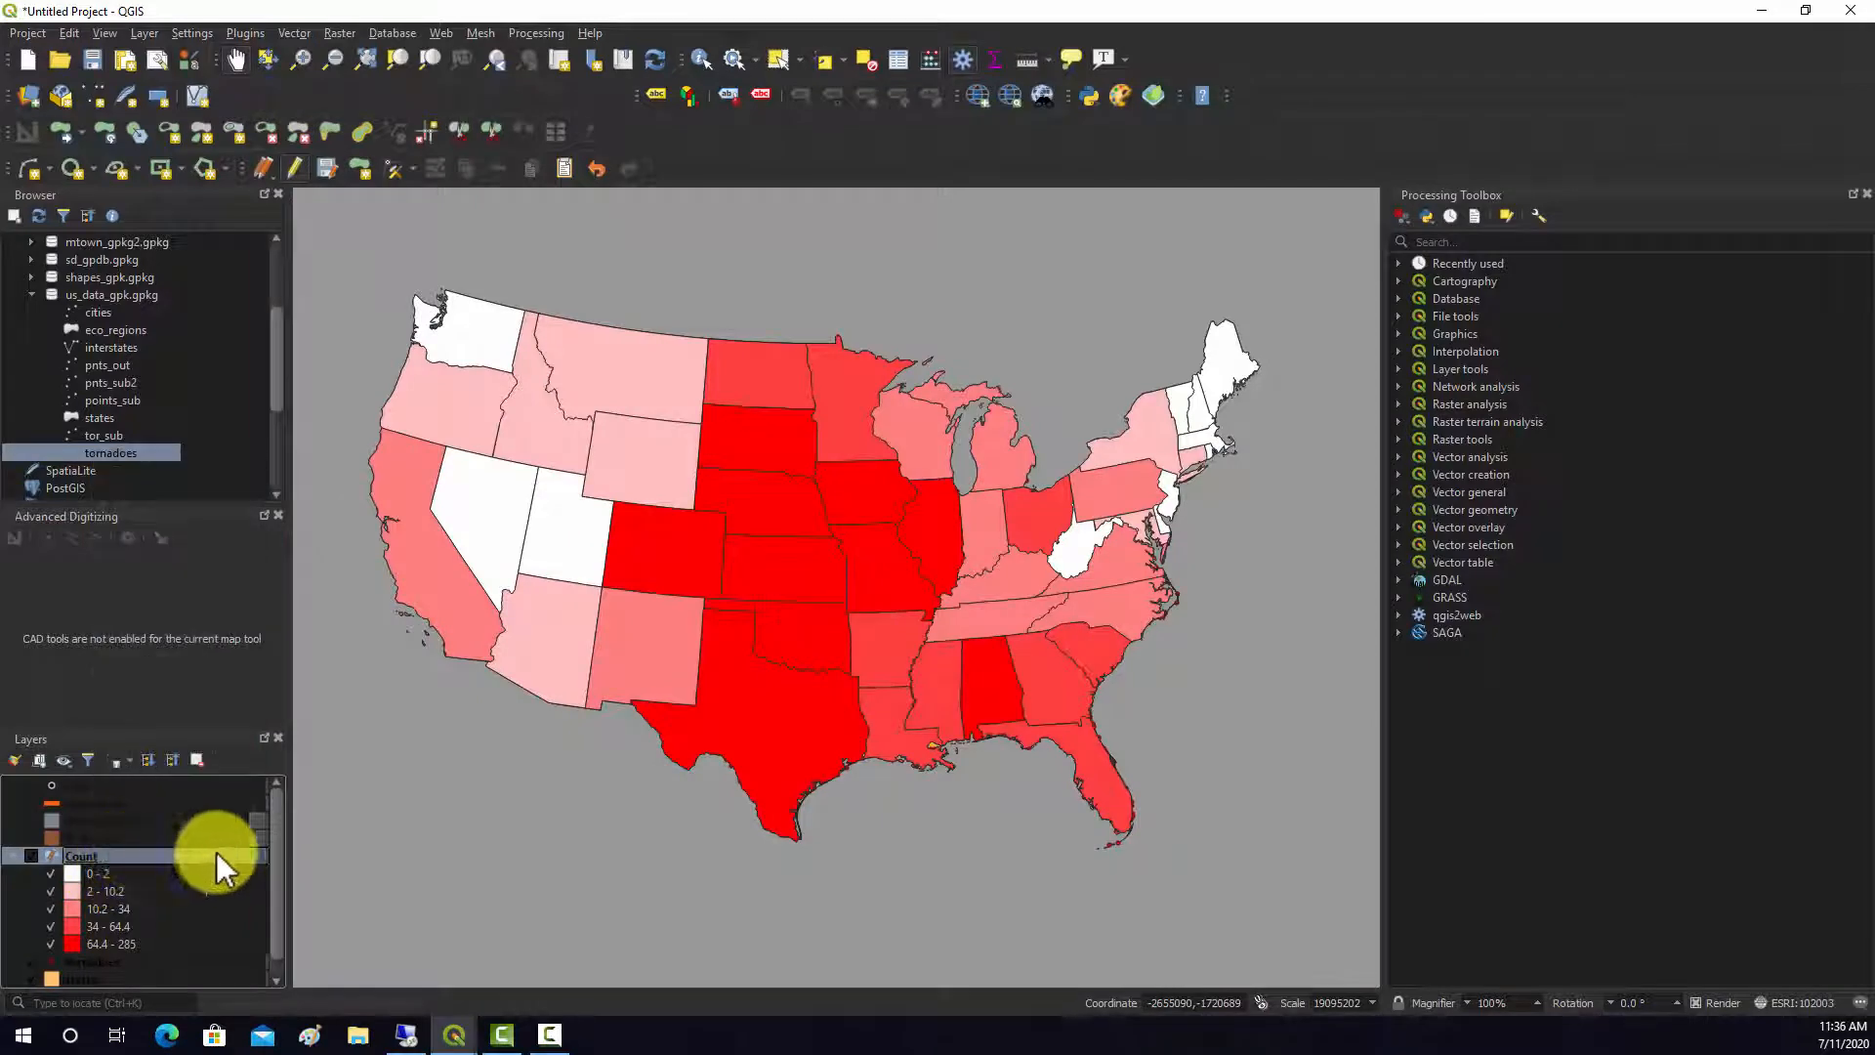
double_click(80, 856)
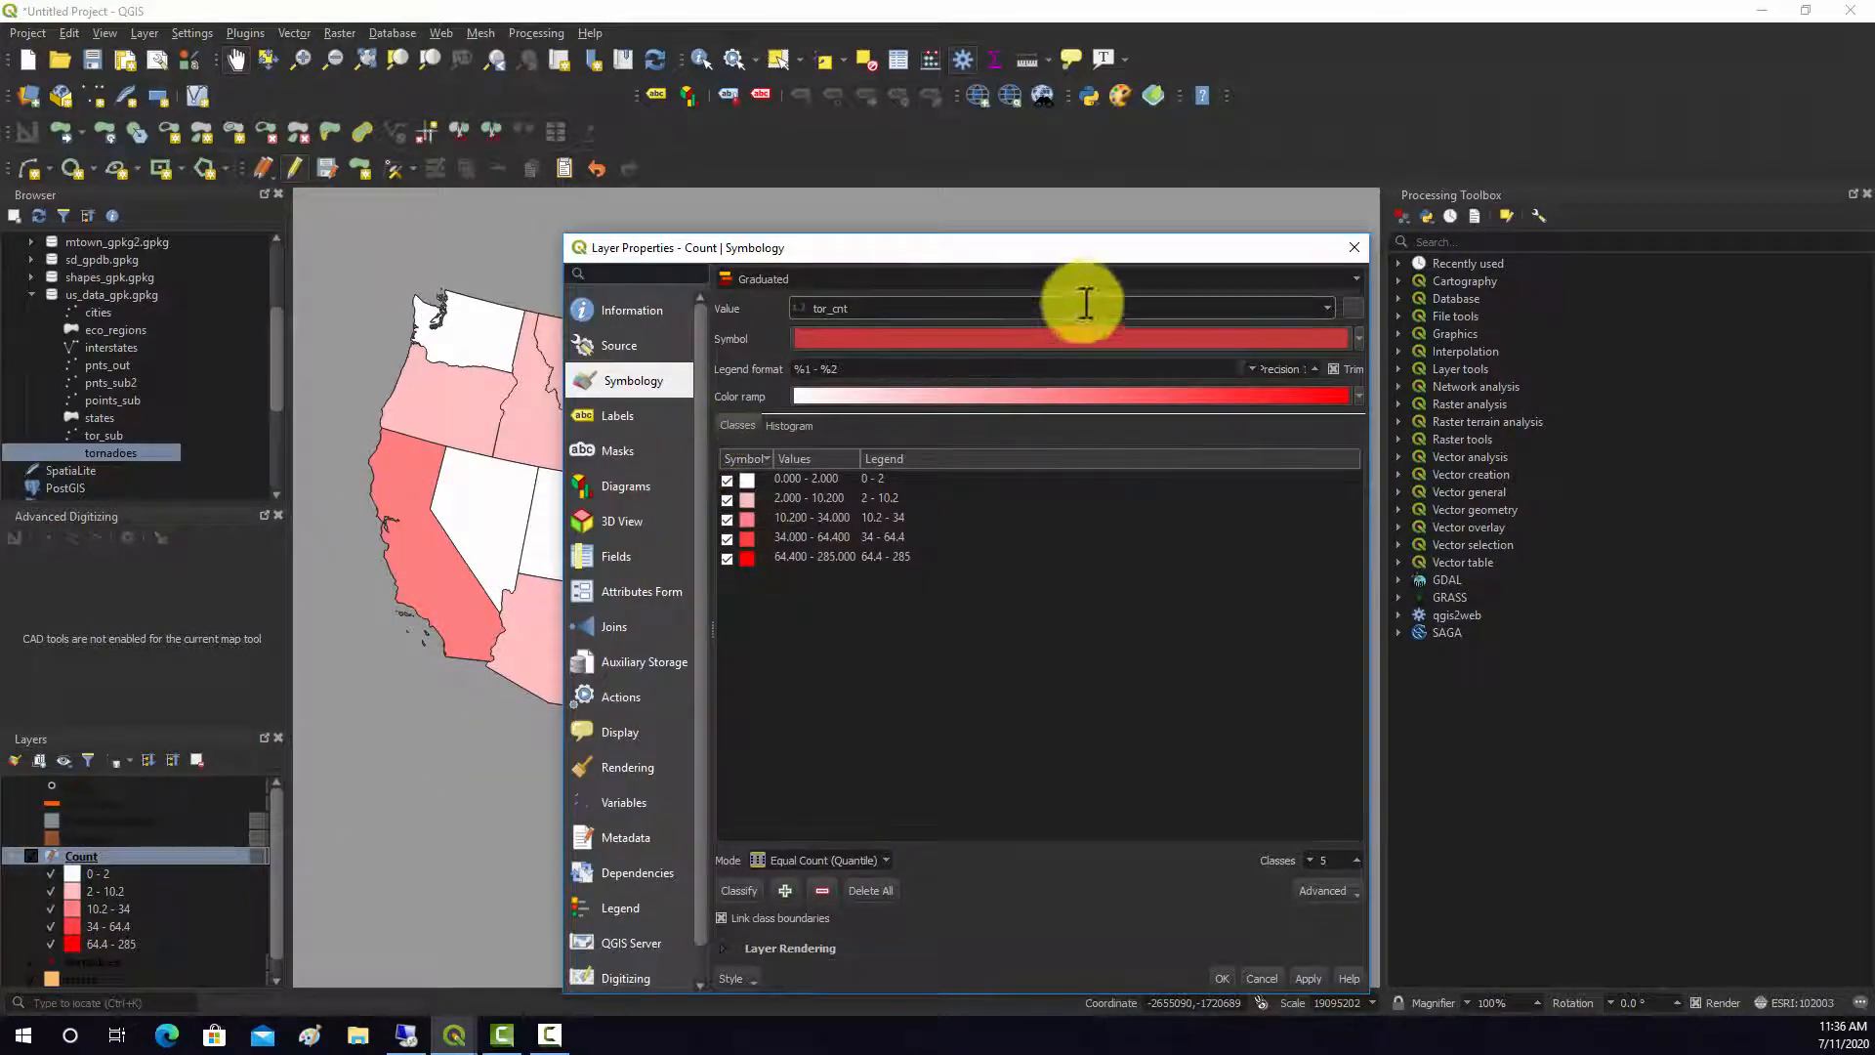
click(1325, 308)
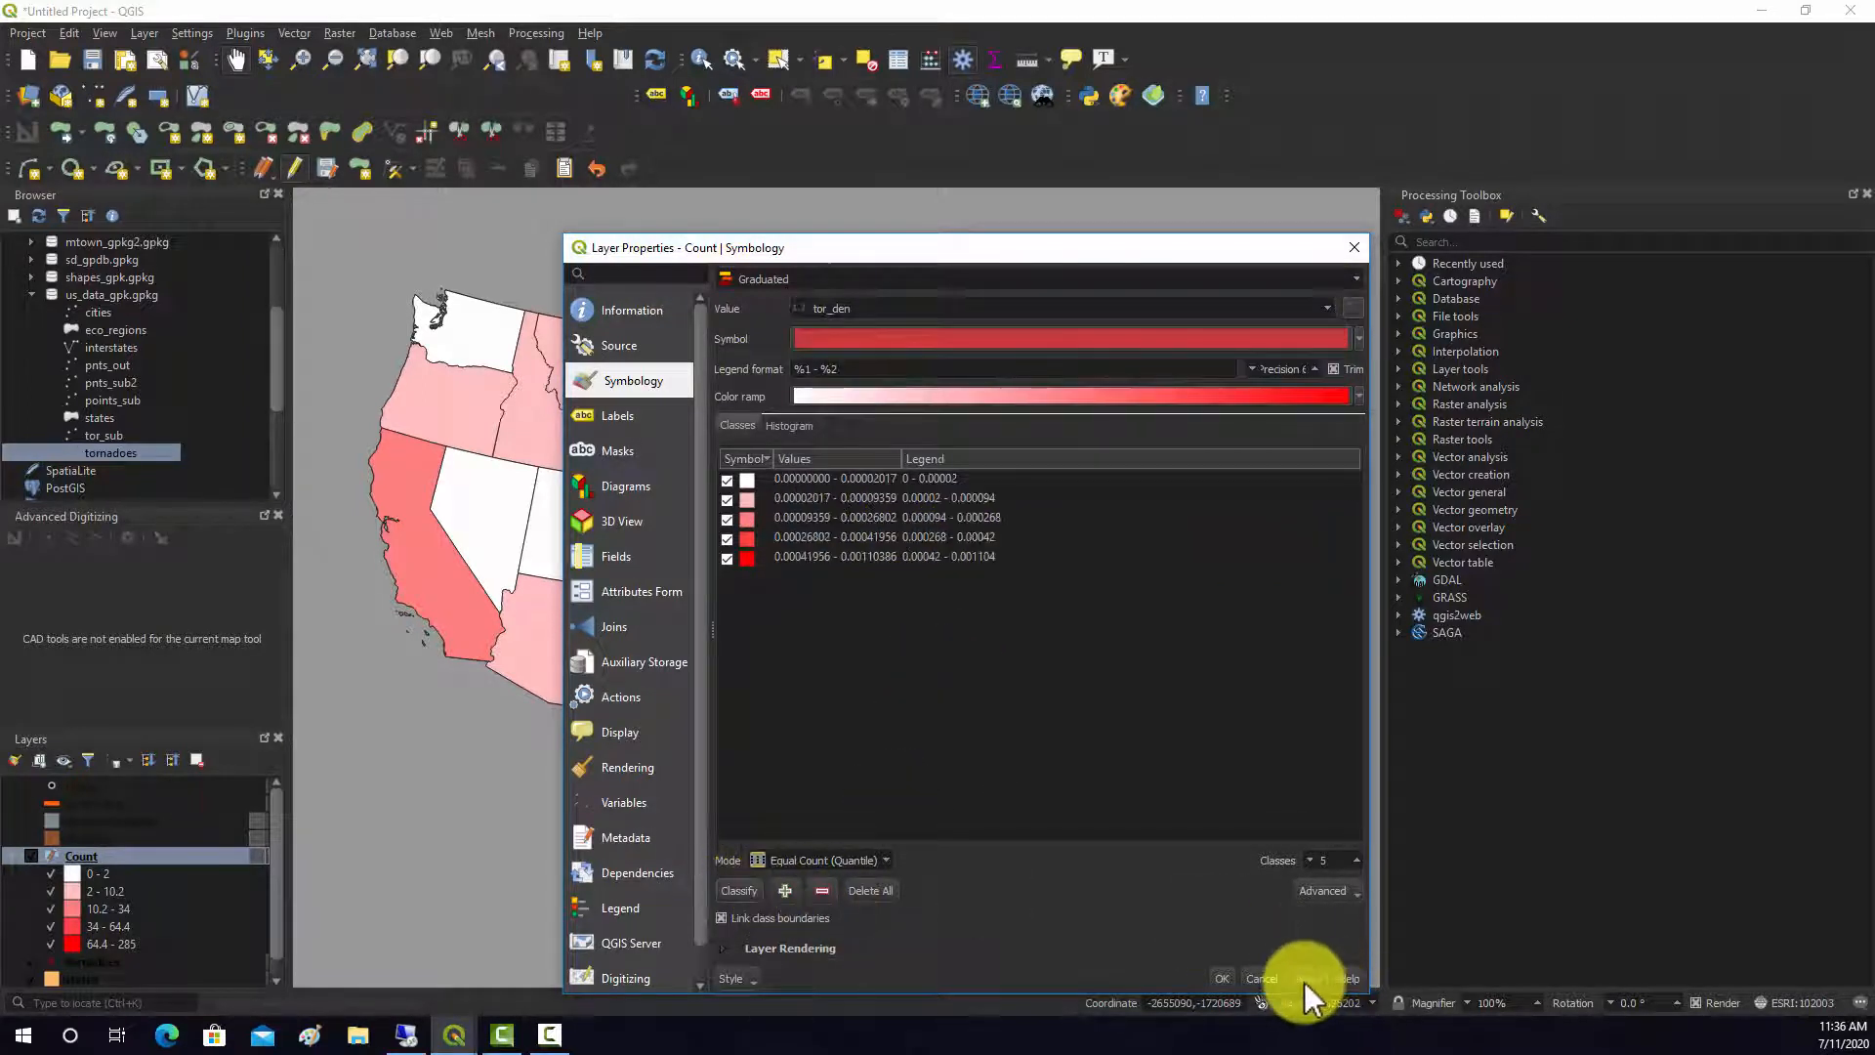
click(1221, 979)
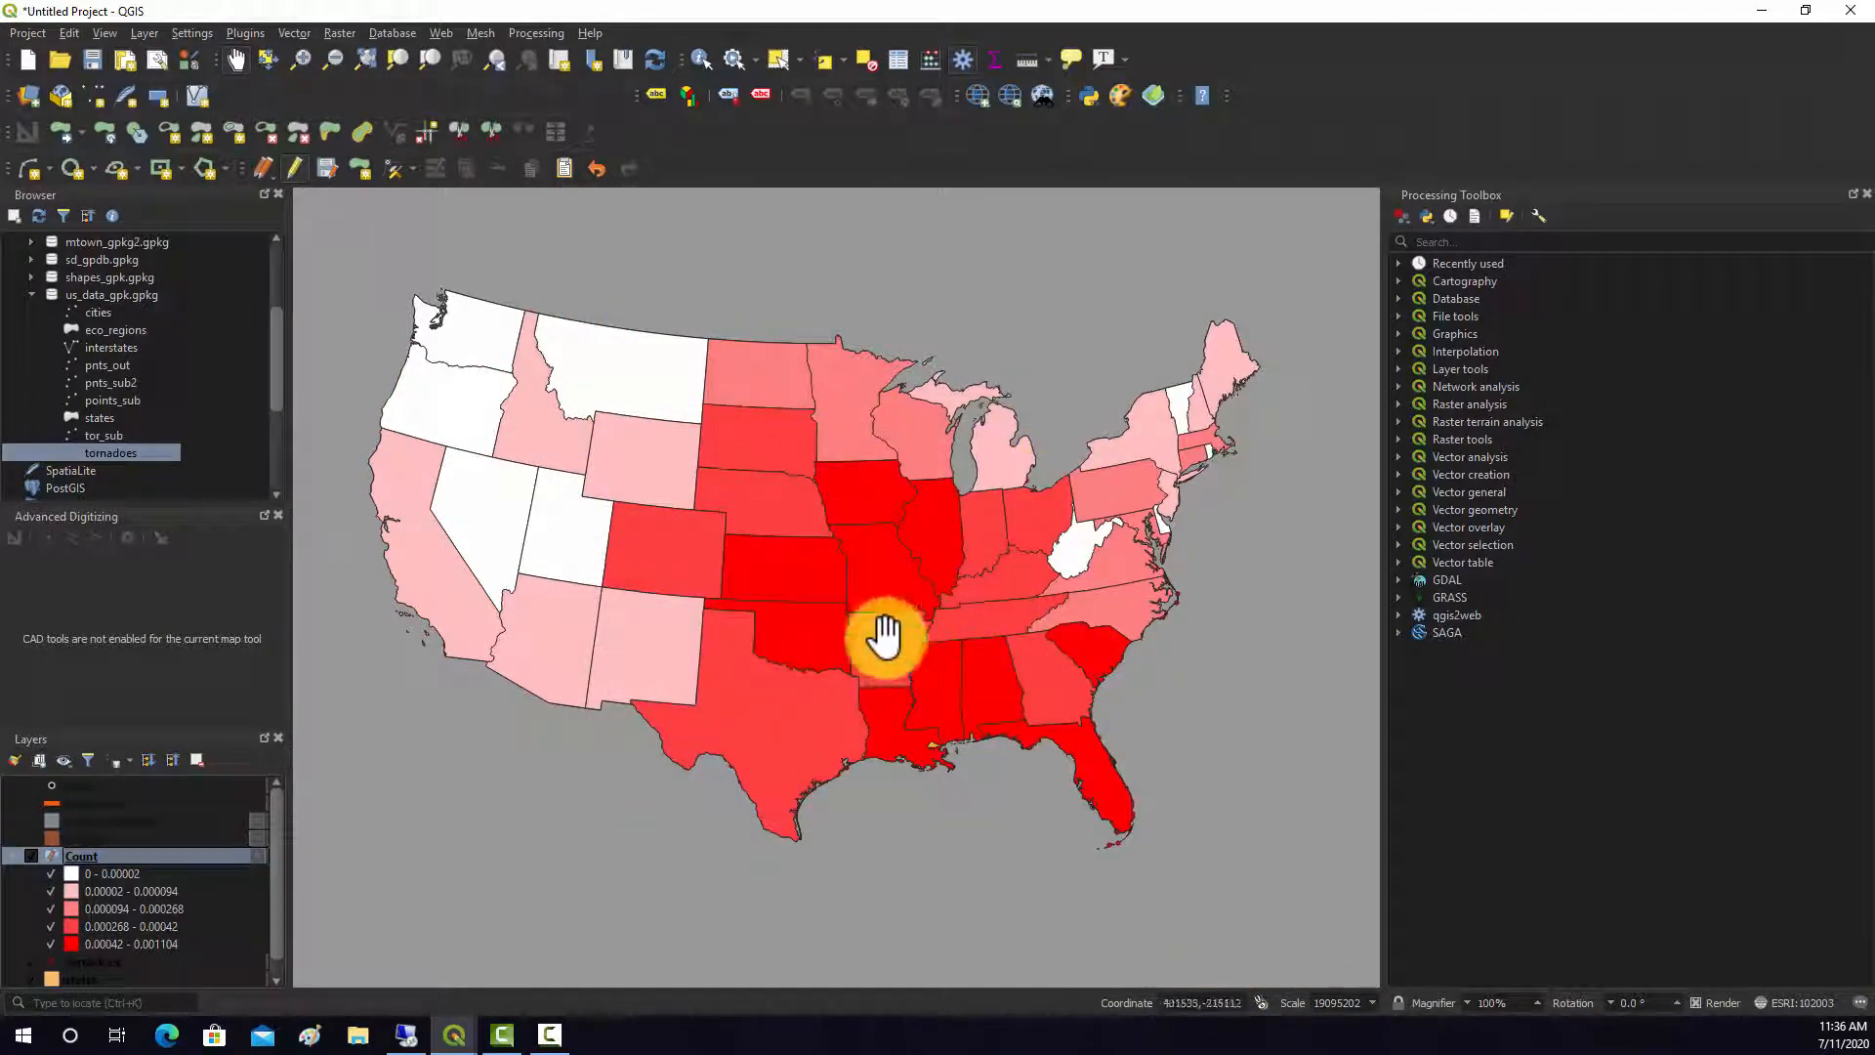
Stop editing the Count layer and save its changes
right_click(90, 873)
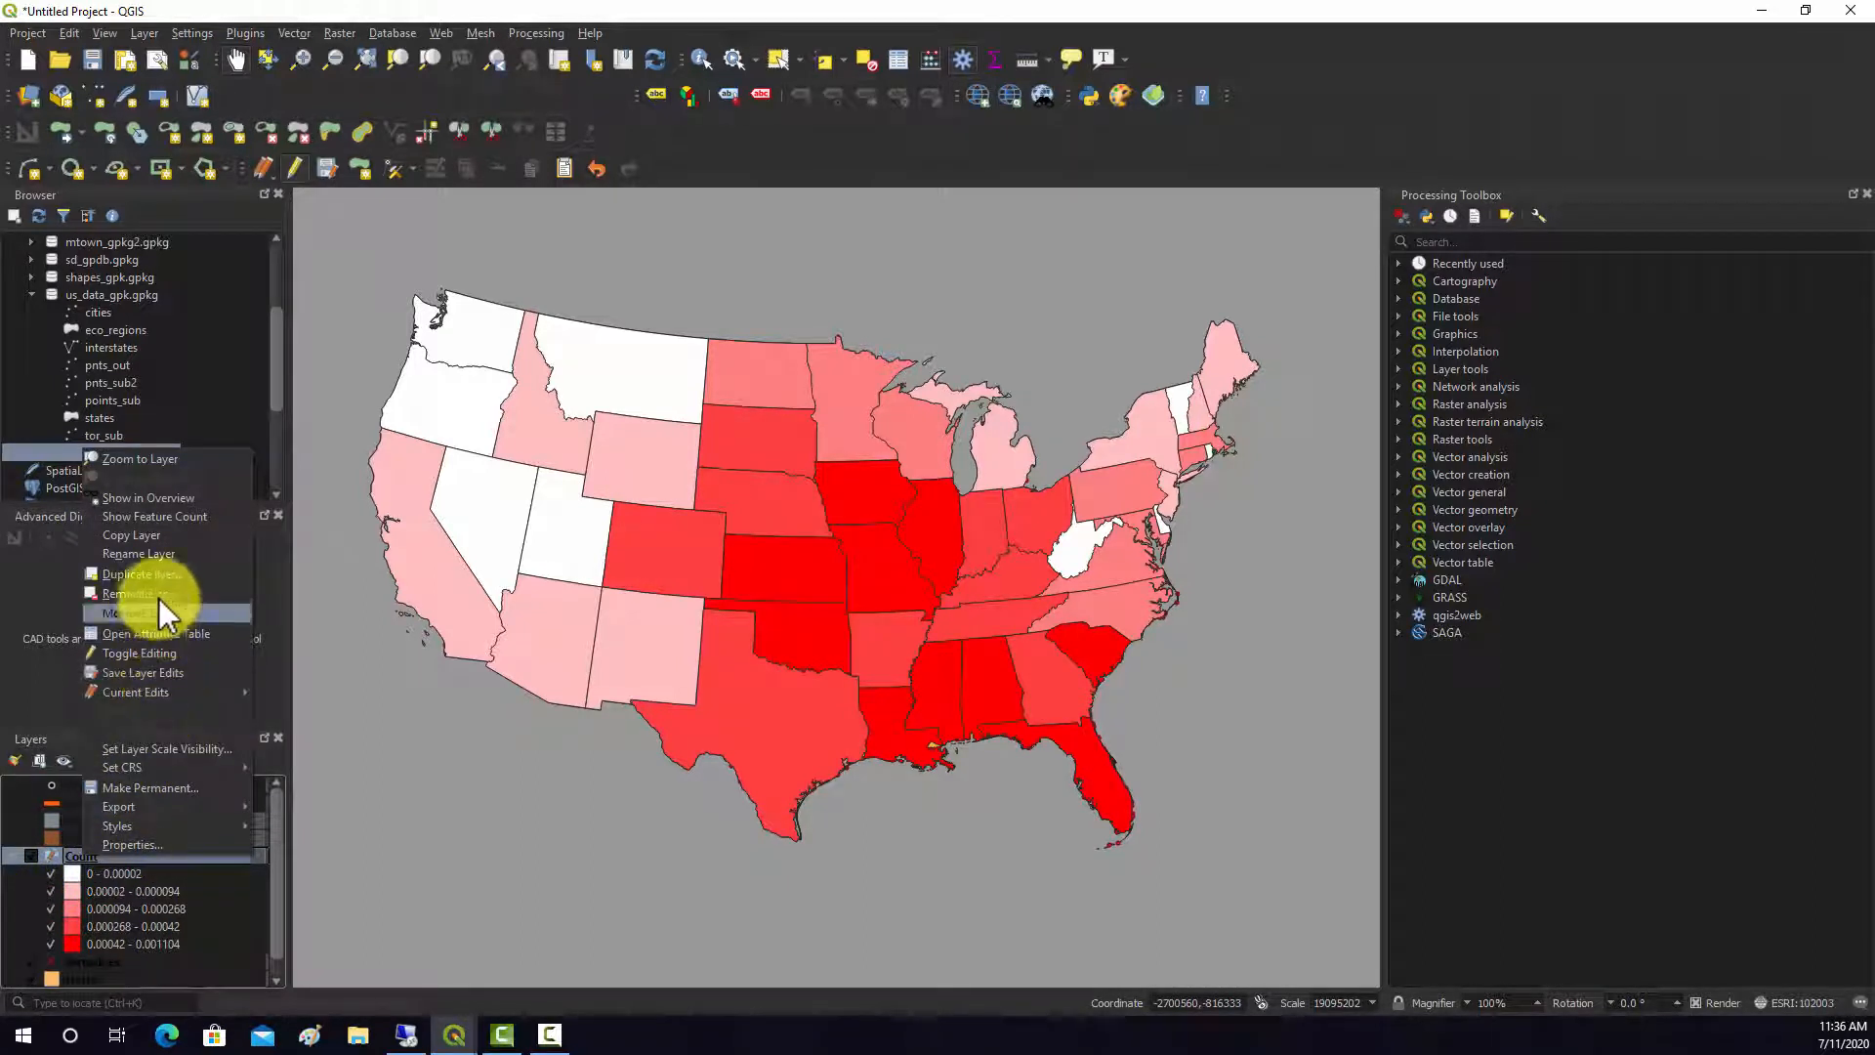
click(139, 654)
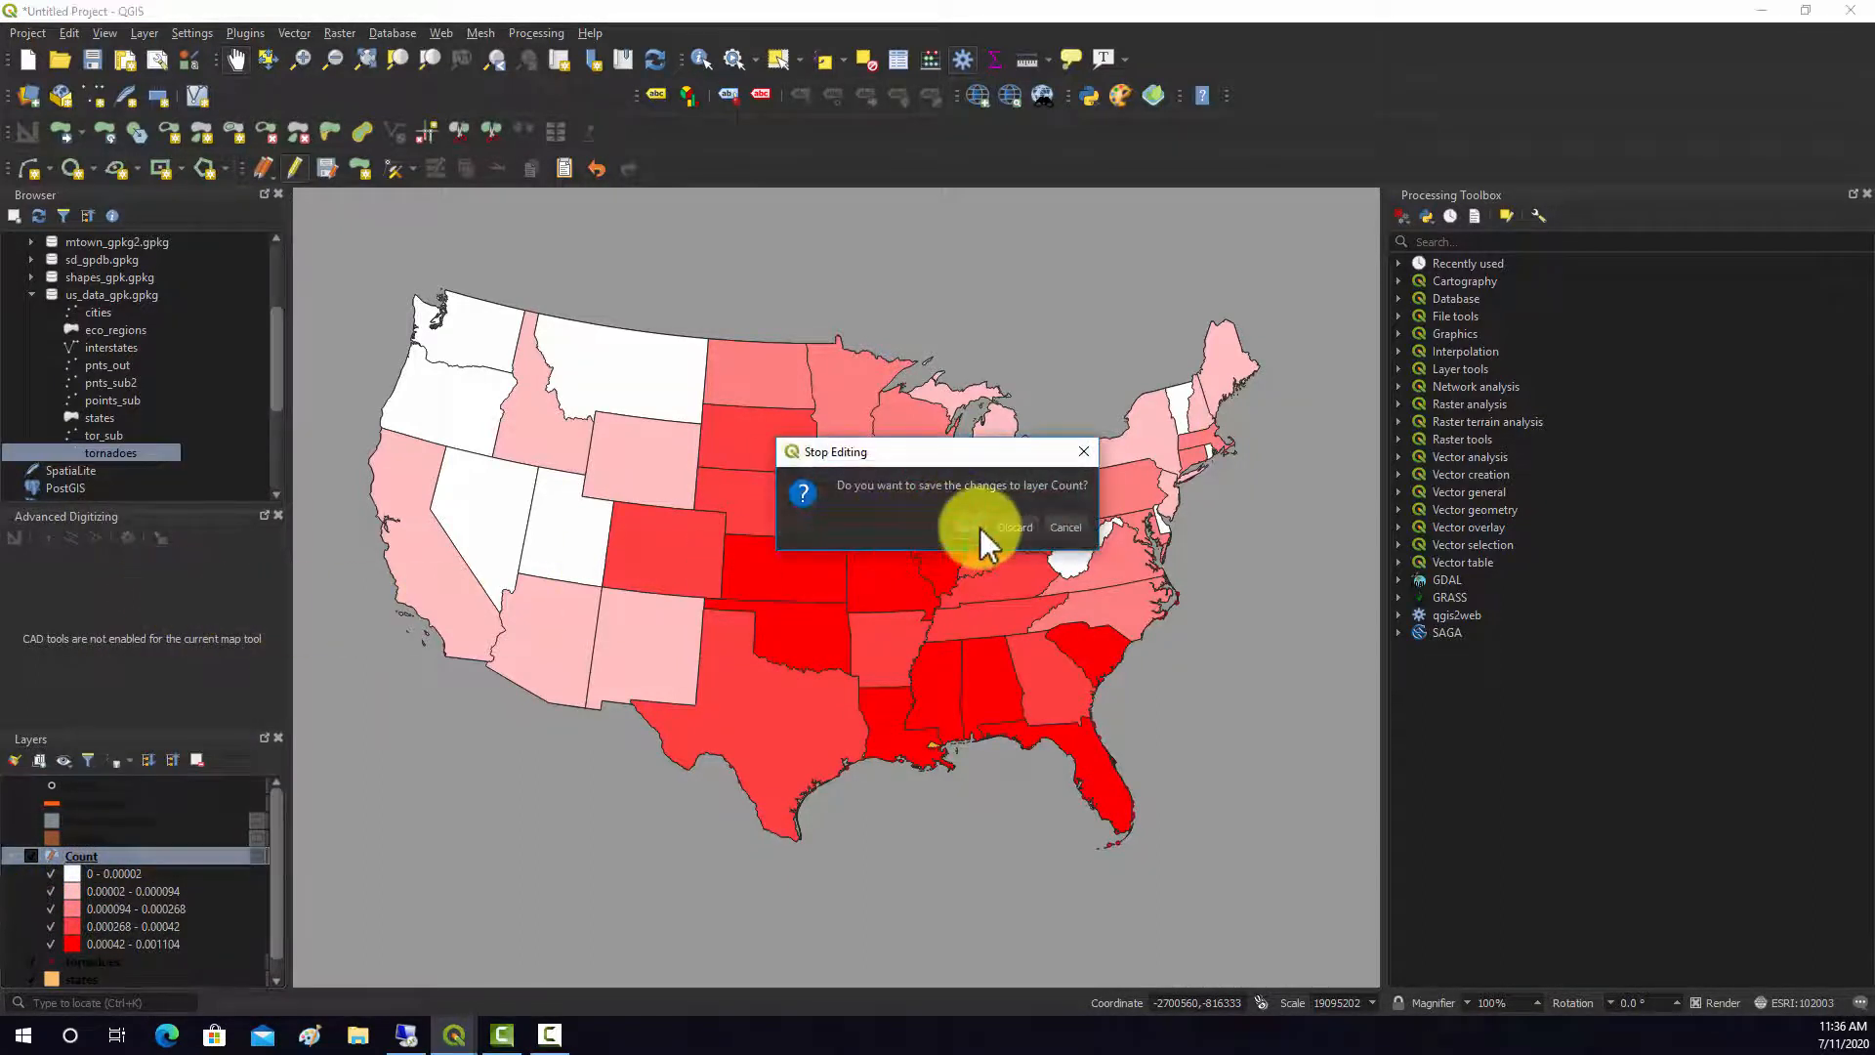
click(1013, 528)
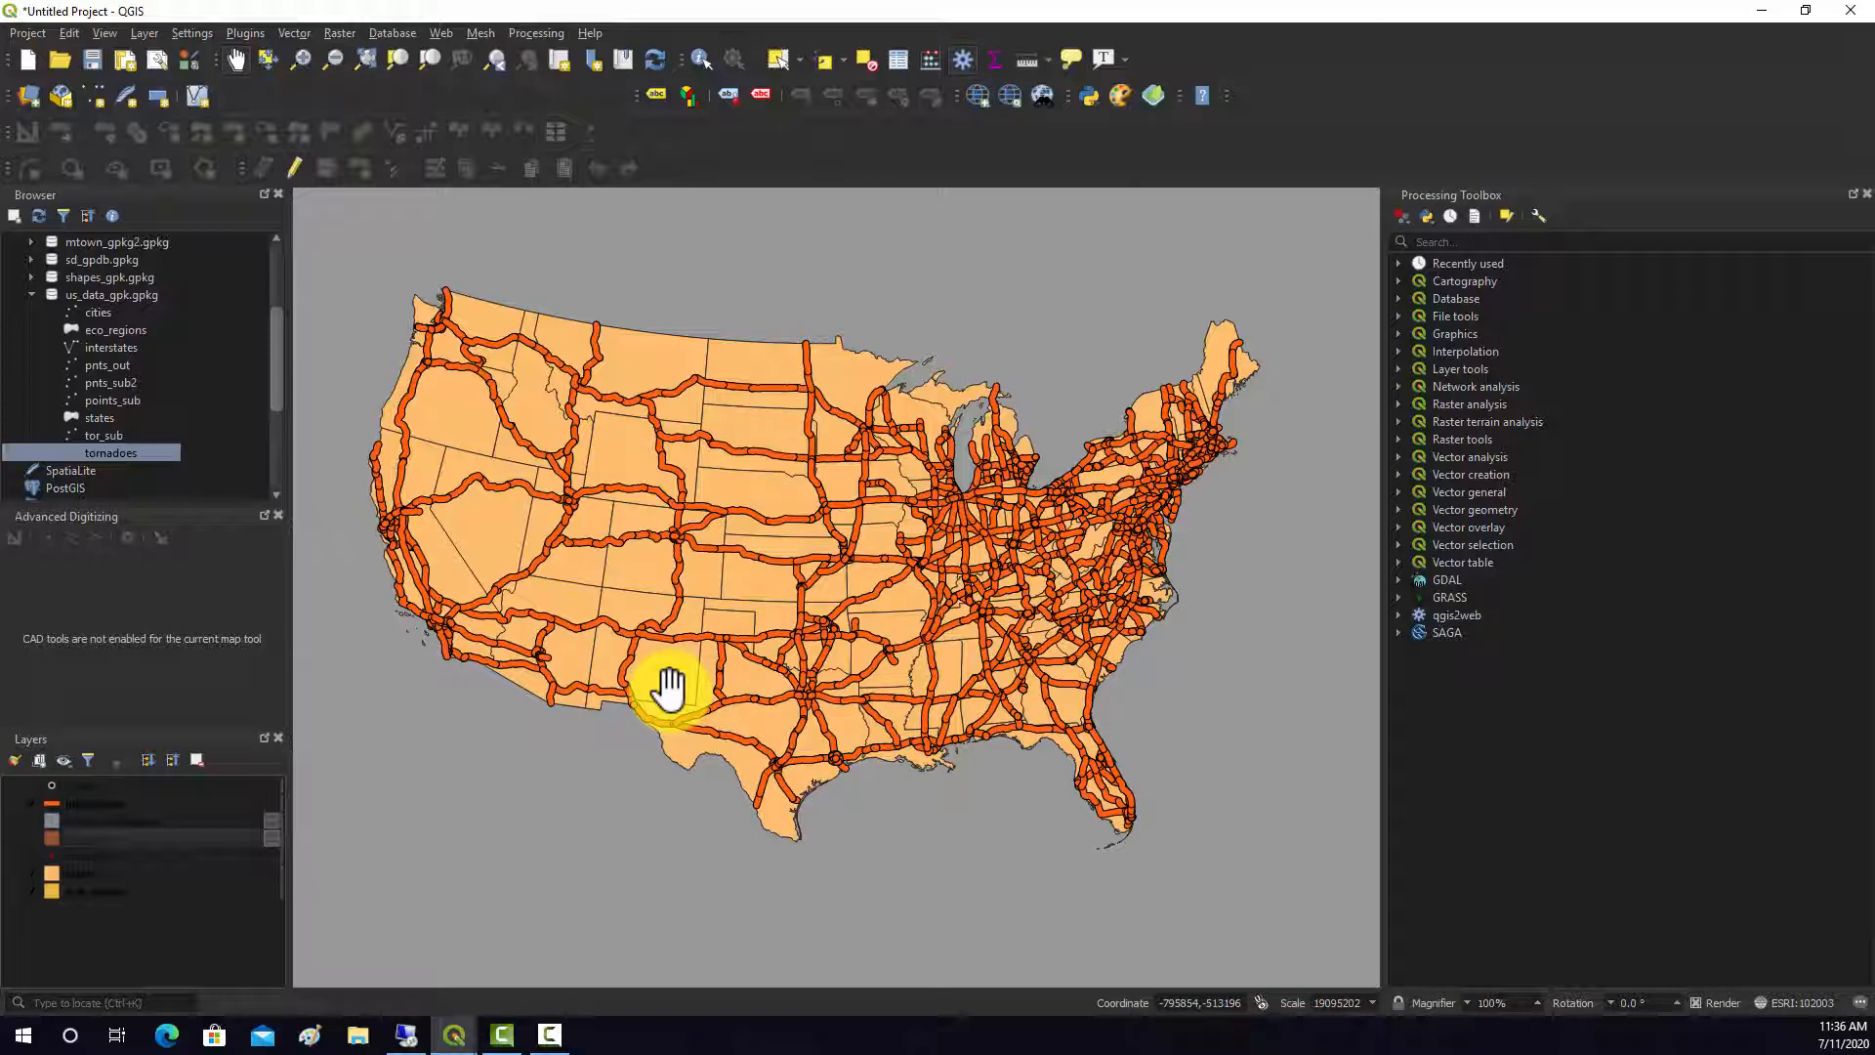
mouse_move(236, 144)
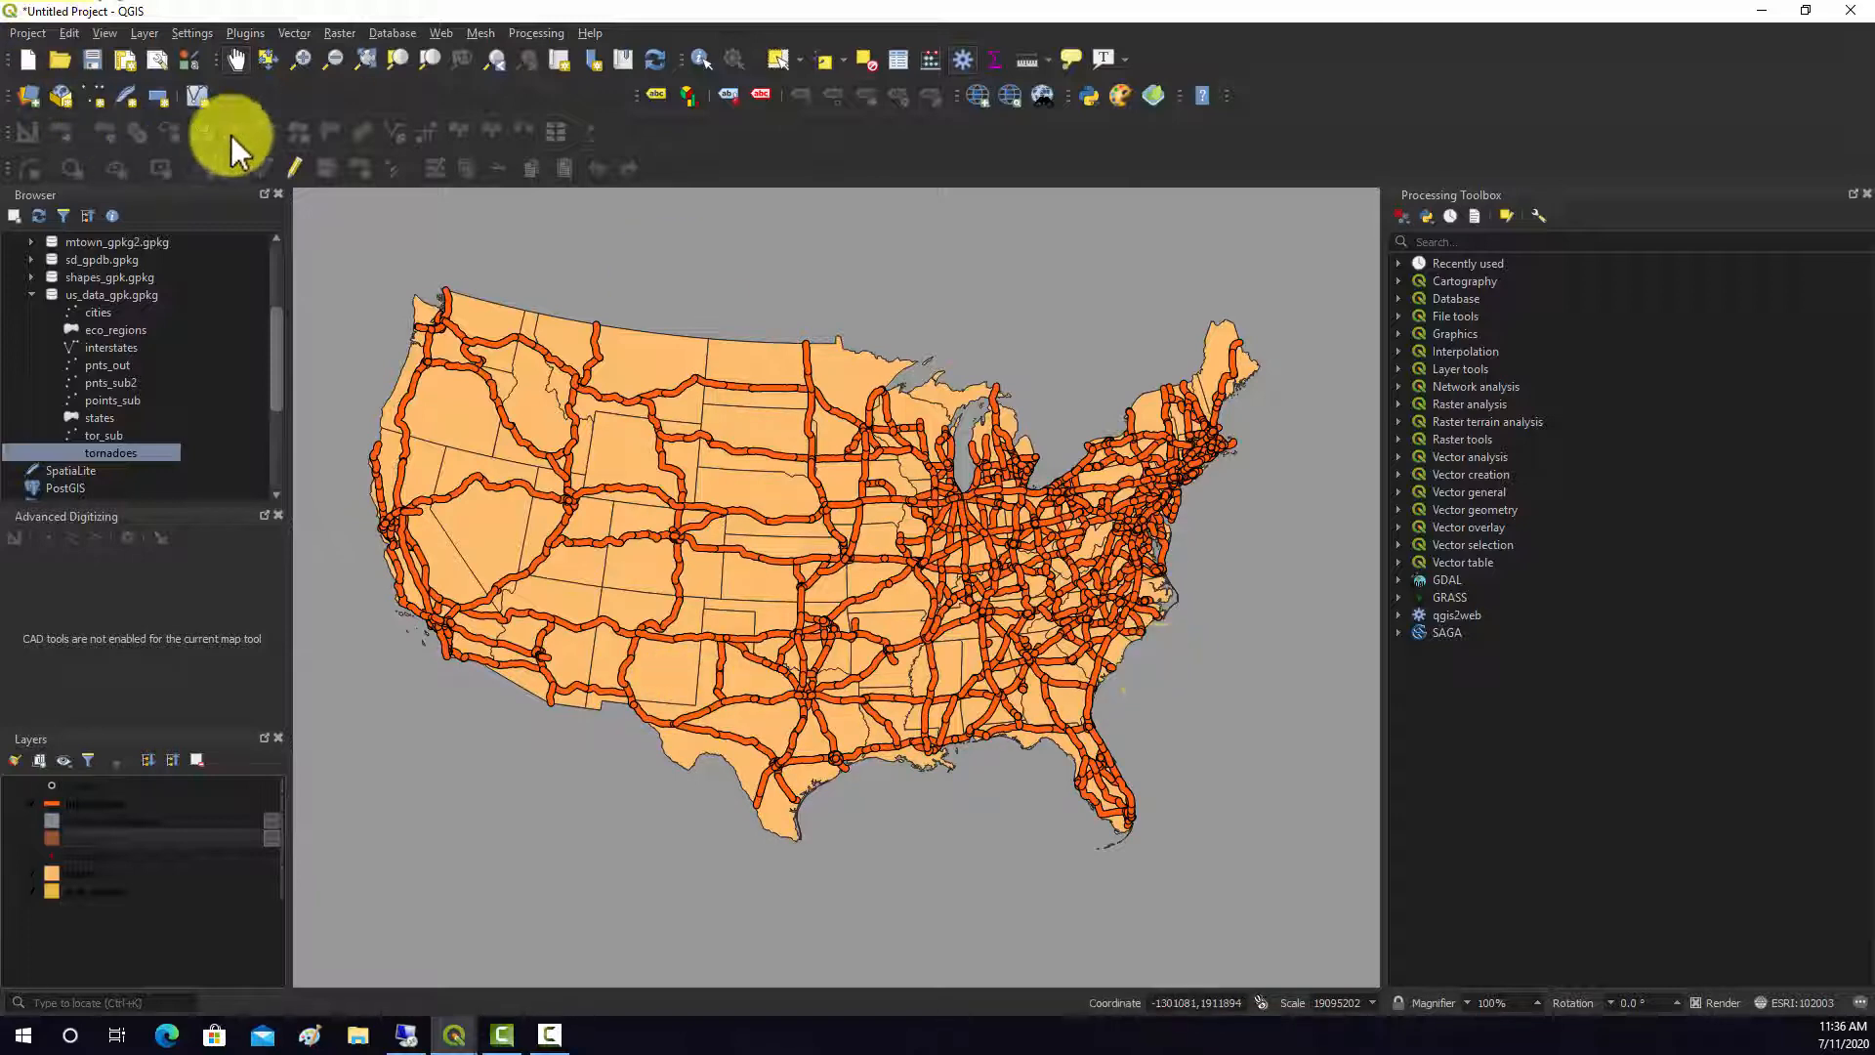
Run Sum Line Lengths on states and interstates with fields lng_inter and iner_cnt
click(293, 32)
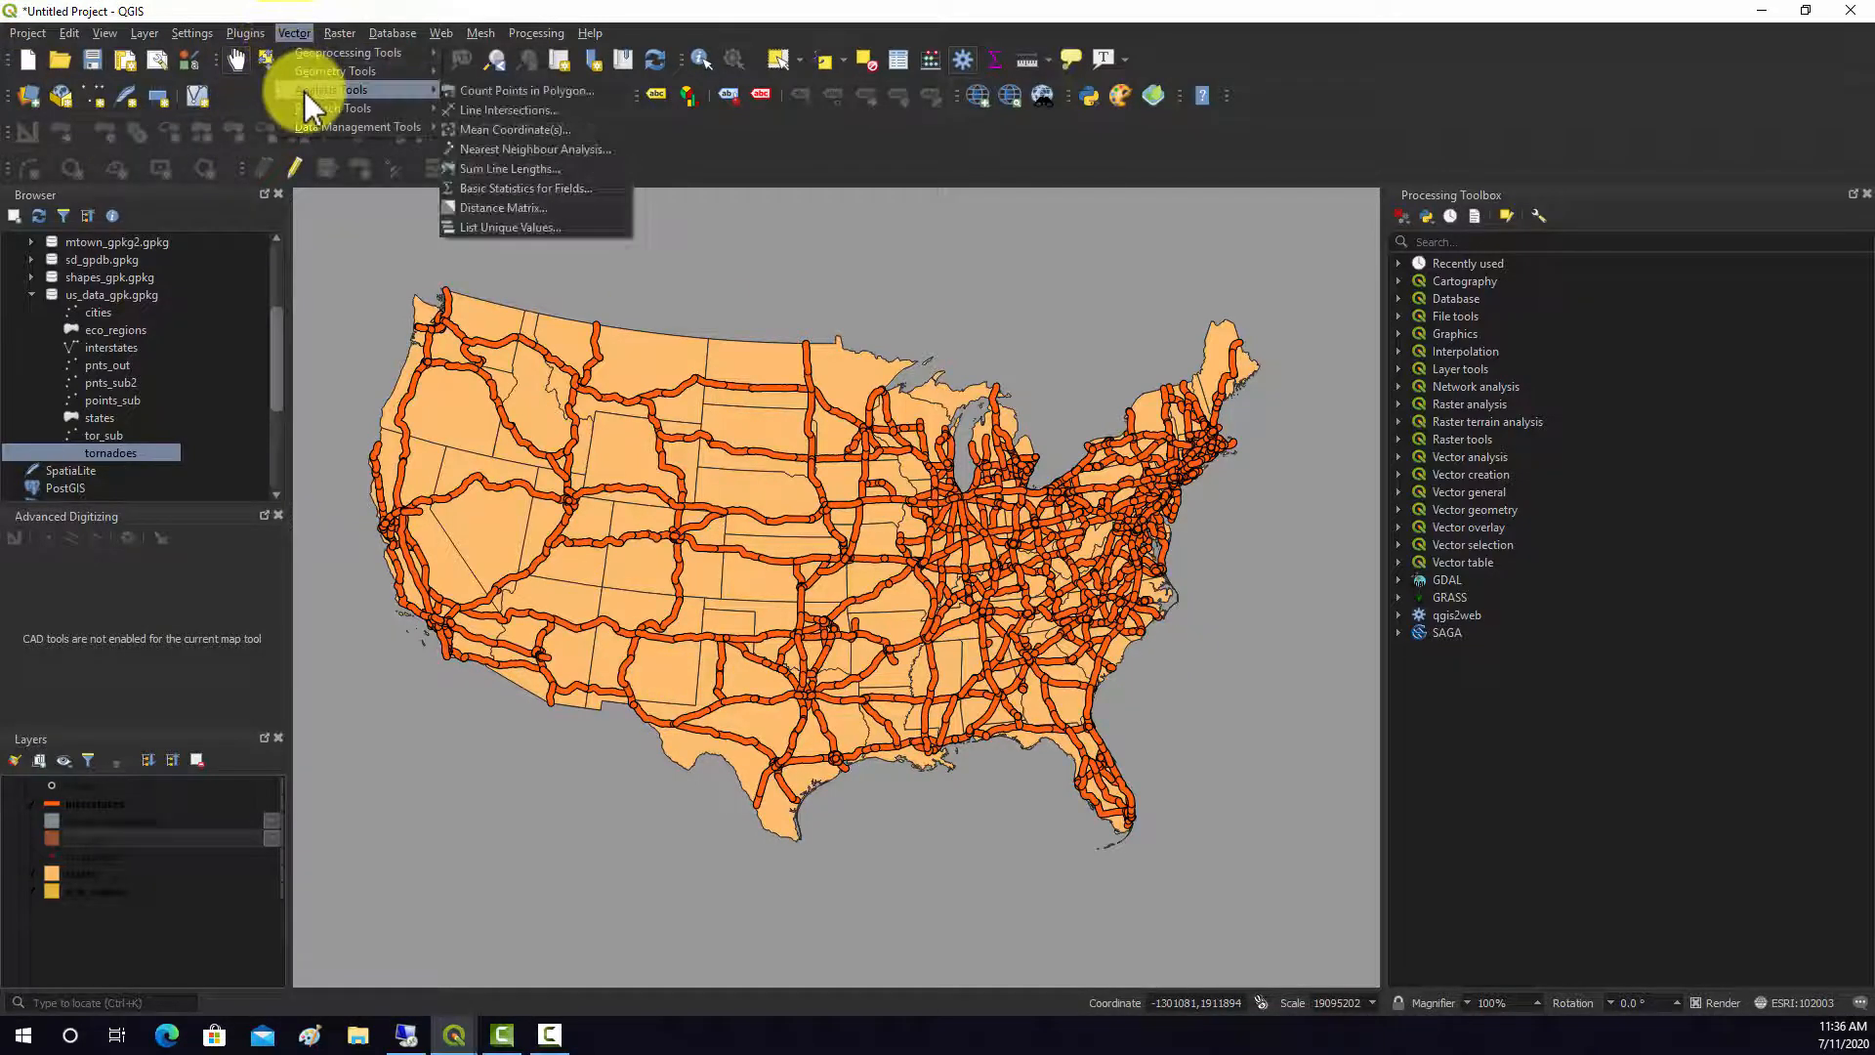
mouse_move(539, 169)
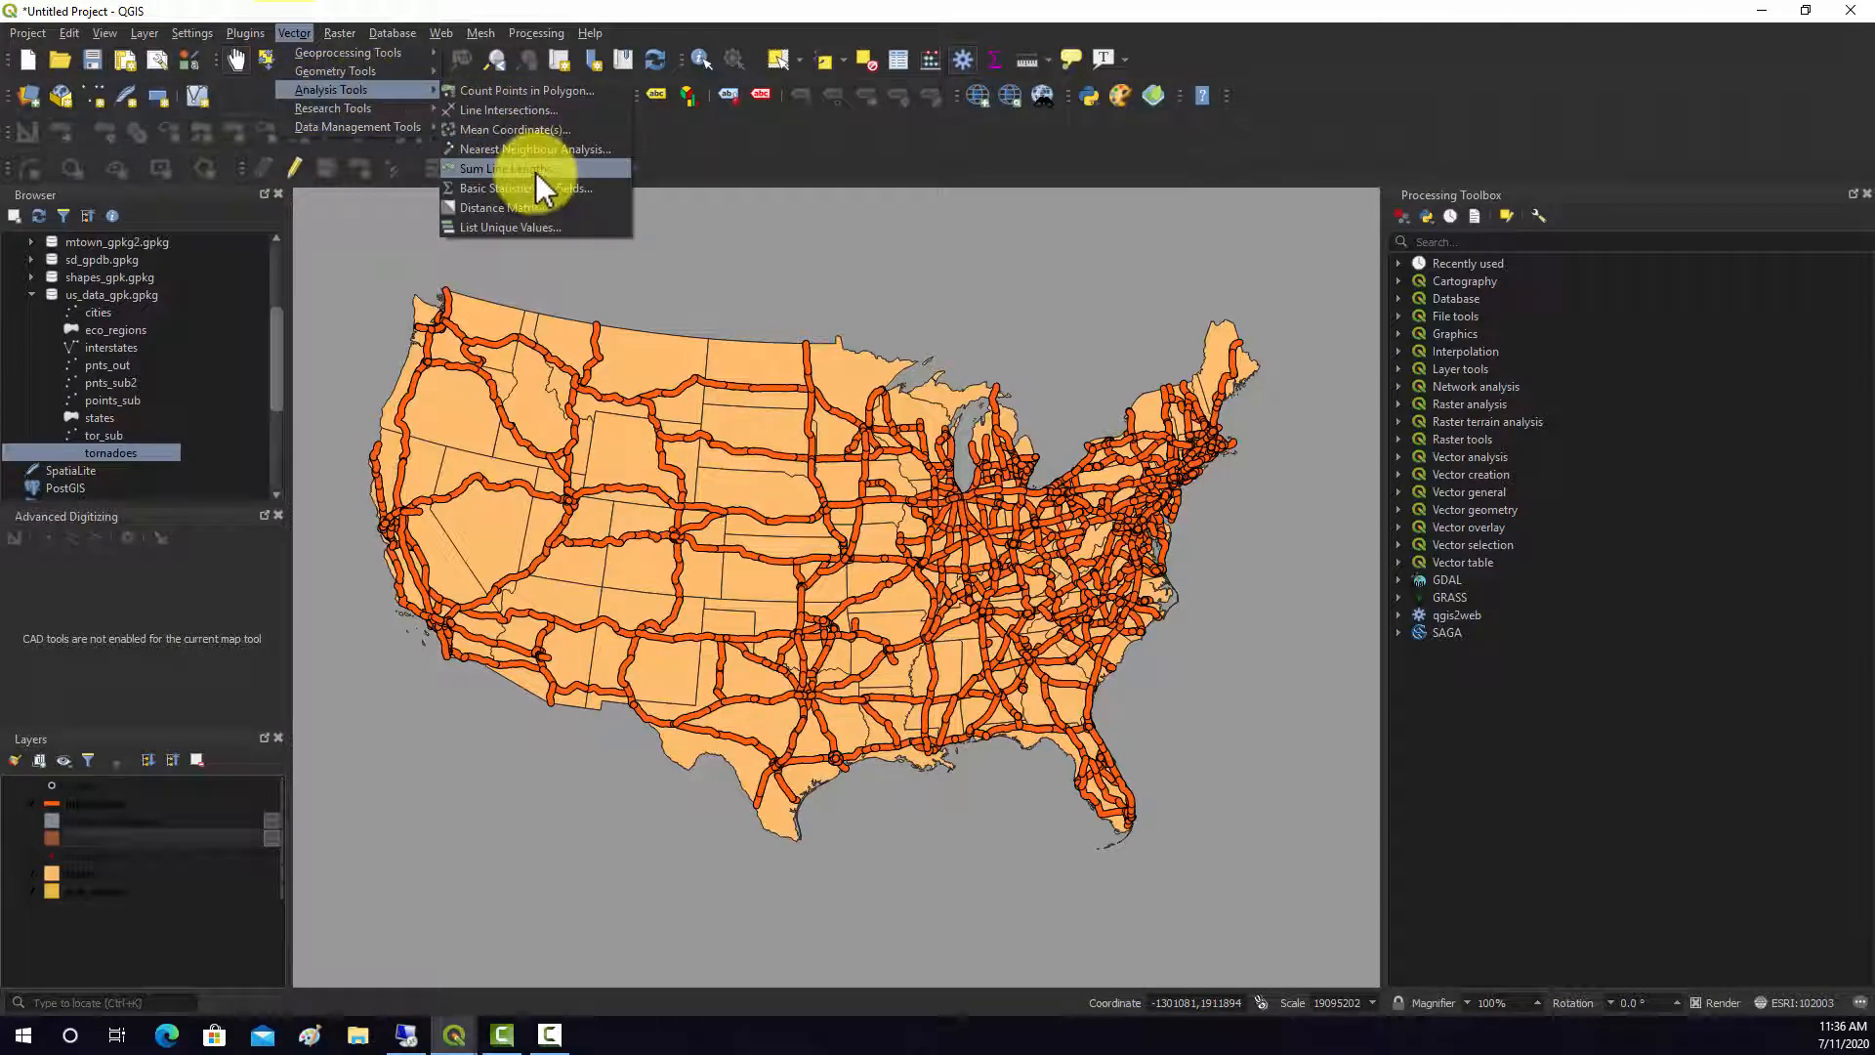
click(490, 167)
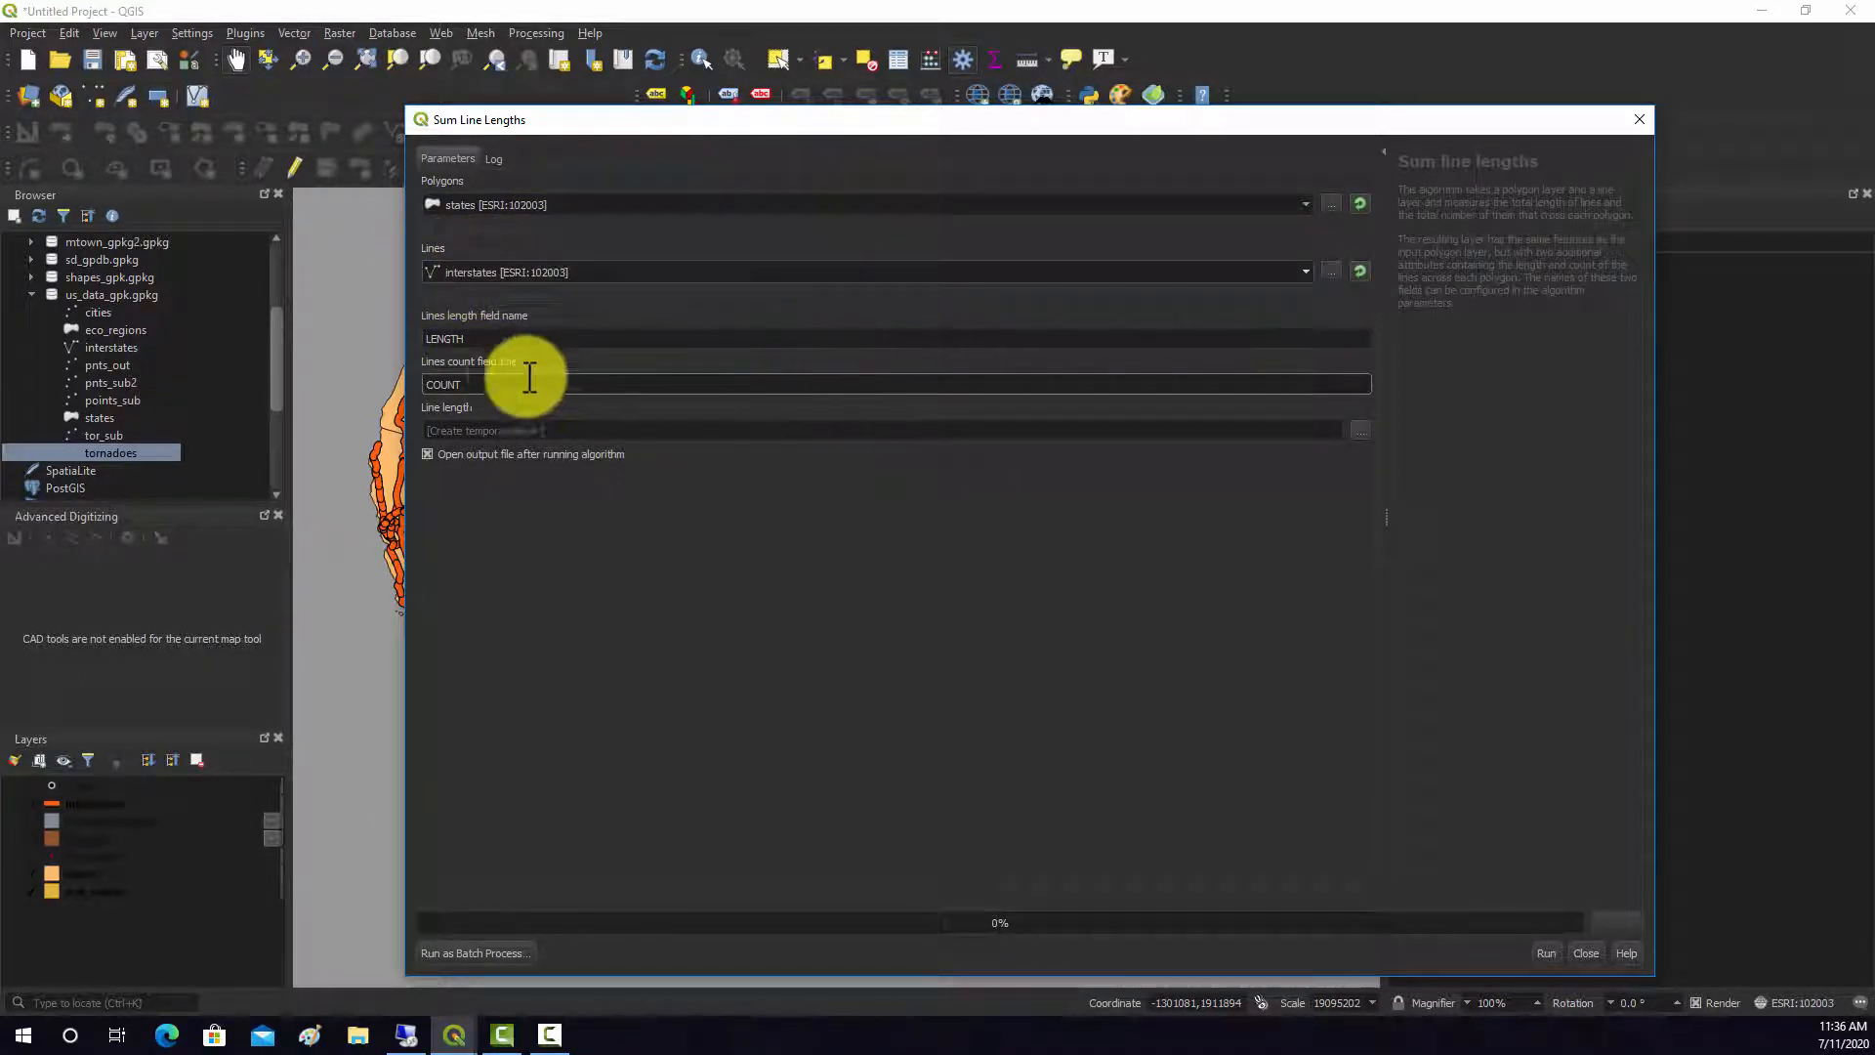
triple_click(896, 339)
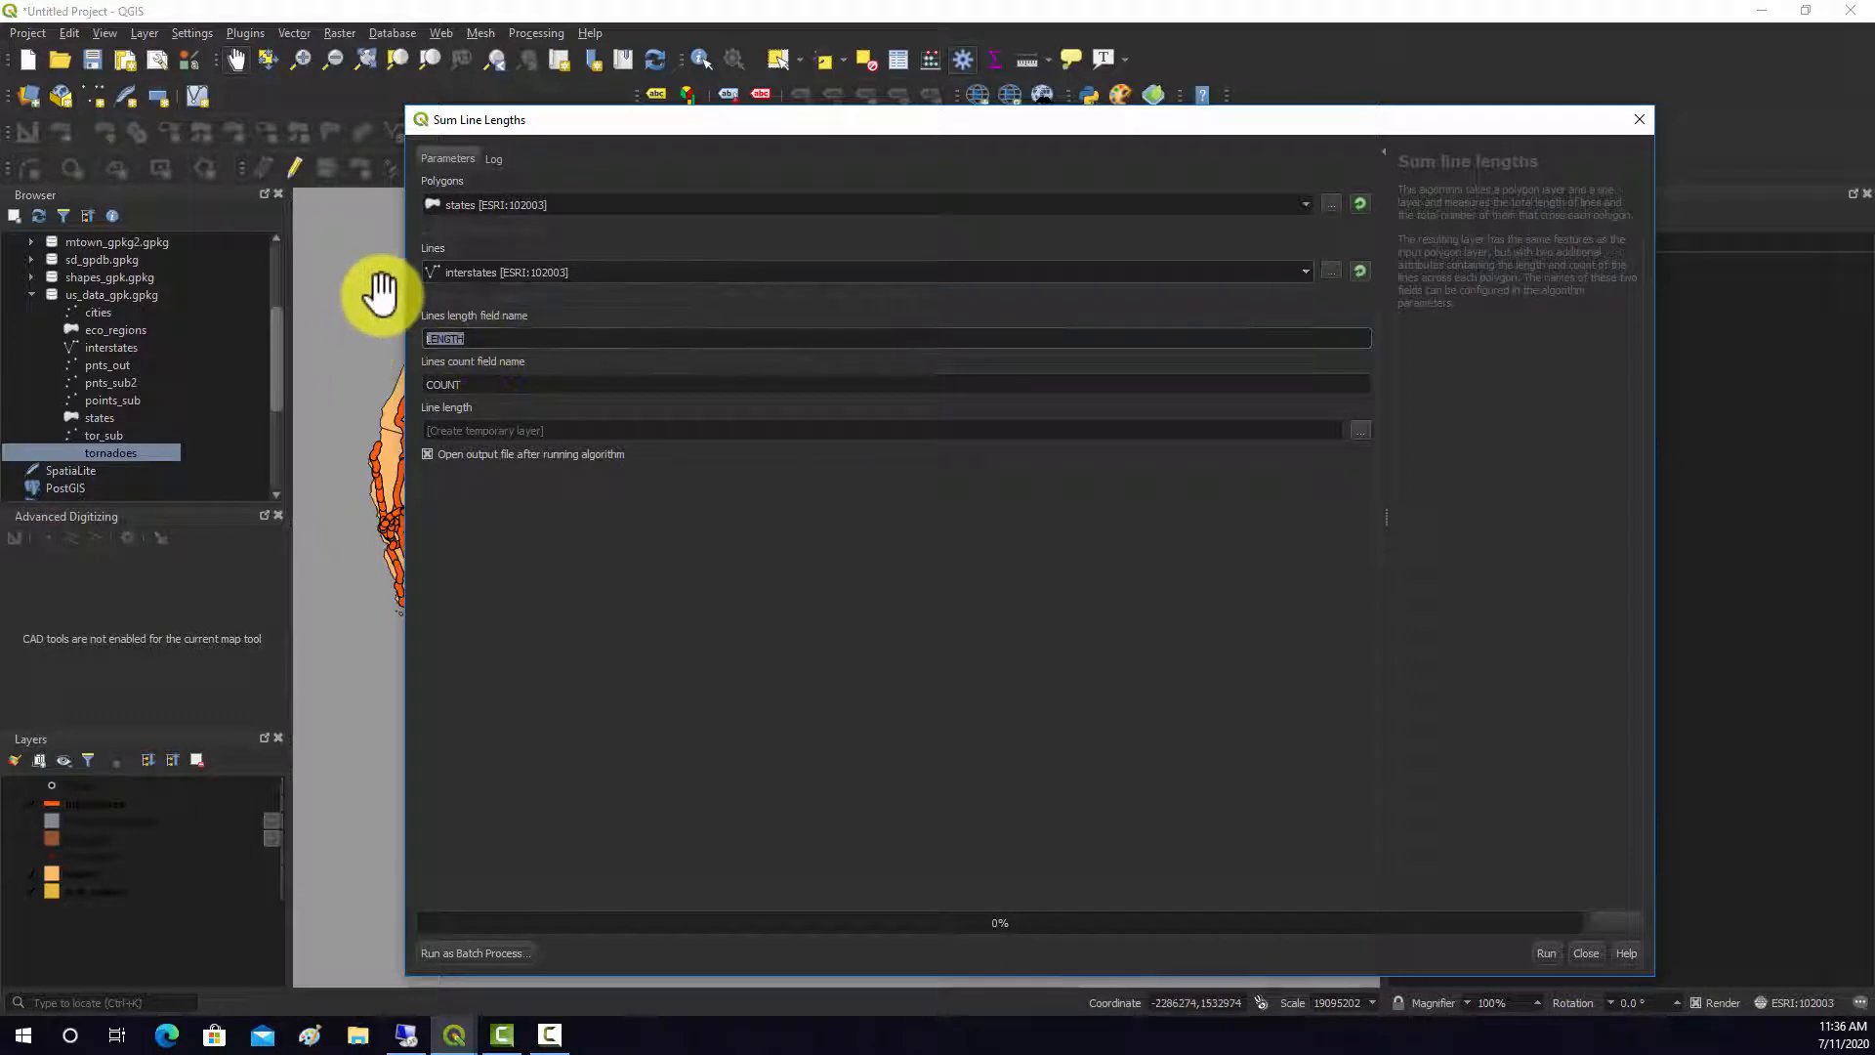
click(894, 337)
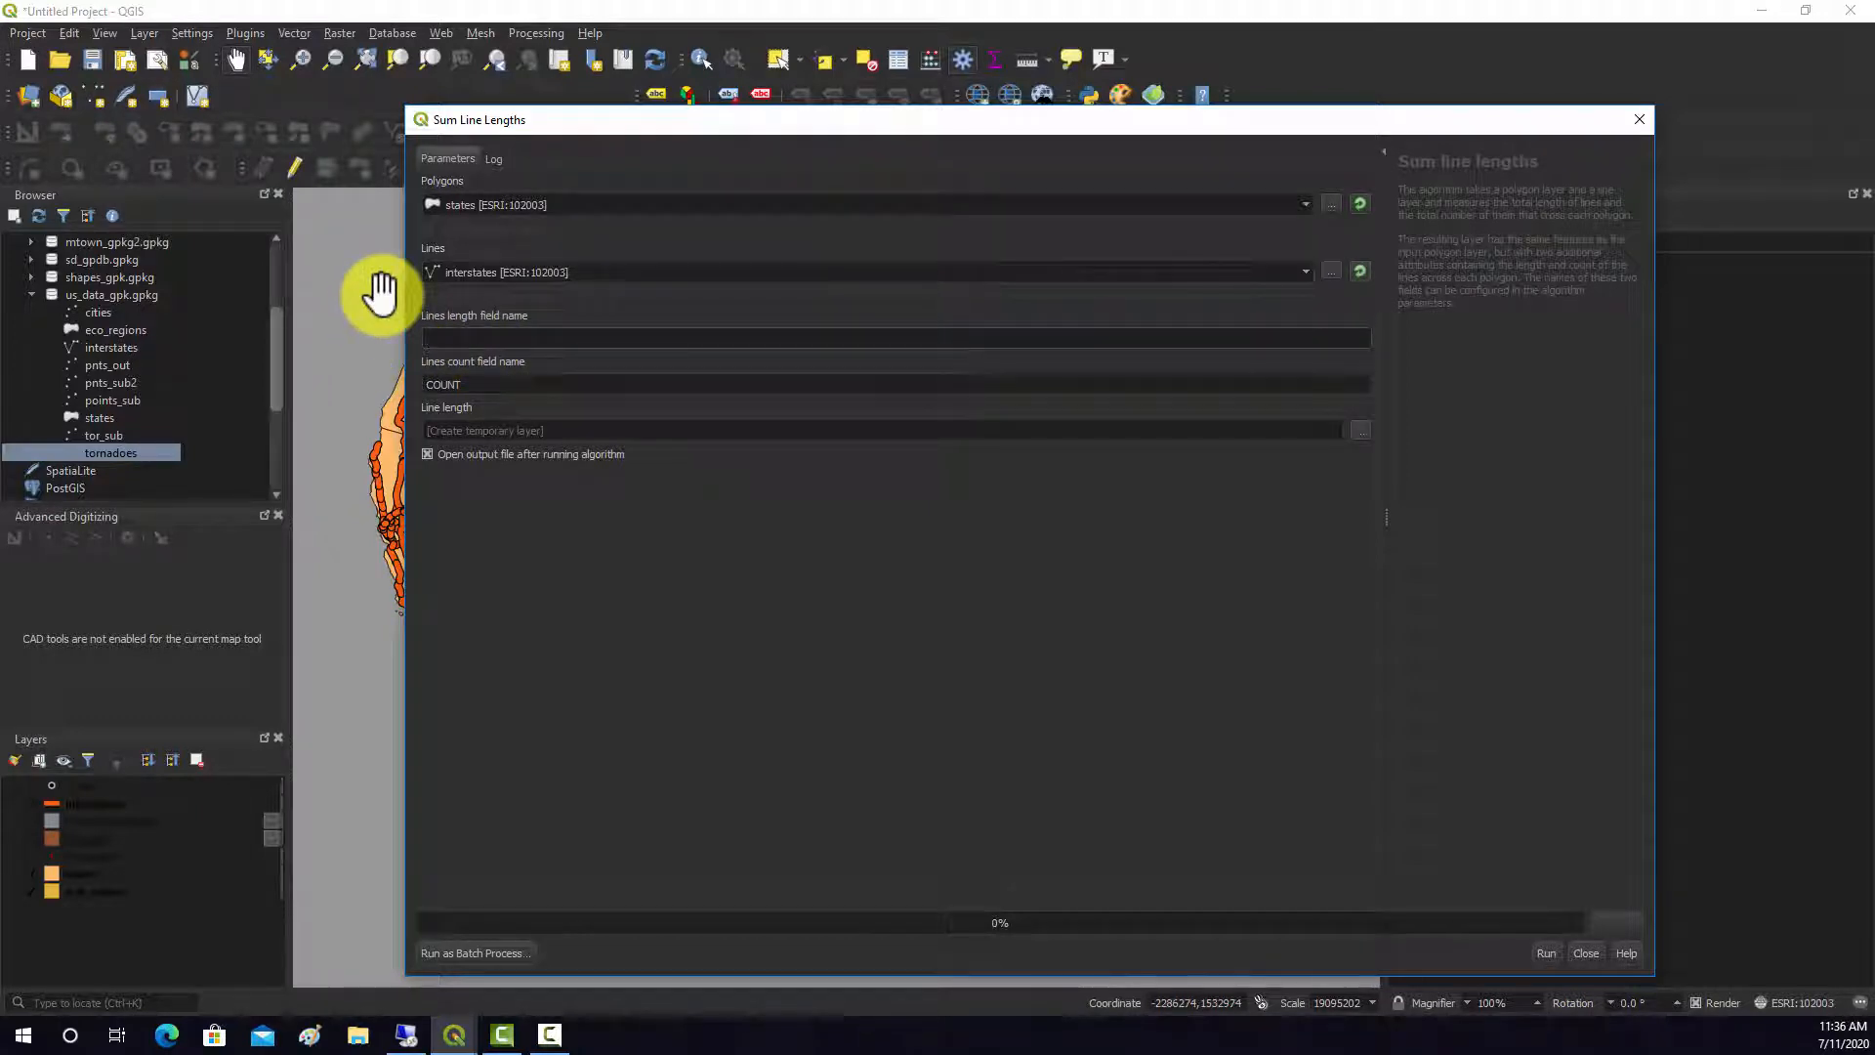
text(lng_inter)
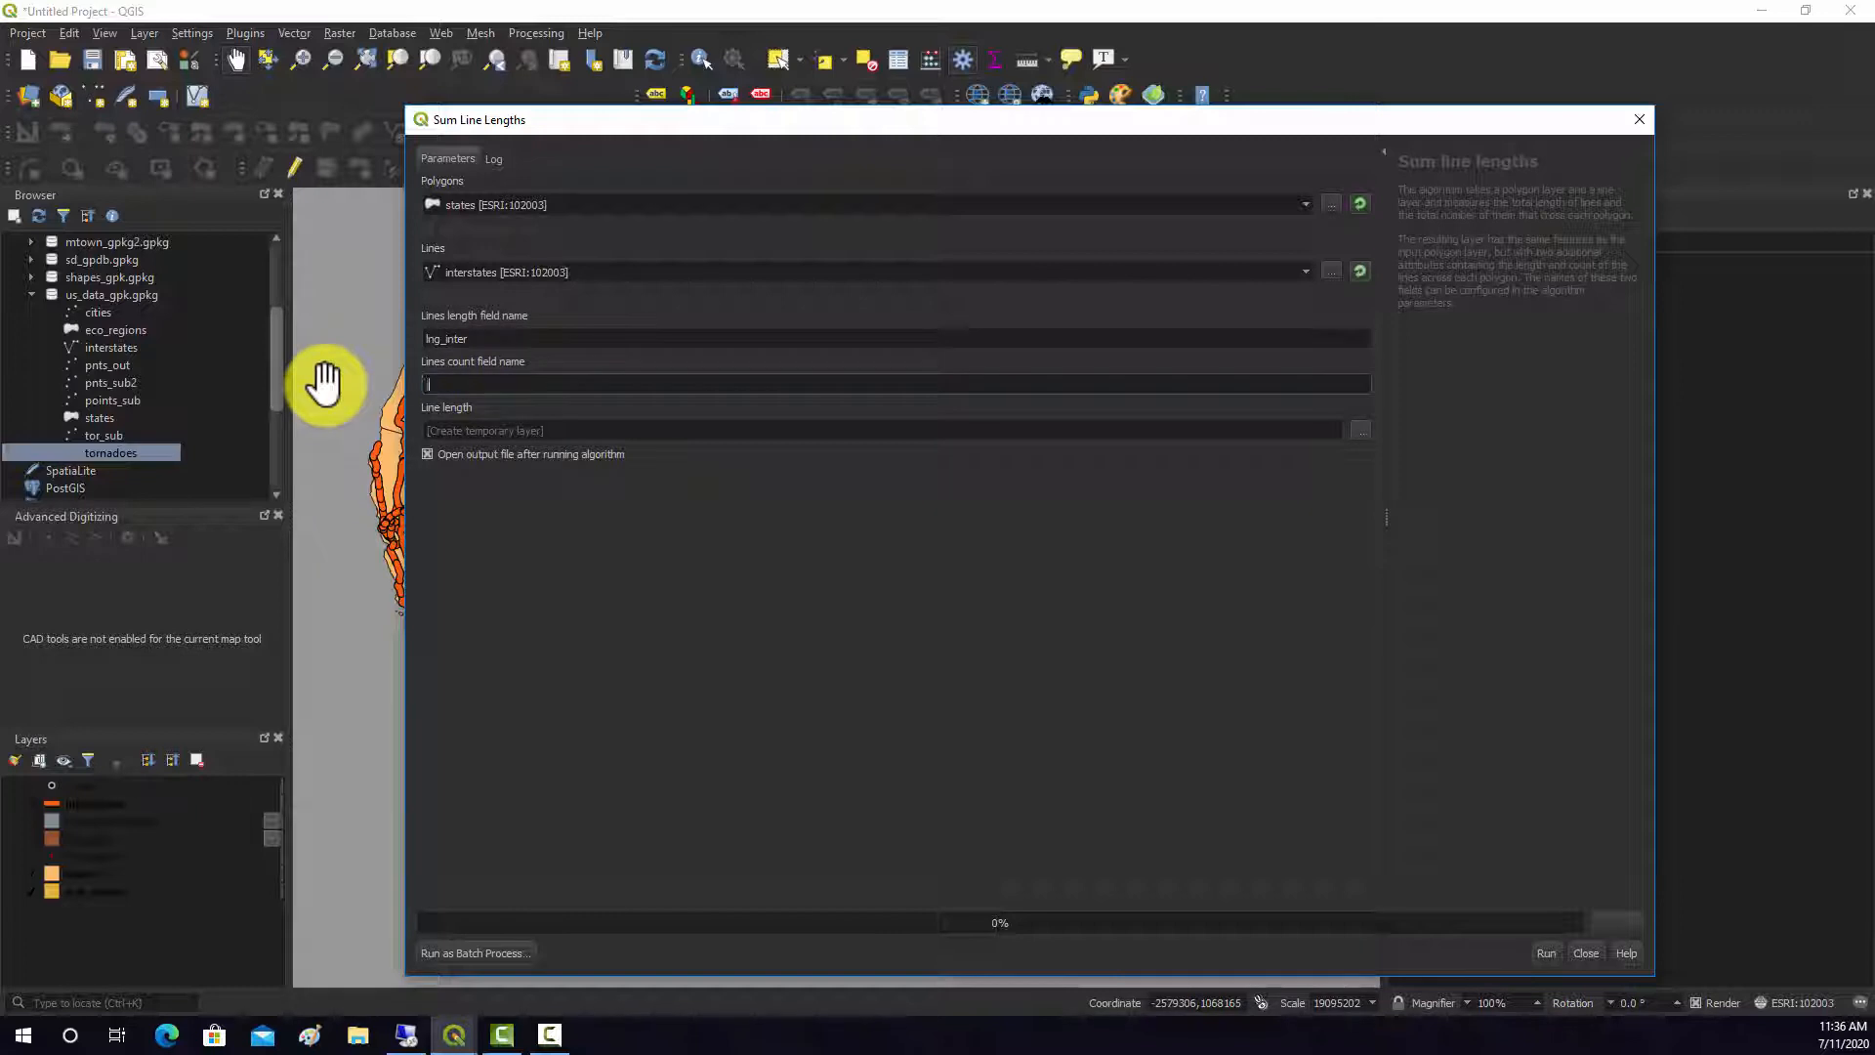
text(iner_cnt)
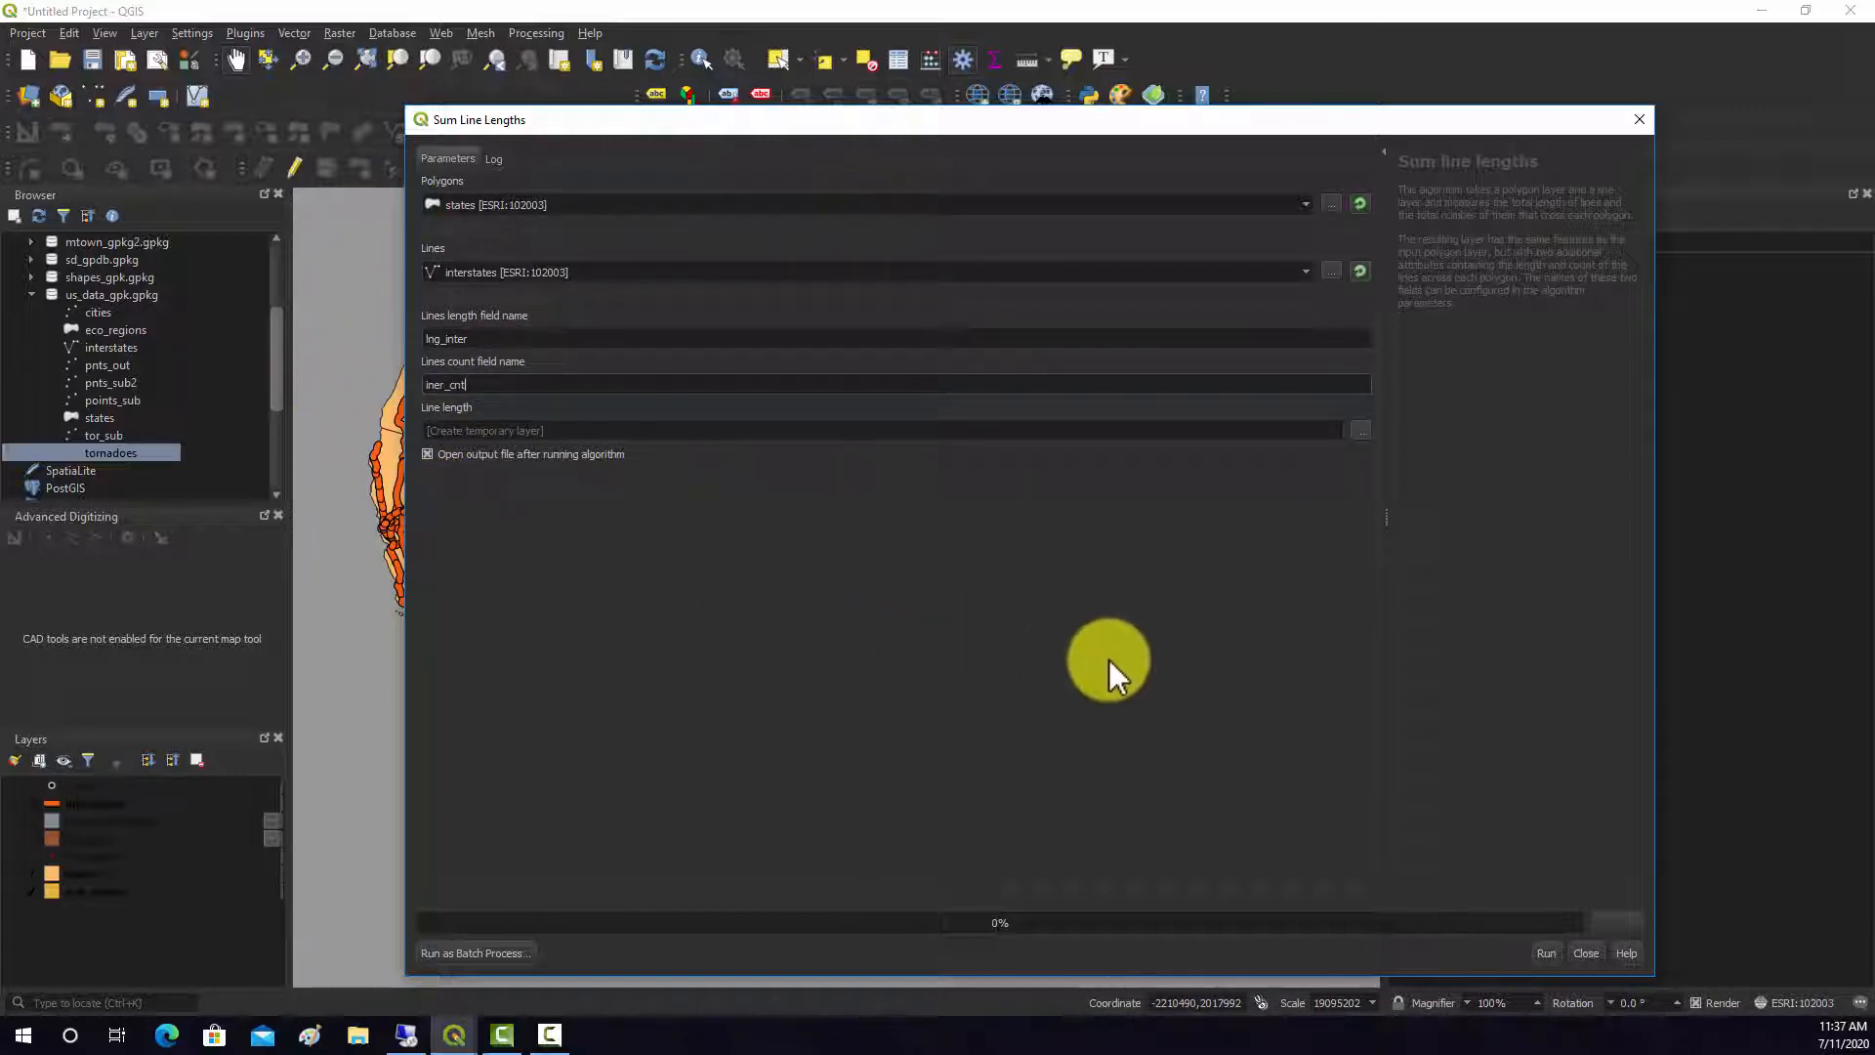
mouse_move(1815, 846)
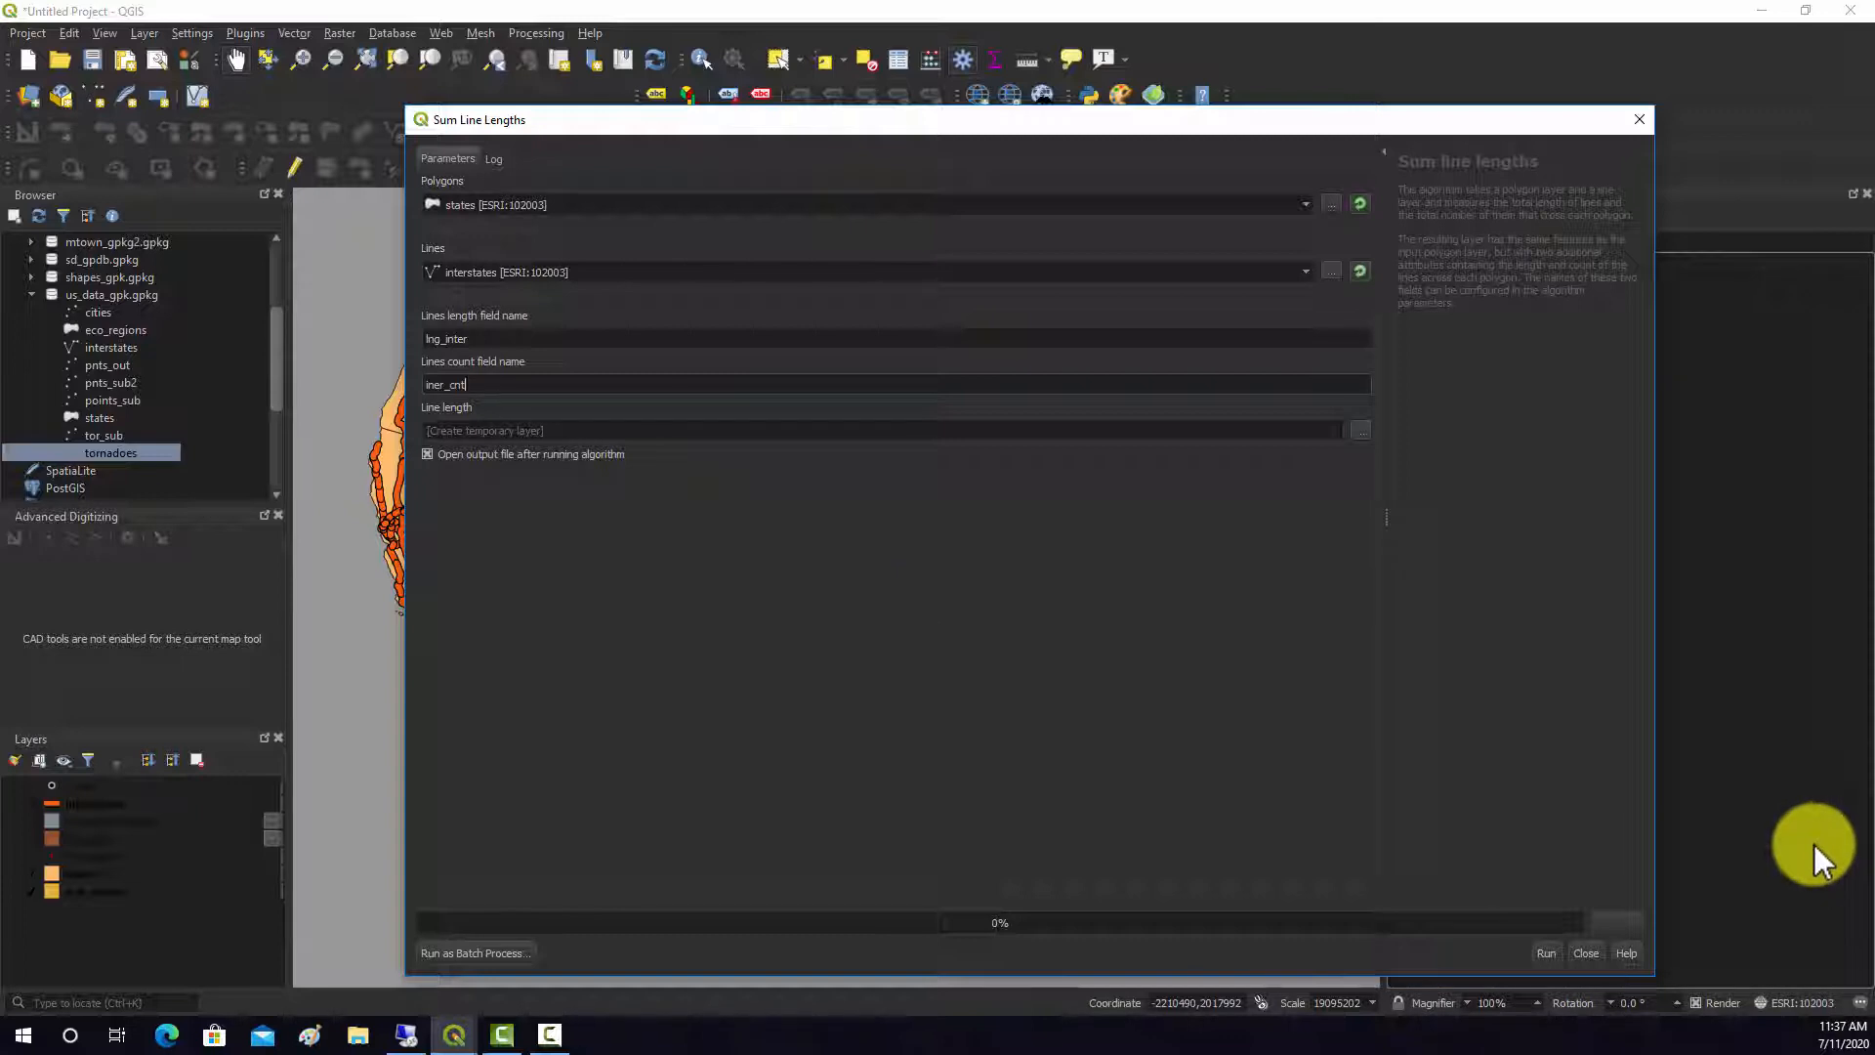
mouse_move(1609, 998)
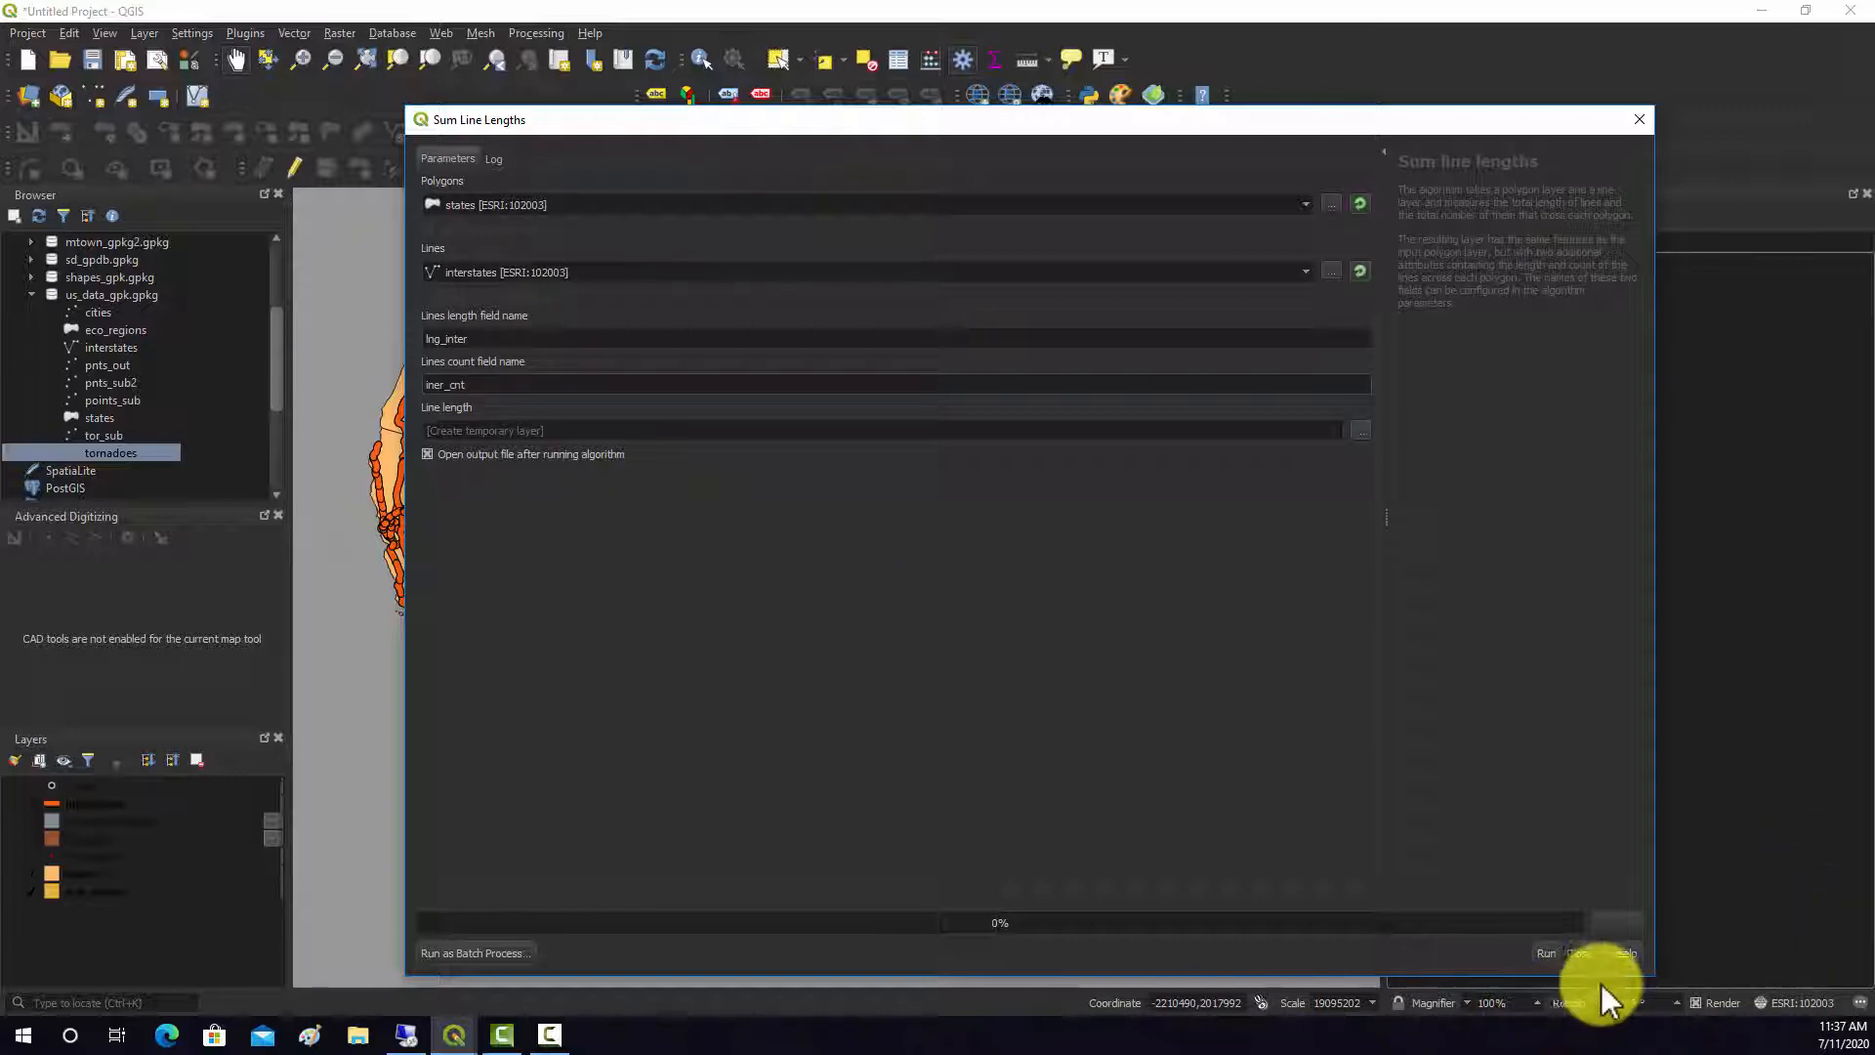
click(1544, 952)
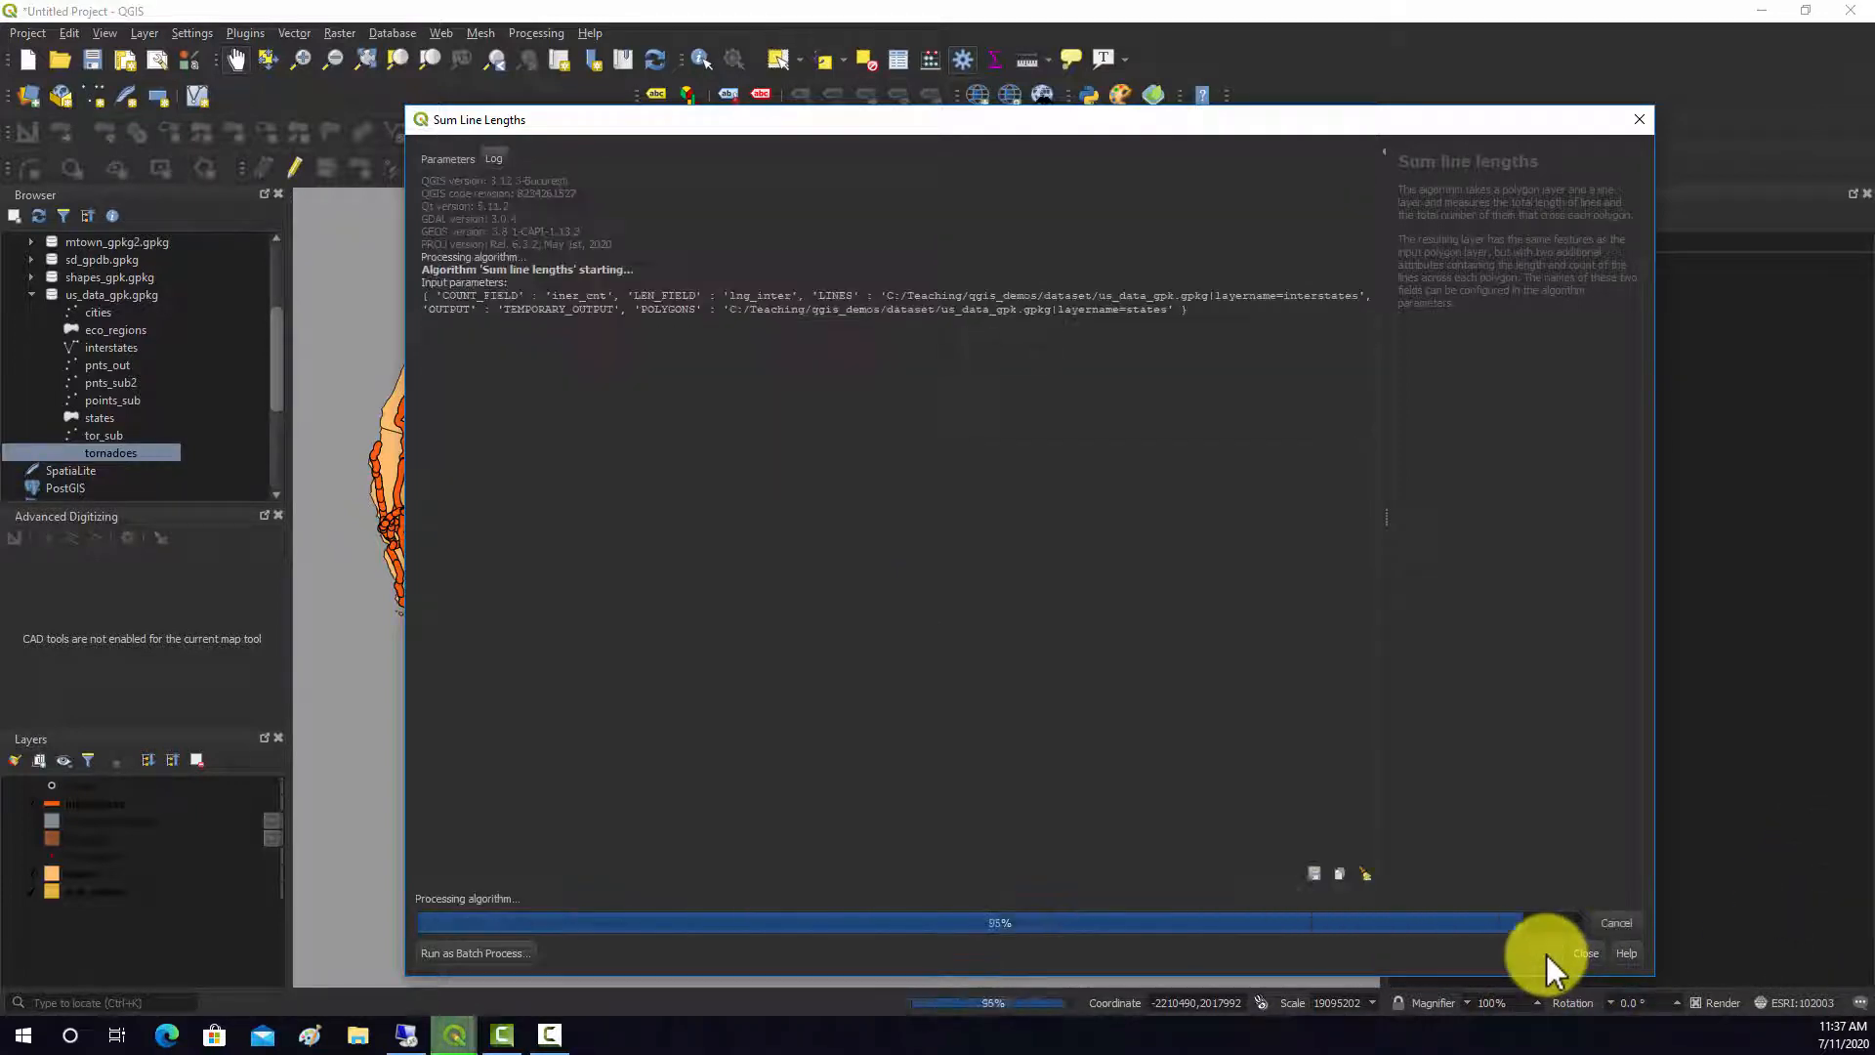
click(1587, 953)
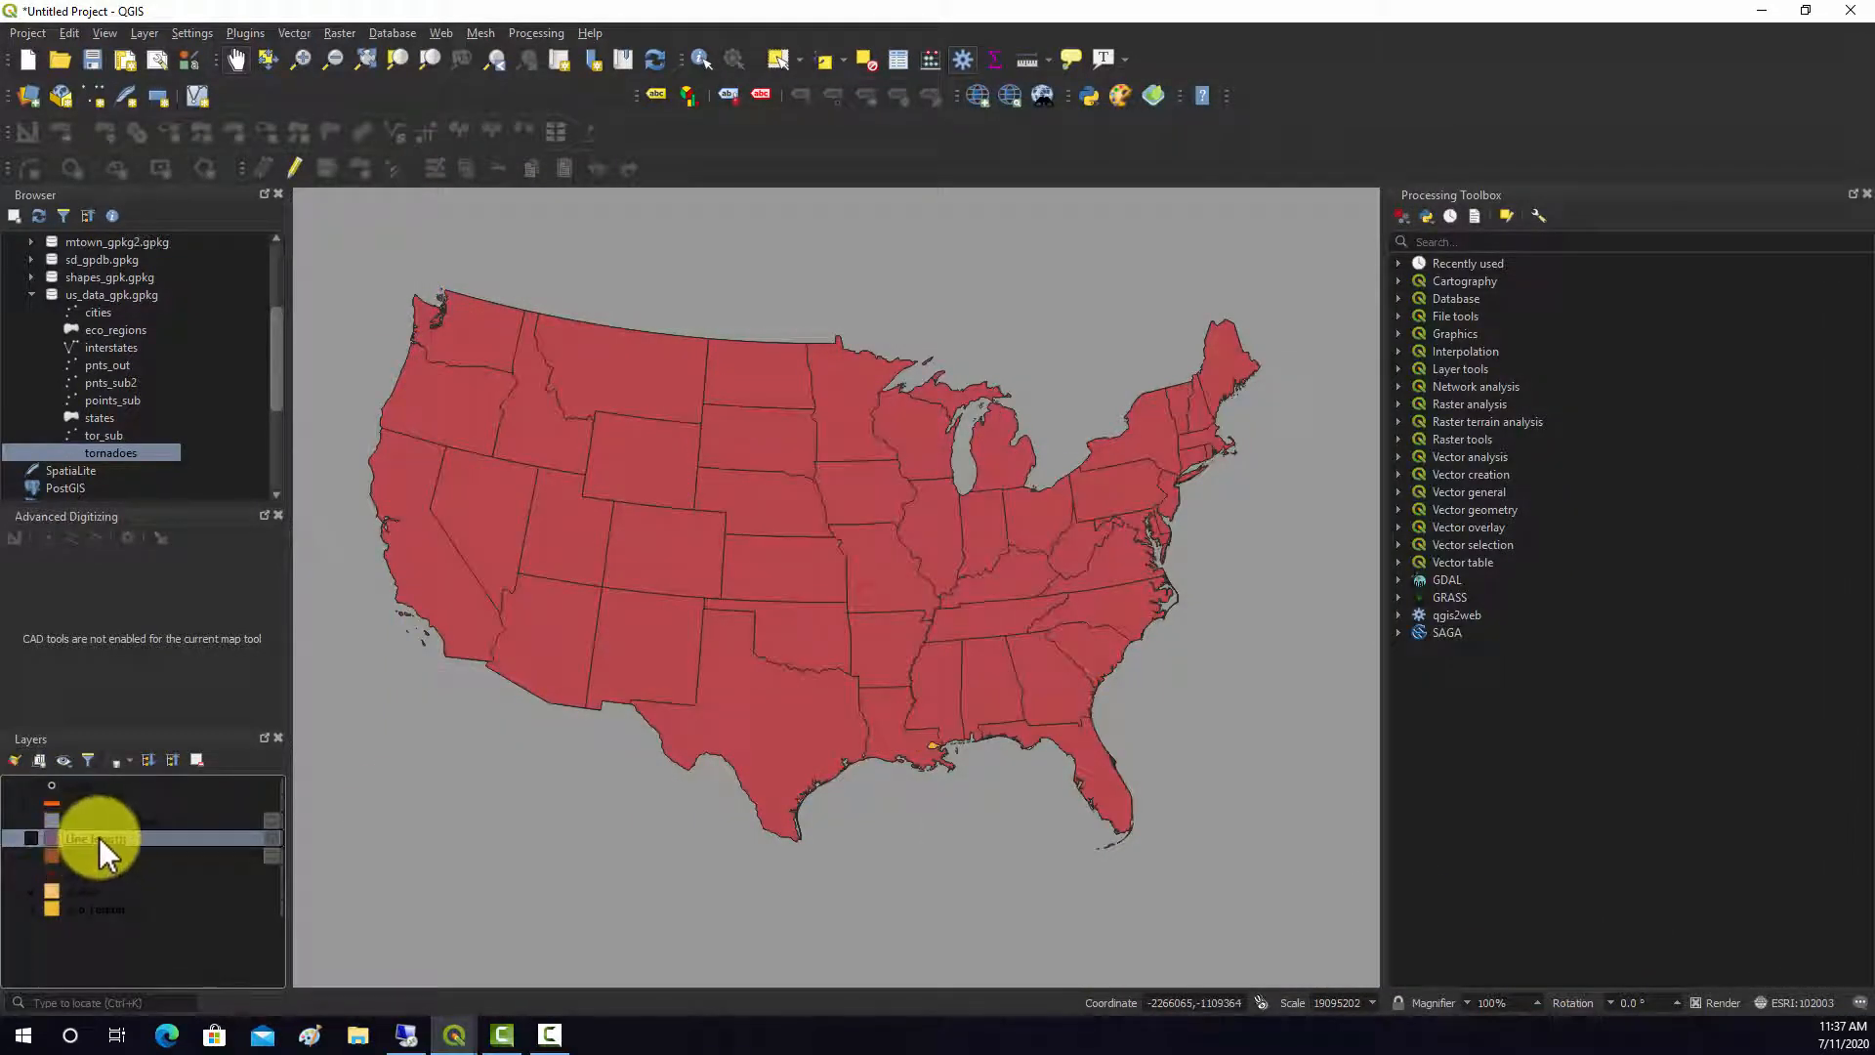
Open the Line length attribute table and scroll right to lng_inter and iner_cnt
double_click(101, 837)
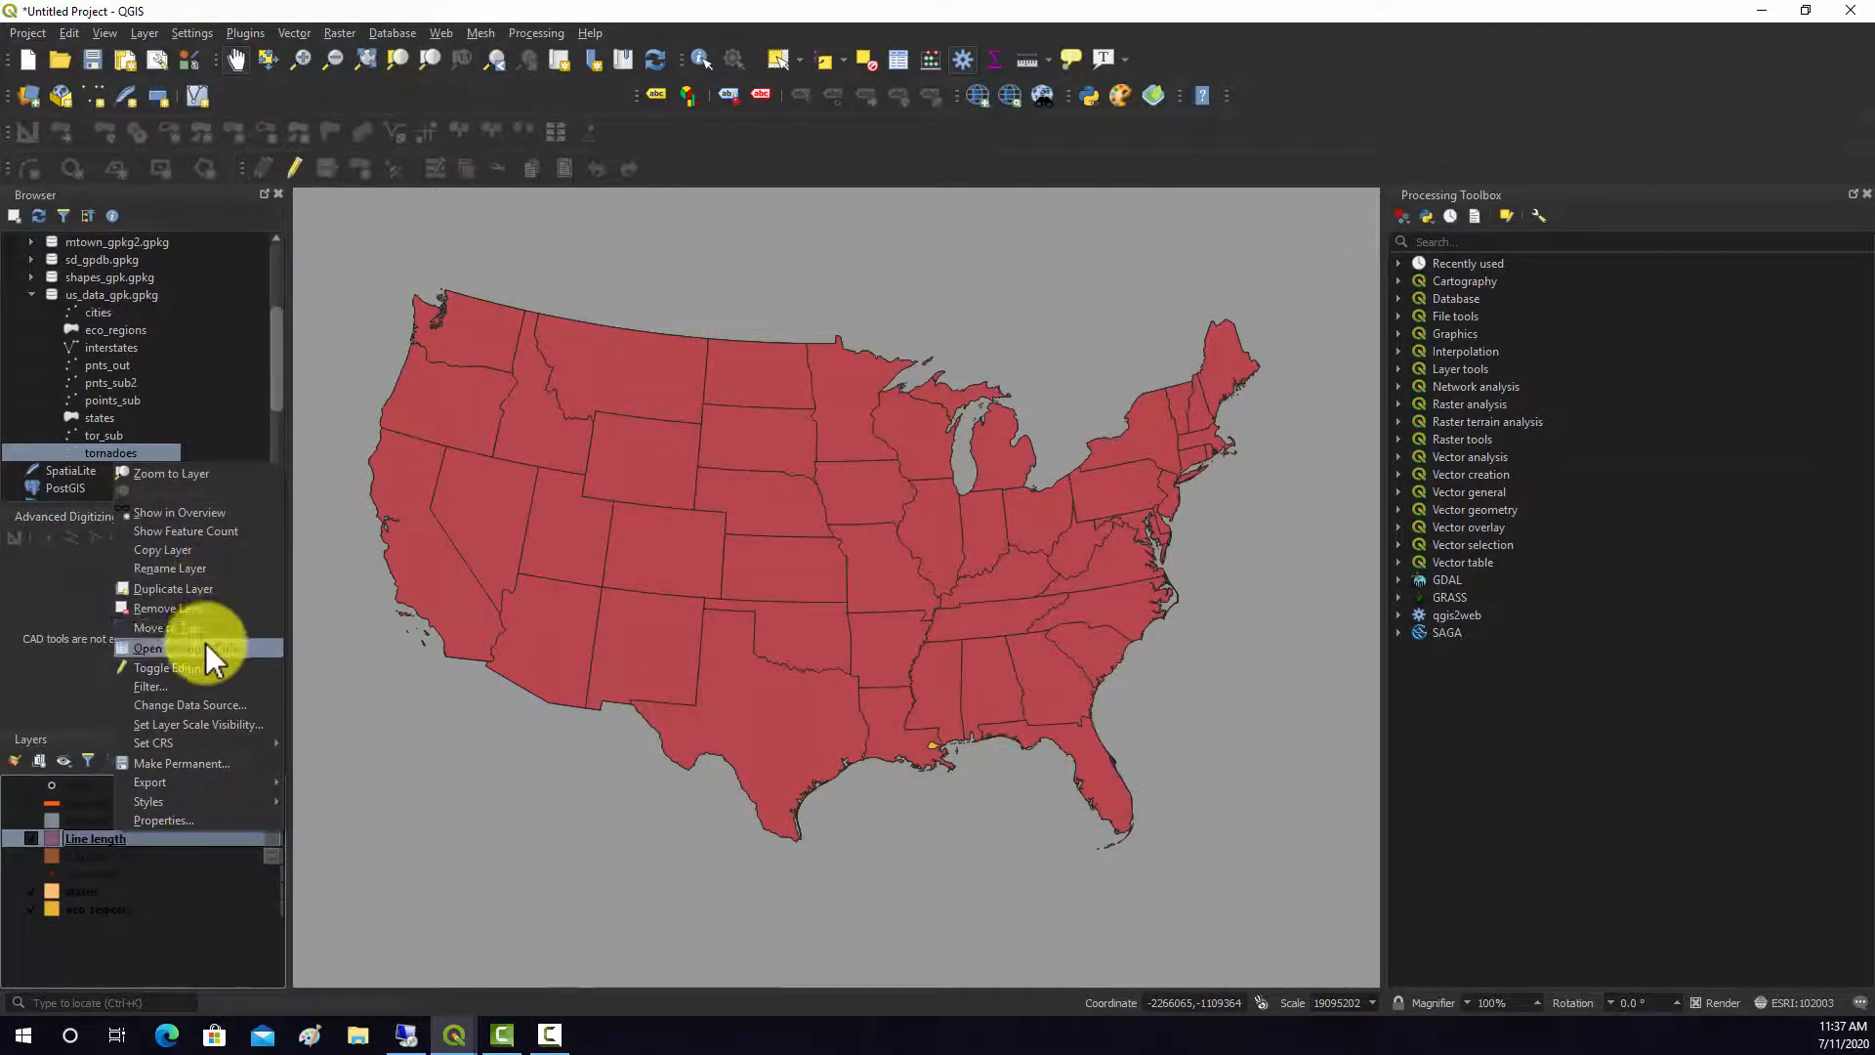
click(148, 649)
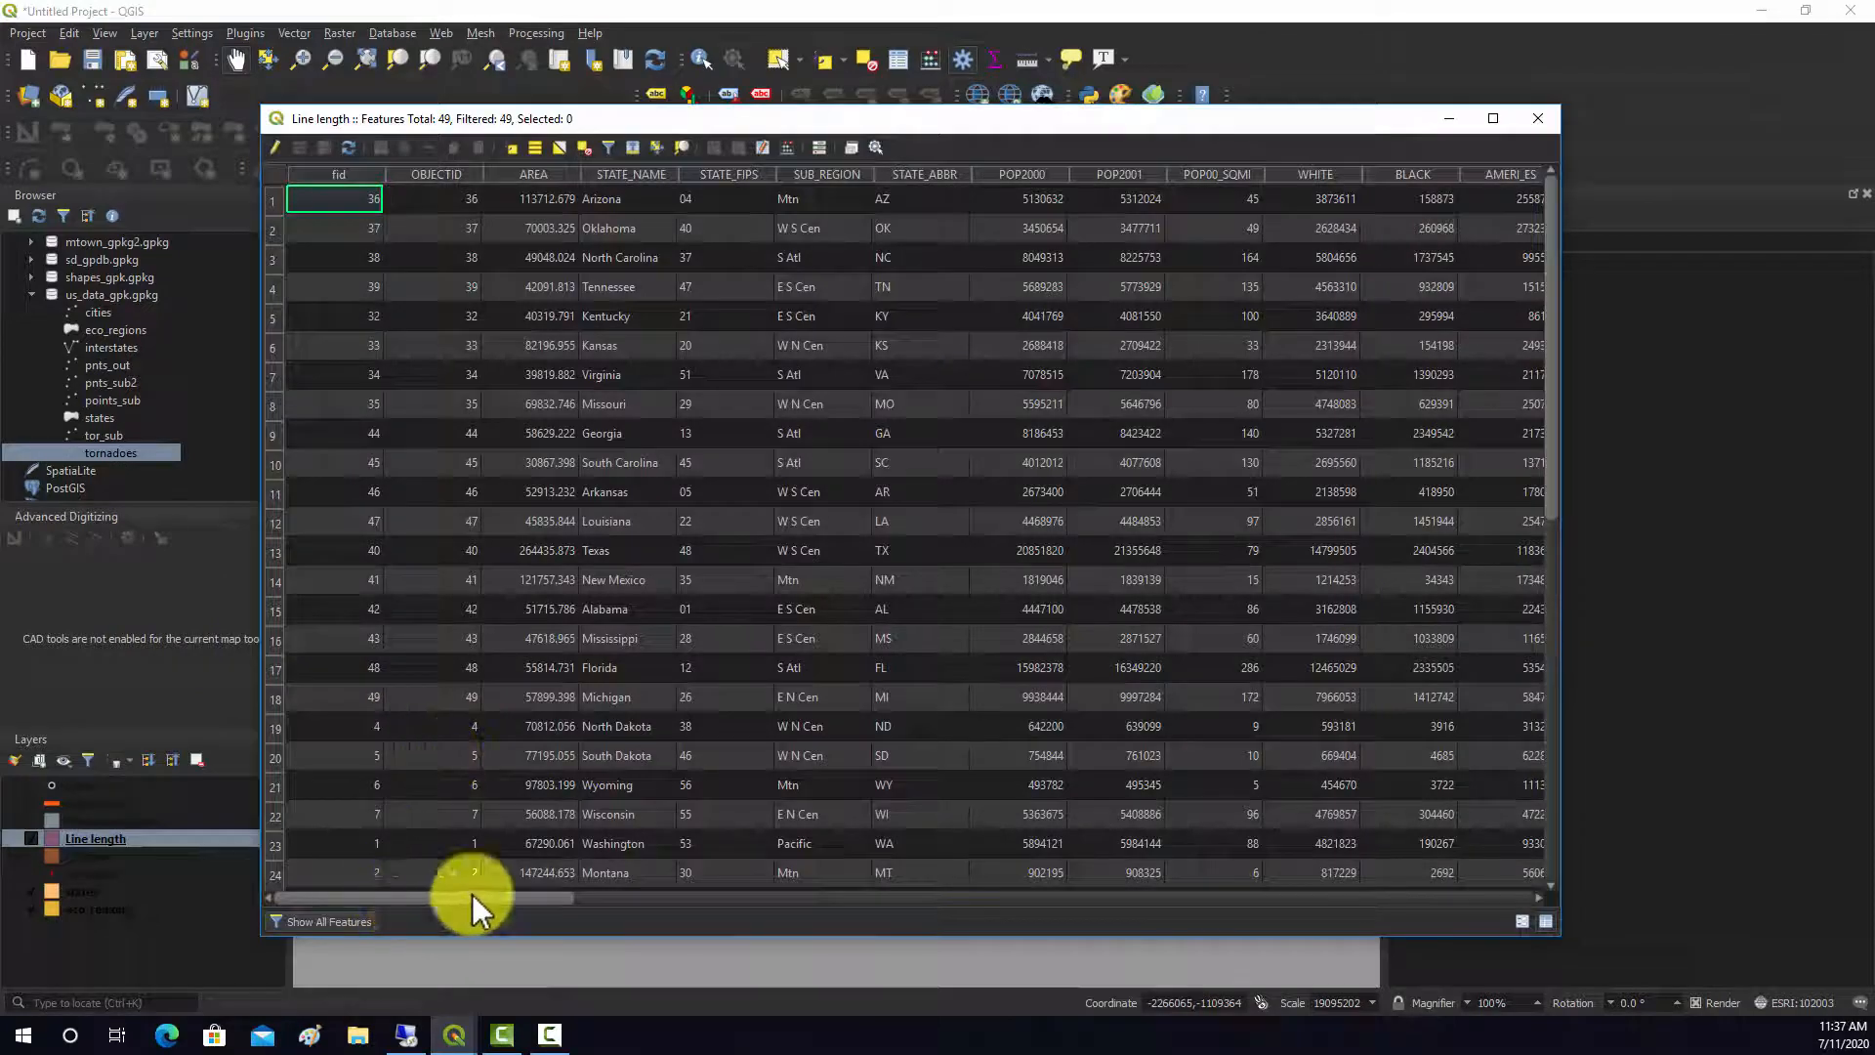
scroll(right, 3)
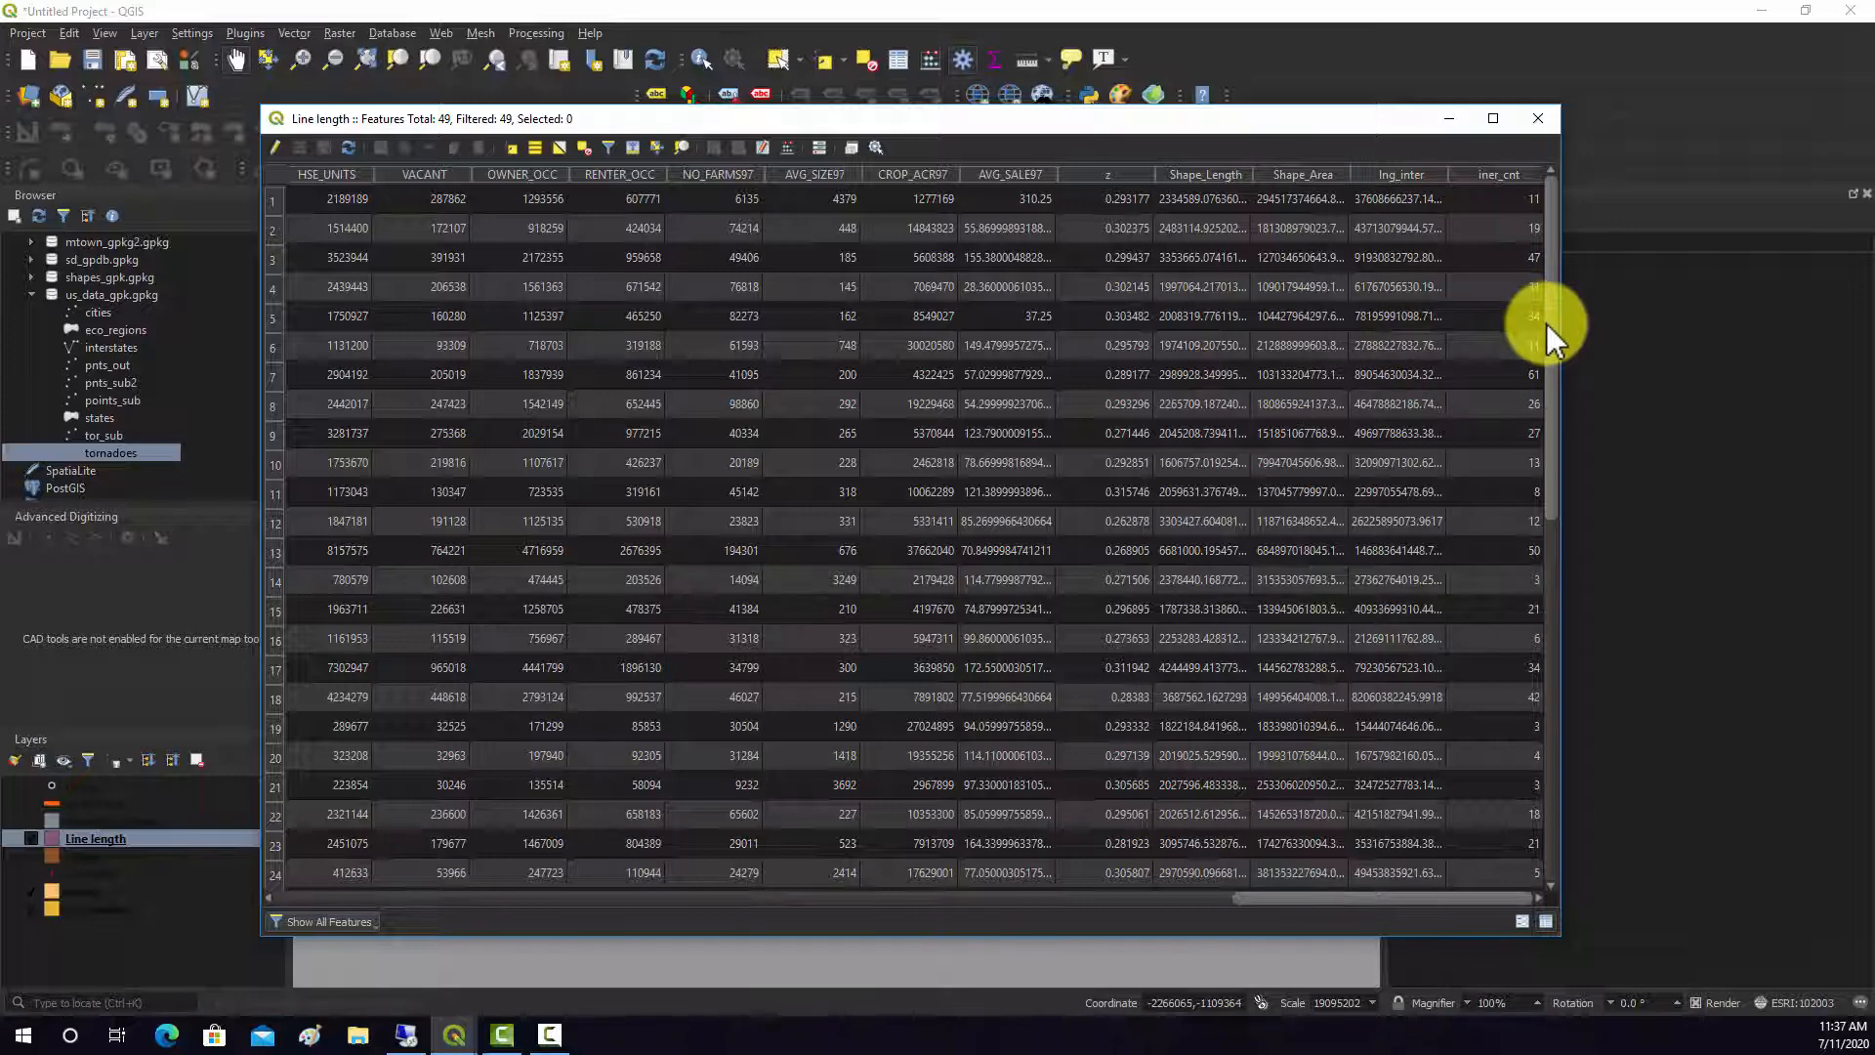
mouse_move(1429, 209)
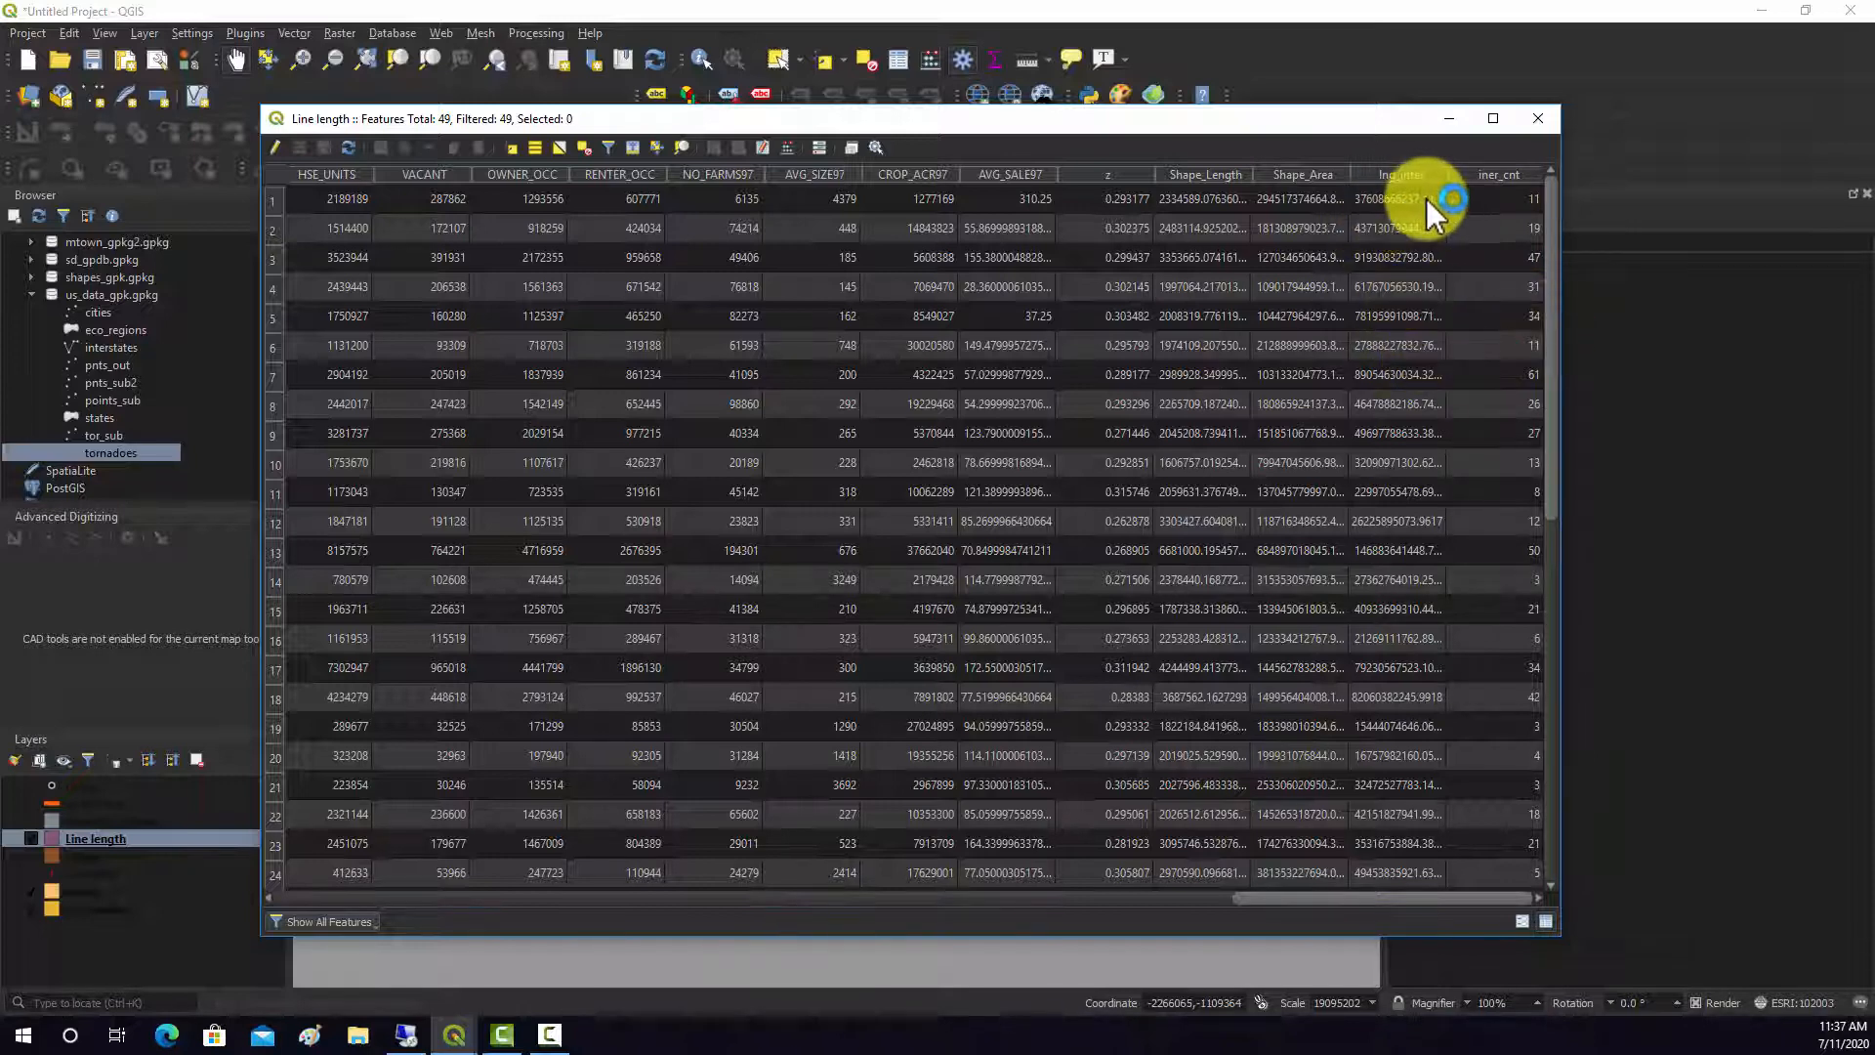
mouse_move(1387, 347)
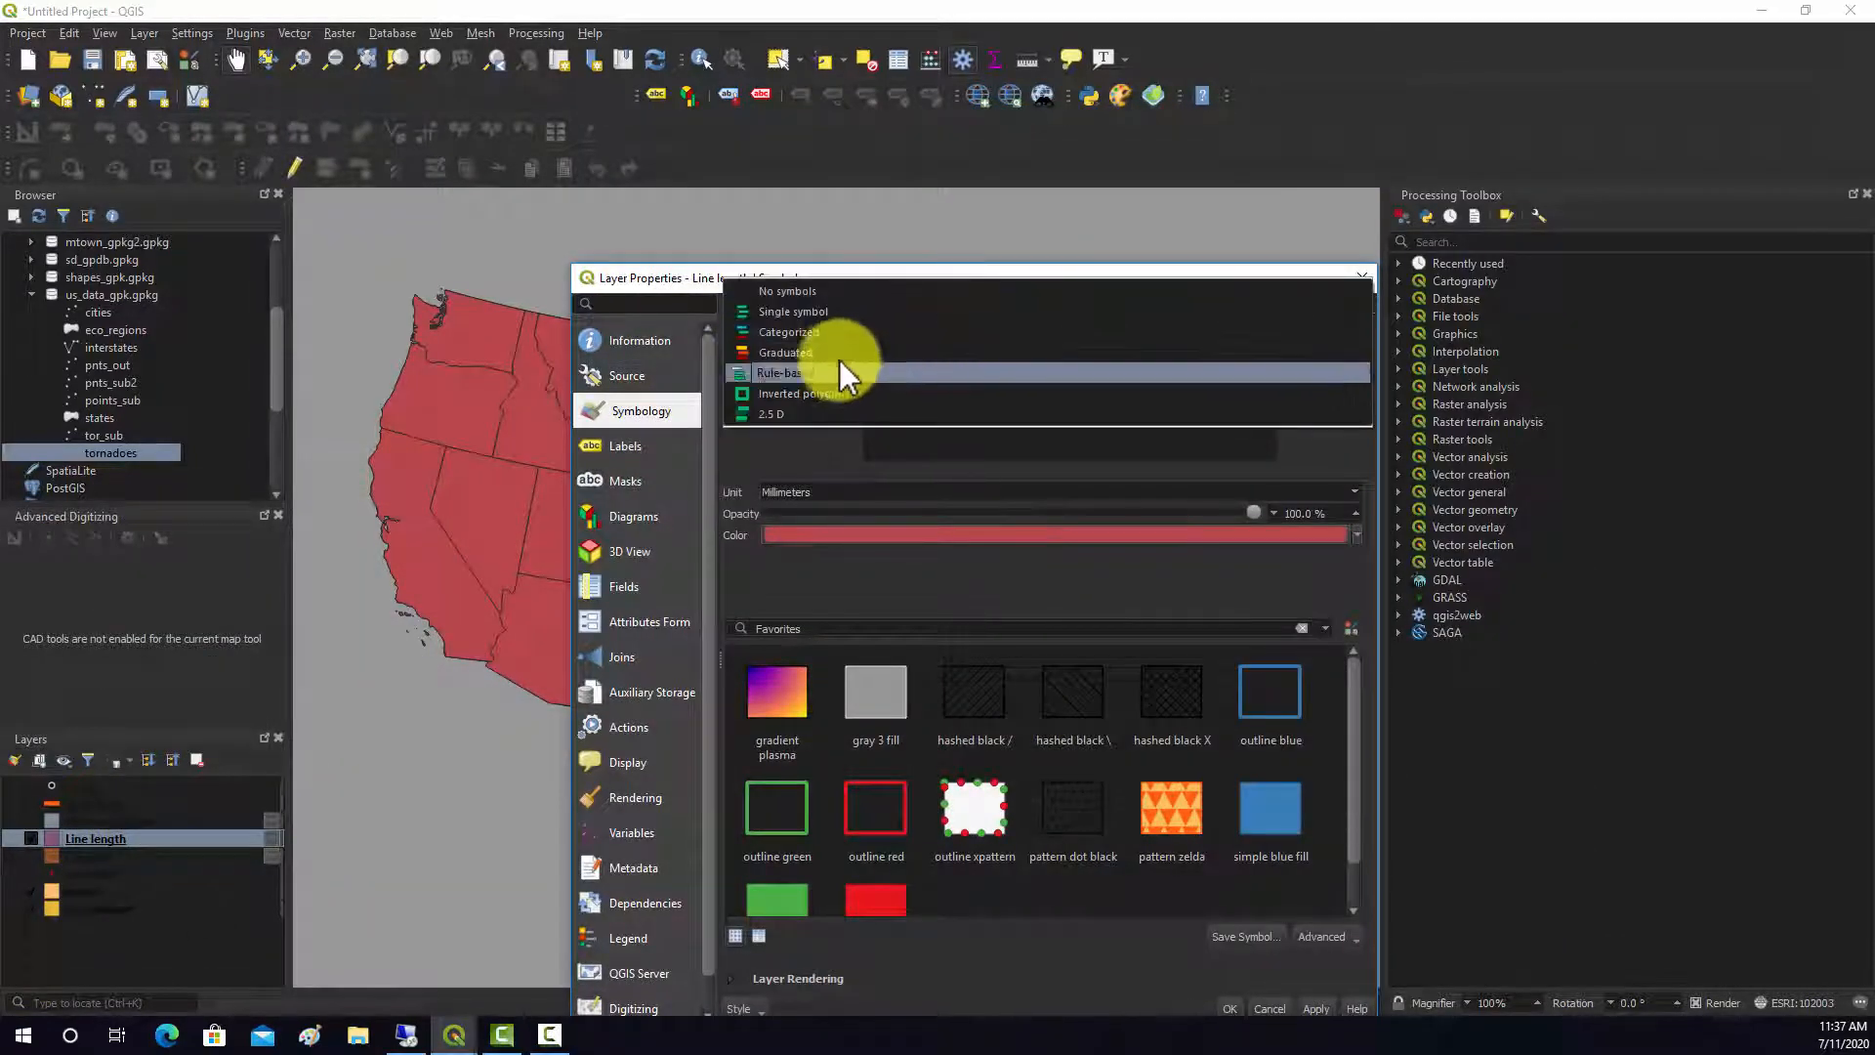
Style Line length as graduated on lng_inter, five classes, Blues colour ramp
click(785, 351)
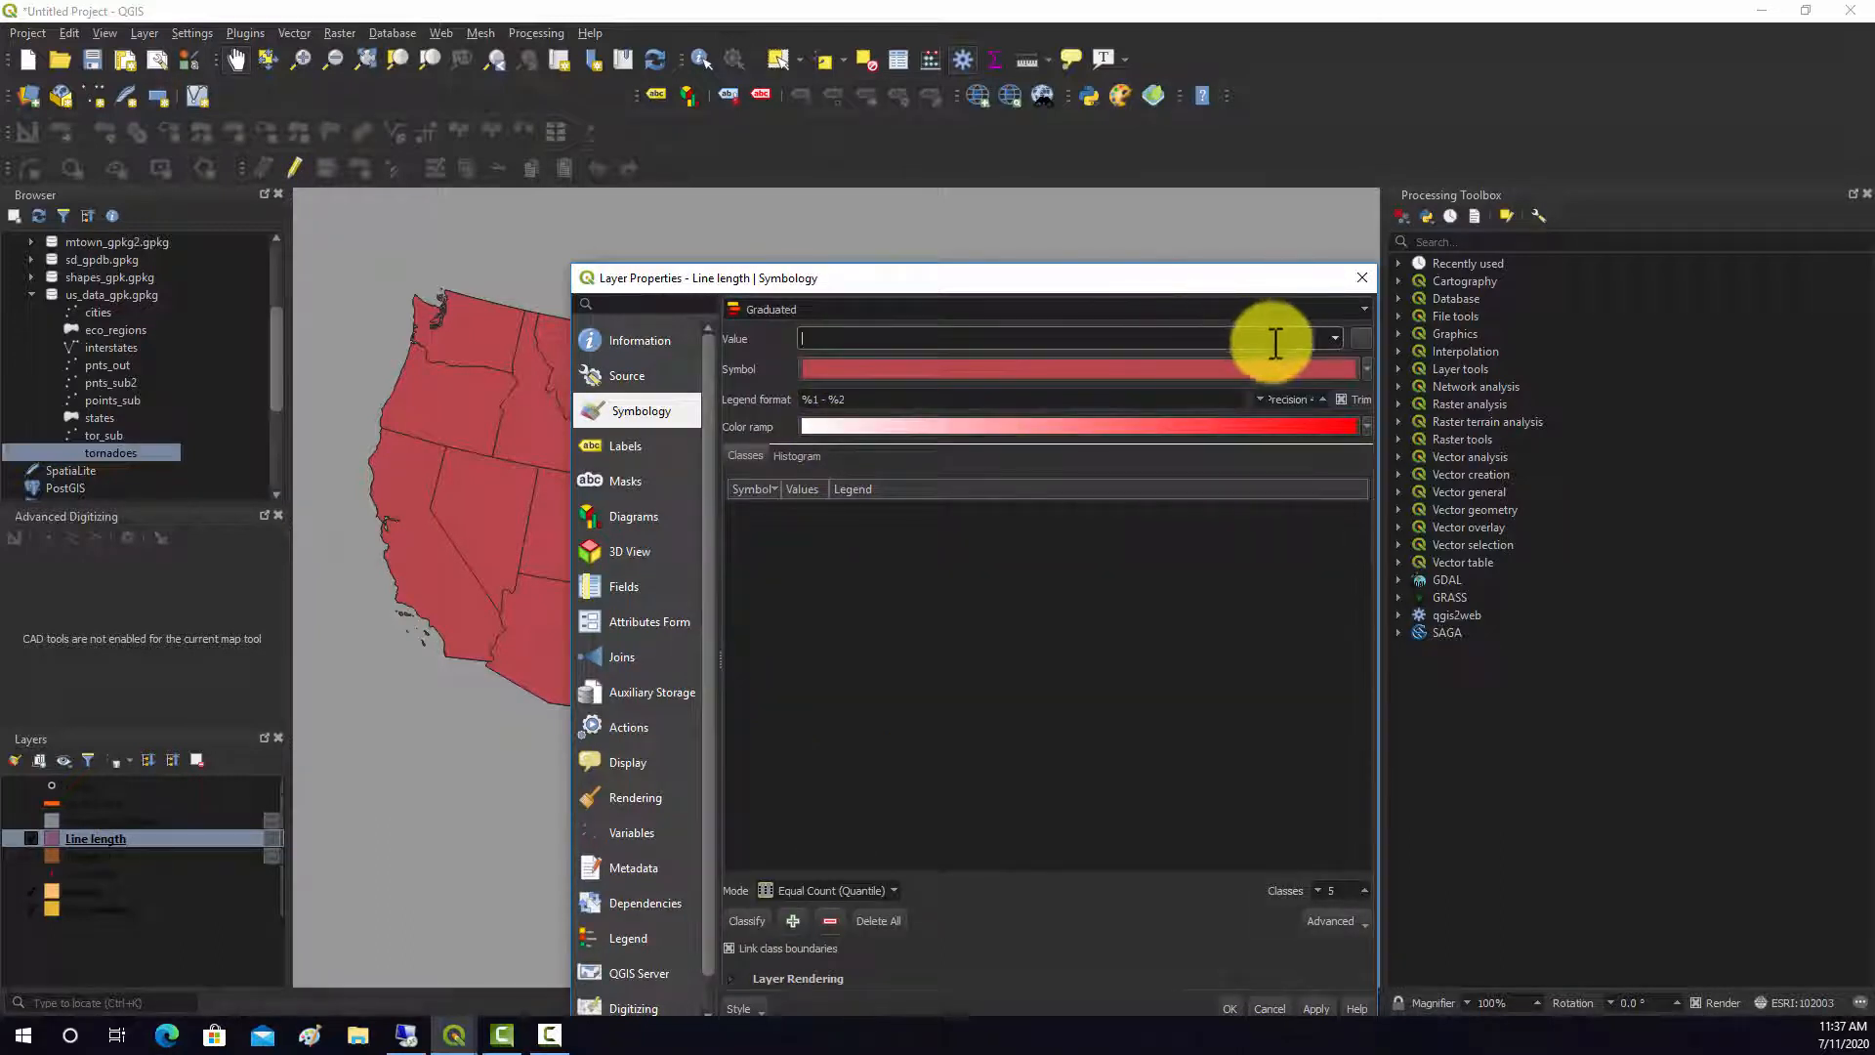
click(1333, 337)
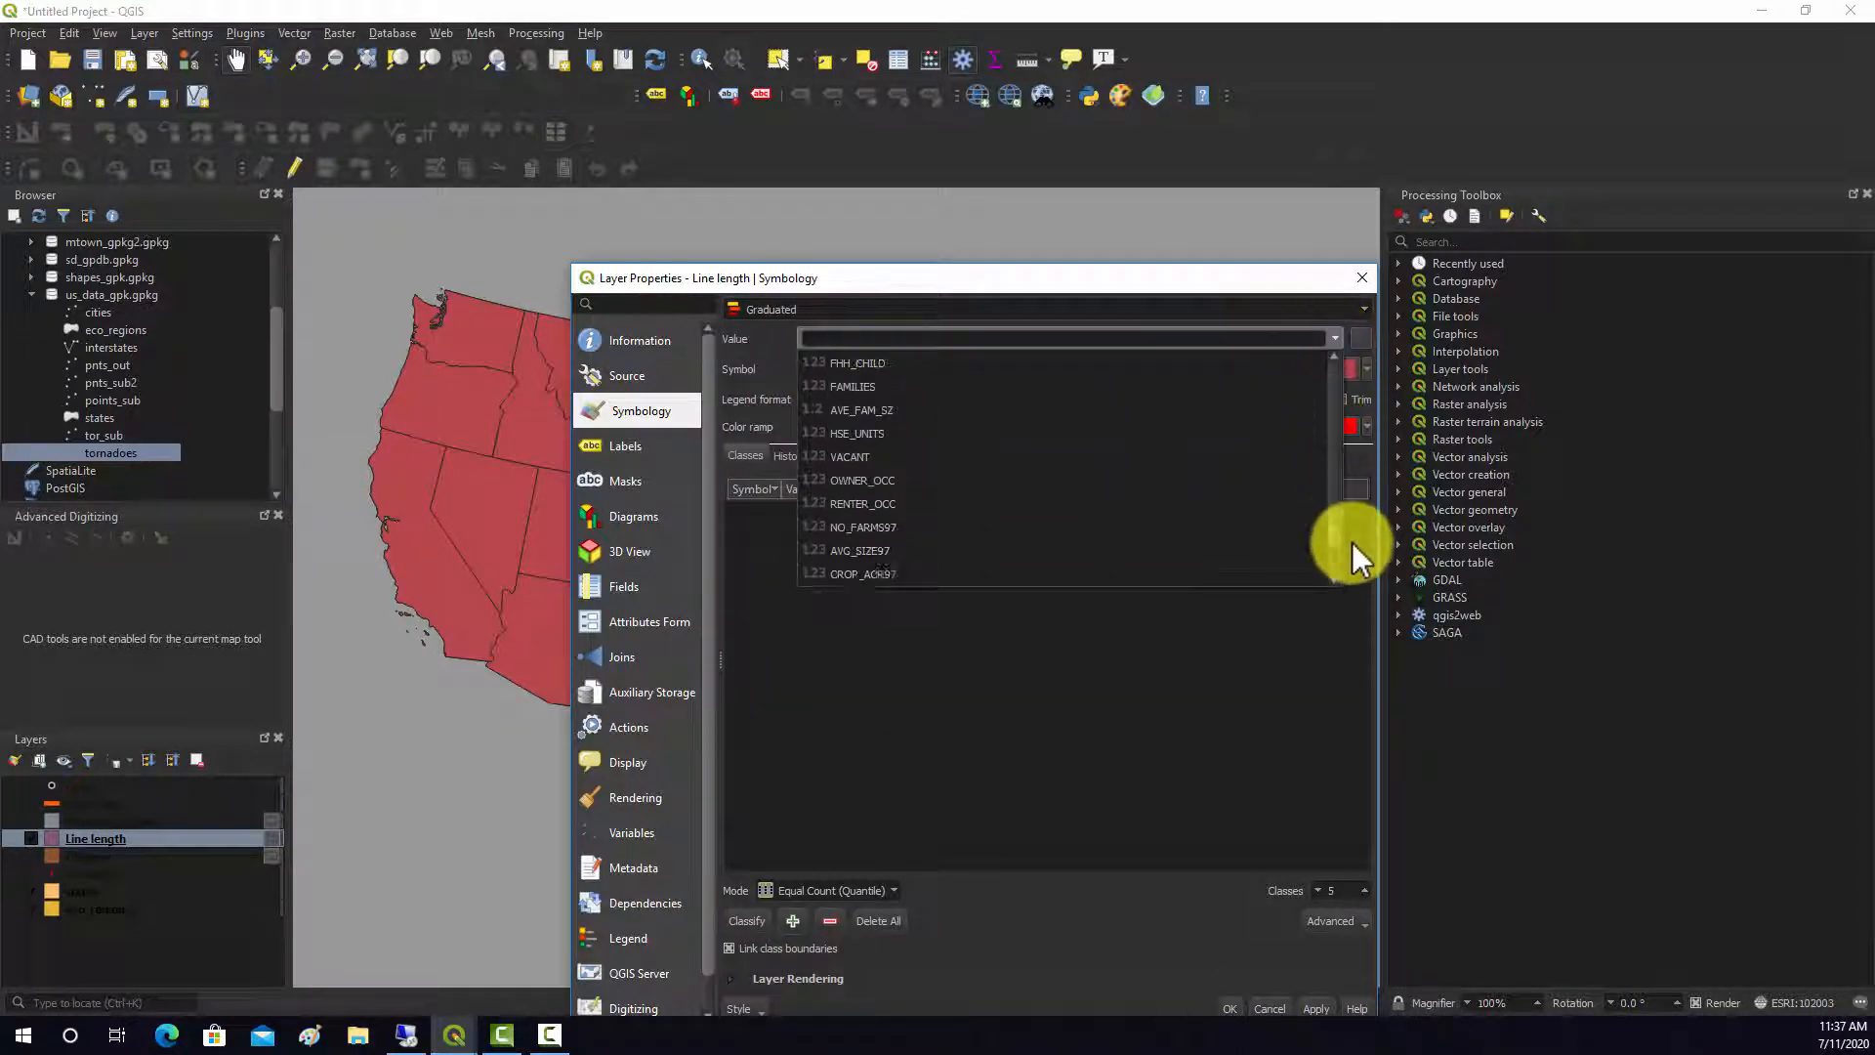
click(862, 410)
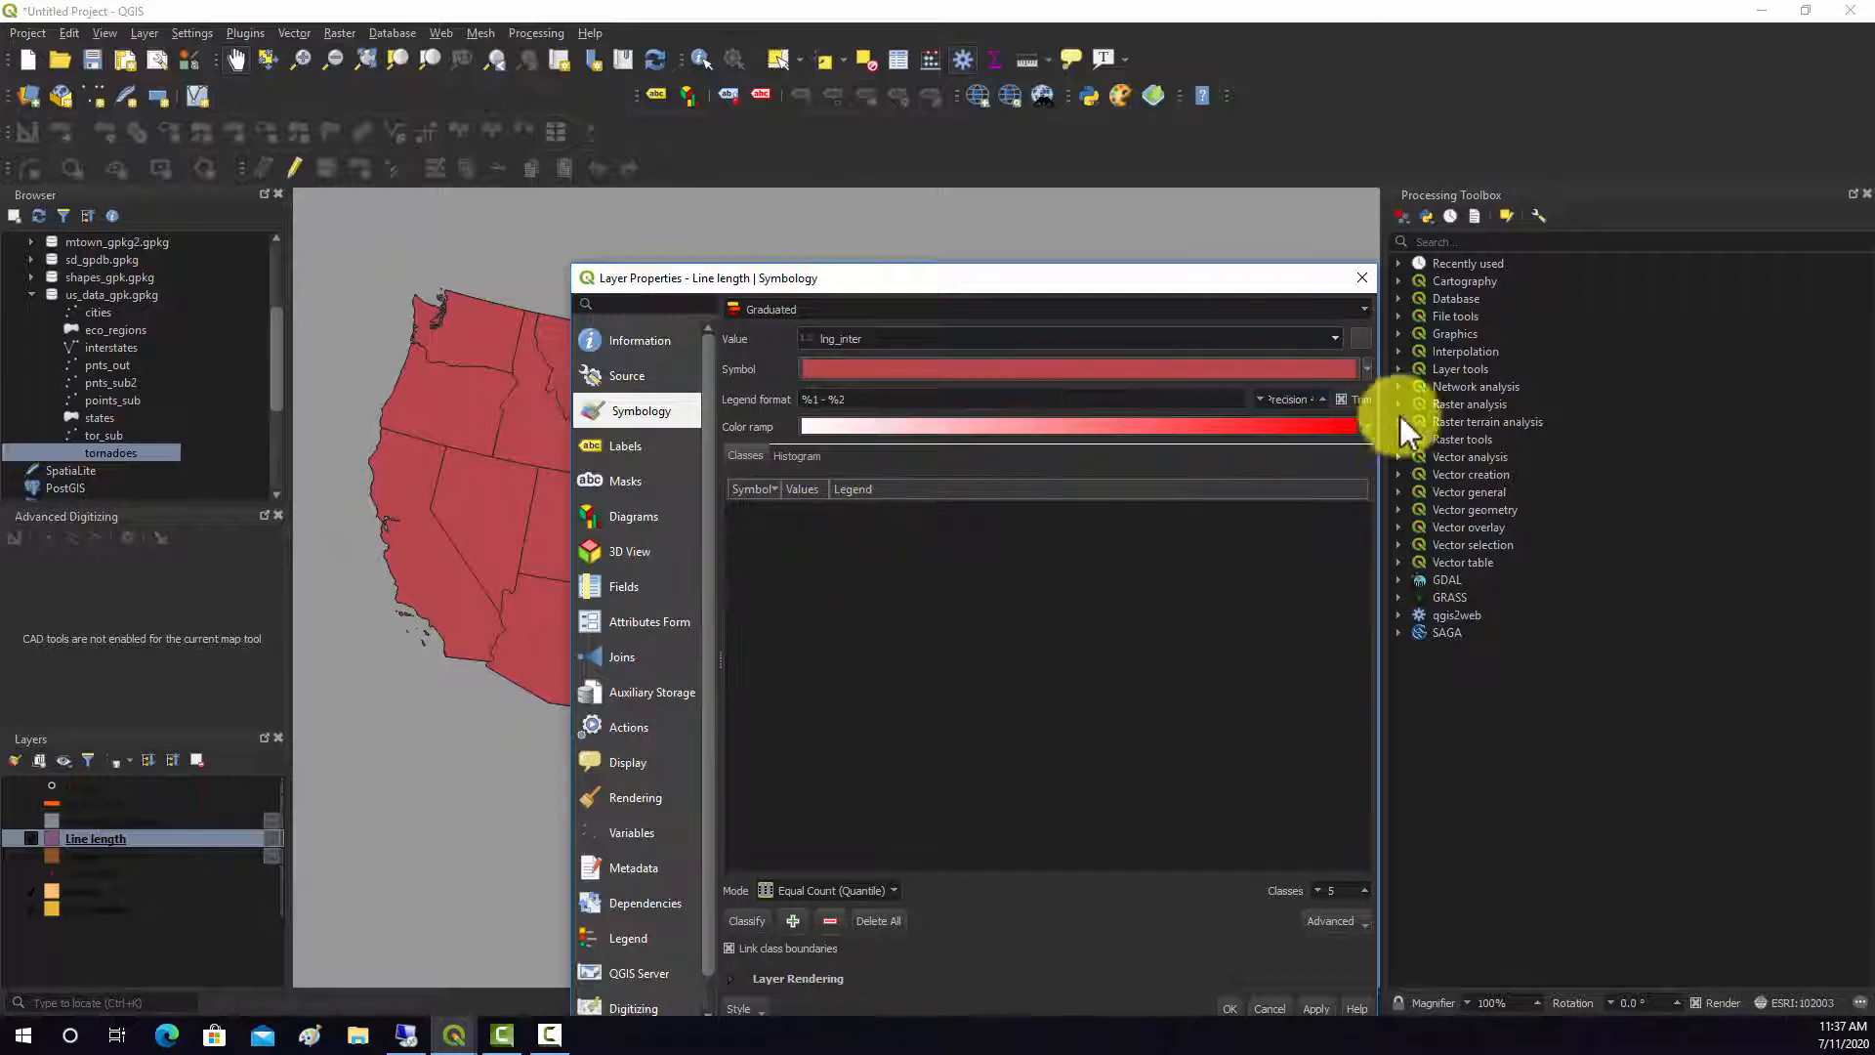
click(746, 921)
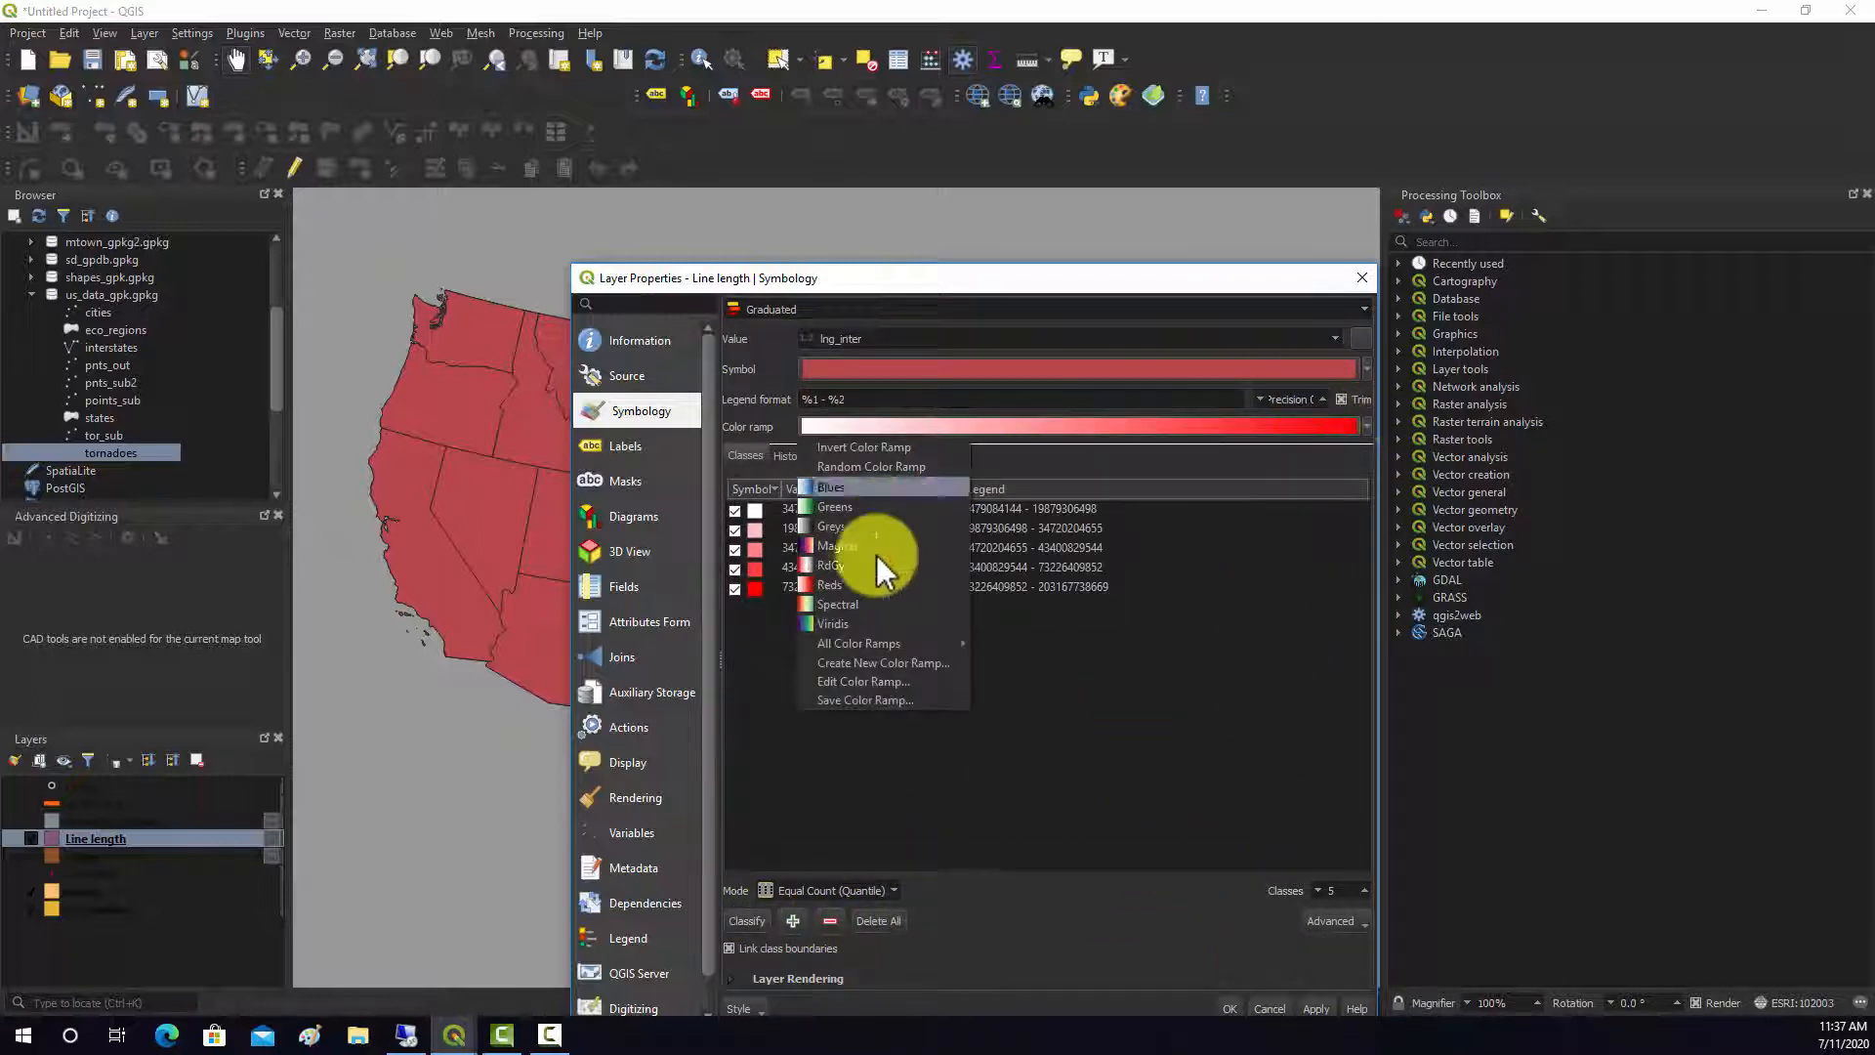
click(832, 486)
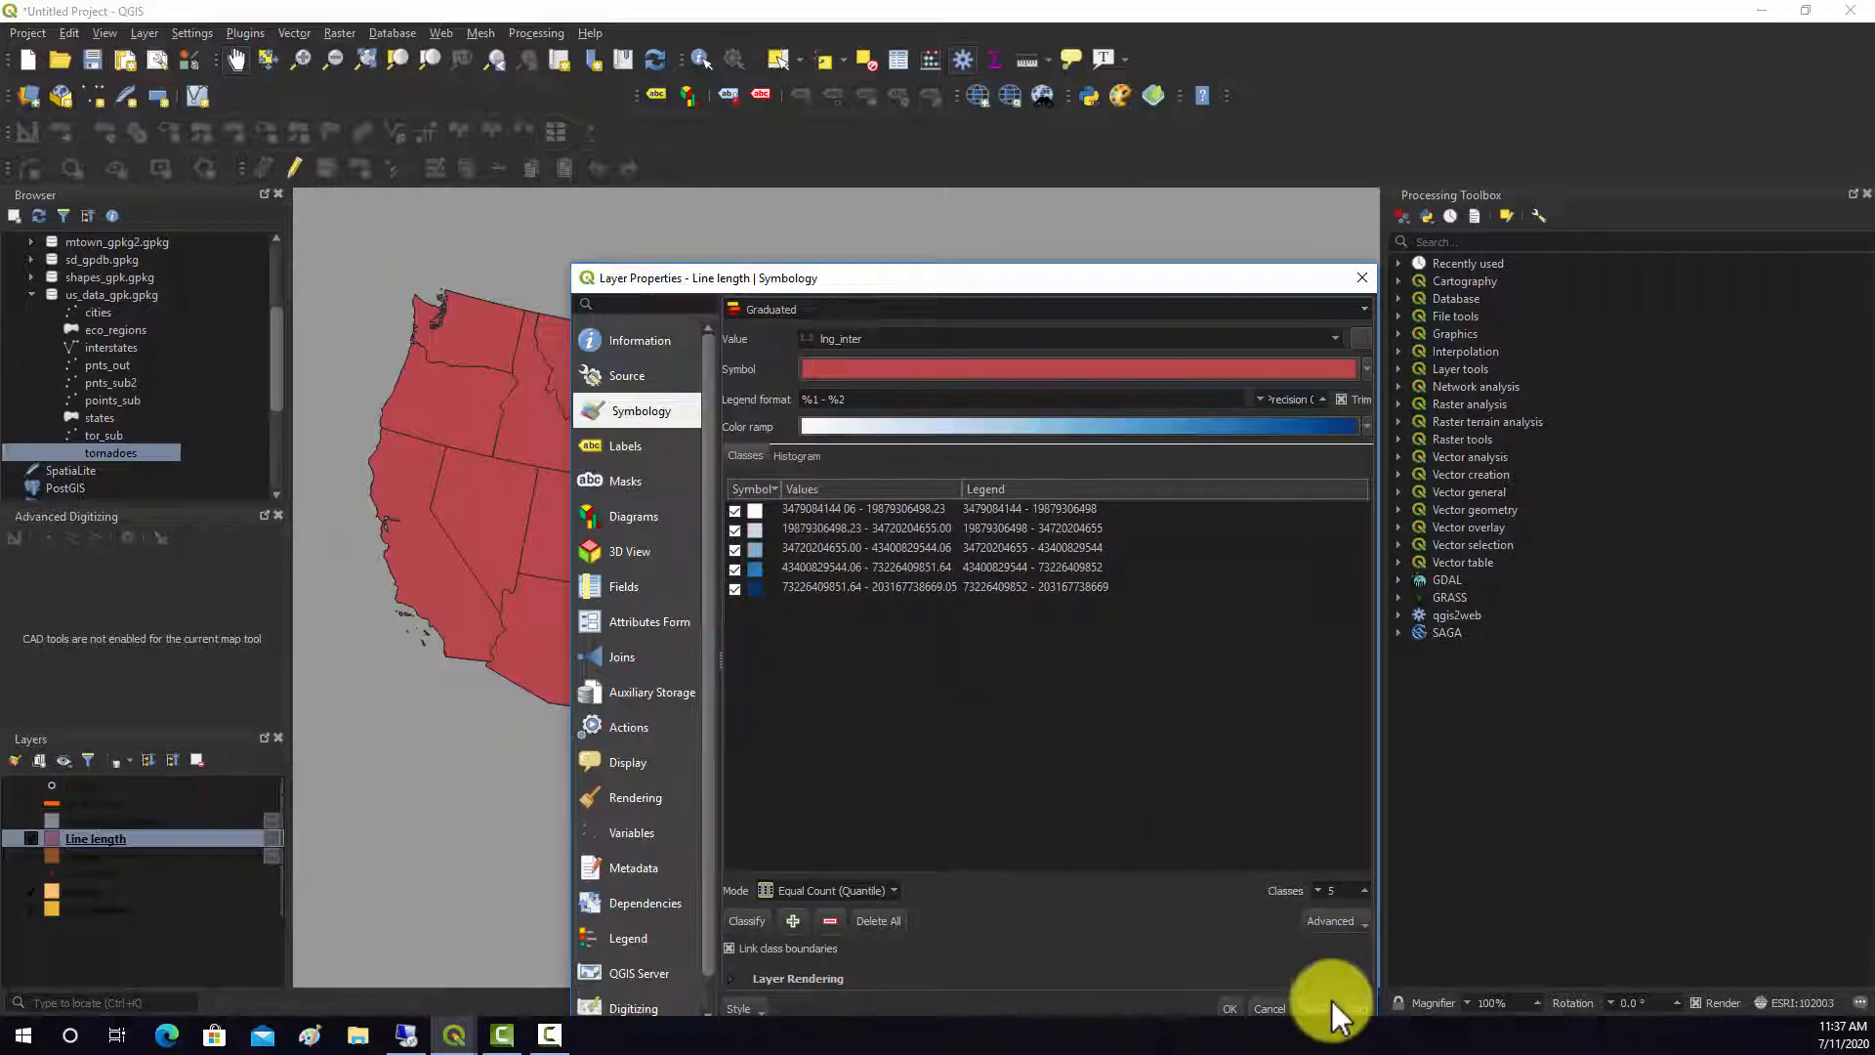
click(1228, 1008)
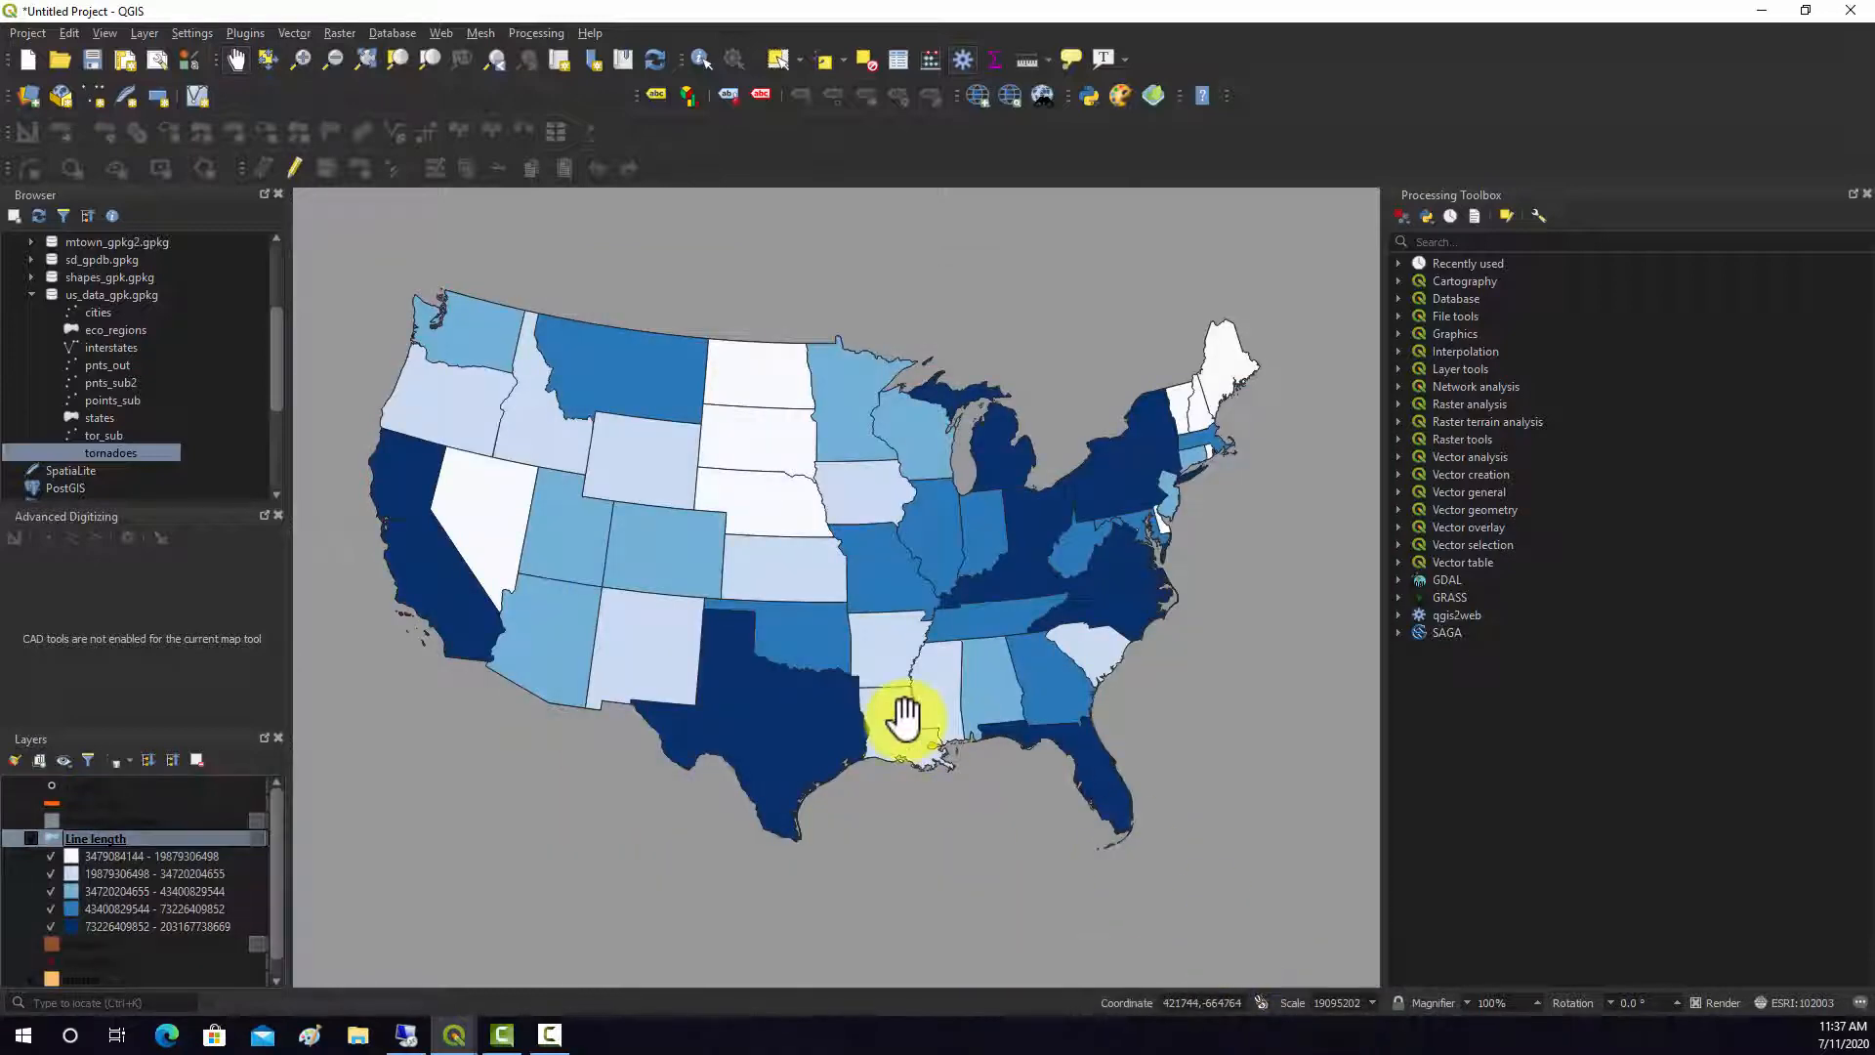
mouse_move(891, 652)
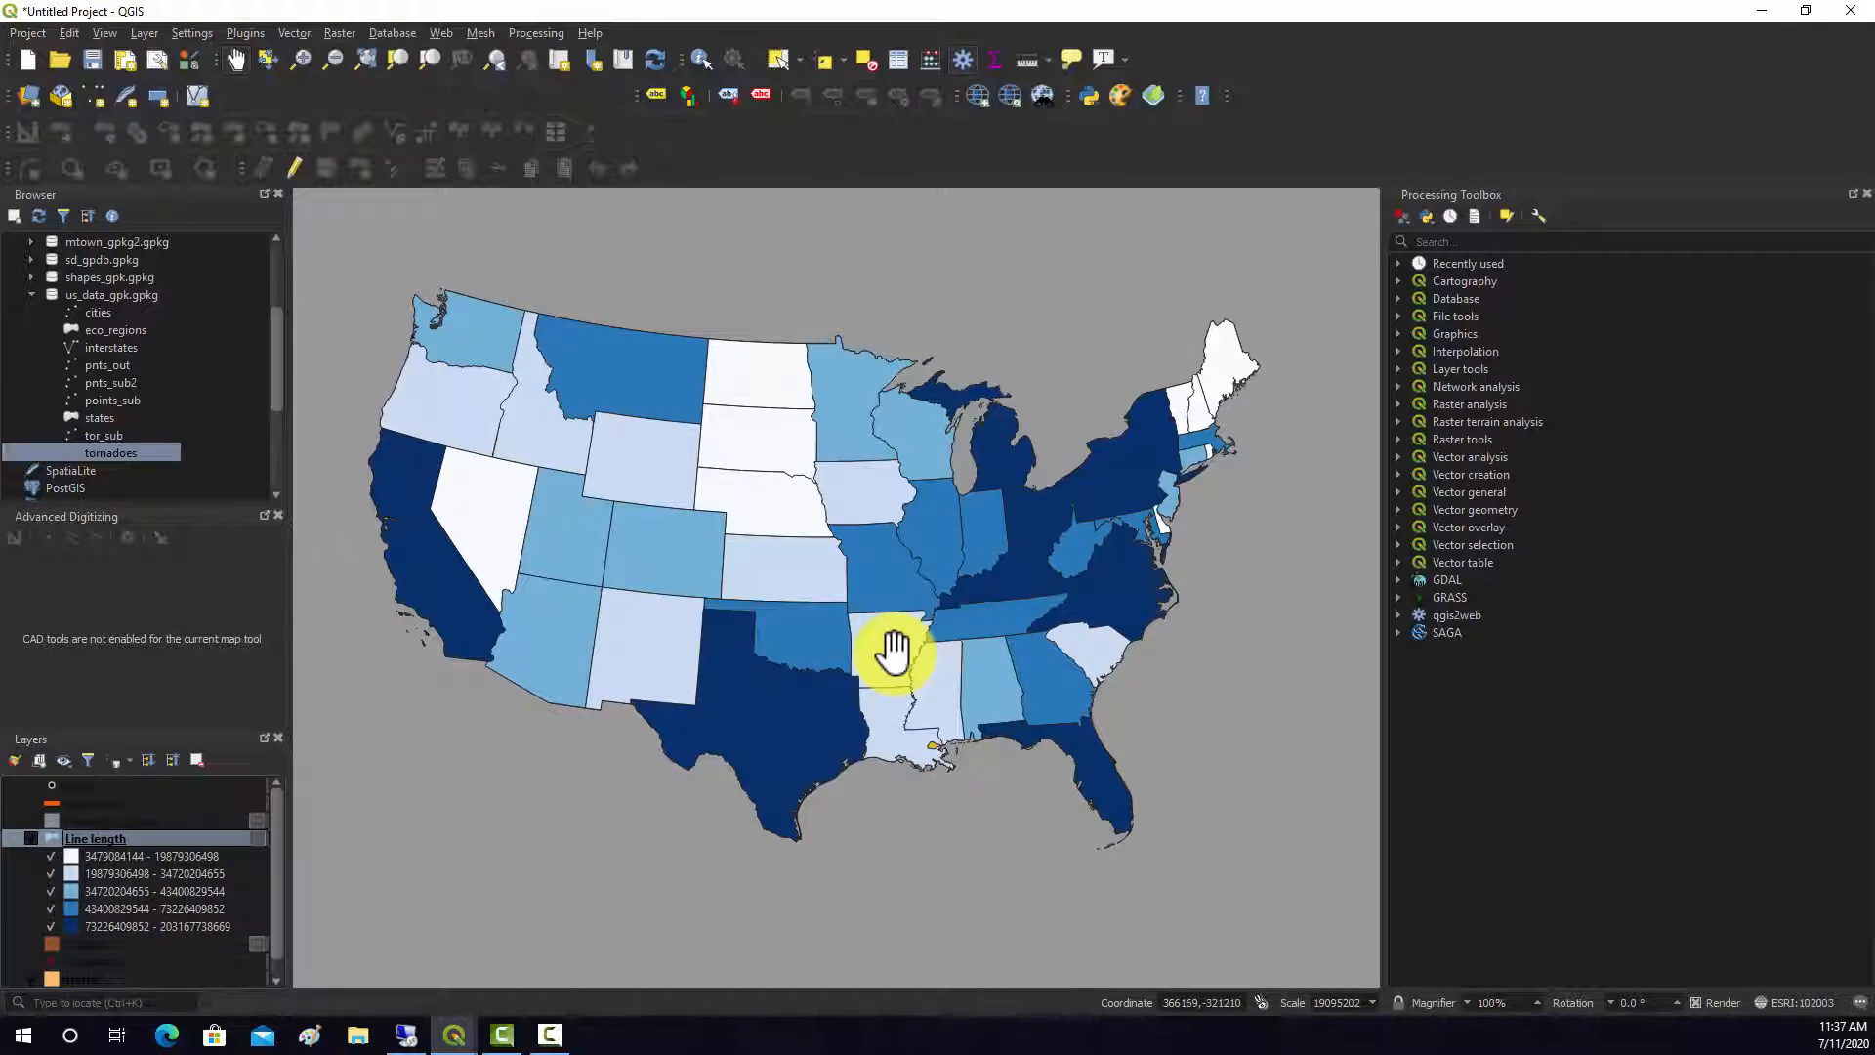
mouse_move(495, 527)
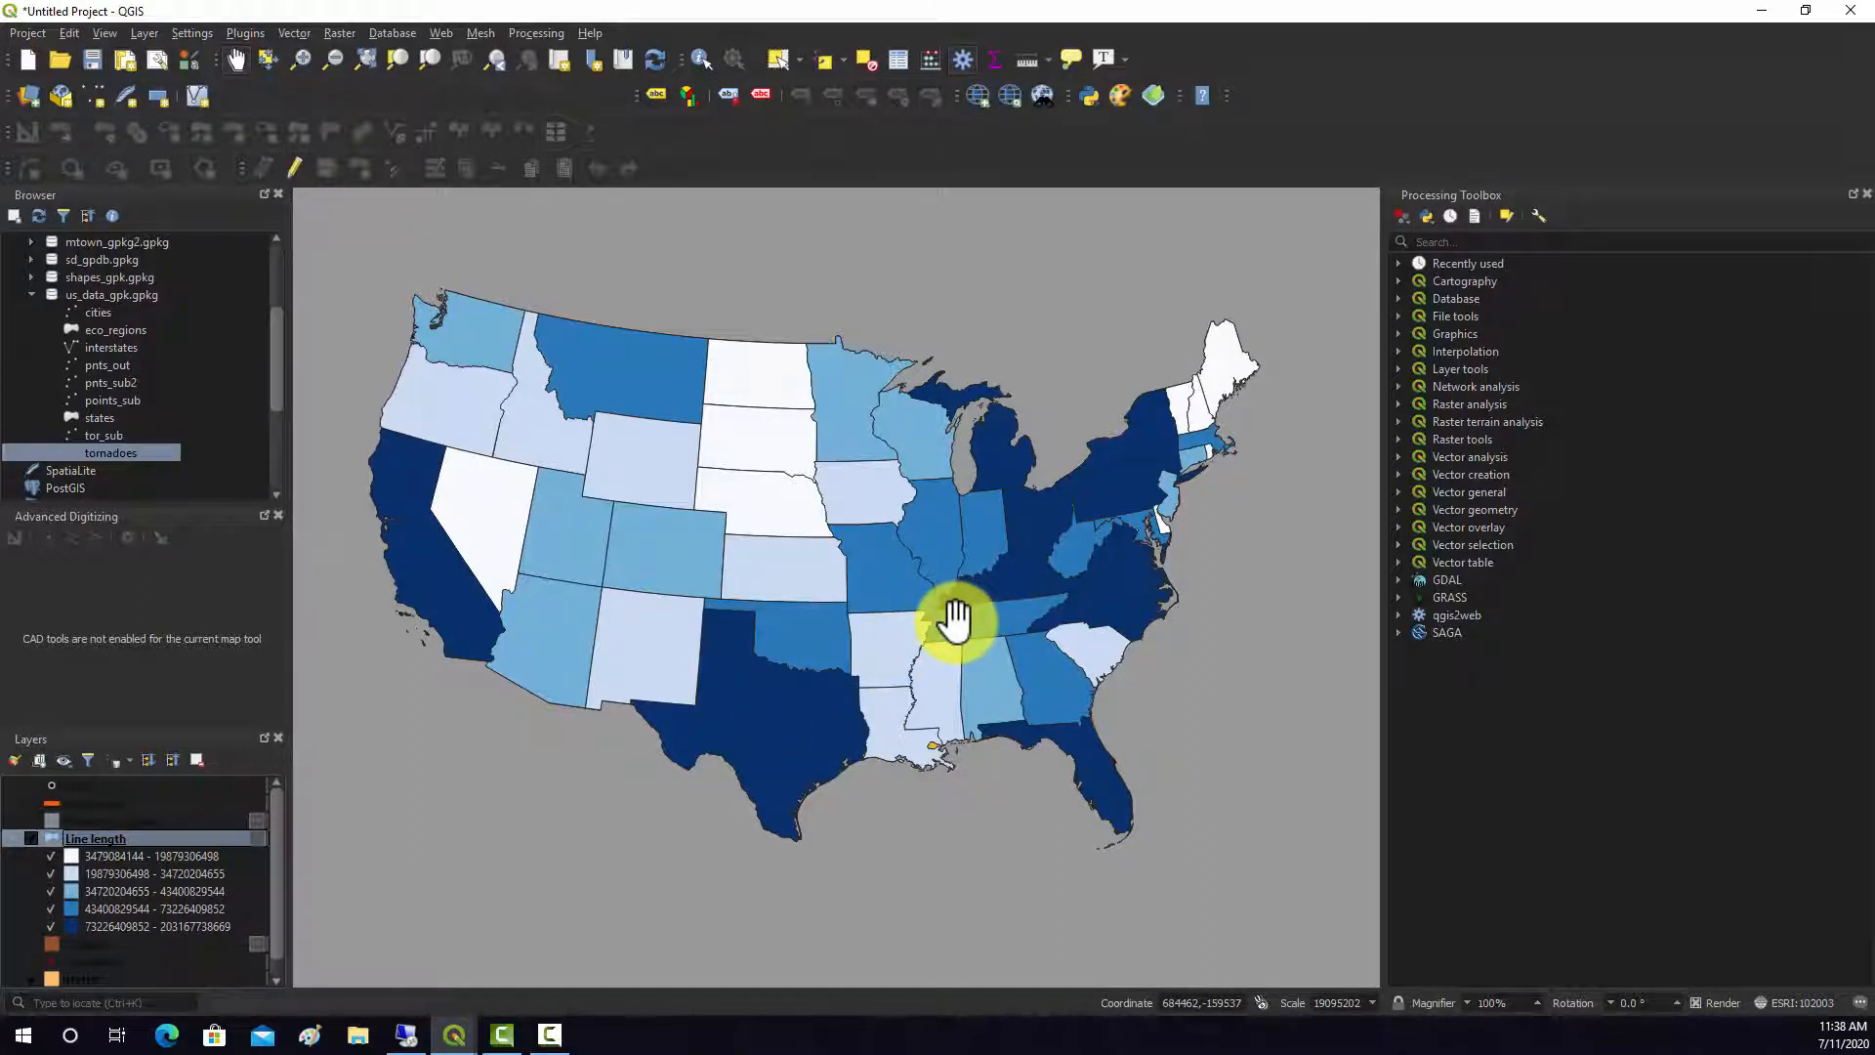
mouse_move(862, 657)
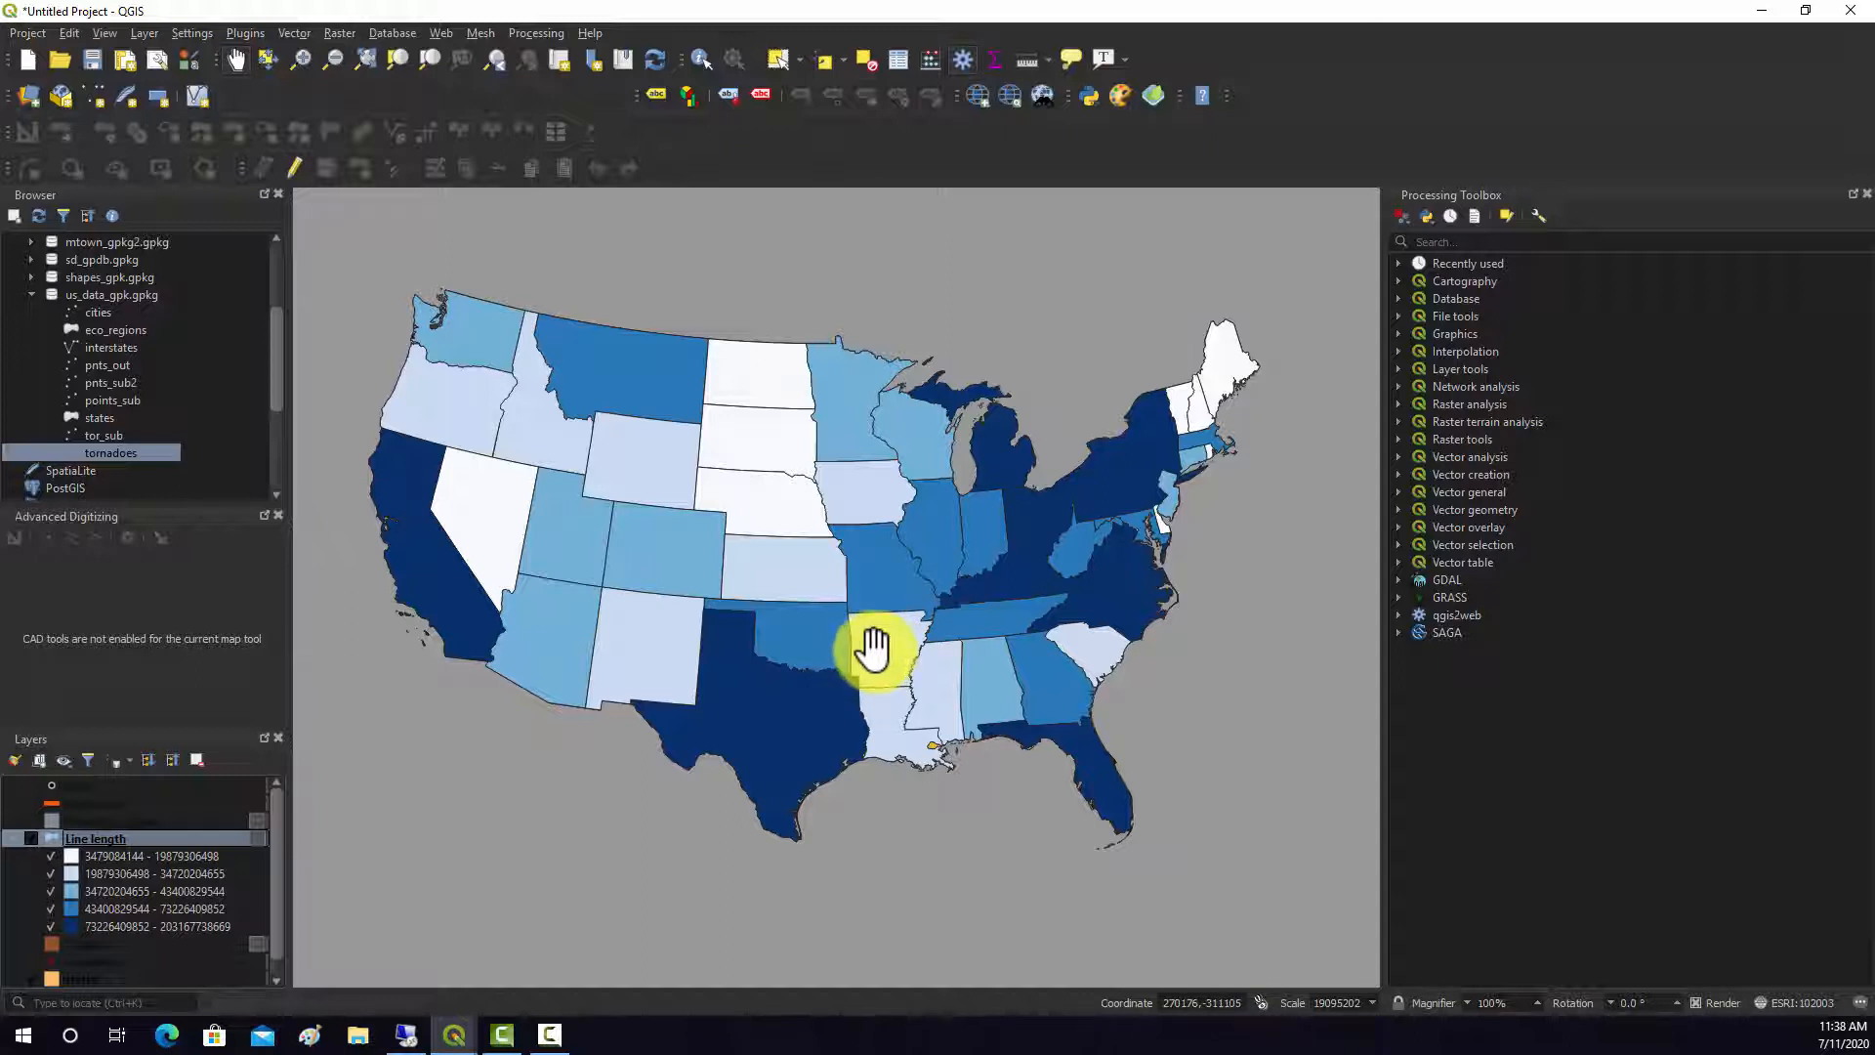
right_click(94, 838)
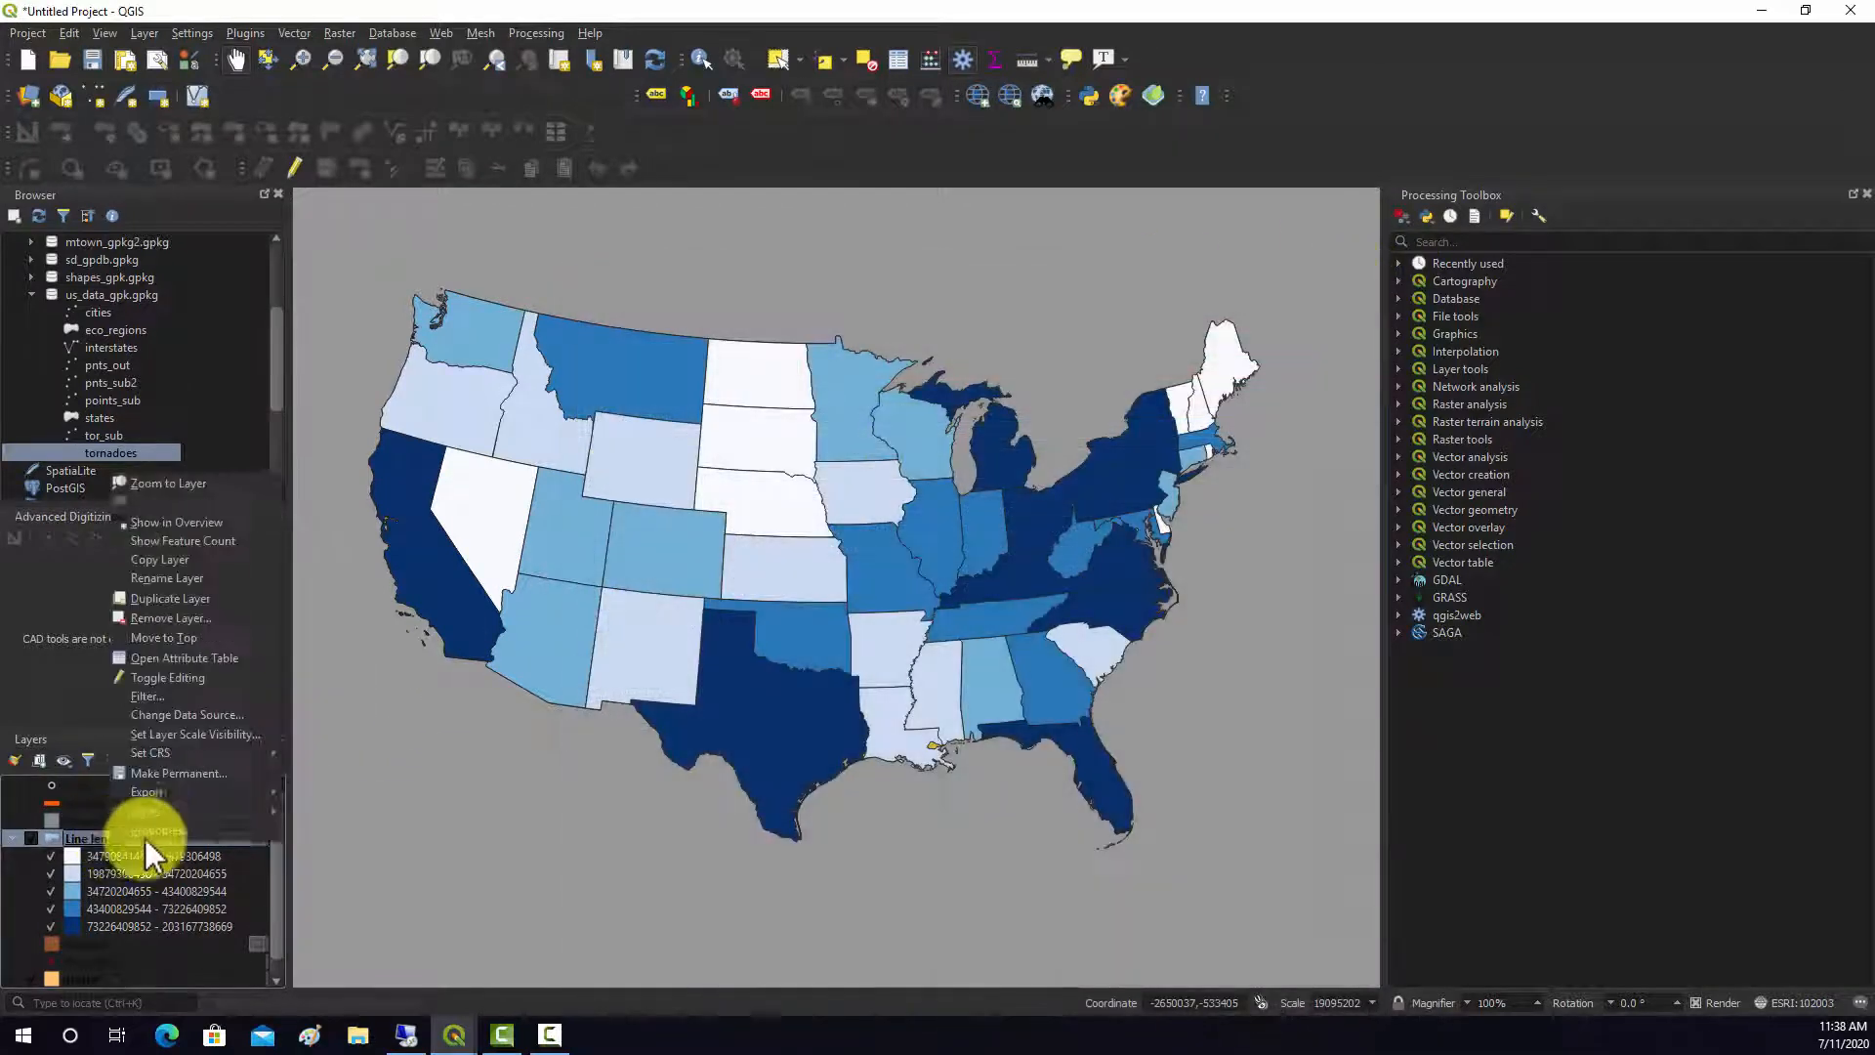
From the Line length attribate table's Field Calculator, create a decimal field named inter_den
click(183, 657)
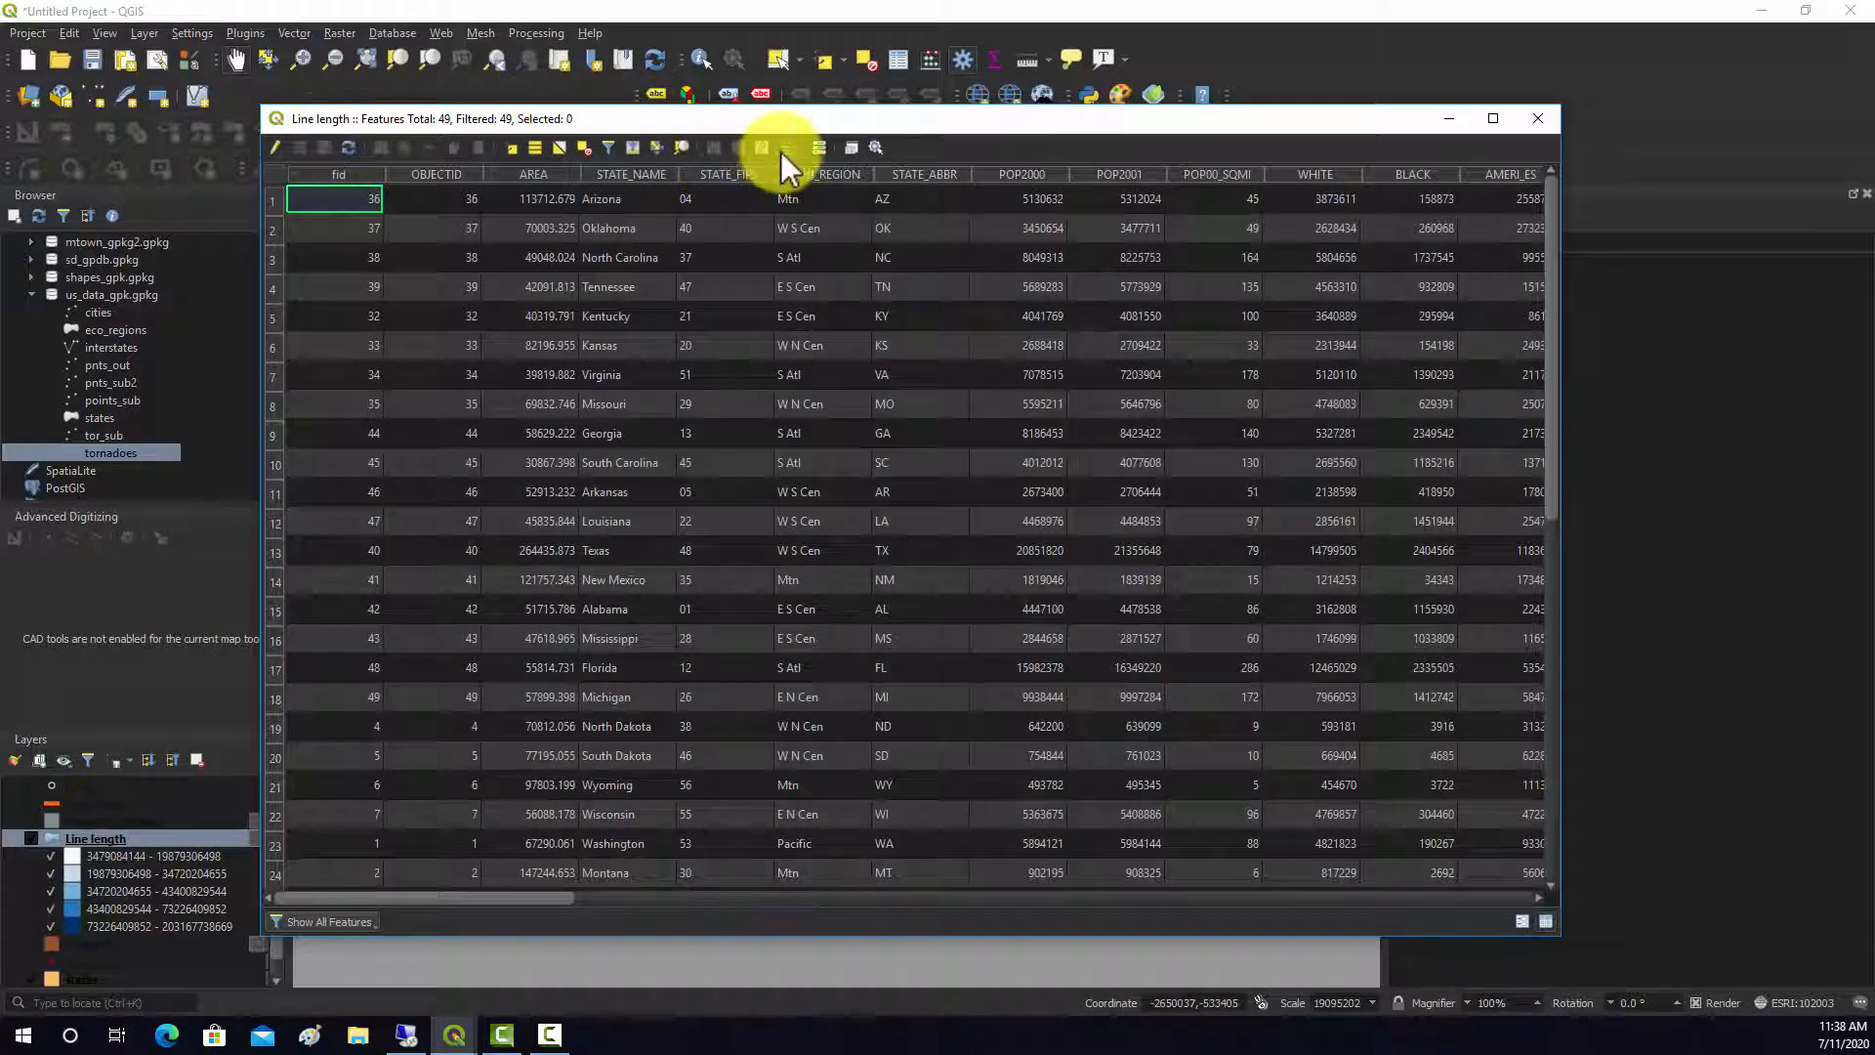
click(760, 148)
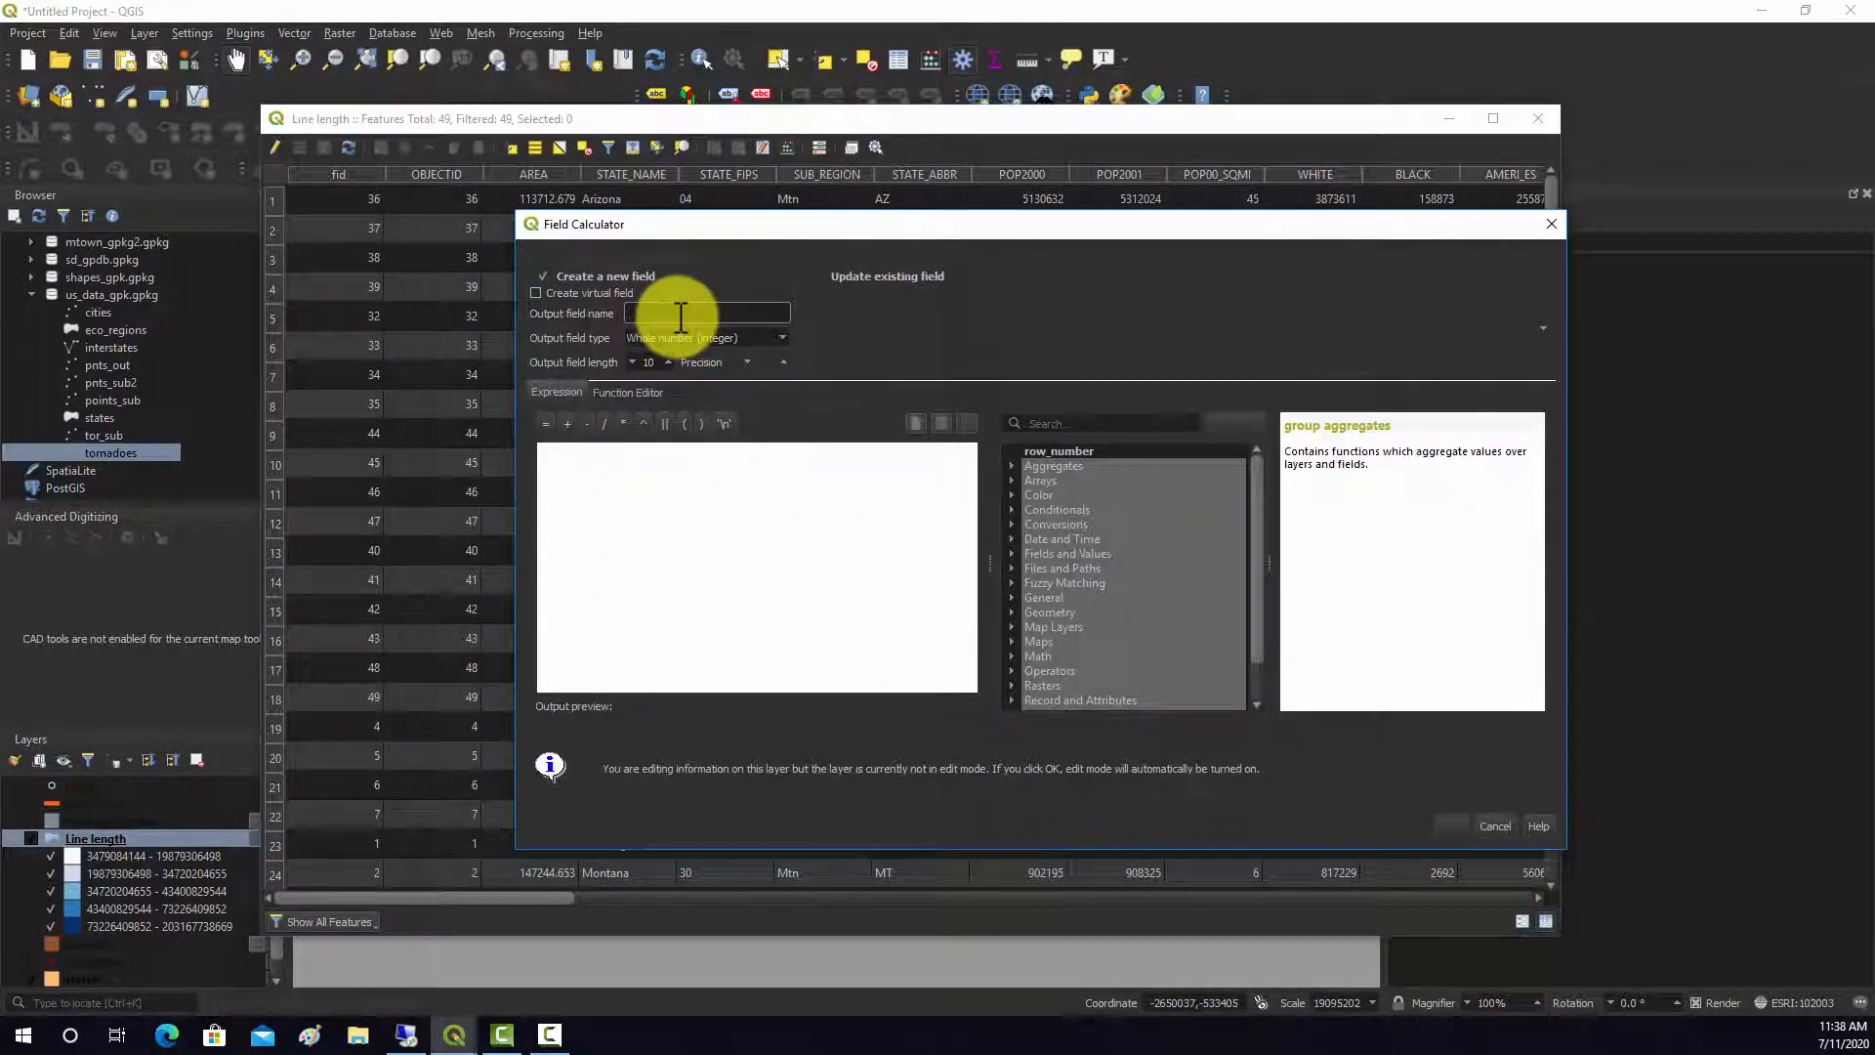
text(inter_den)
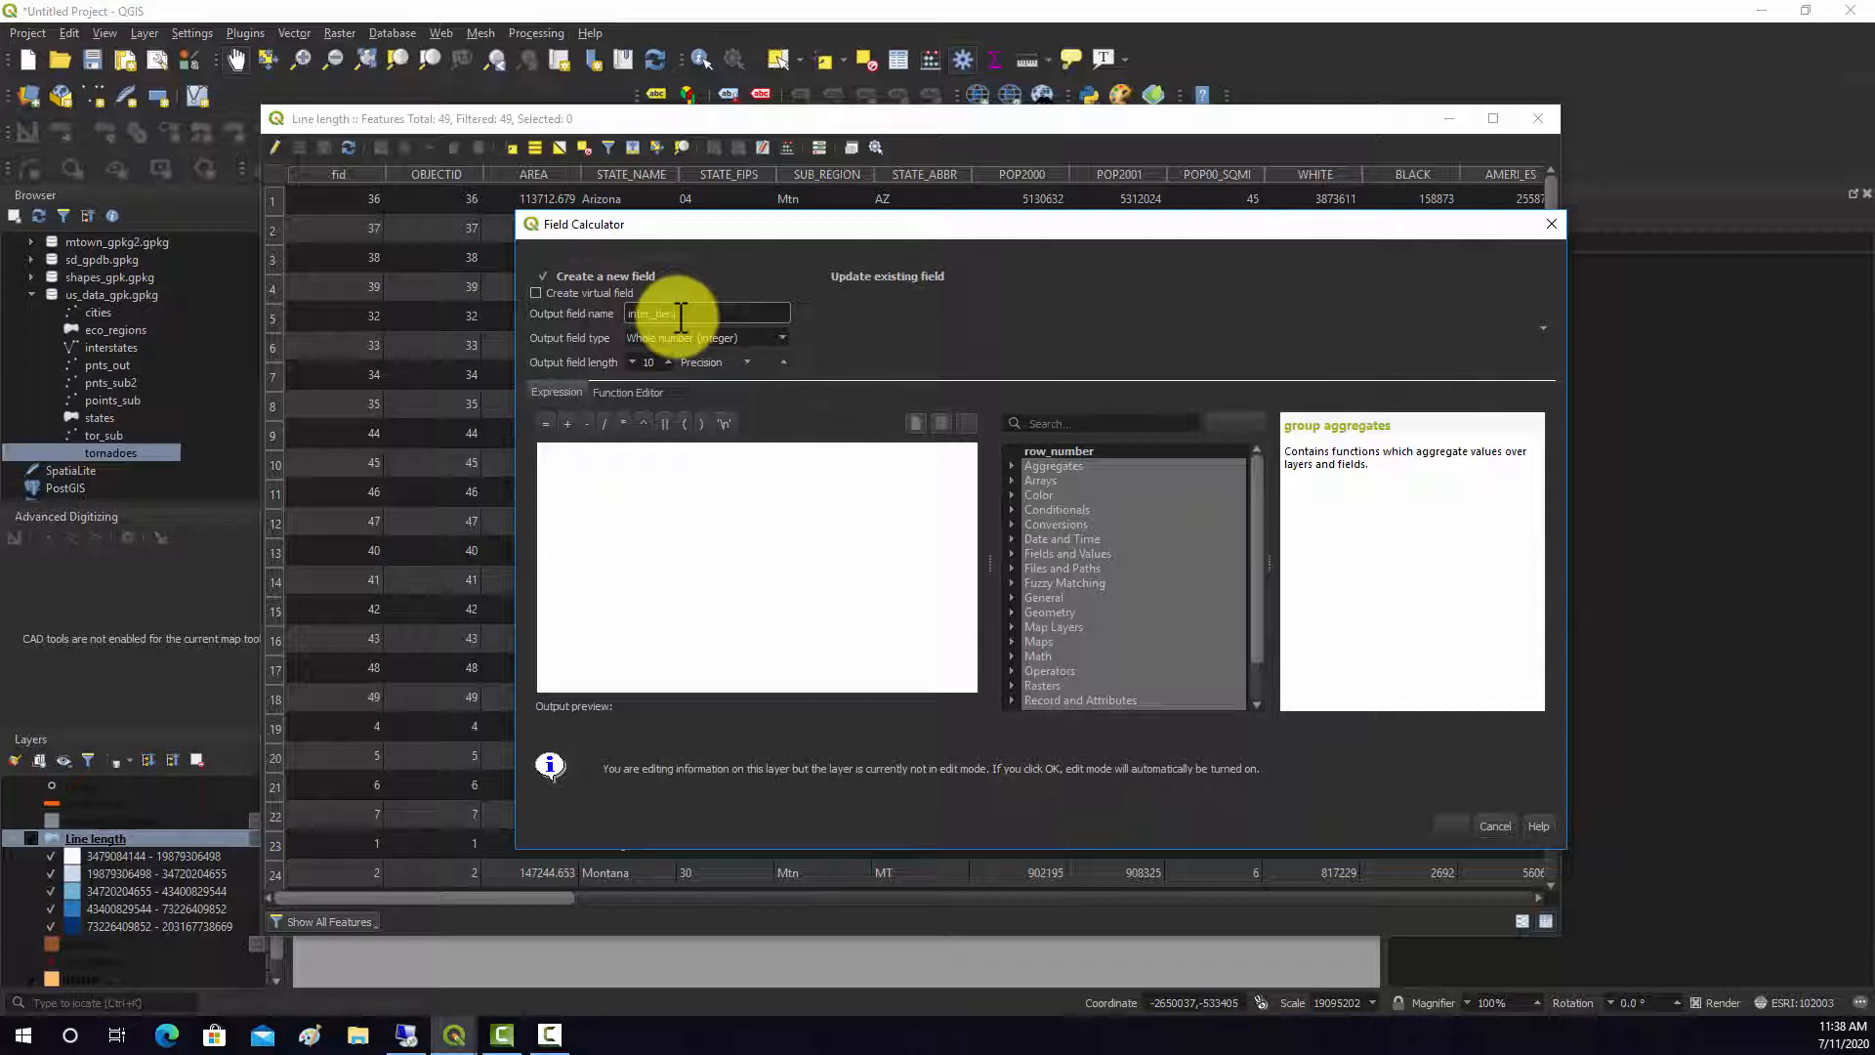
click(705, 337)
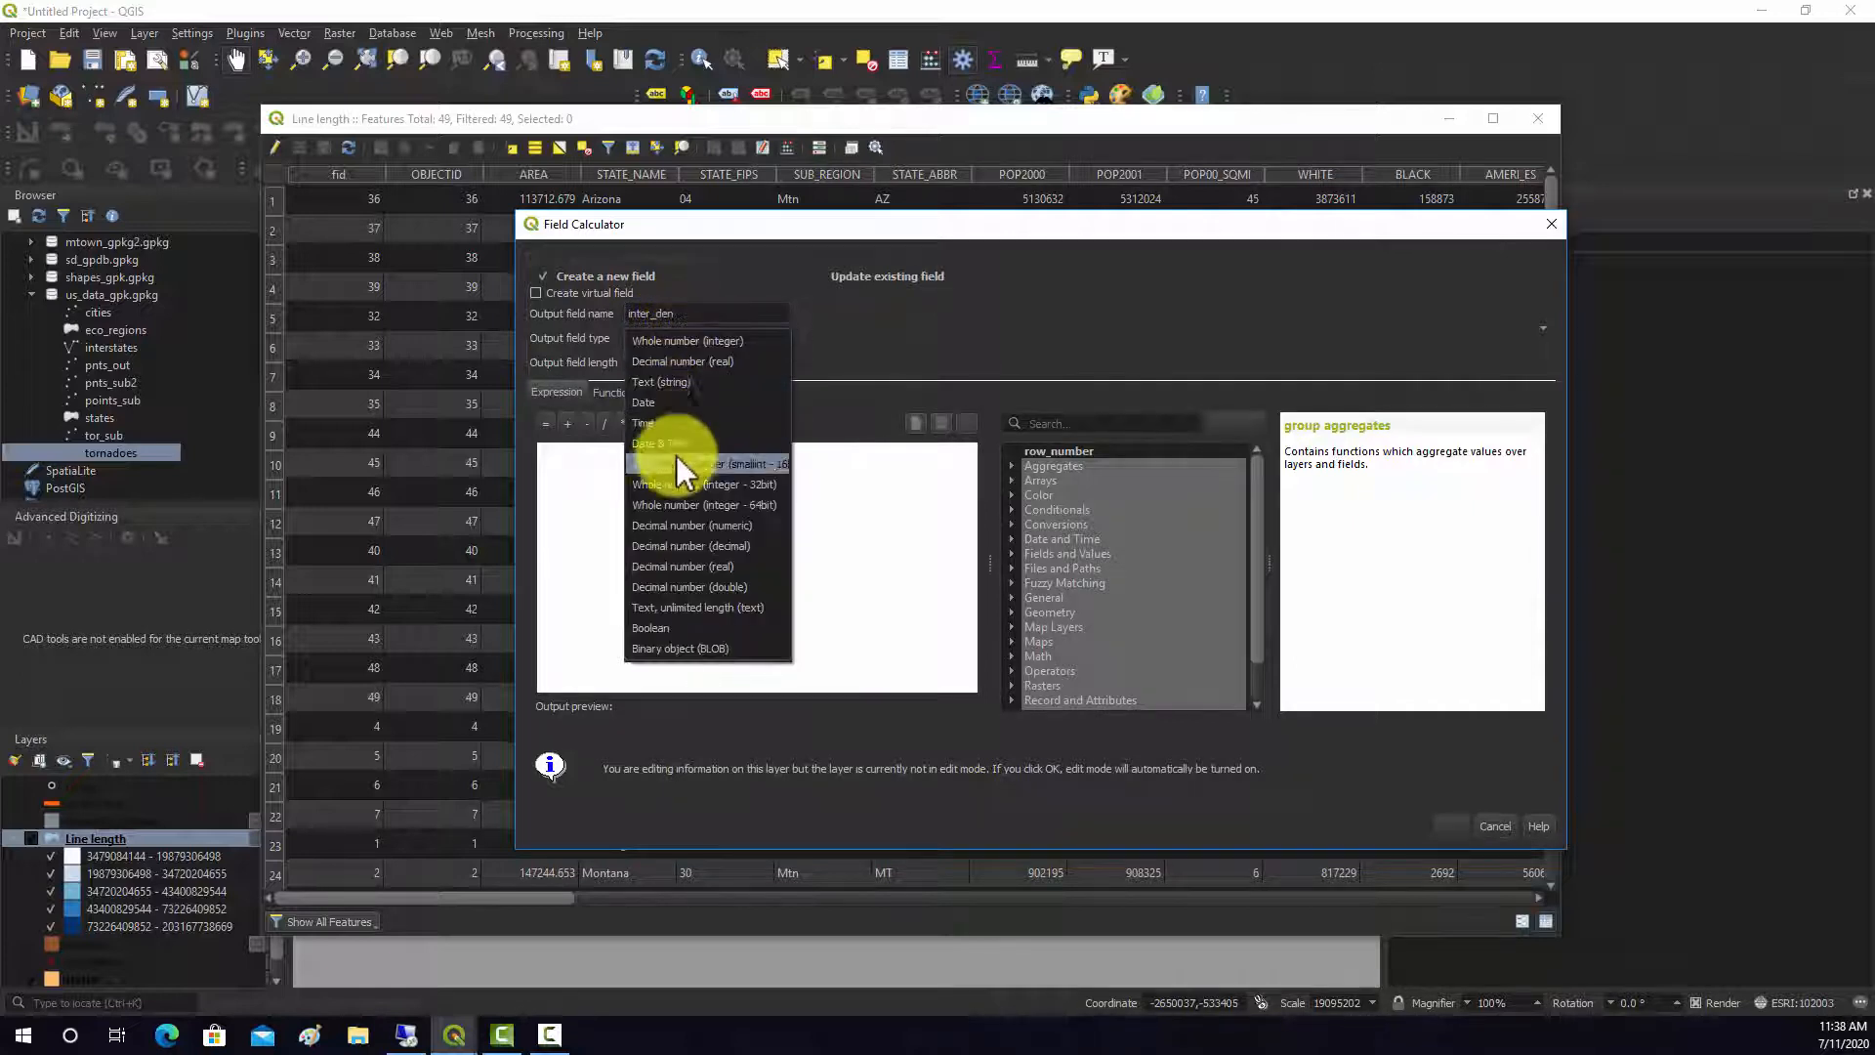
click(681, 361)
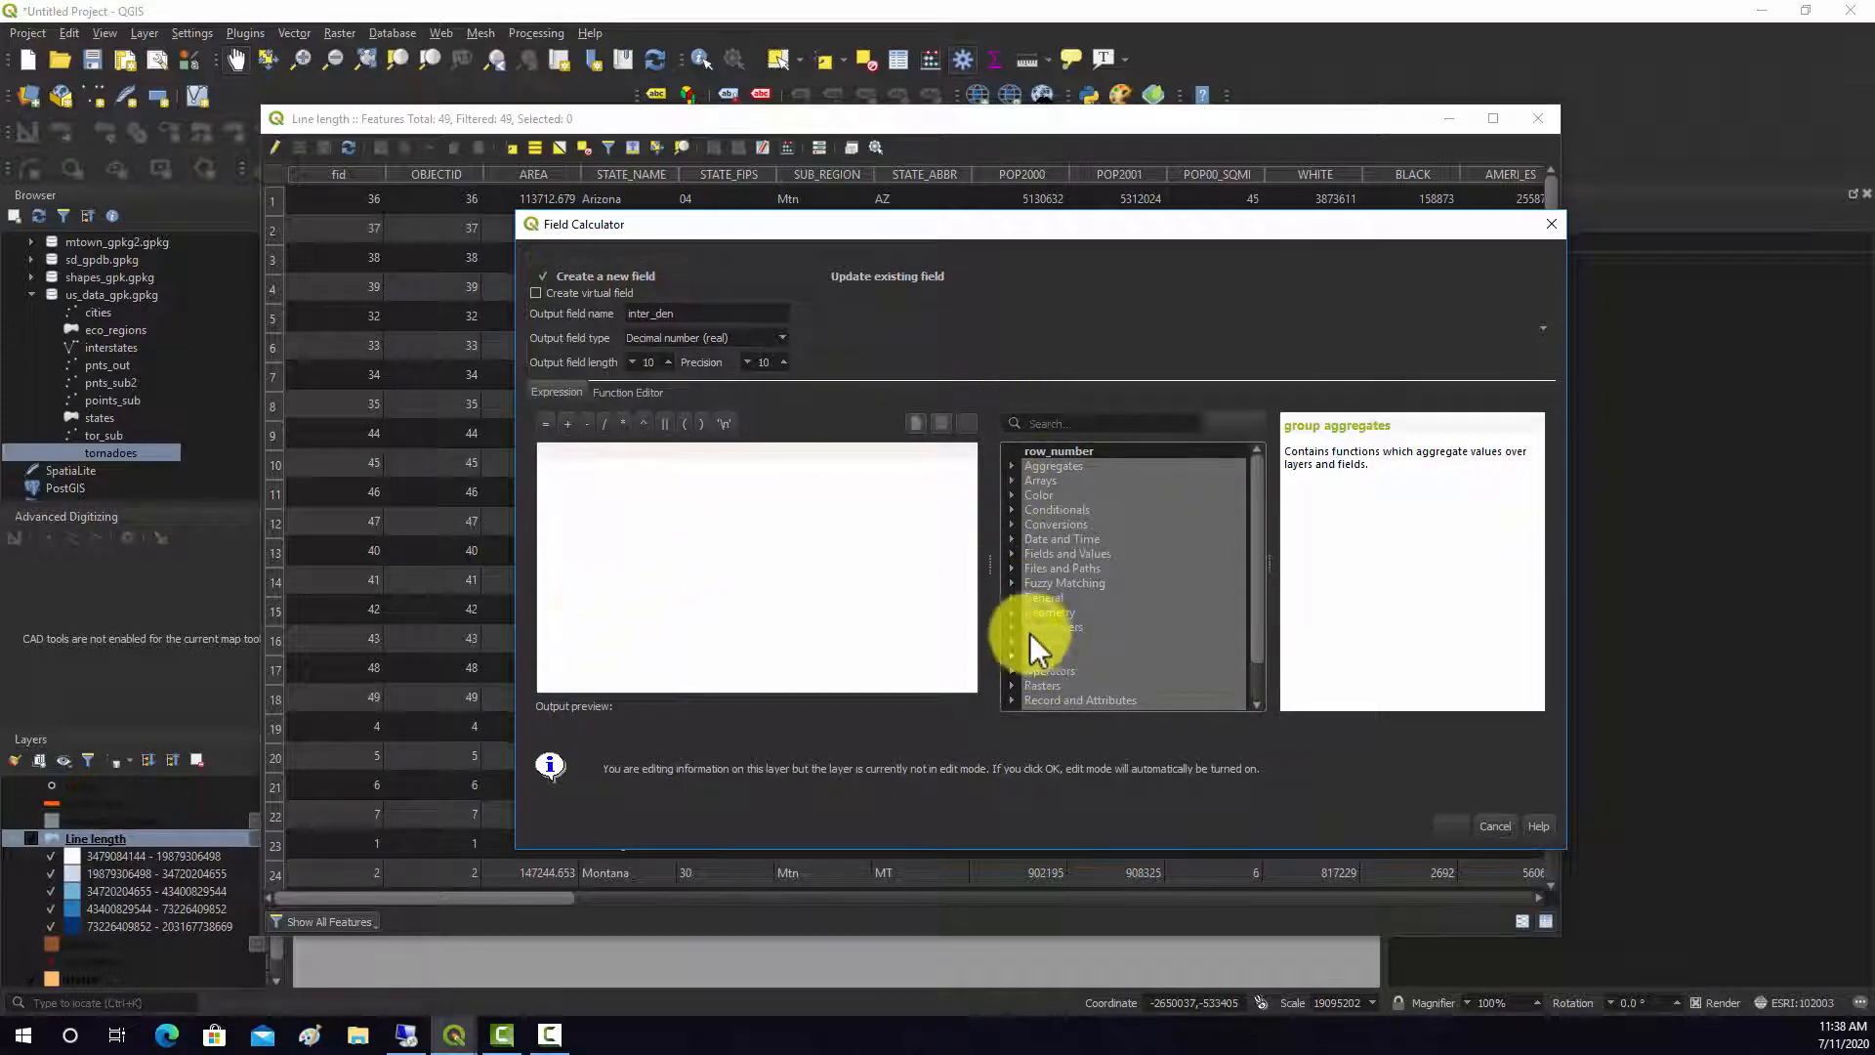
Expand the Geometry functions group and scroll through the function list
click(1049, 597)
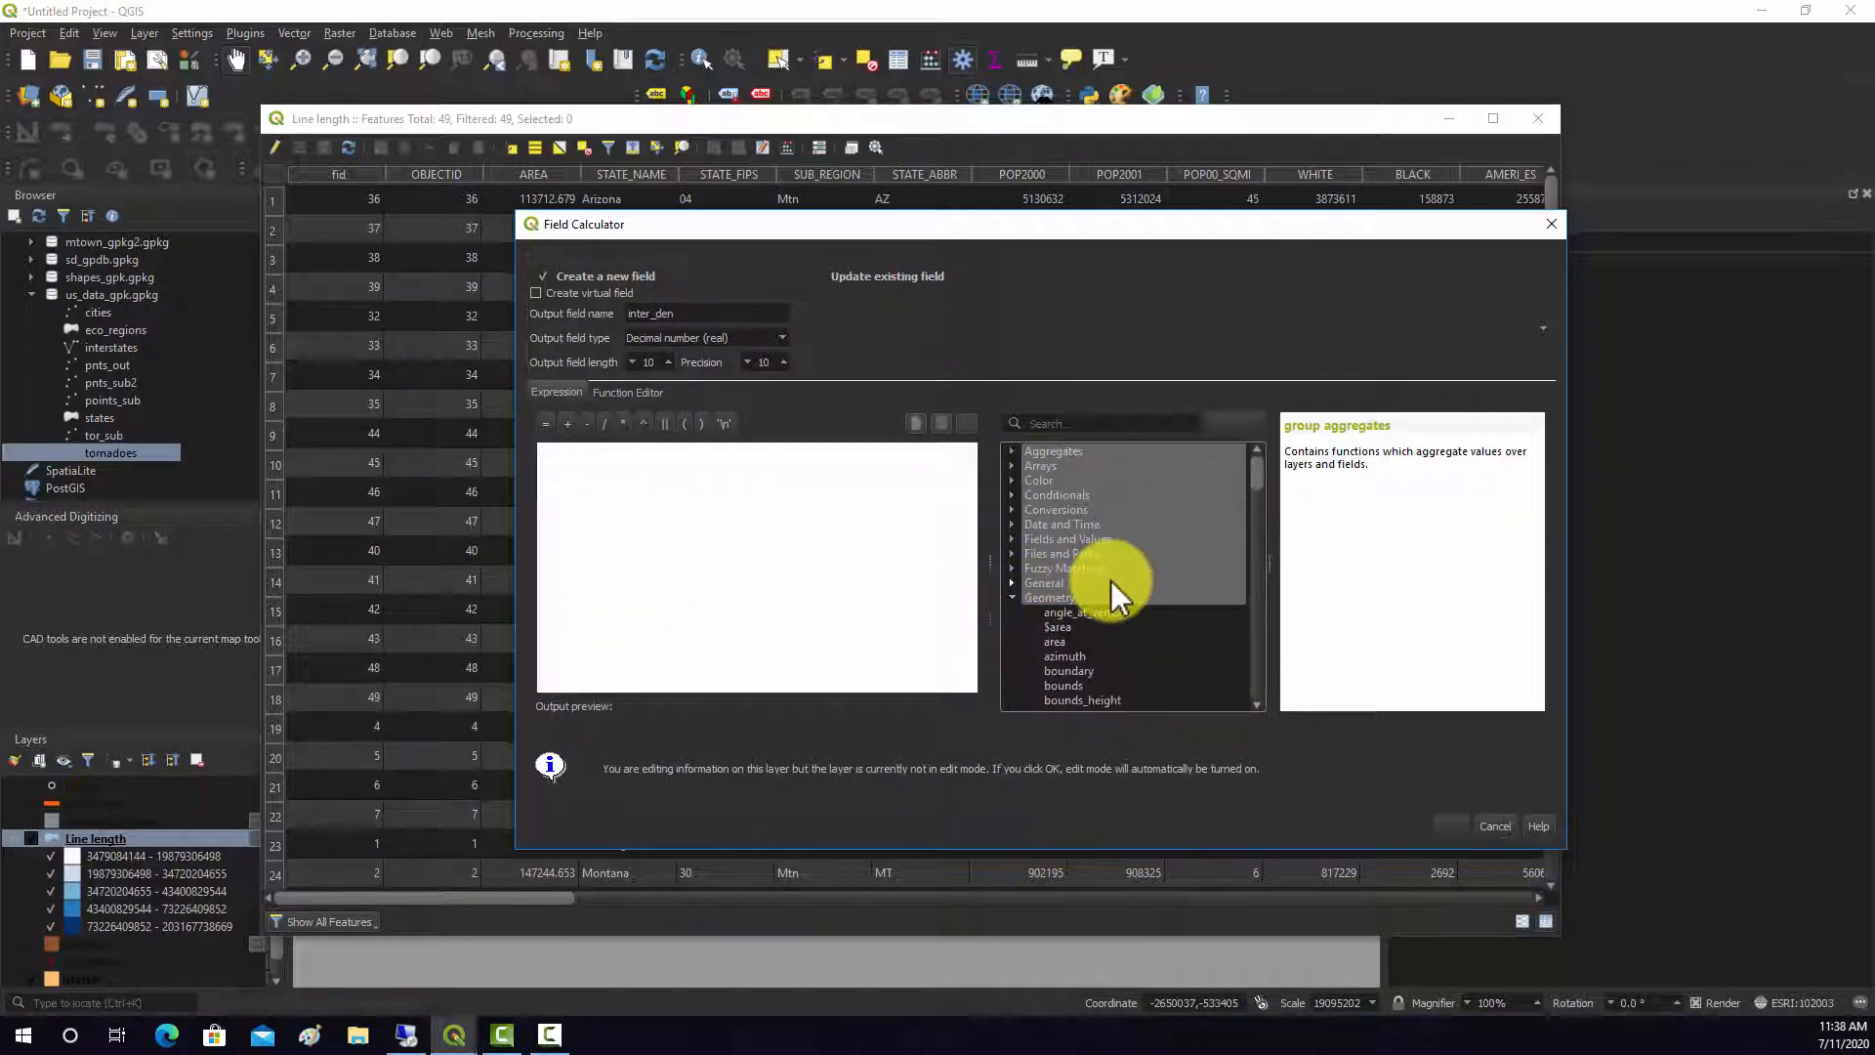
scroll(down, 3)
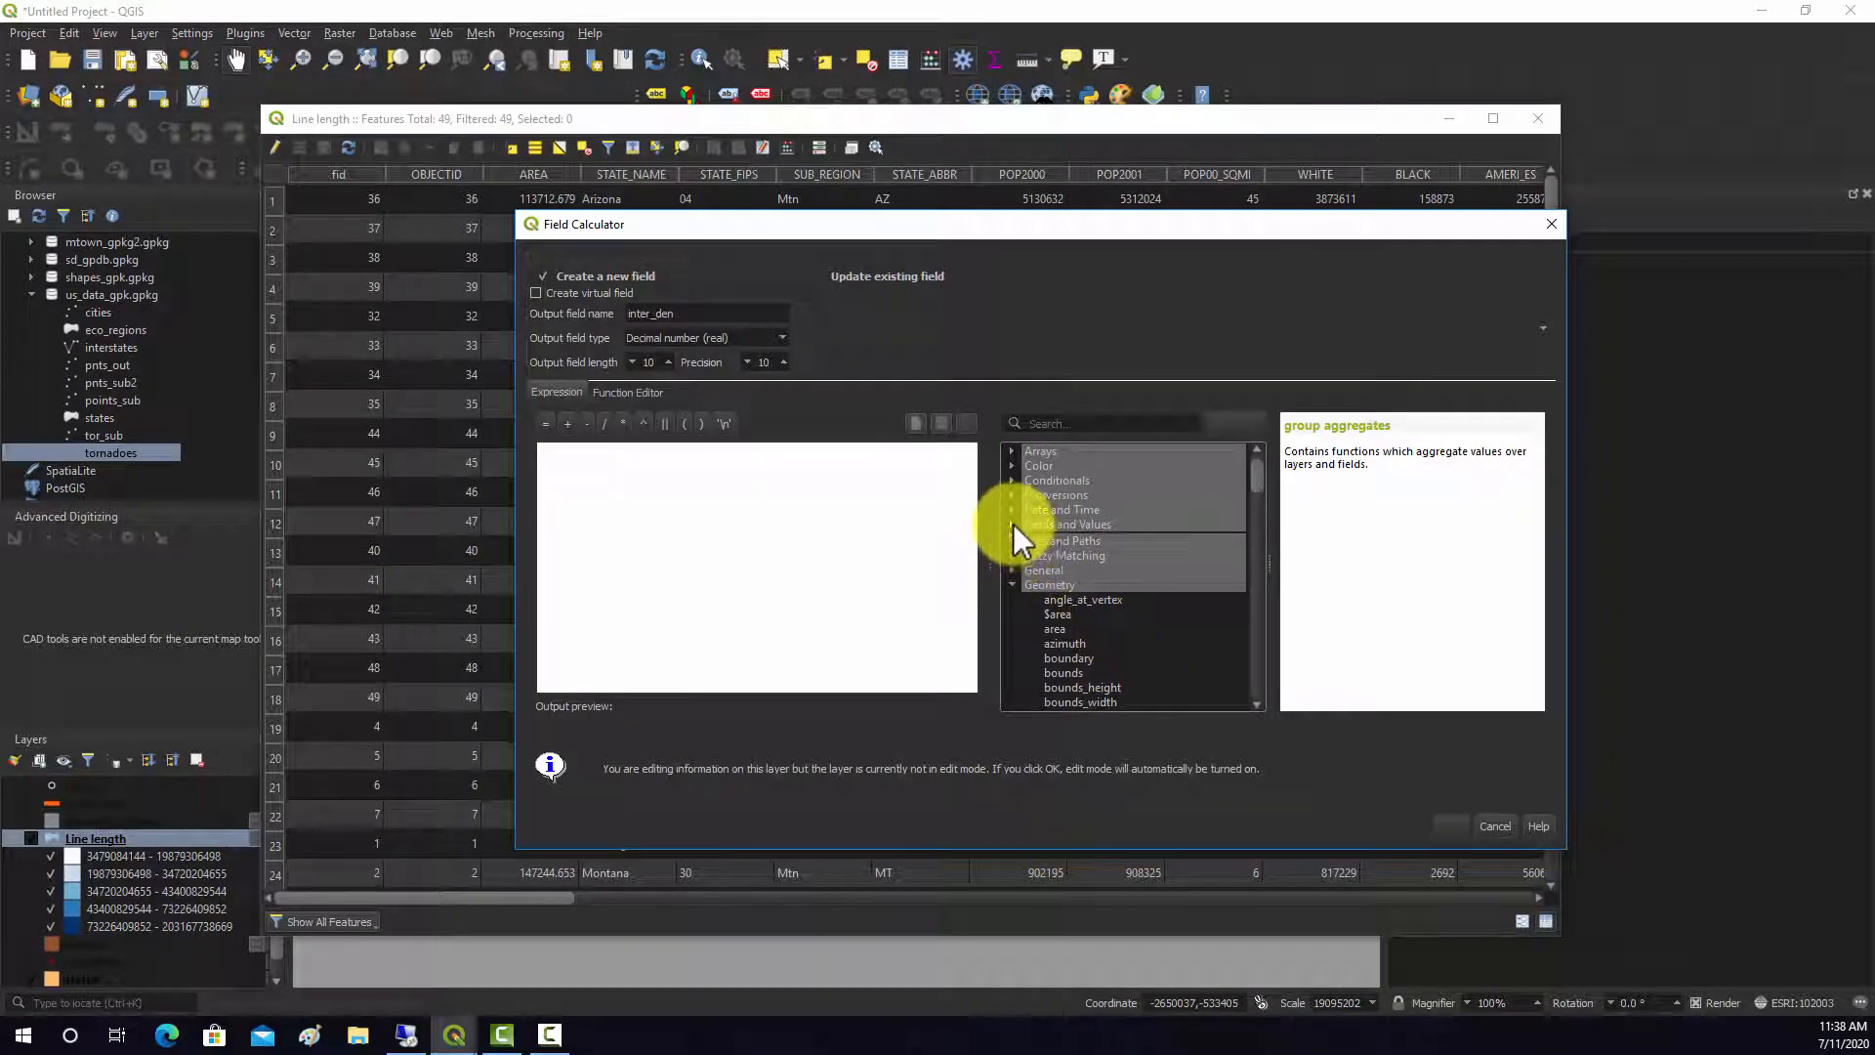
scroll(down, 3)
text("ling_inter" /)
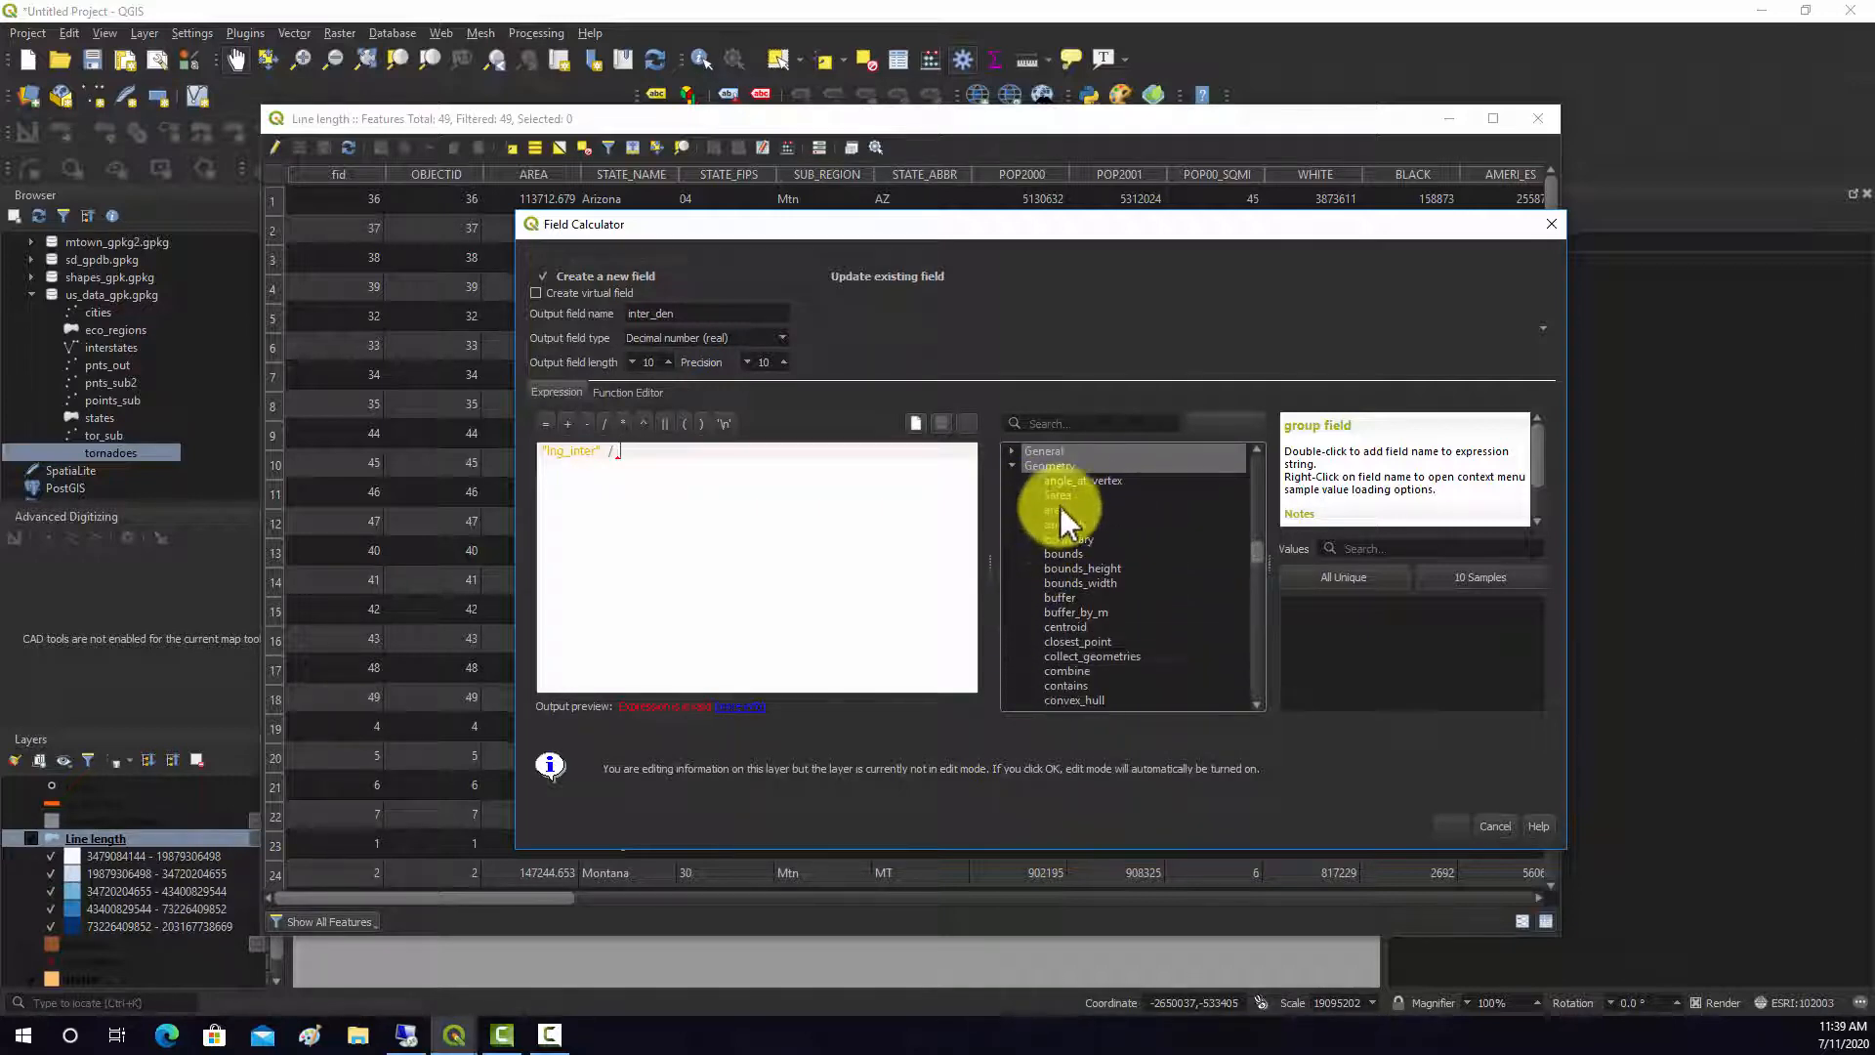
Enter the inter_den expression ("lng_inter" * 1000) / ($area * 0.000001) with precision 5
double_click(1057, 494)
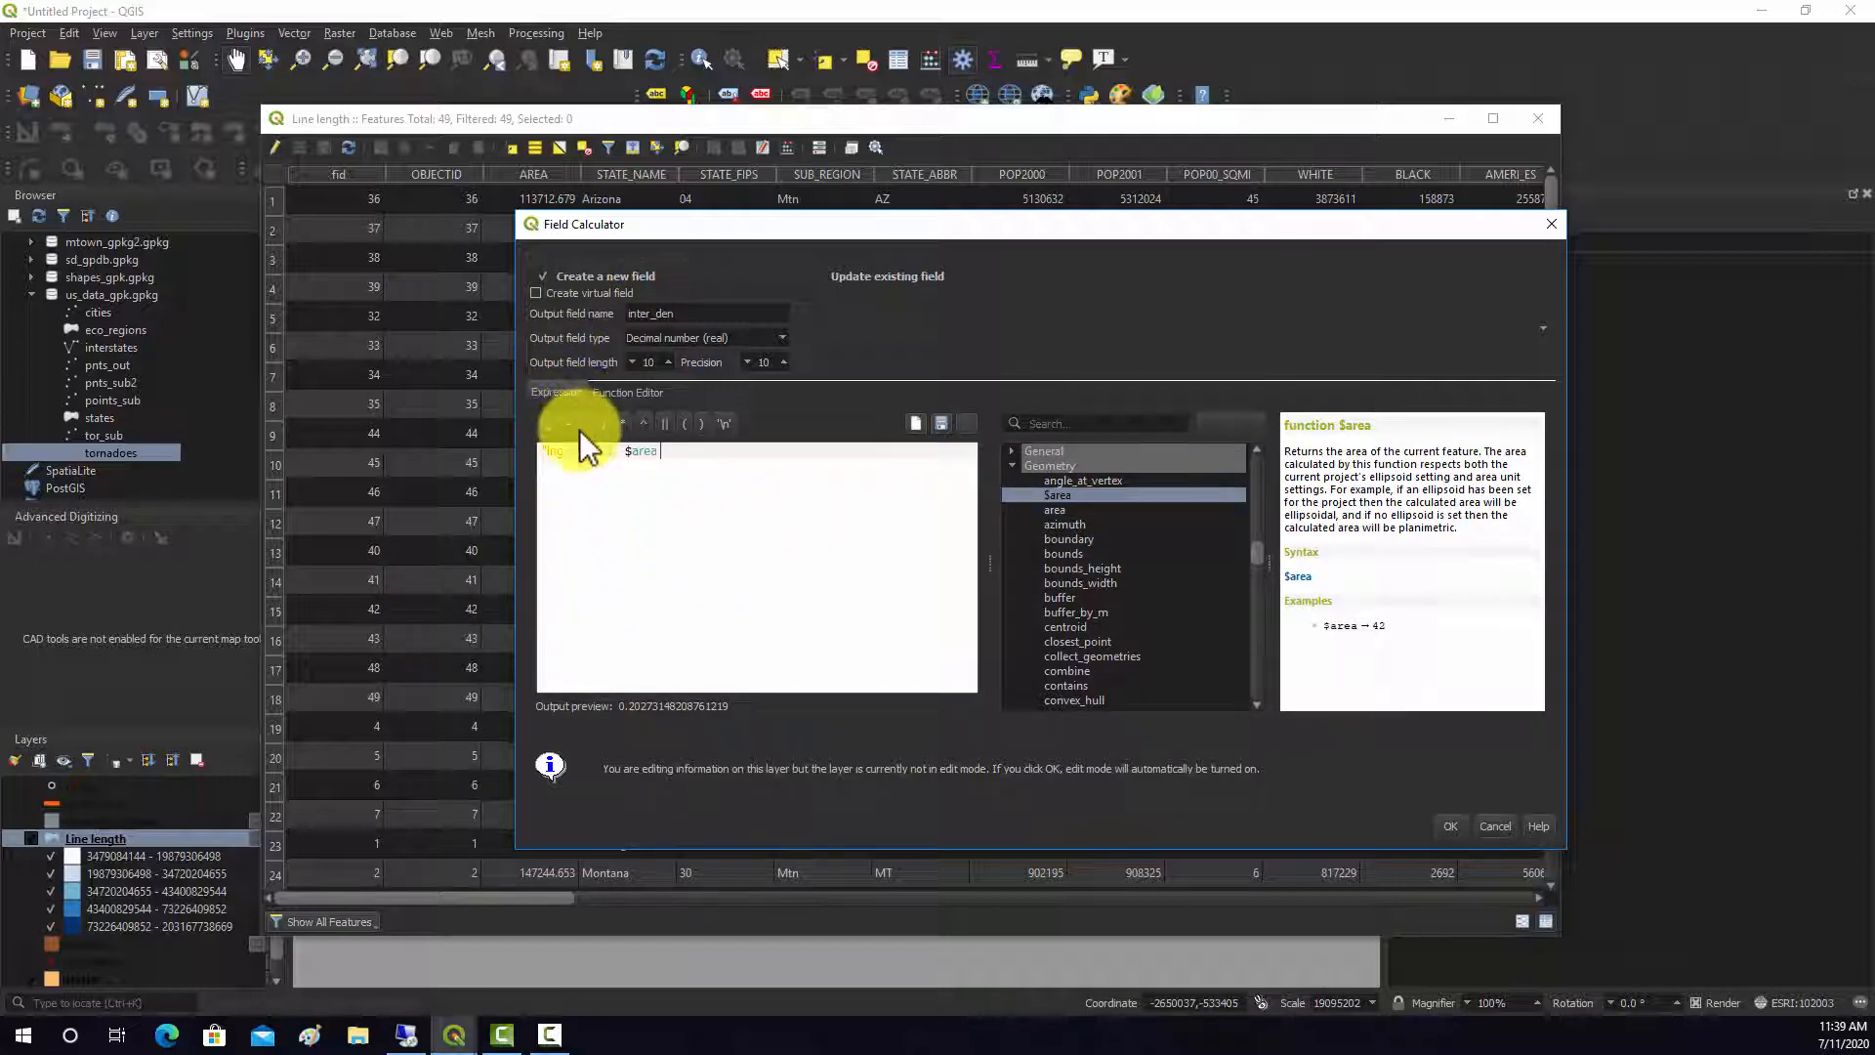
text("lng_inter" /)
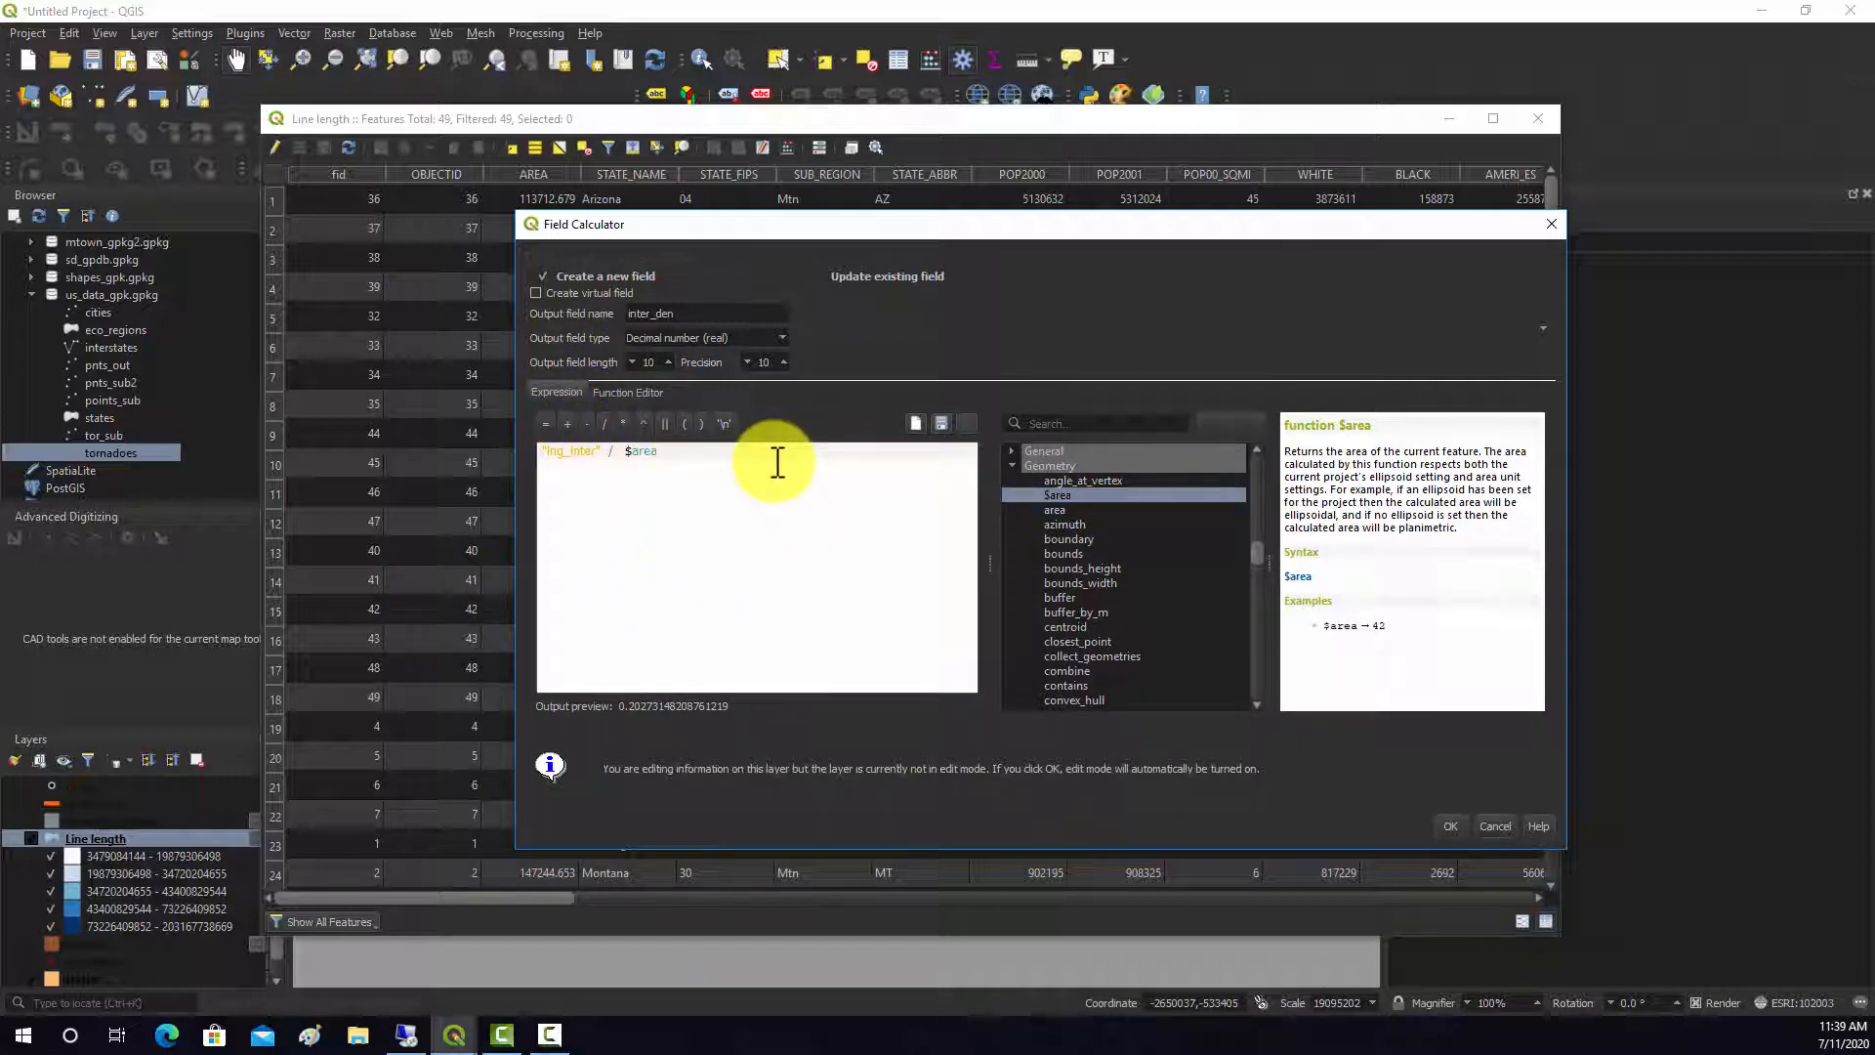
mouse_move(777, 470)
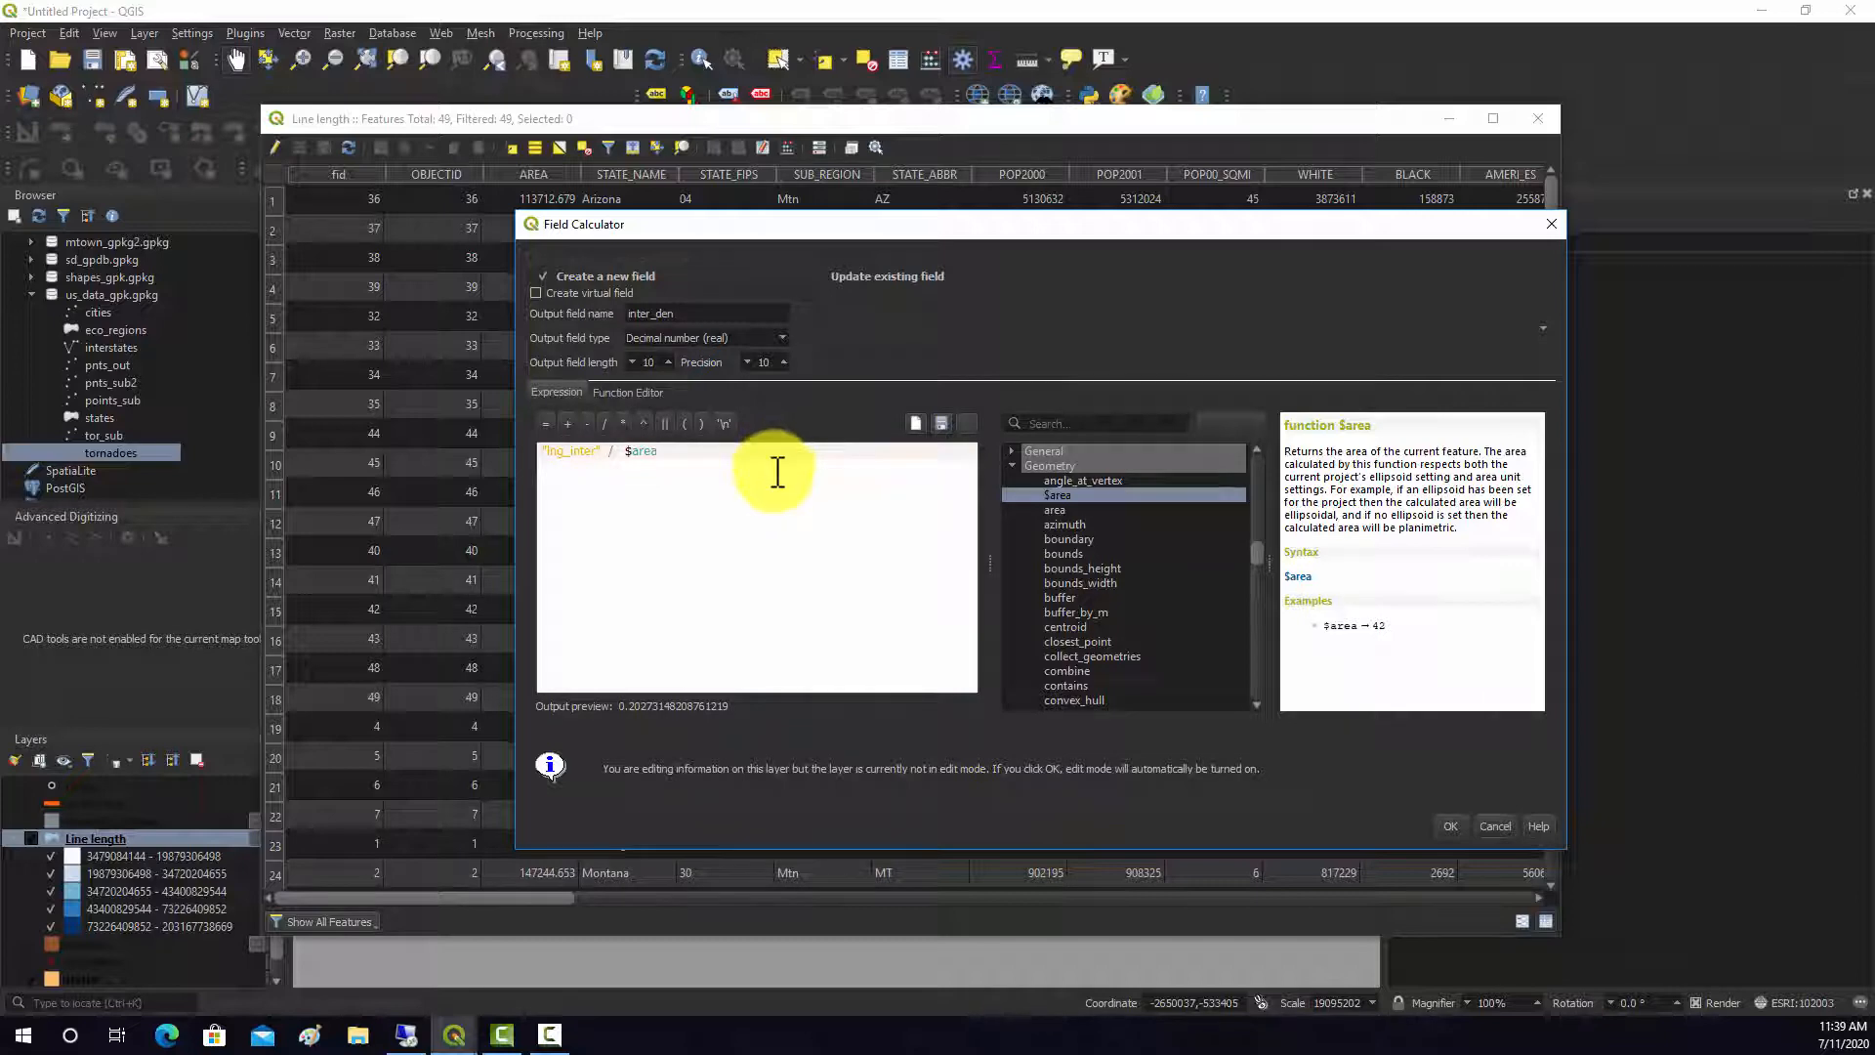
mouse_move(780, 474)
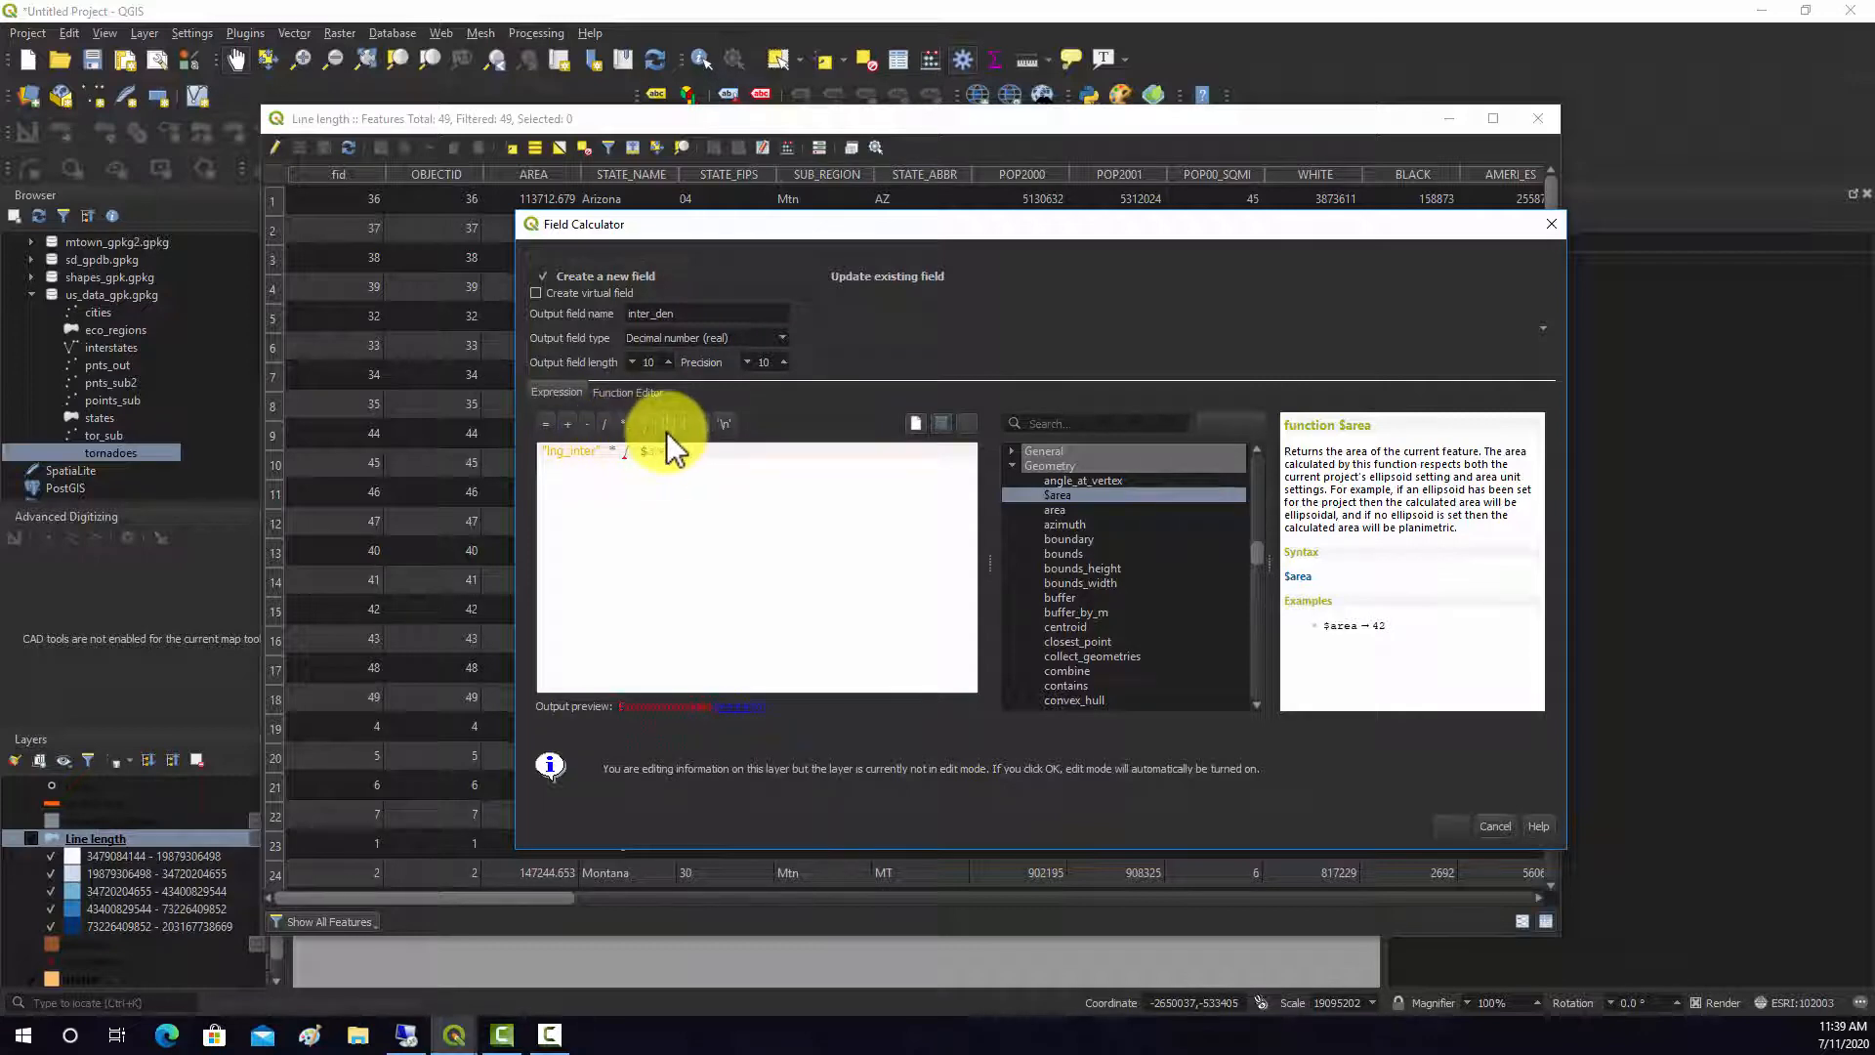
text(1000 / $area)
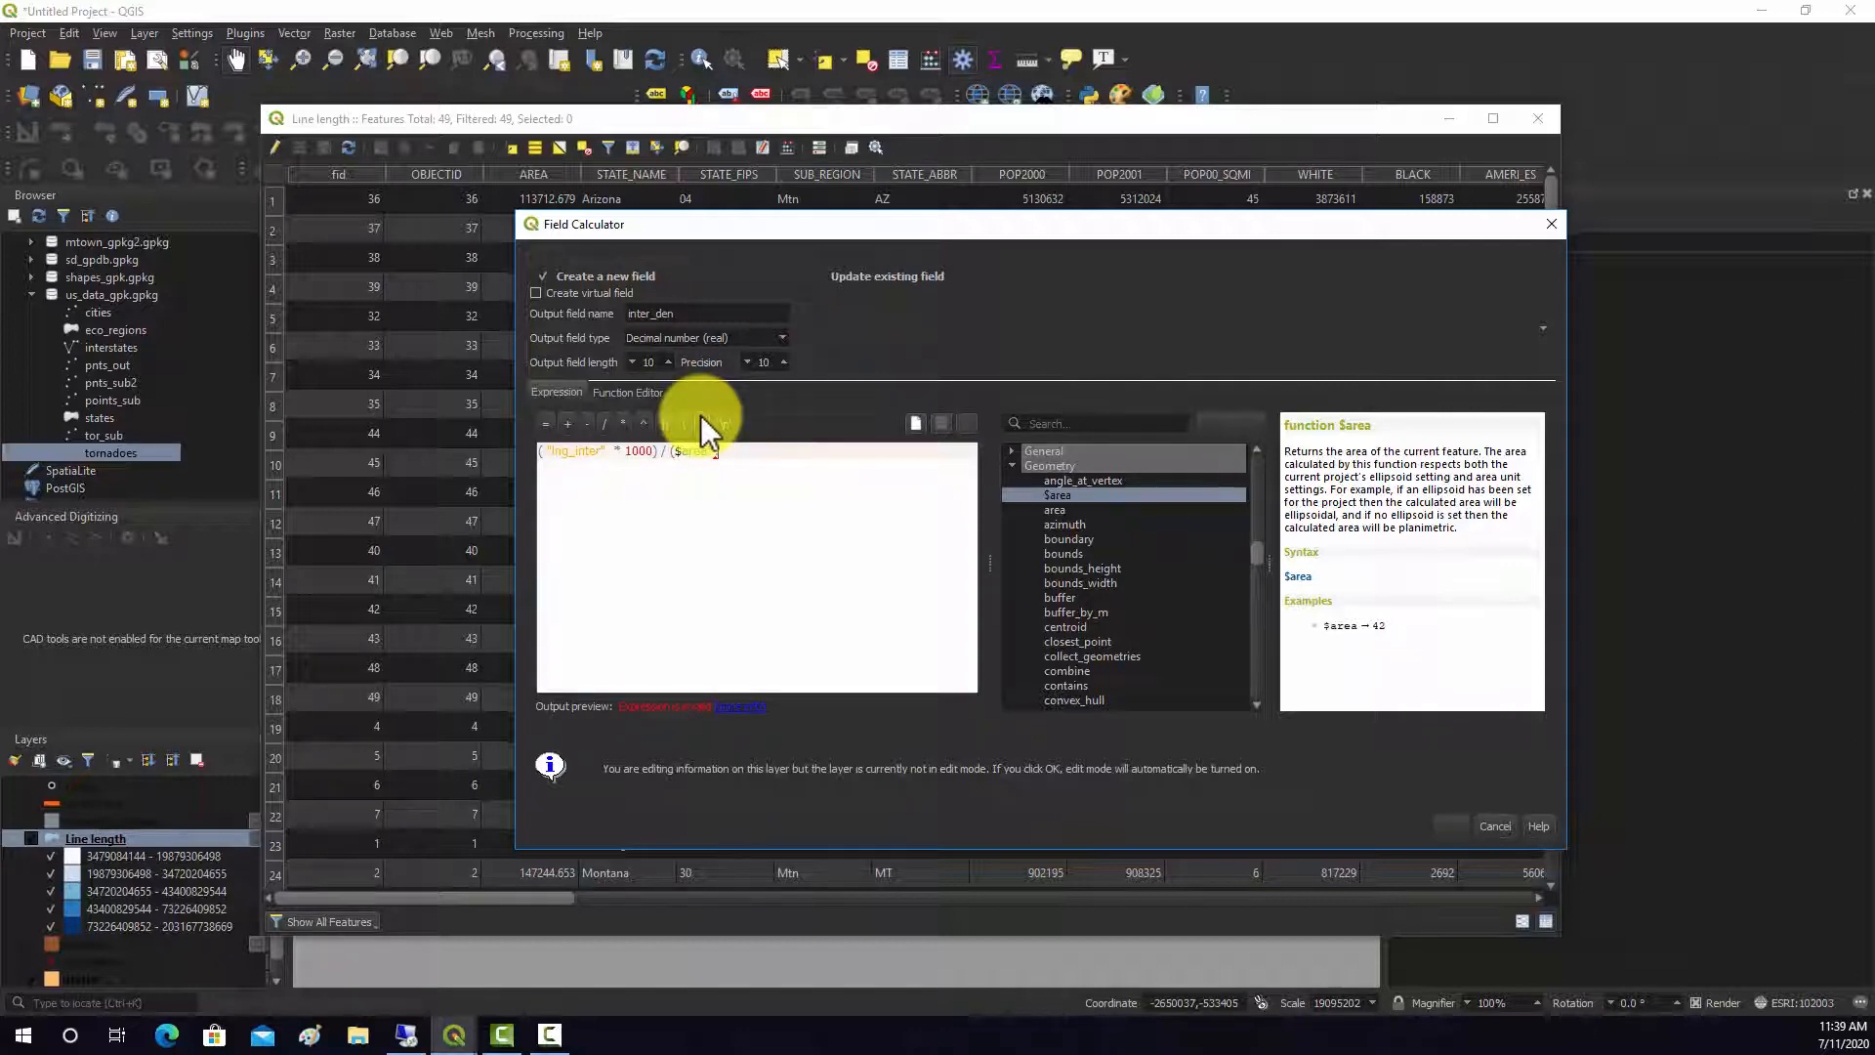
text(000001))
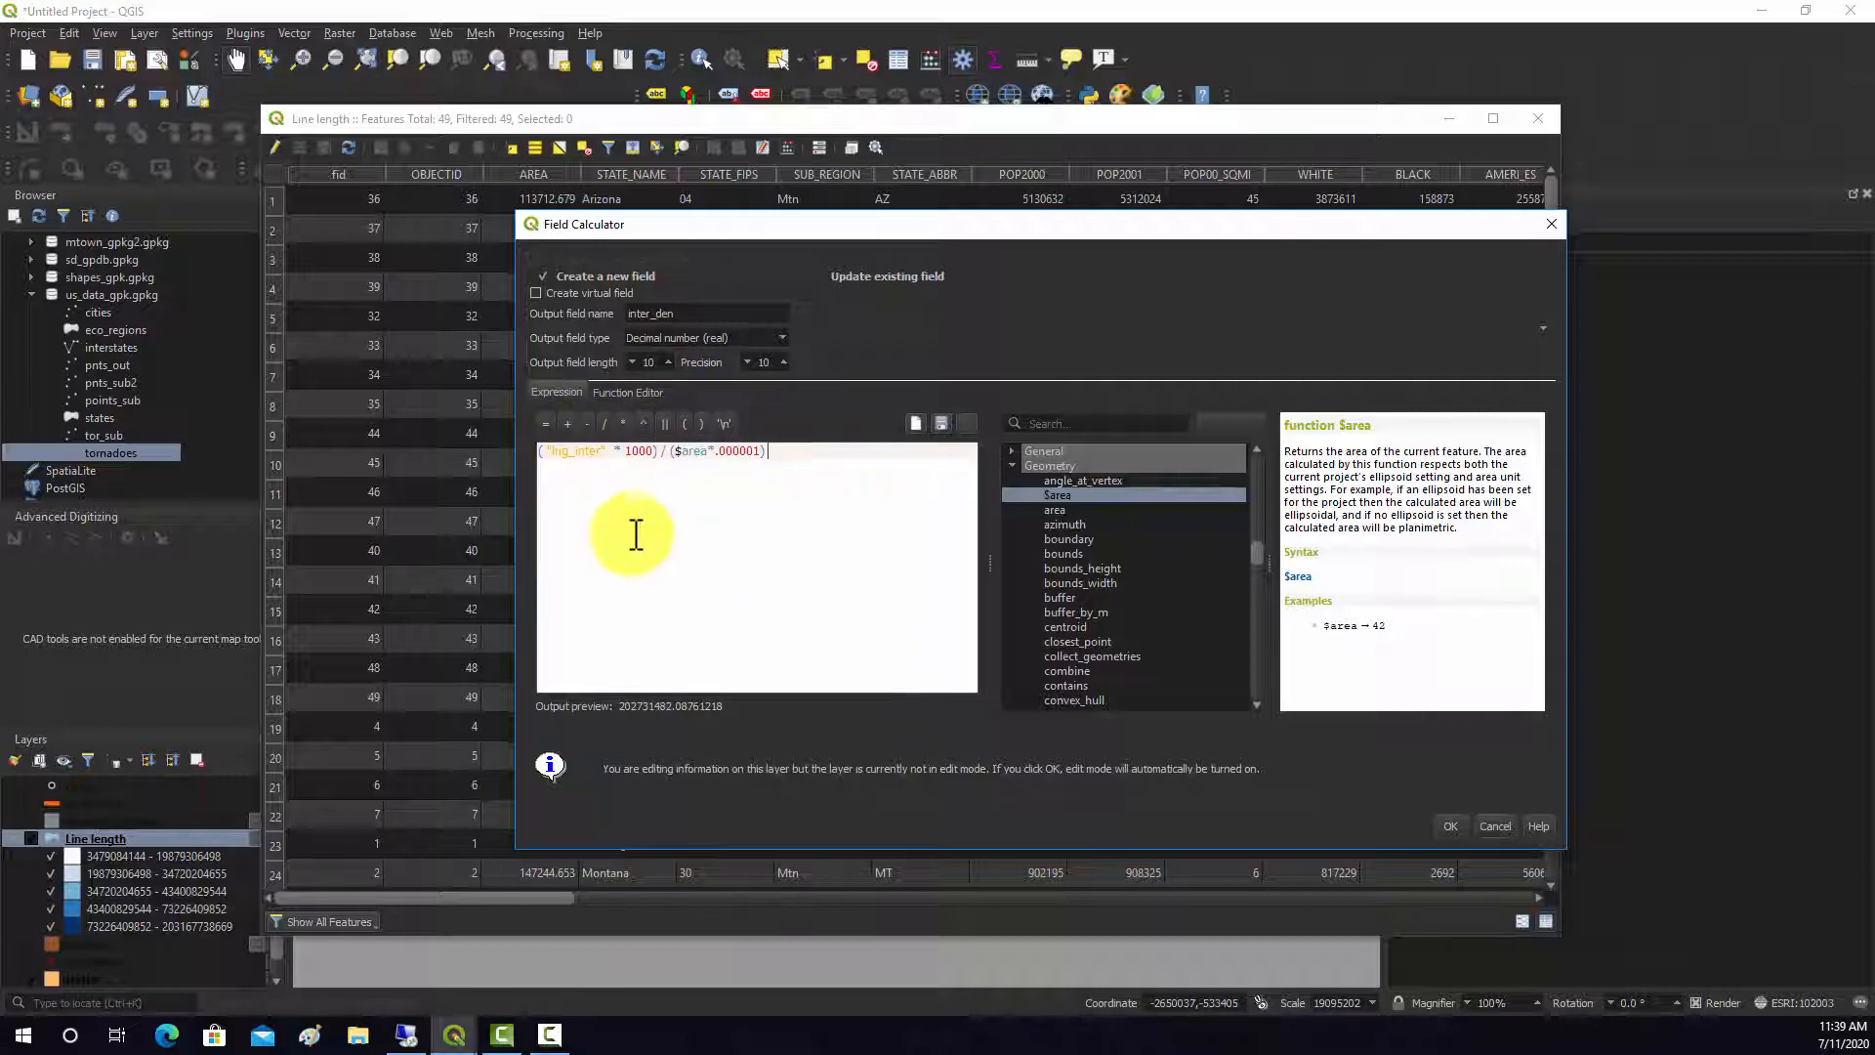
mouse_move(724, 547)
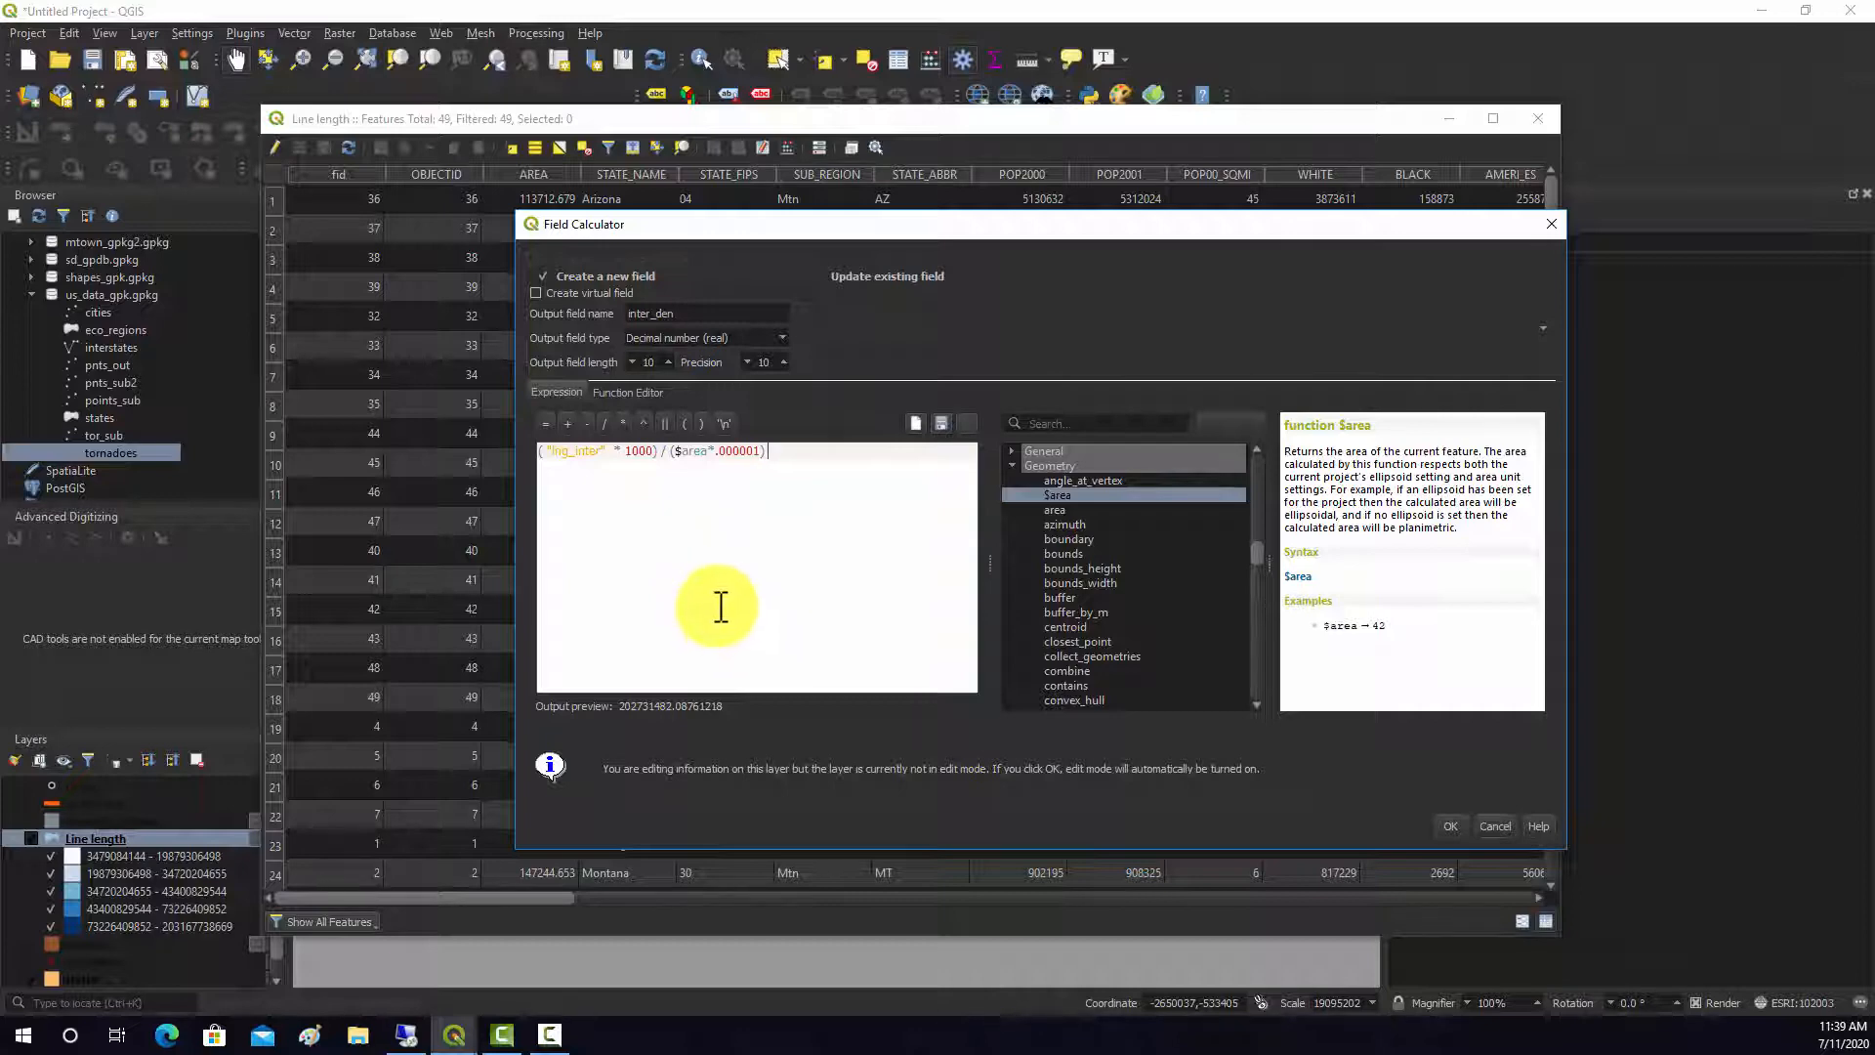
mouse_move(1432, 895)
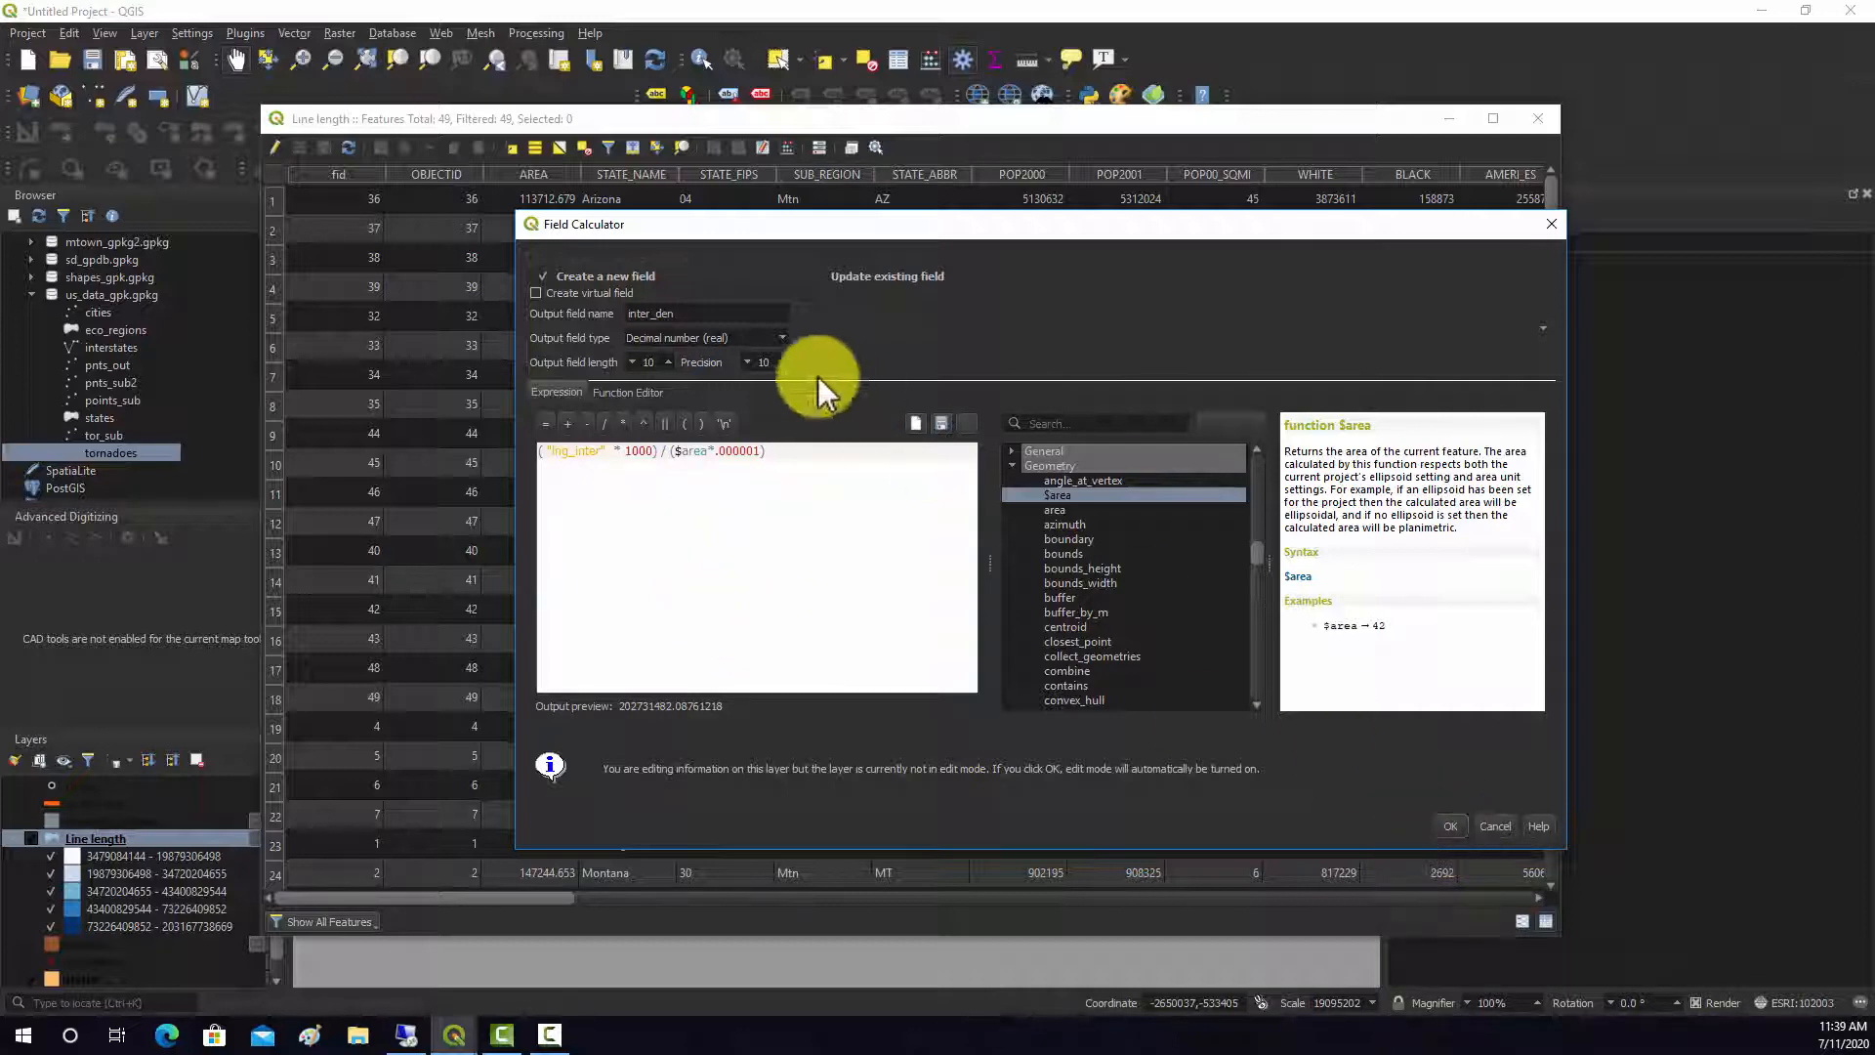
mouse_move(753, 377)
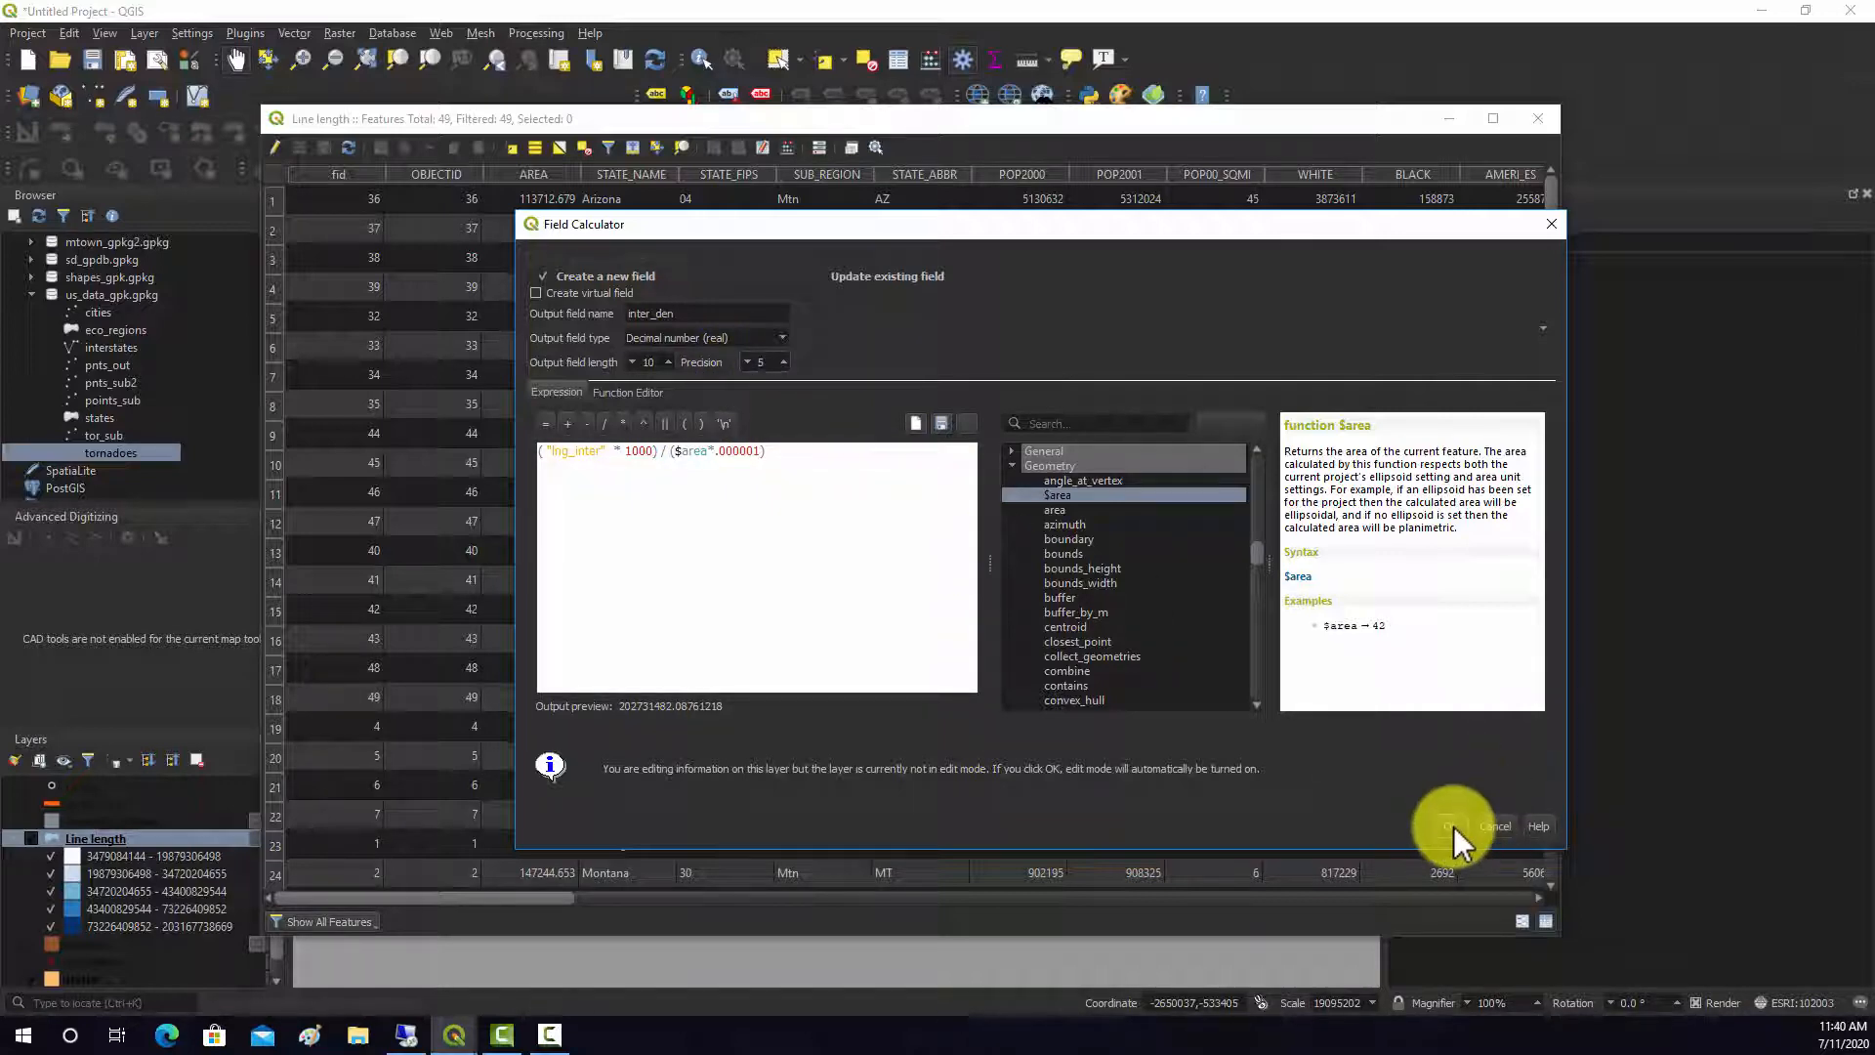
Create inter_den, then reclassify Line length's graduated symbology on inter_den and apply
click(1495, 825)
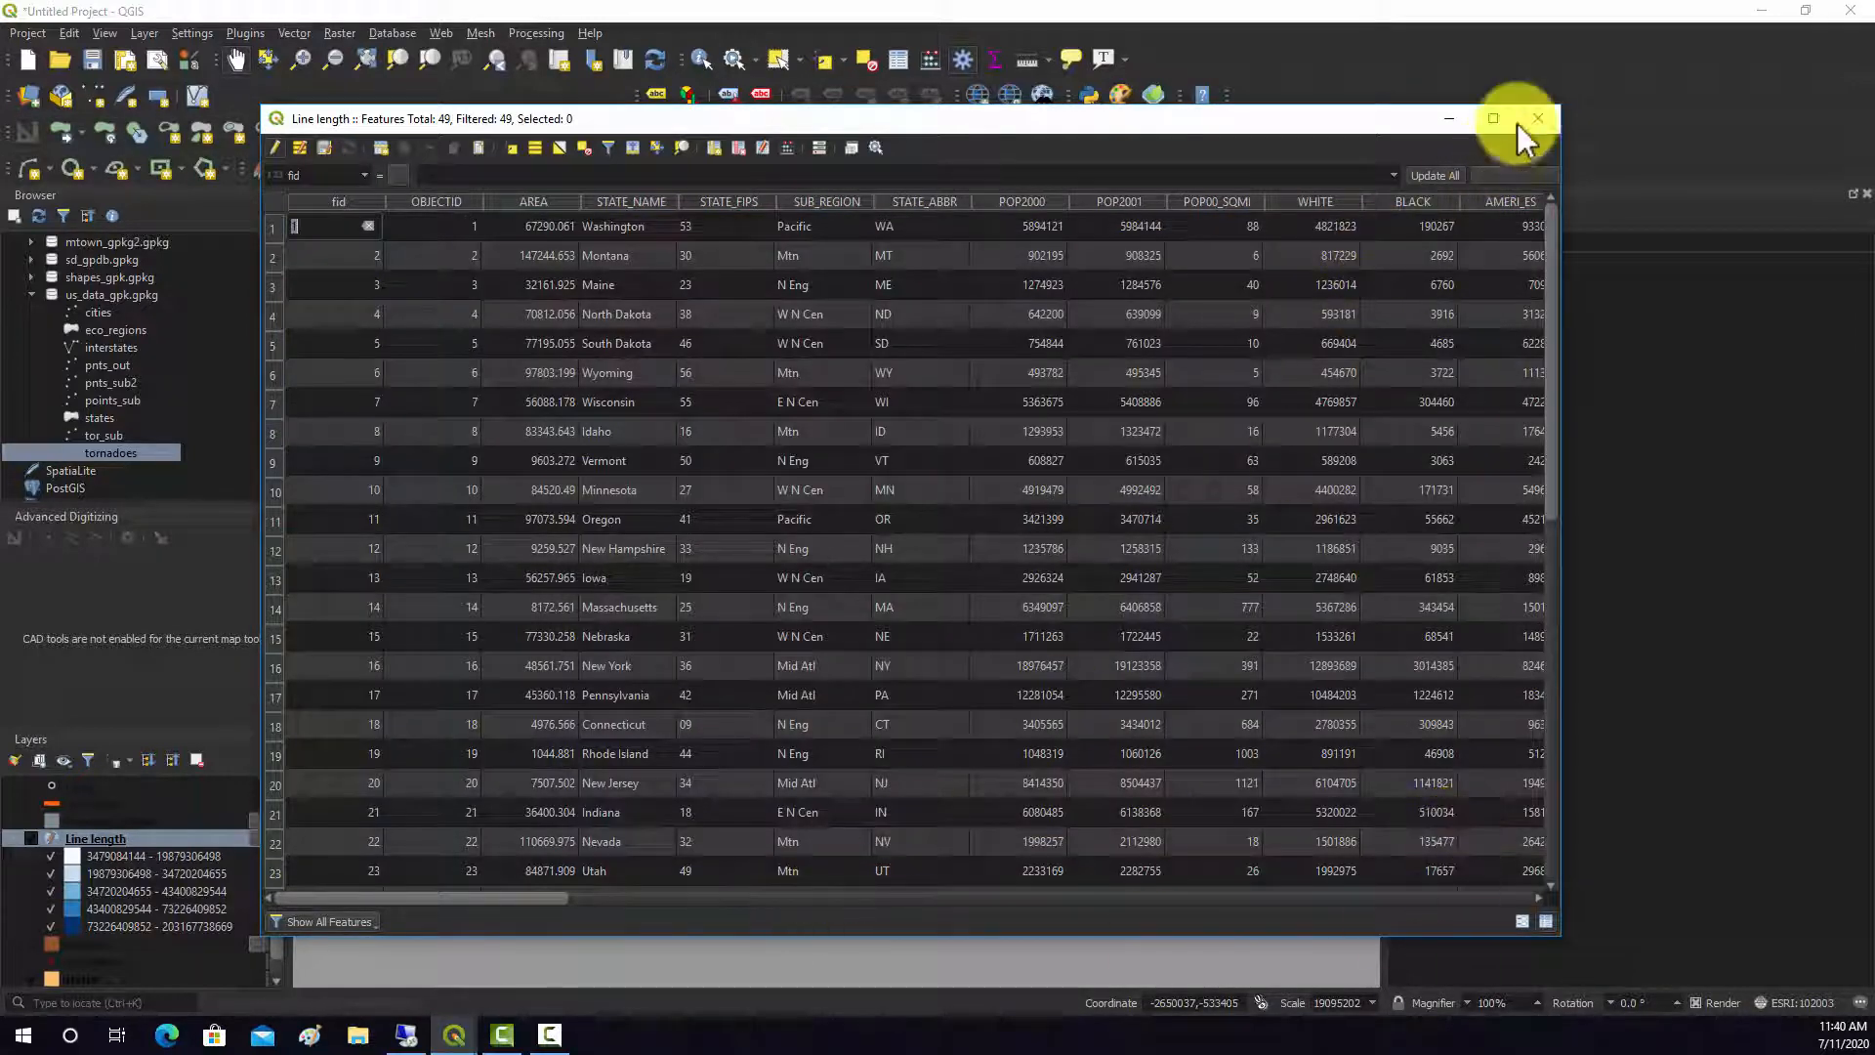
click(1540, 118)
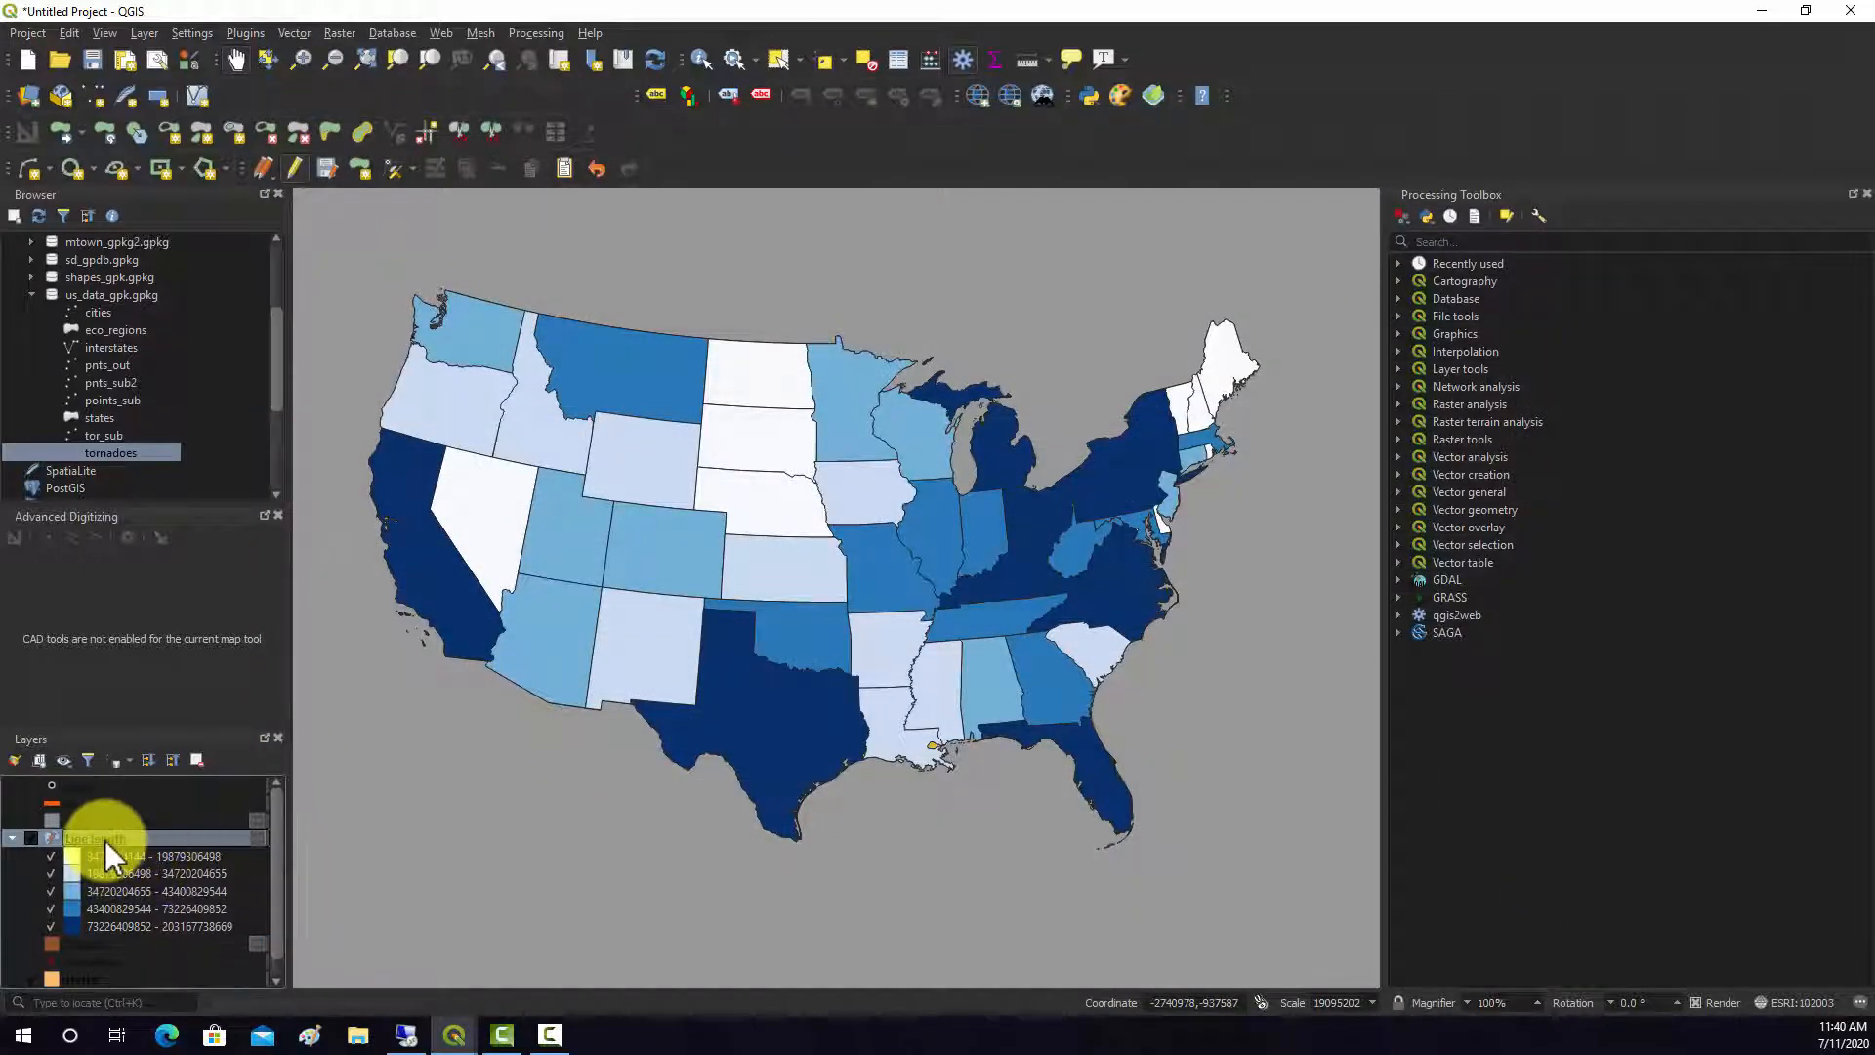
double_click(96, 837)
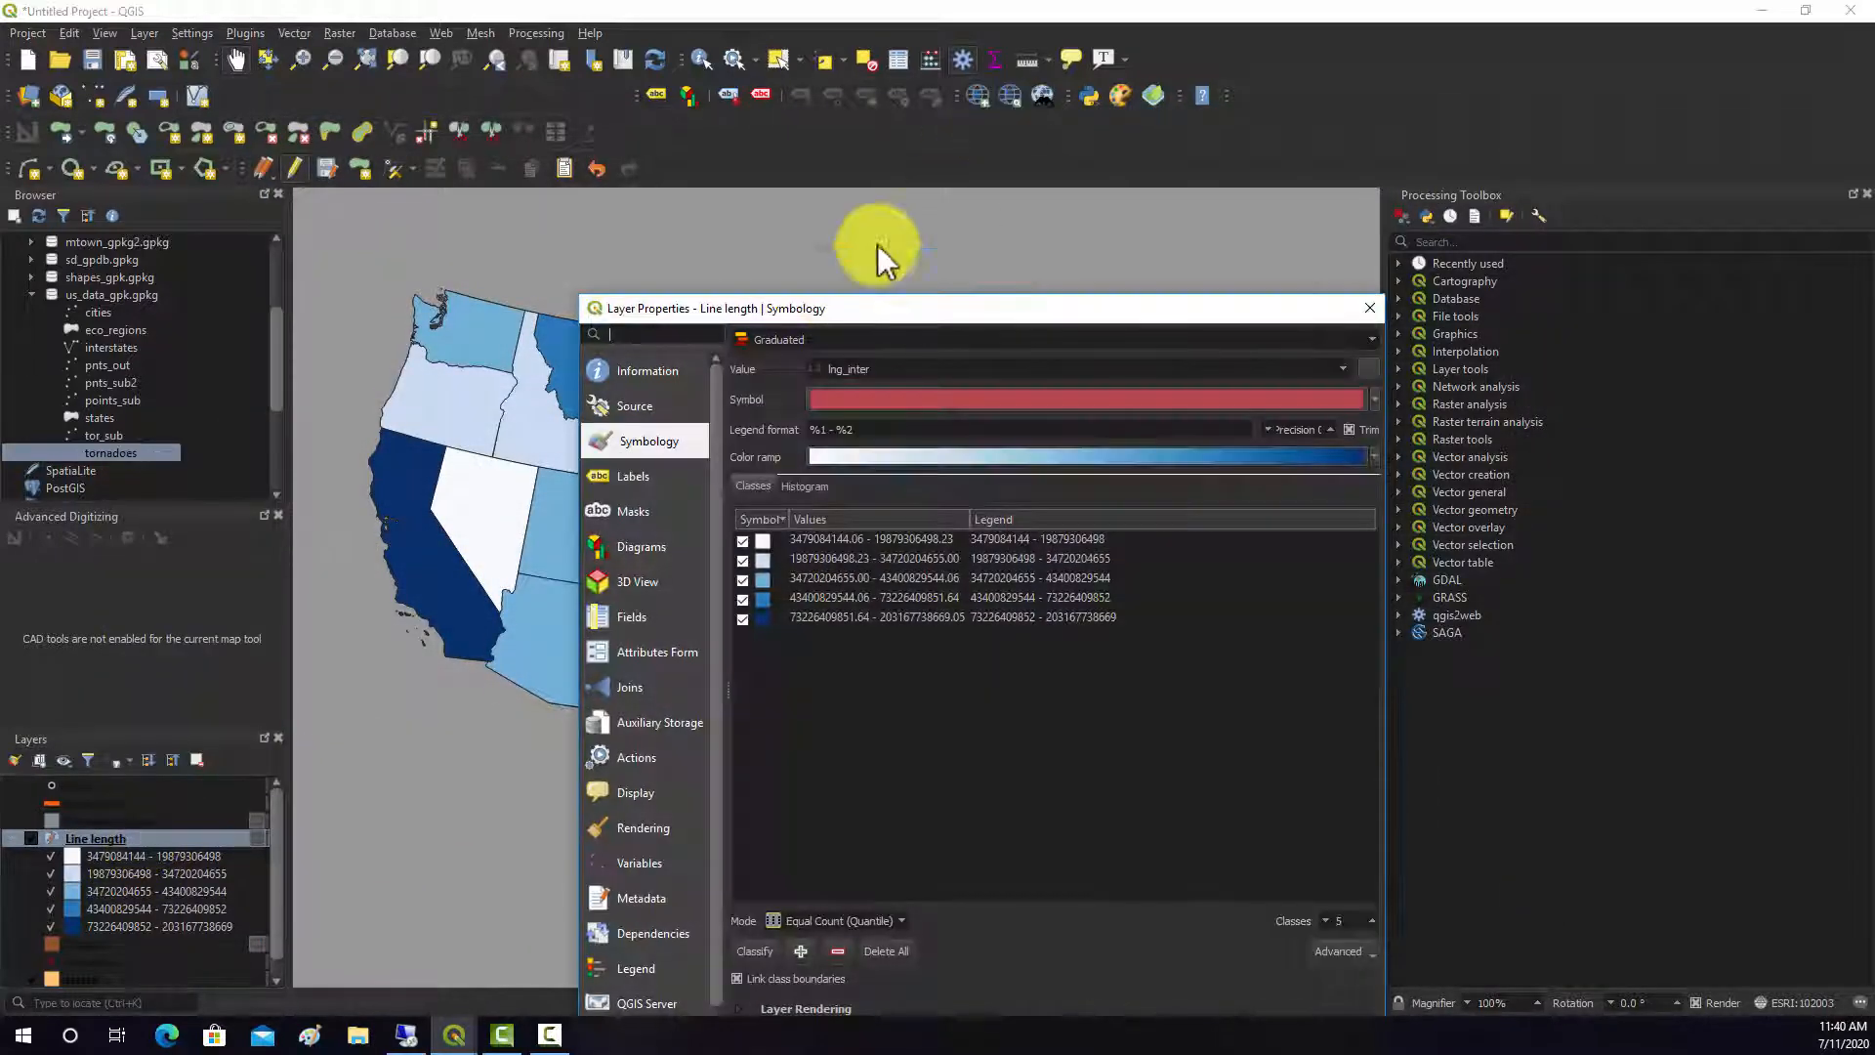
click(1088, 339)
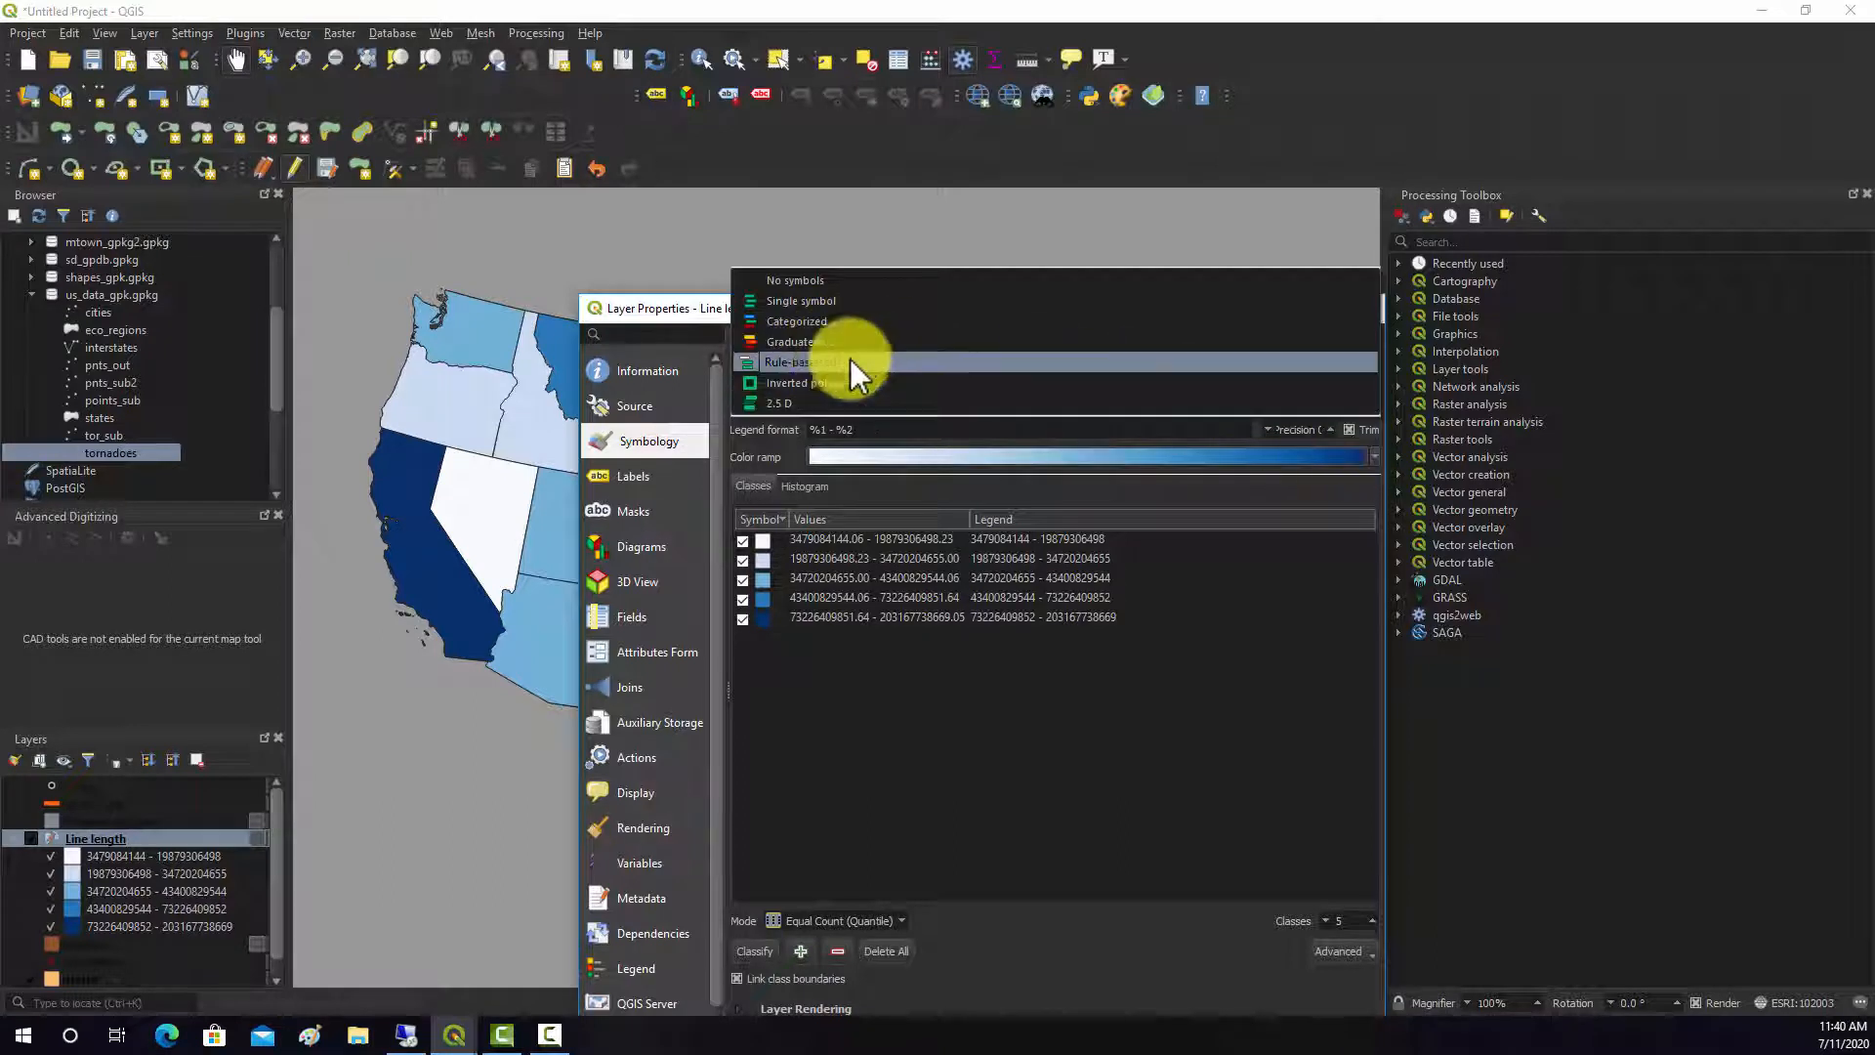
click(794, 341)
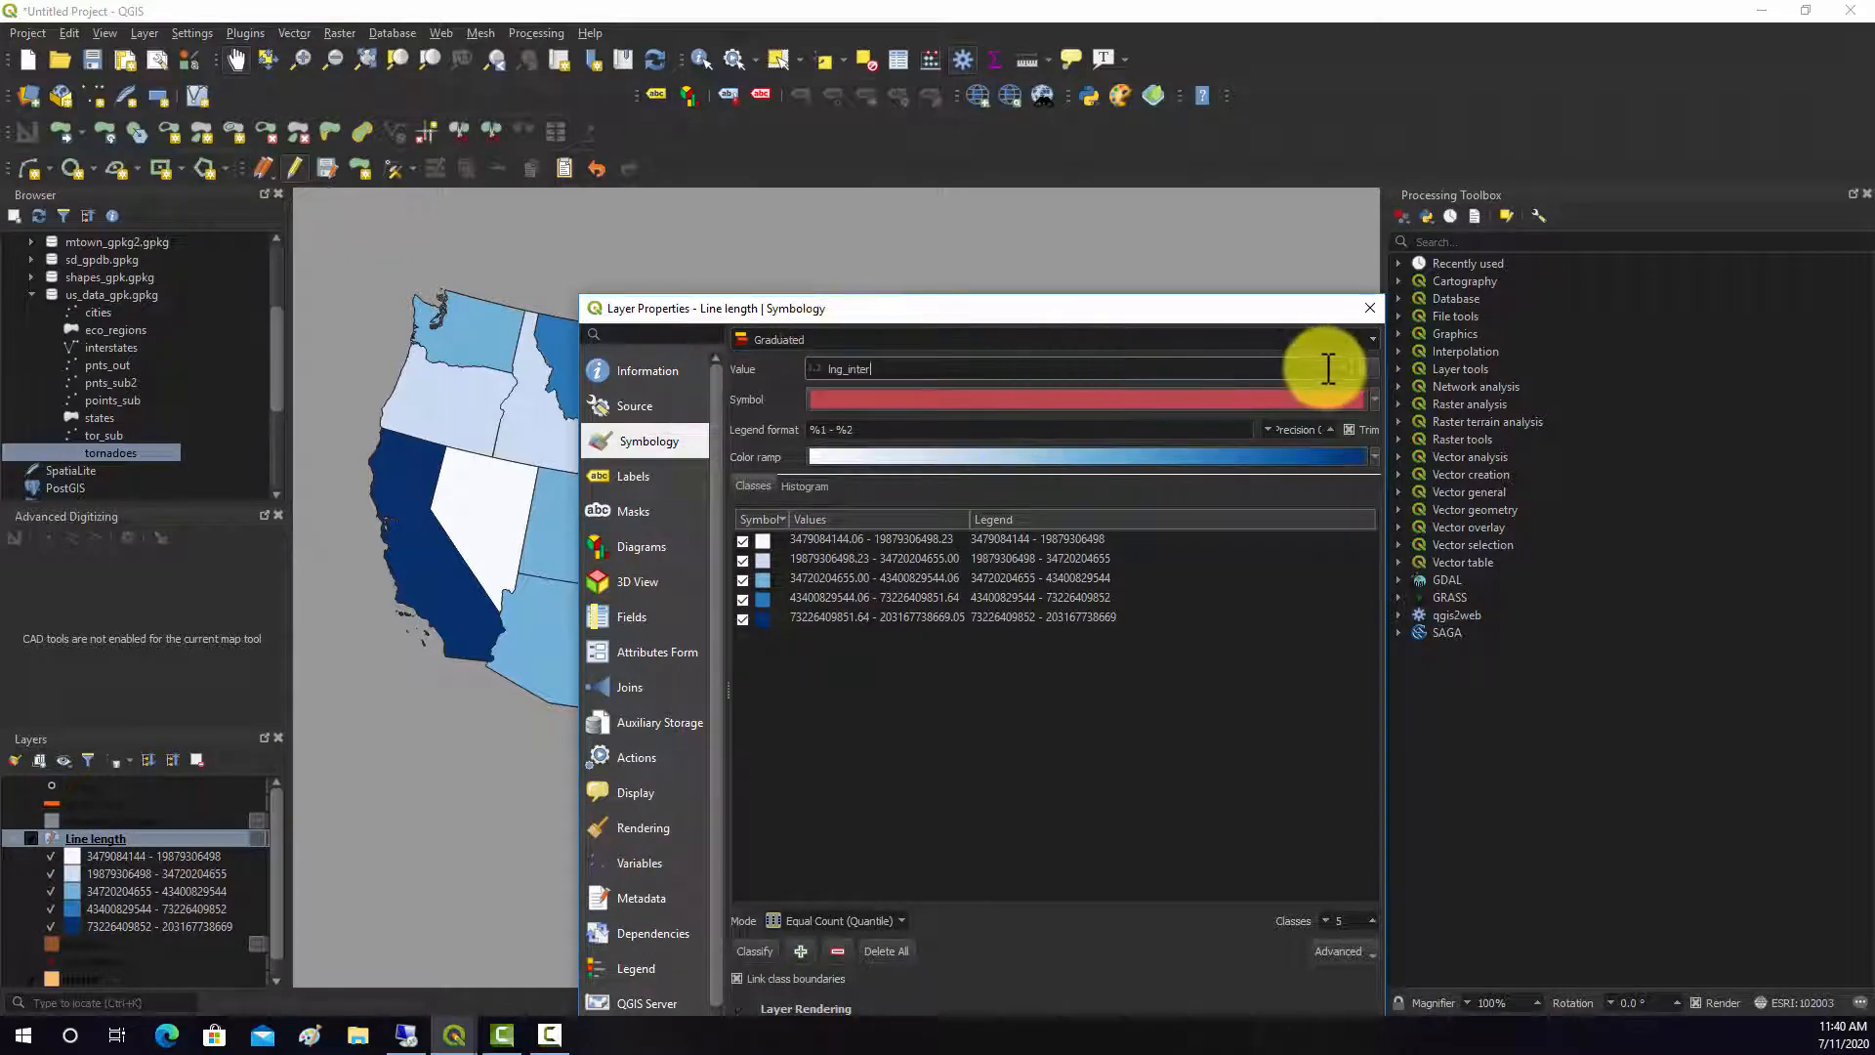
click(1342, 368)
text(_den)
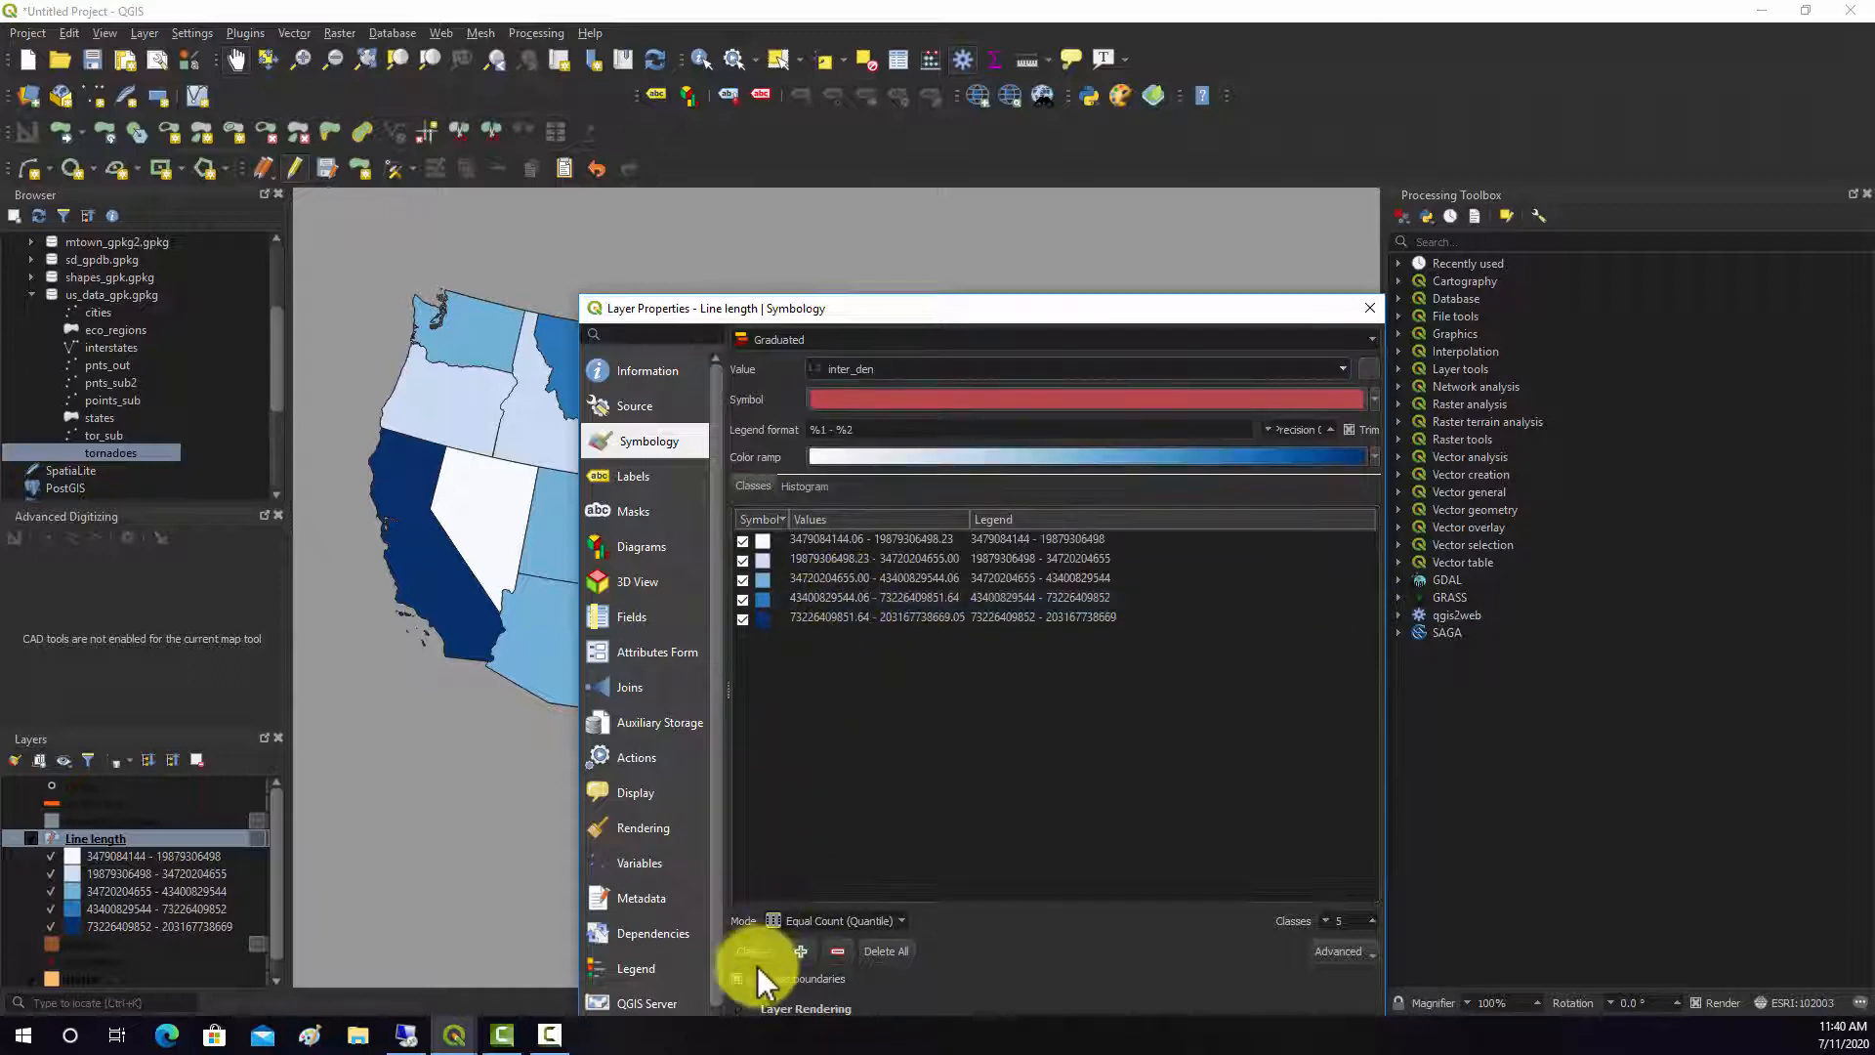
click(756, 951)
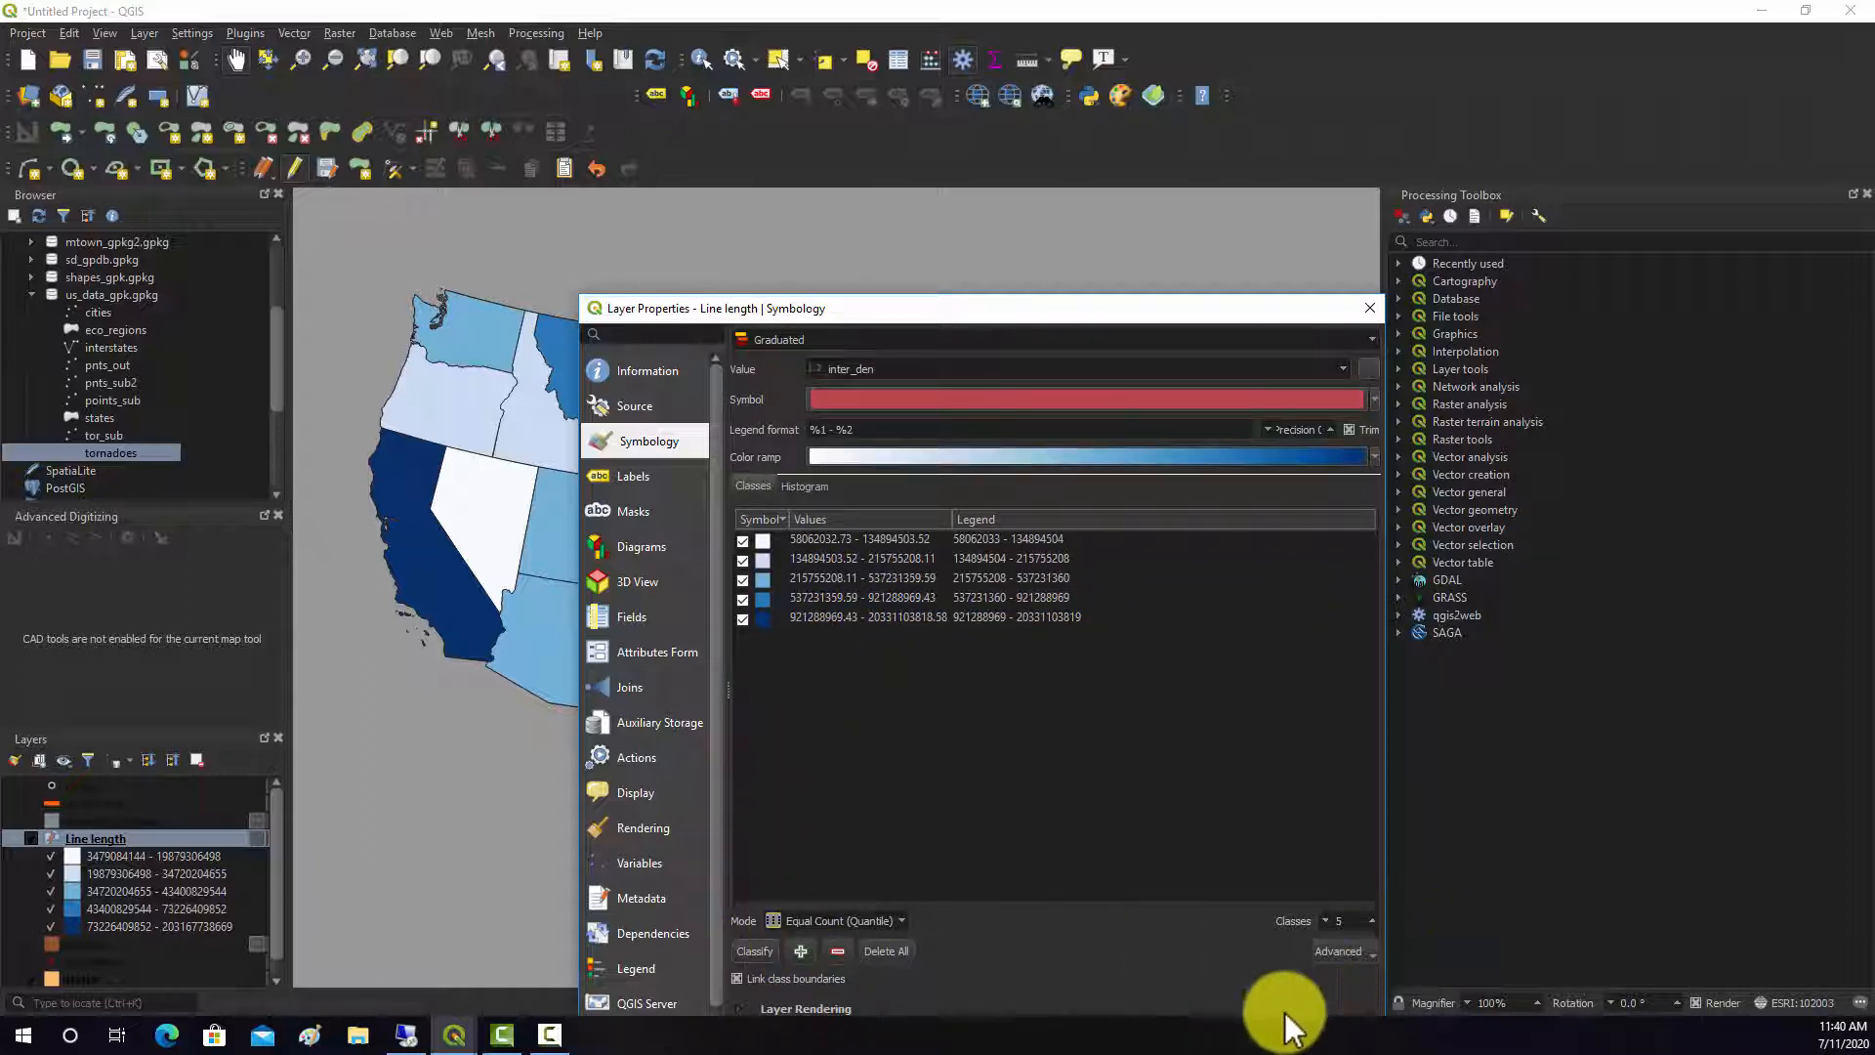
drag(969, 308, 969, 183)
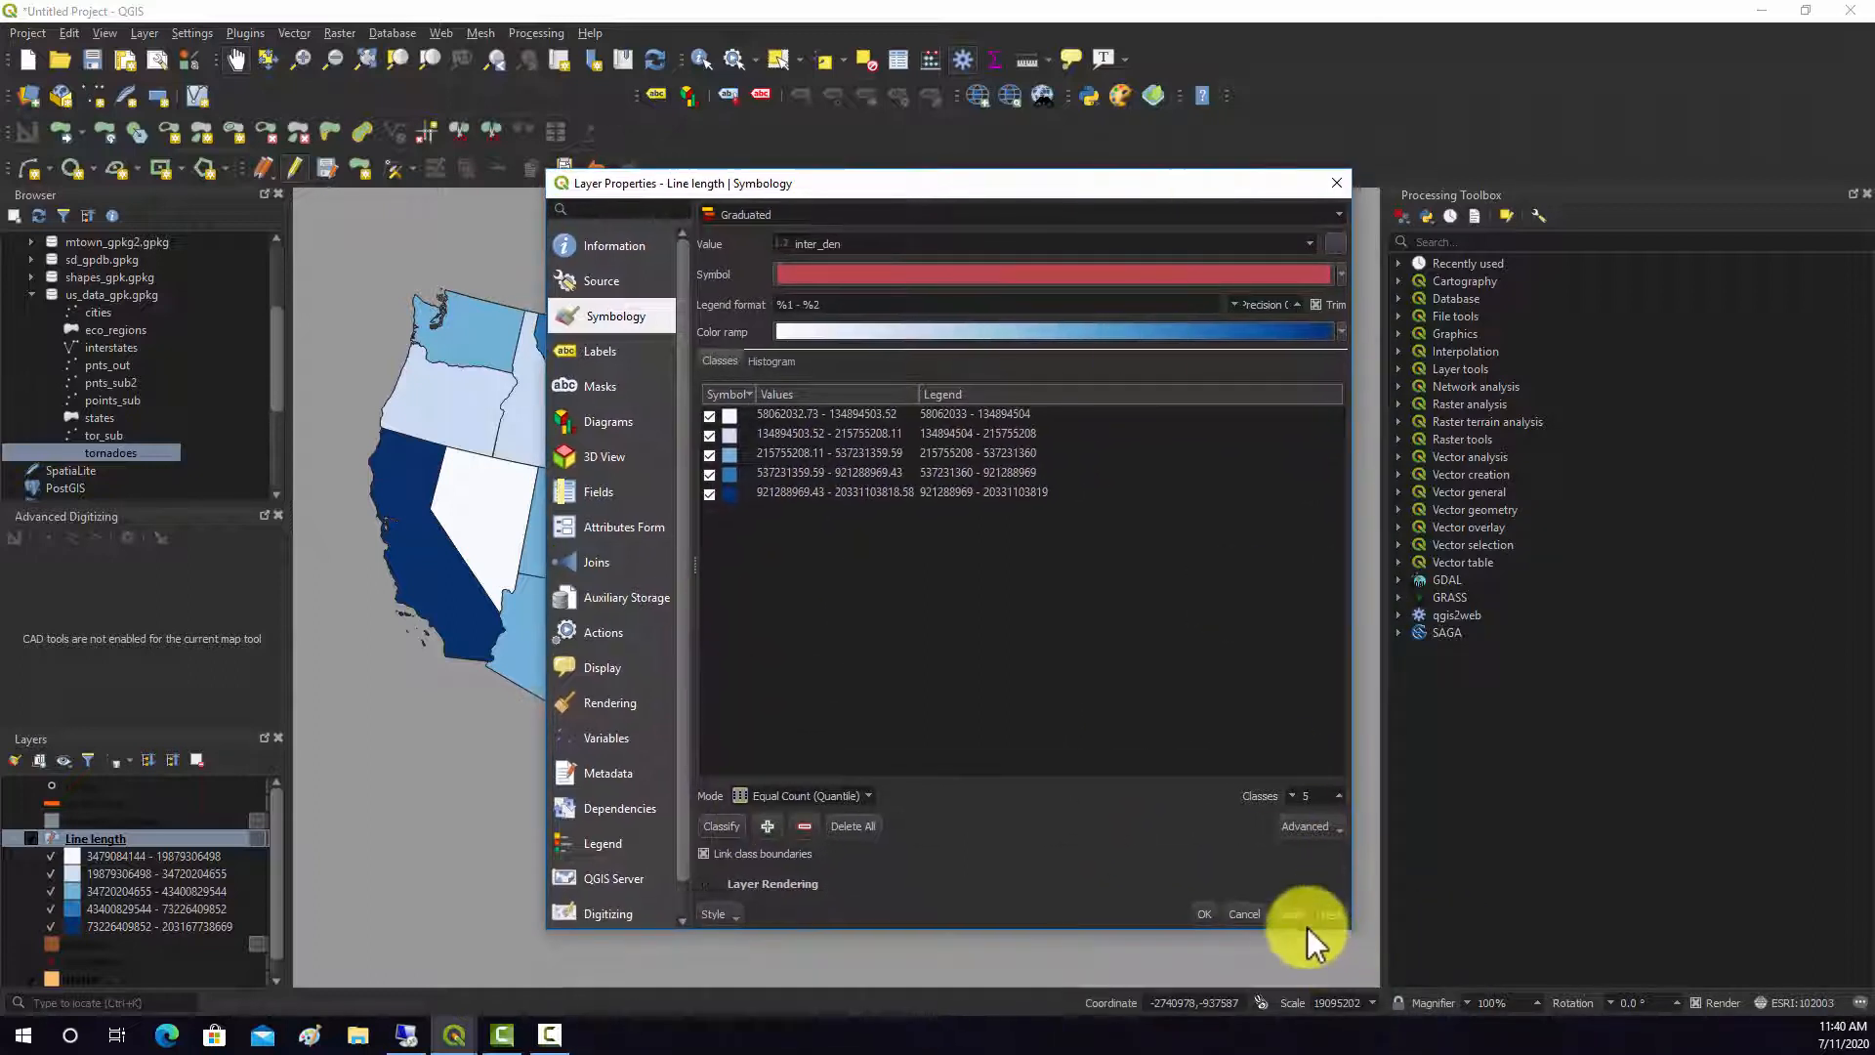
click(1204, 915)
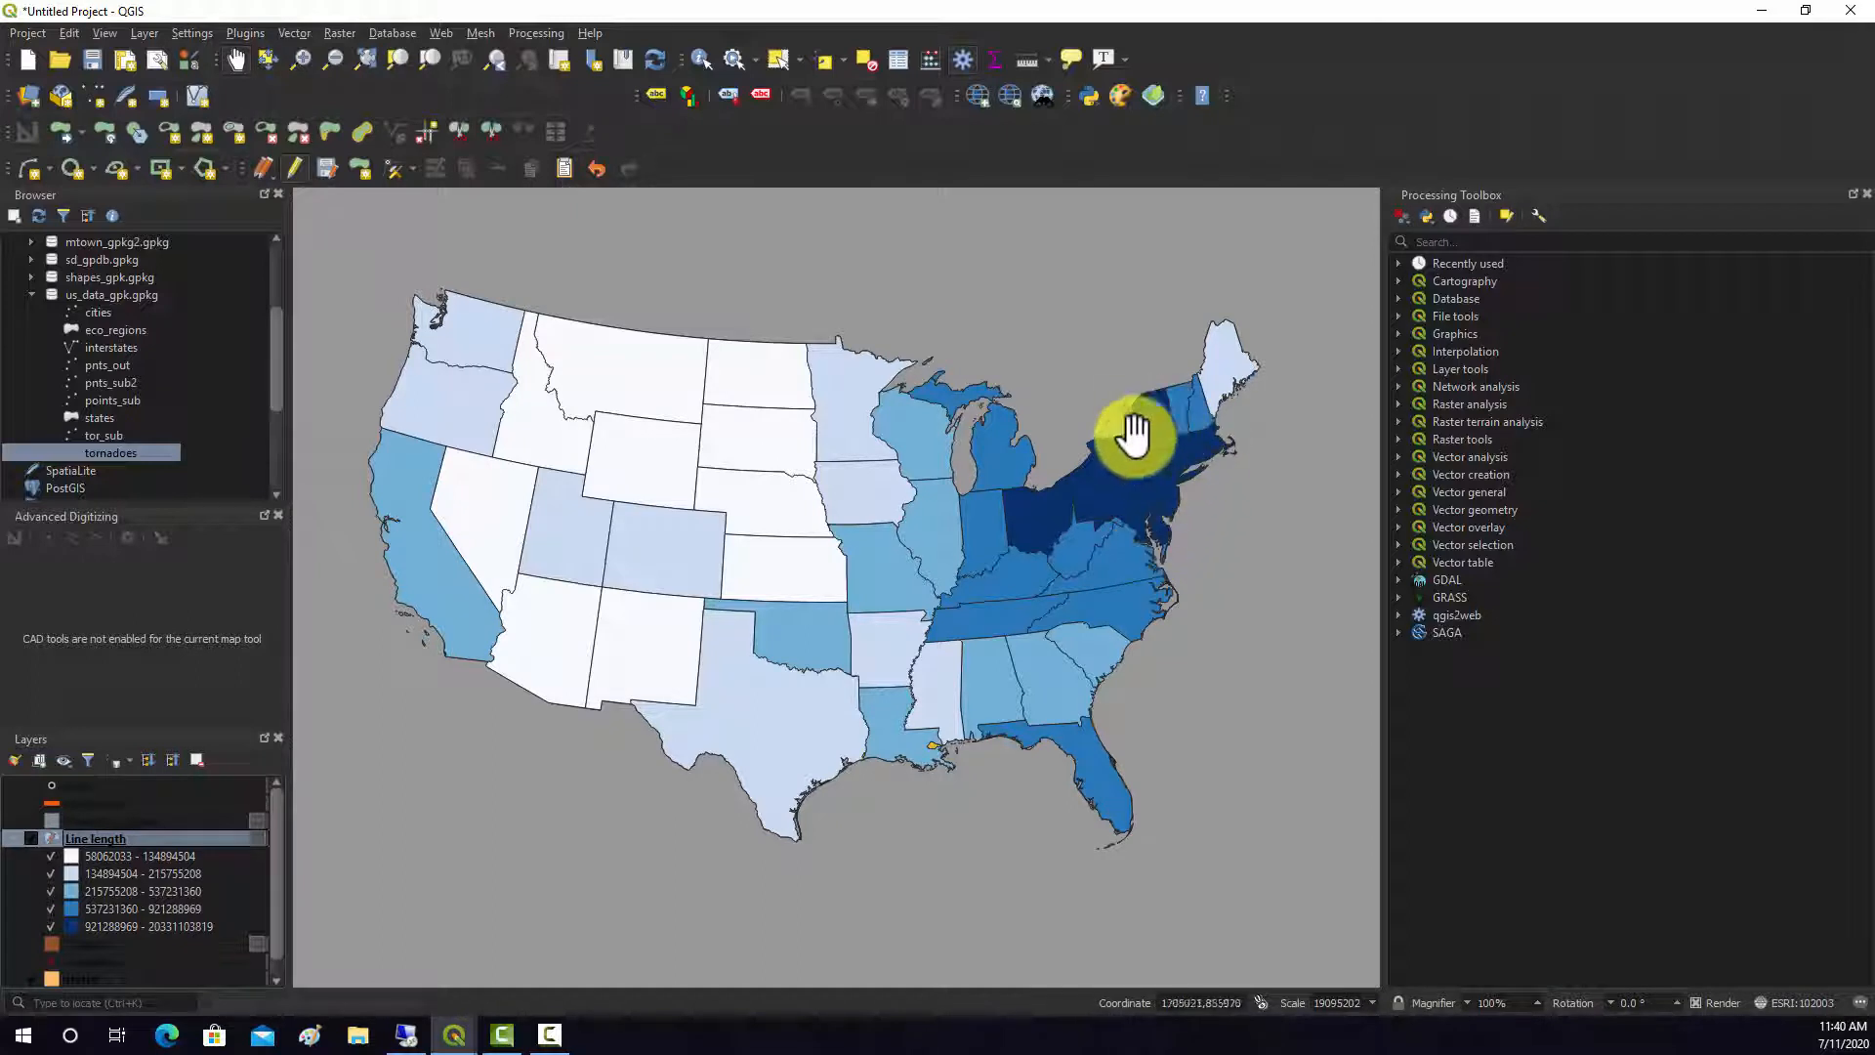
mouse_move(1262, 430)
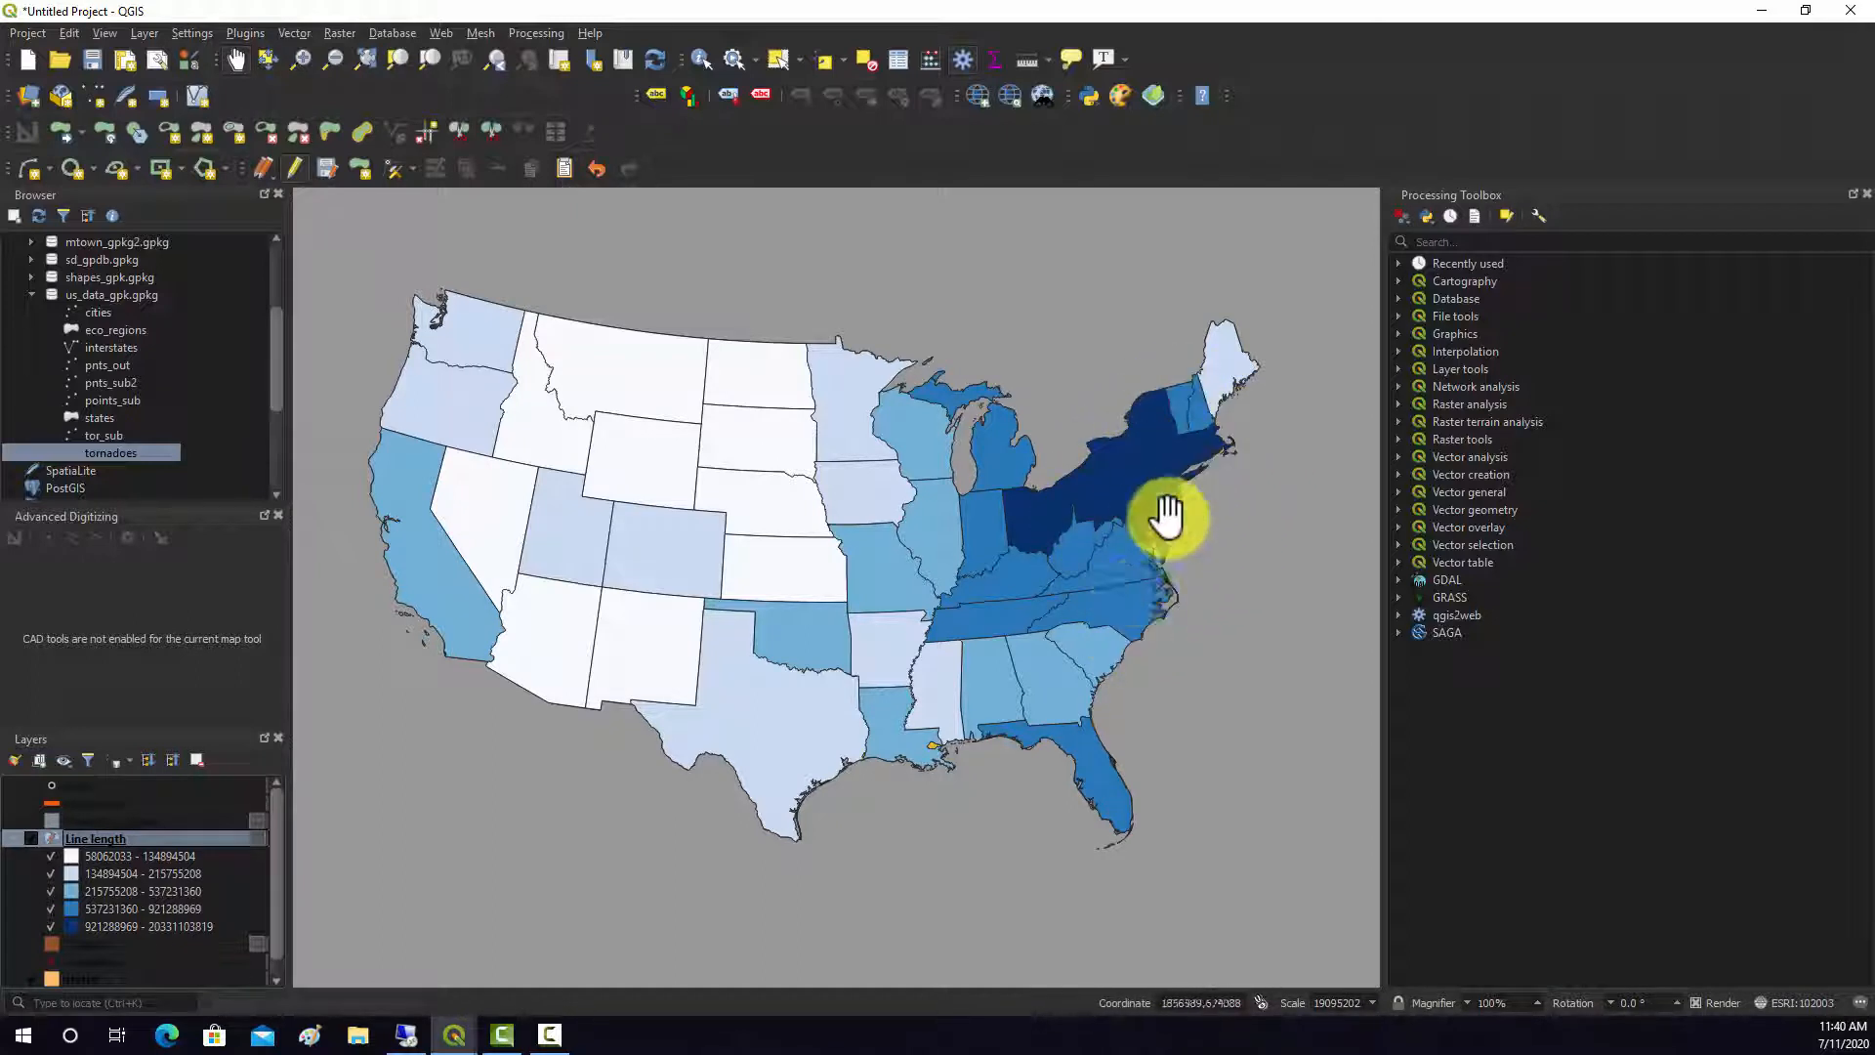
mouse_move(1205, 523)
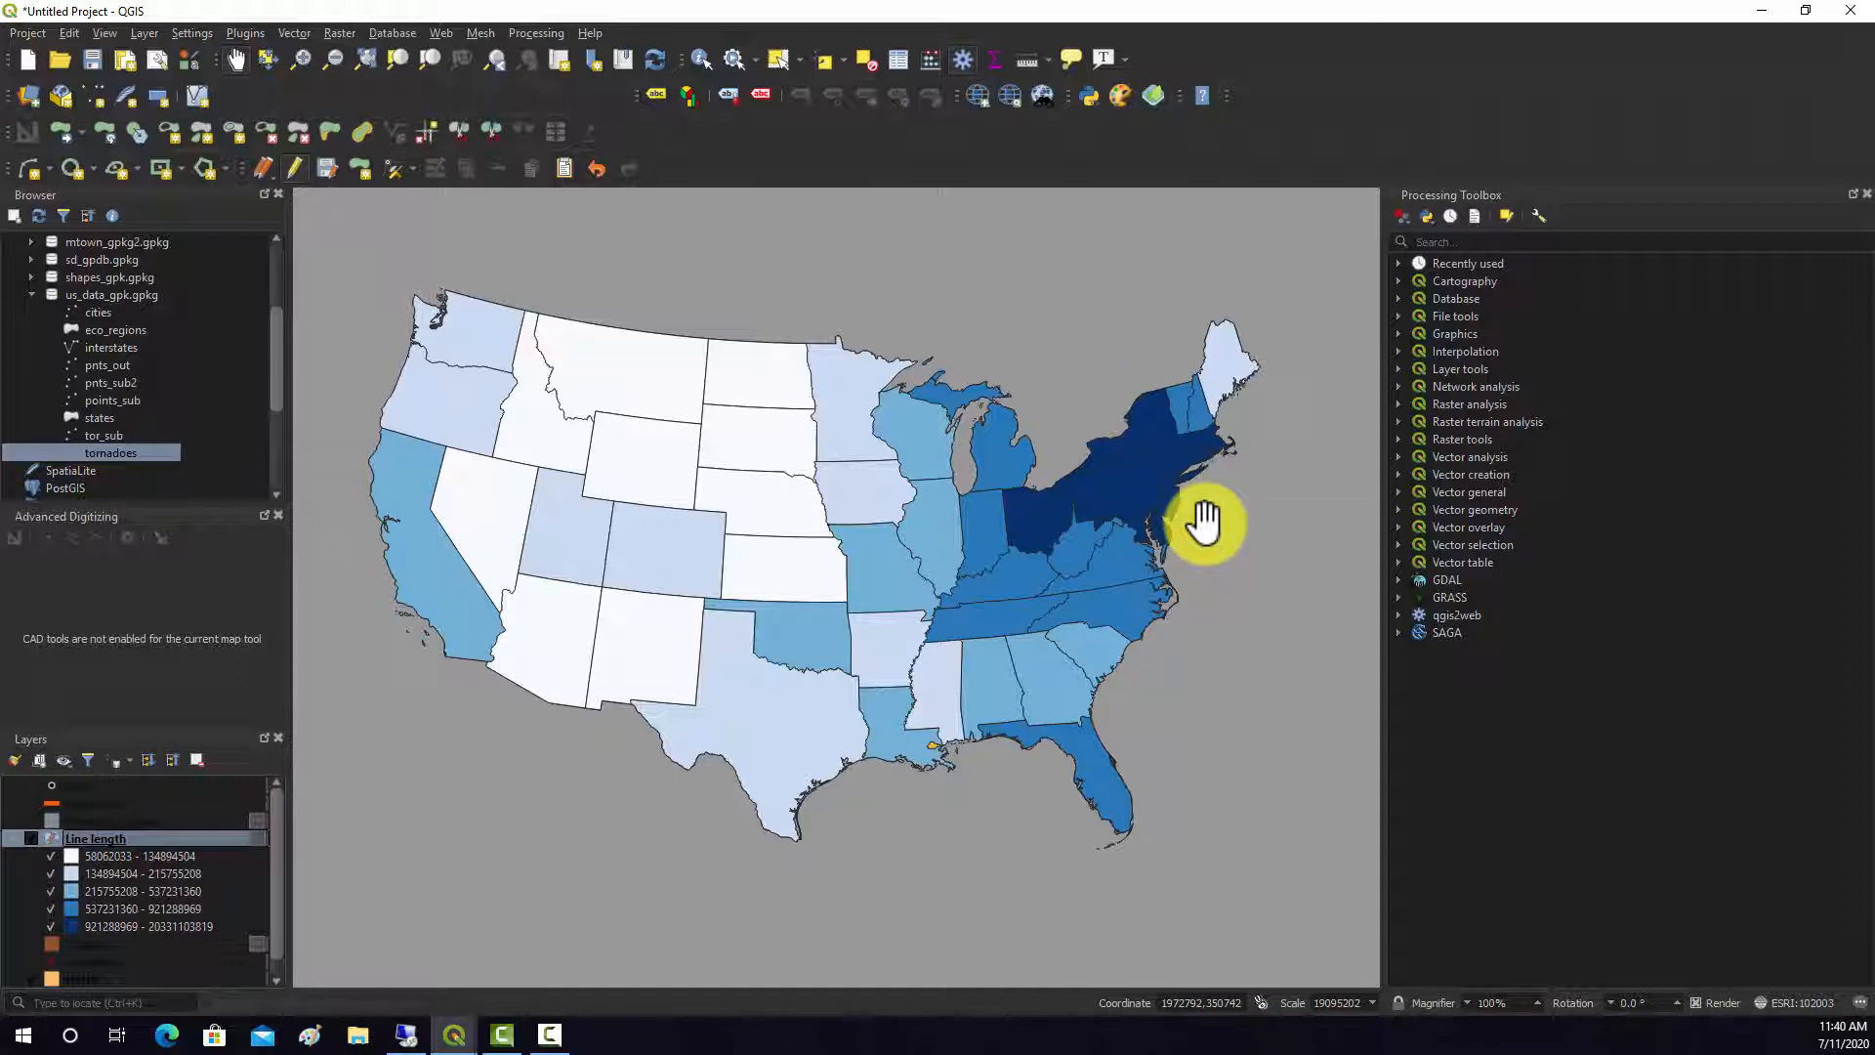
Stop editing Line length, saving the edits, and remove the layer from the project
right_click(96, 837)
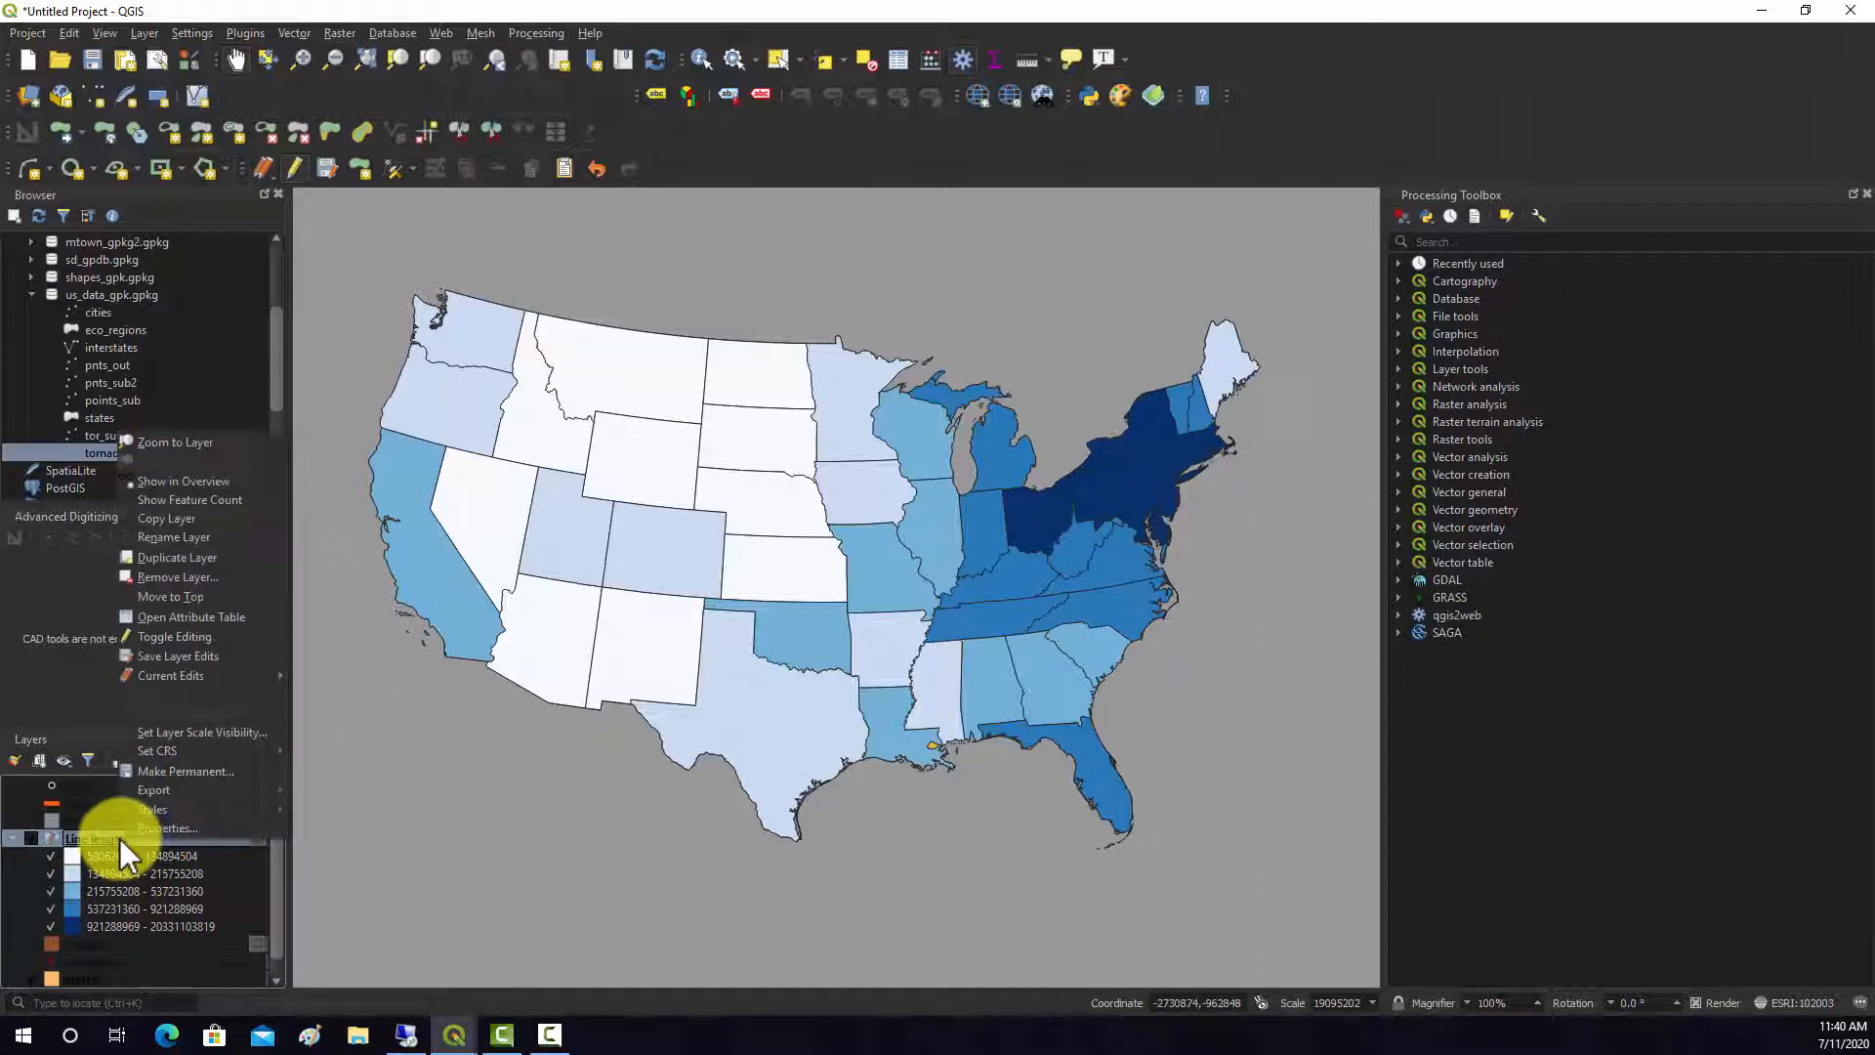
mouse_move(155, 750)
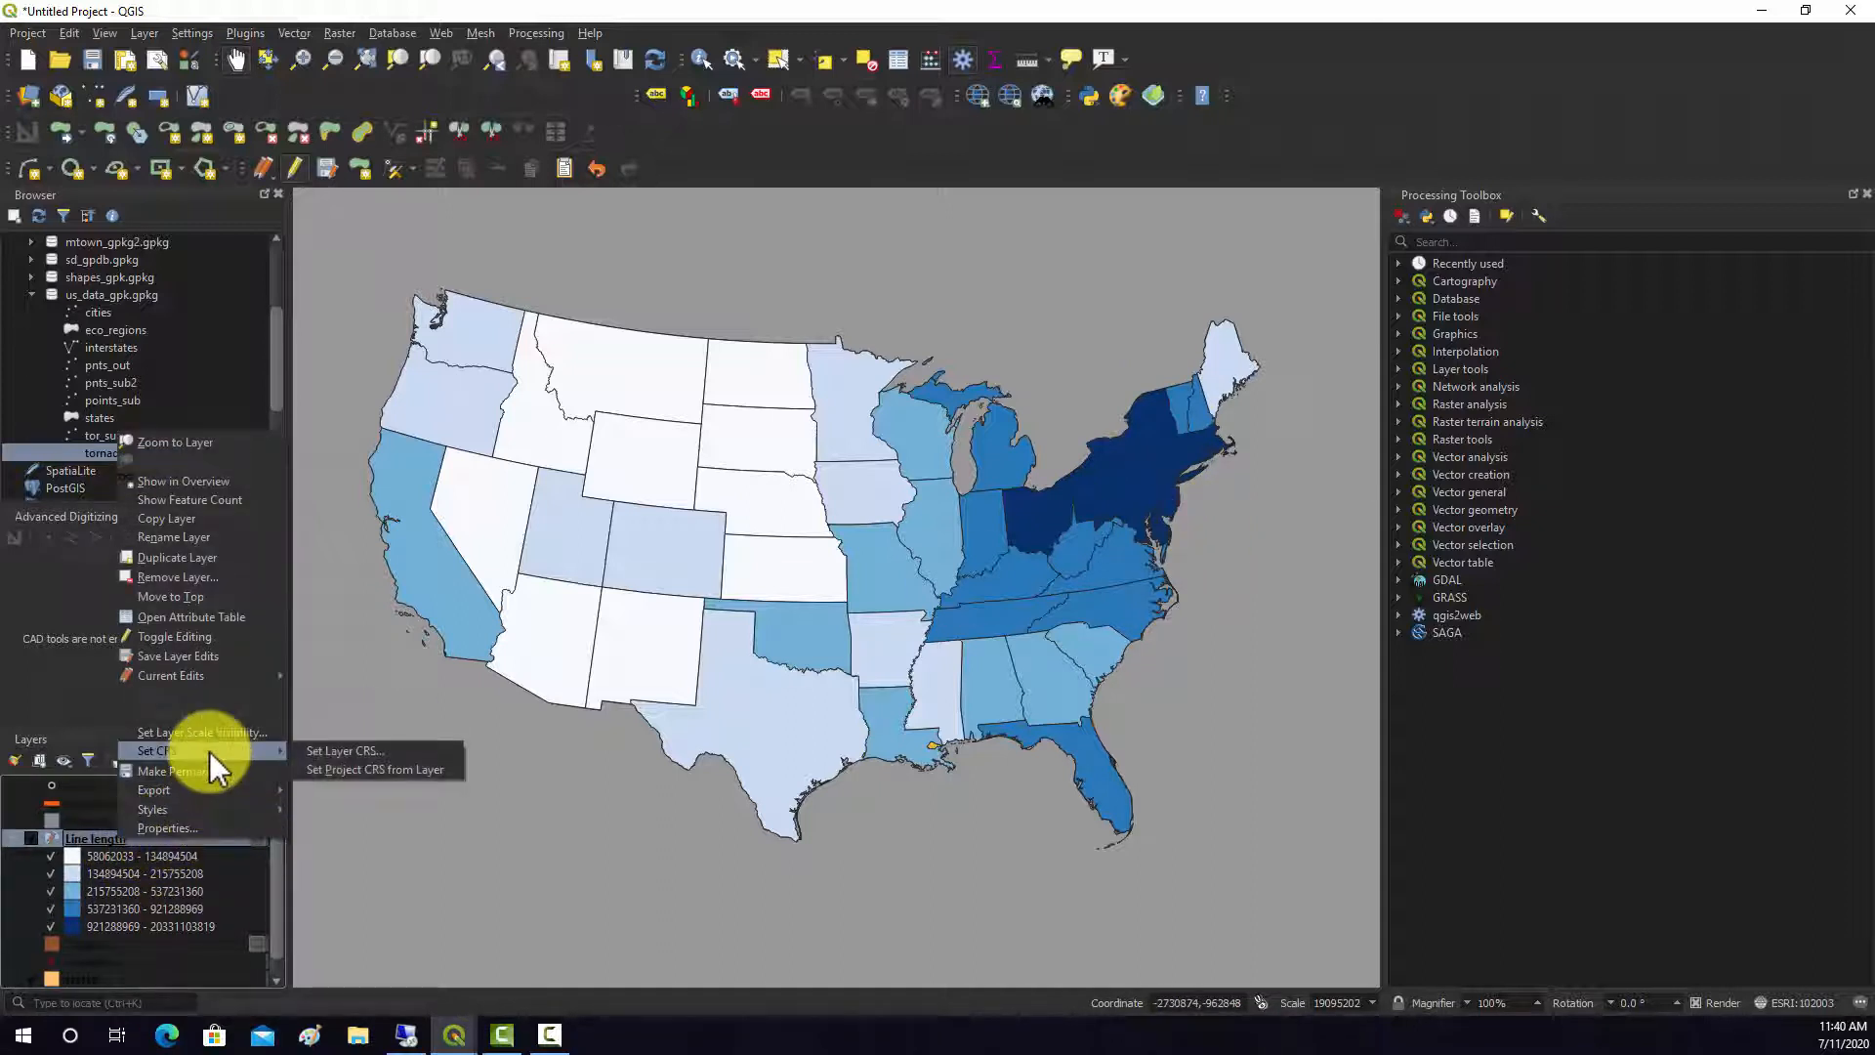
mouse_move(191, 616)
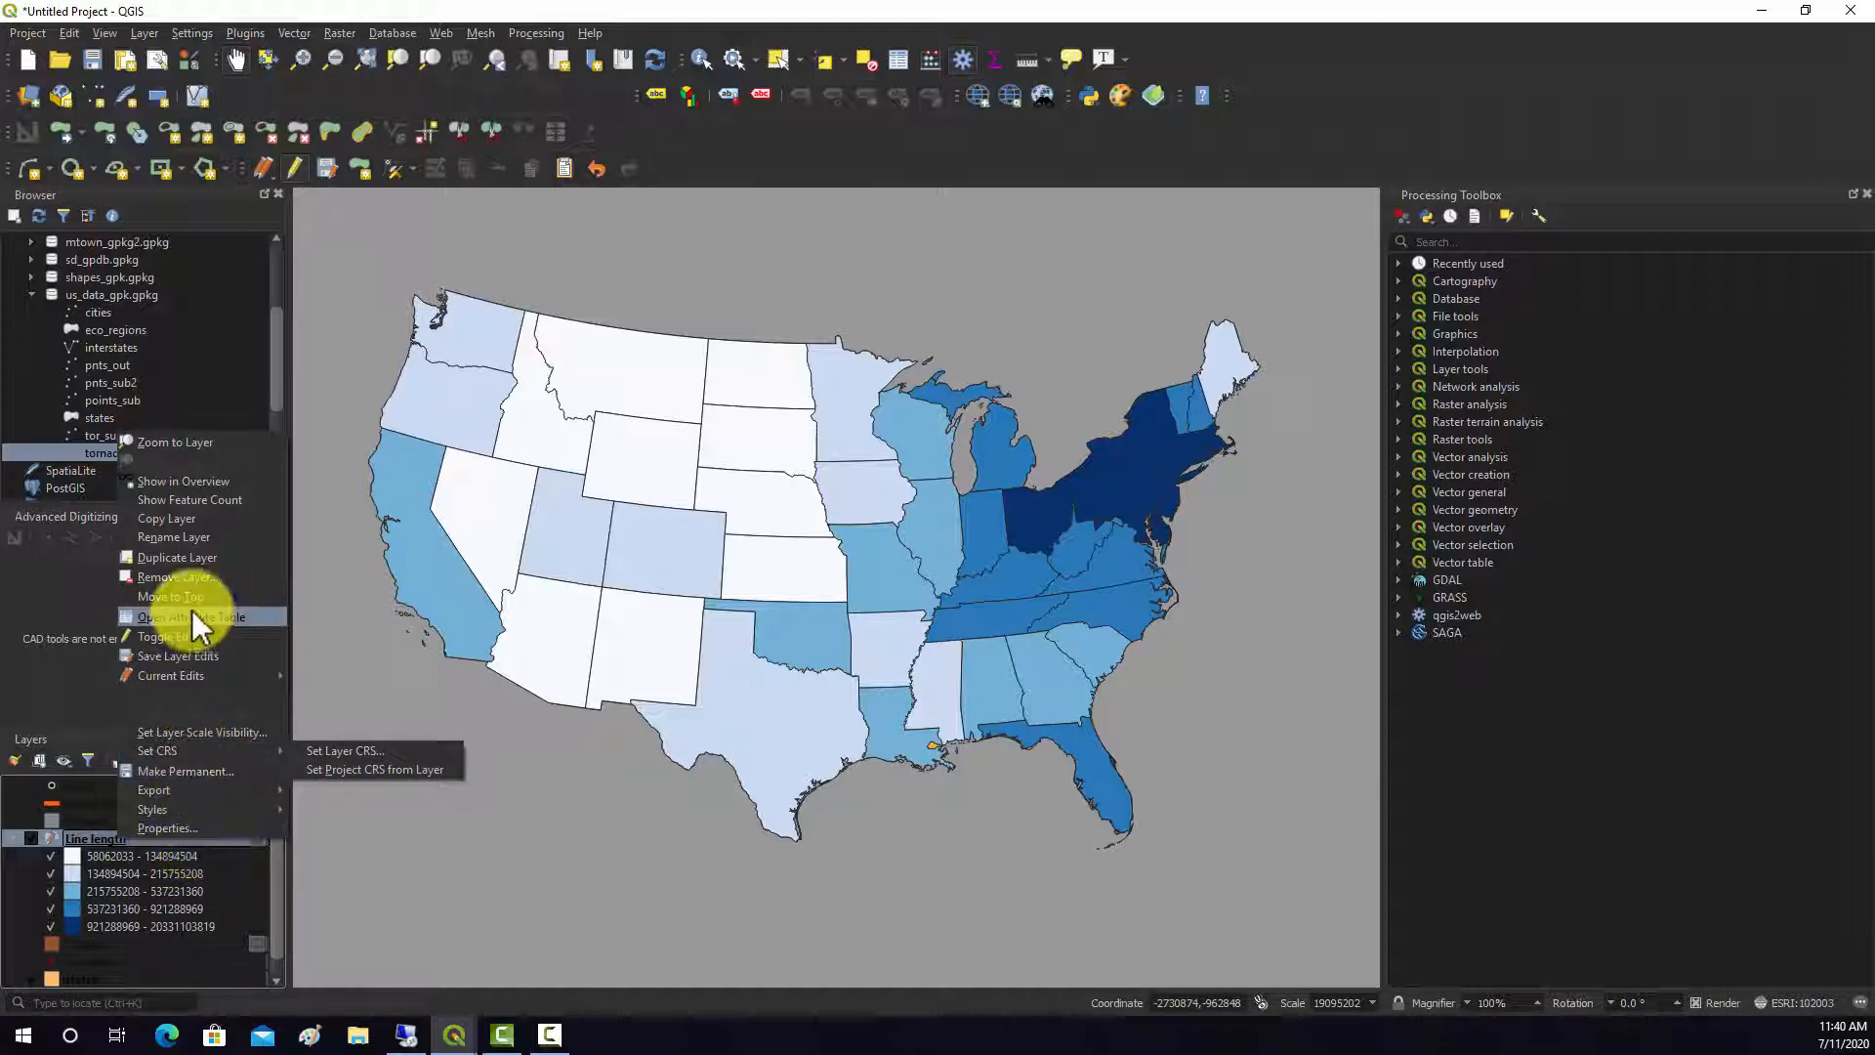
click(175, 635)
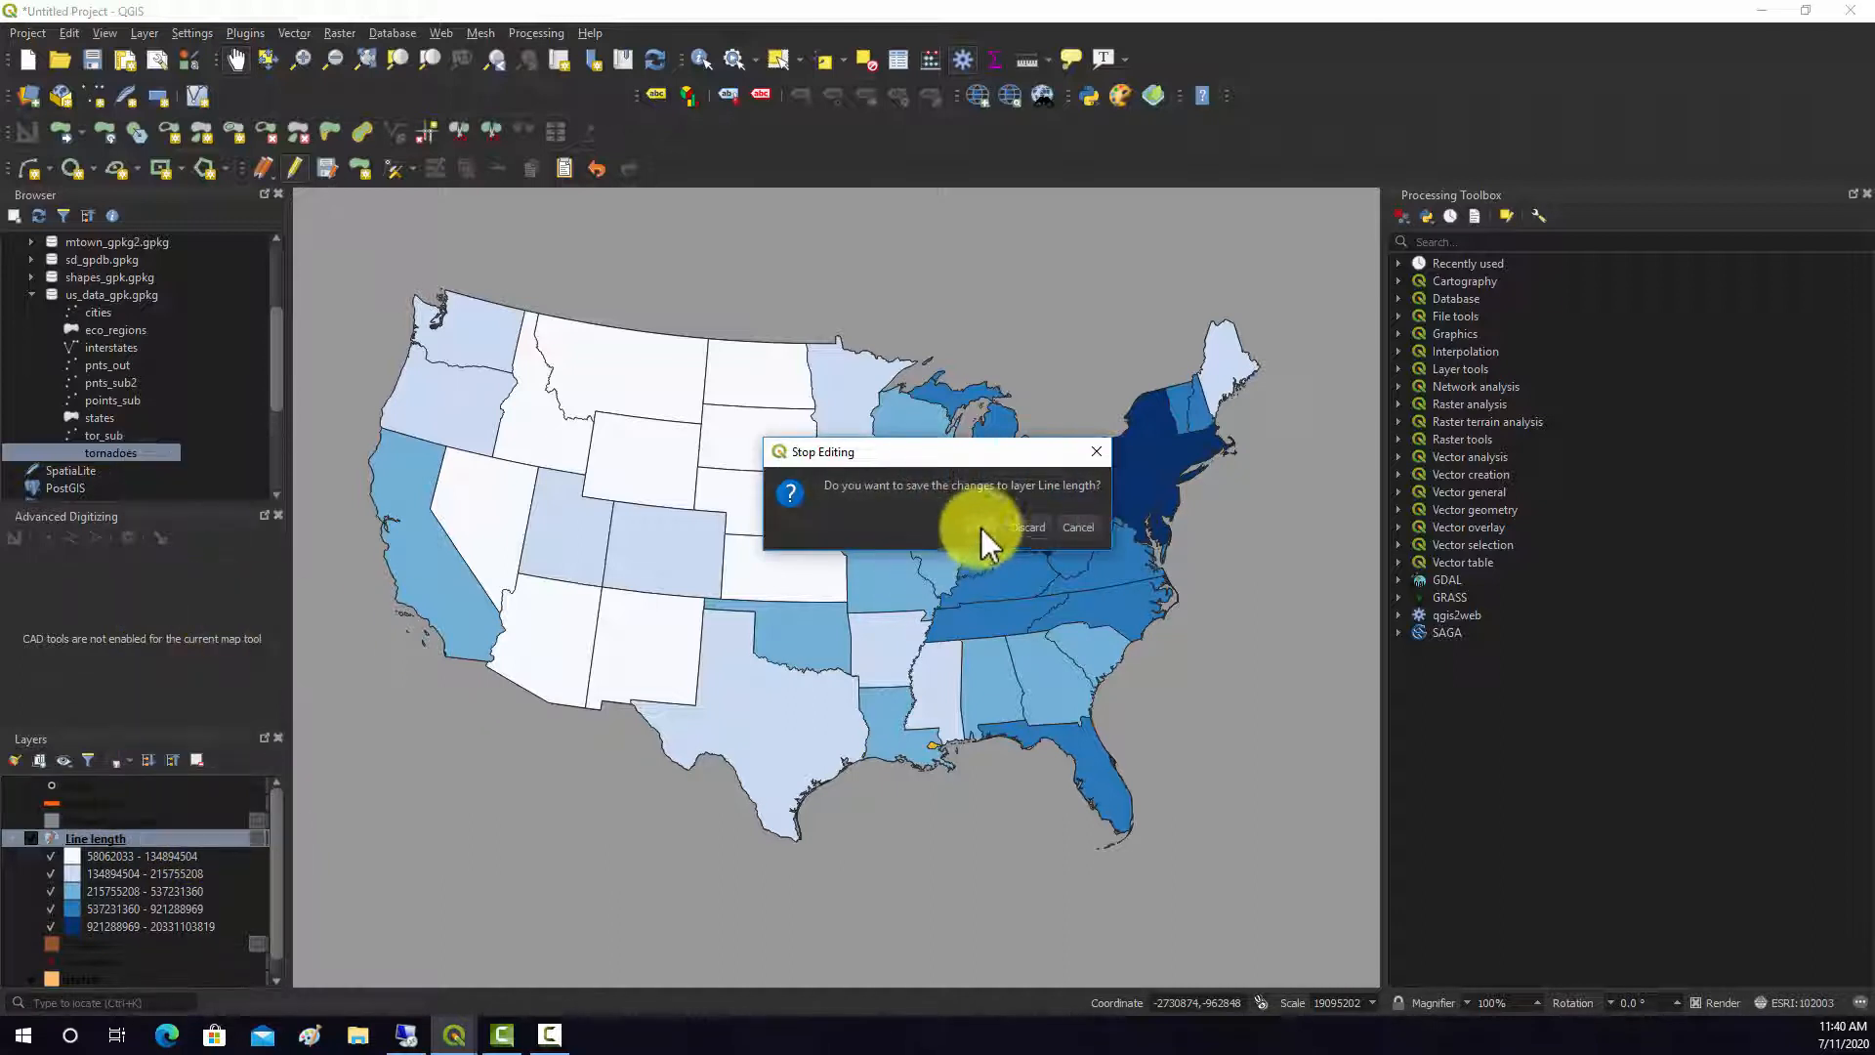
click(1028, 527)
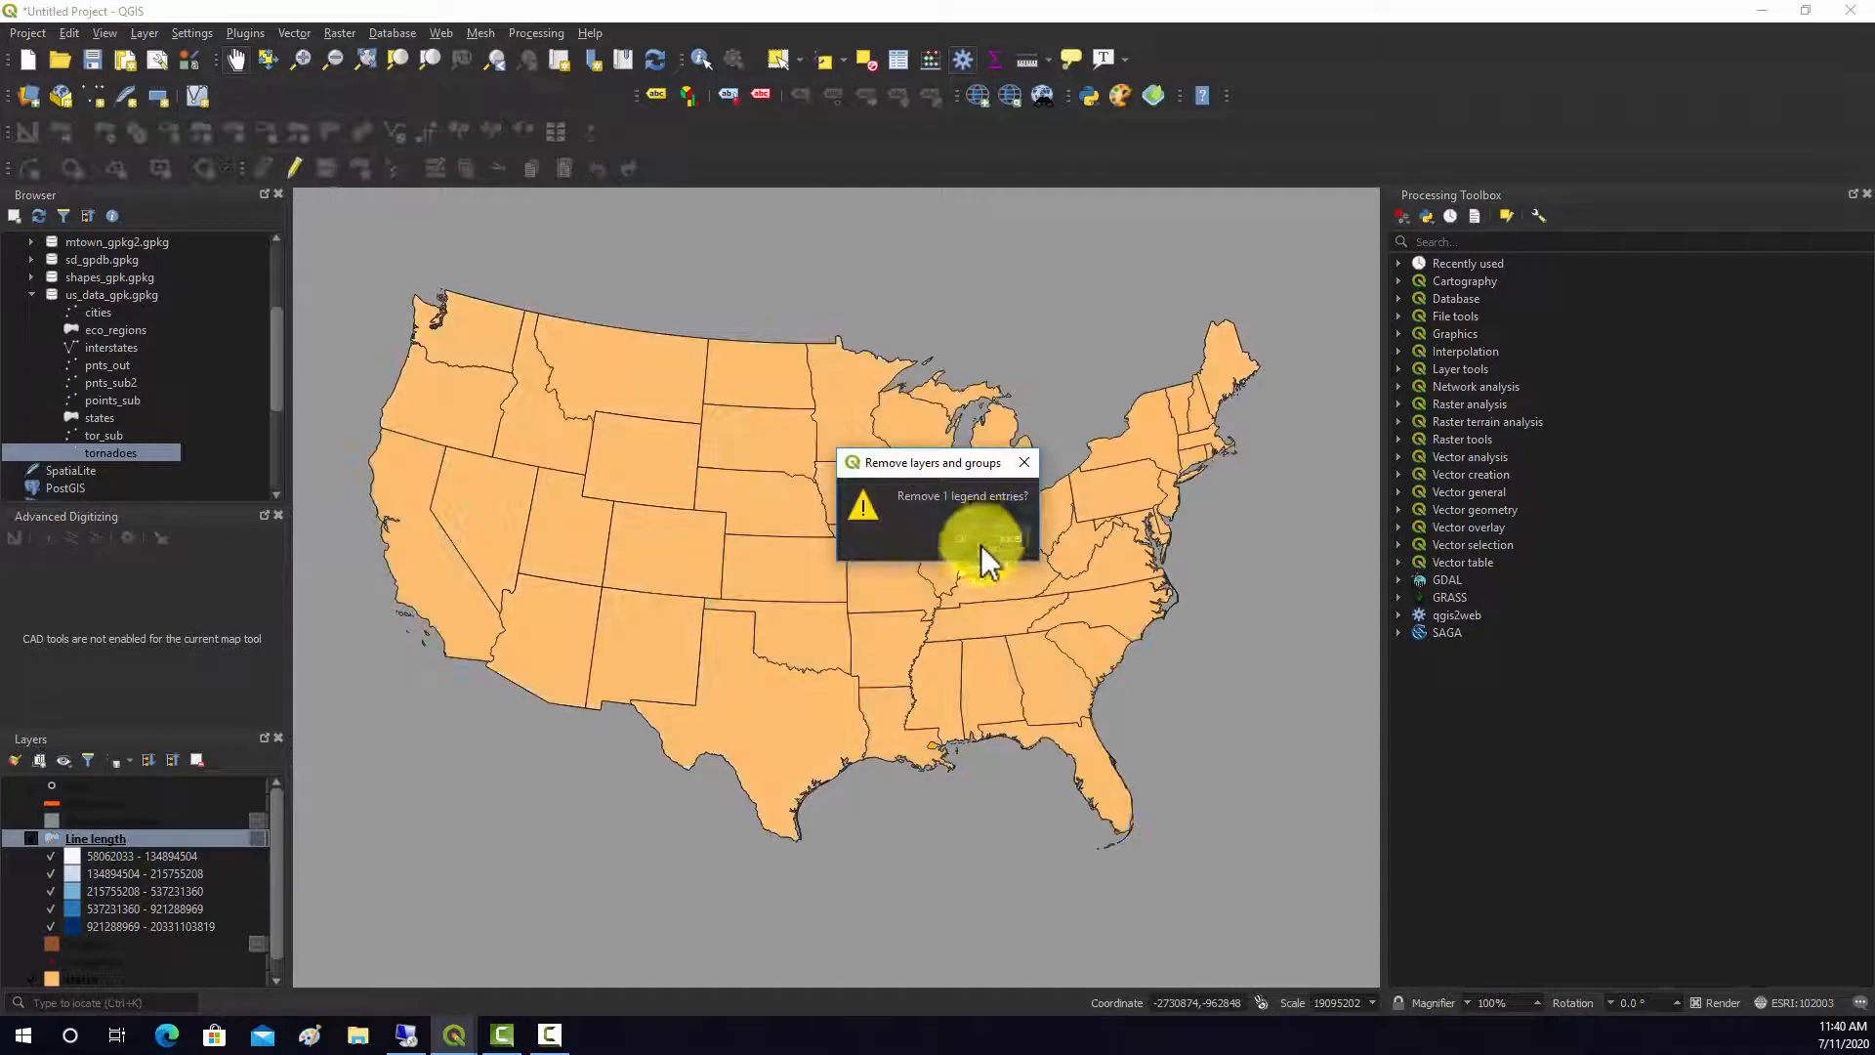
click(979, 538)
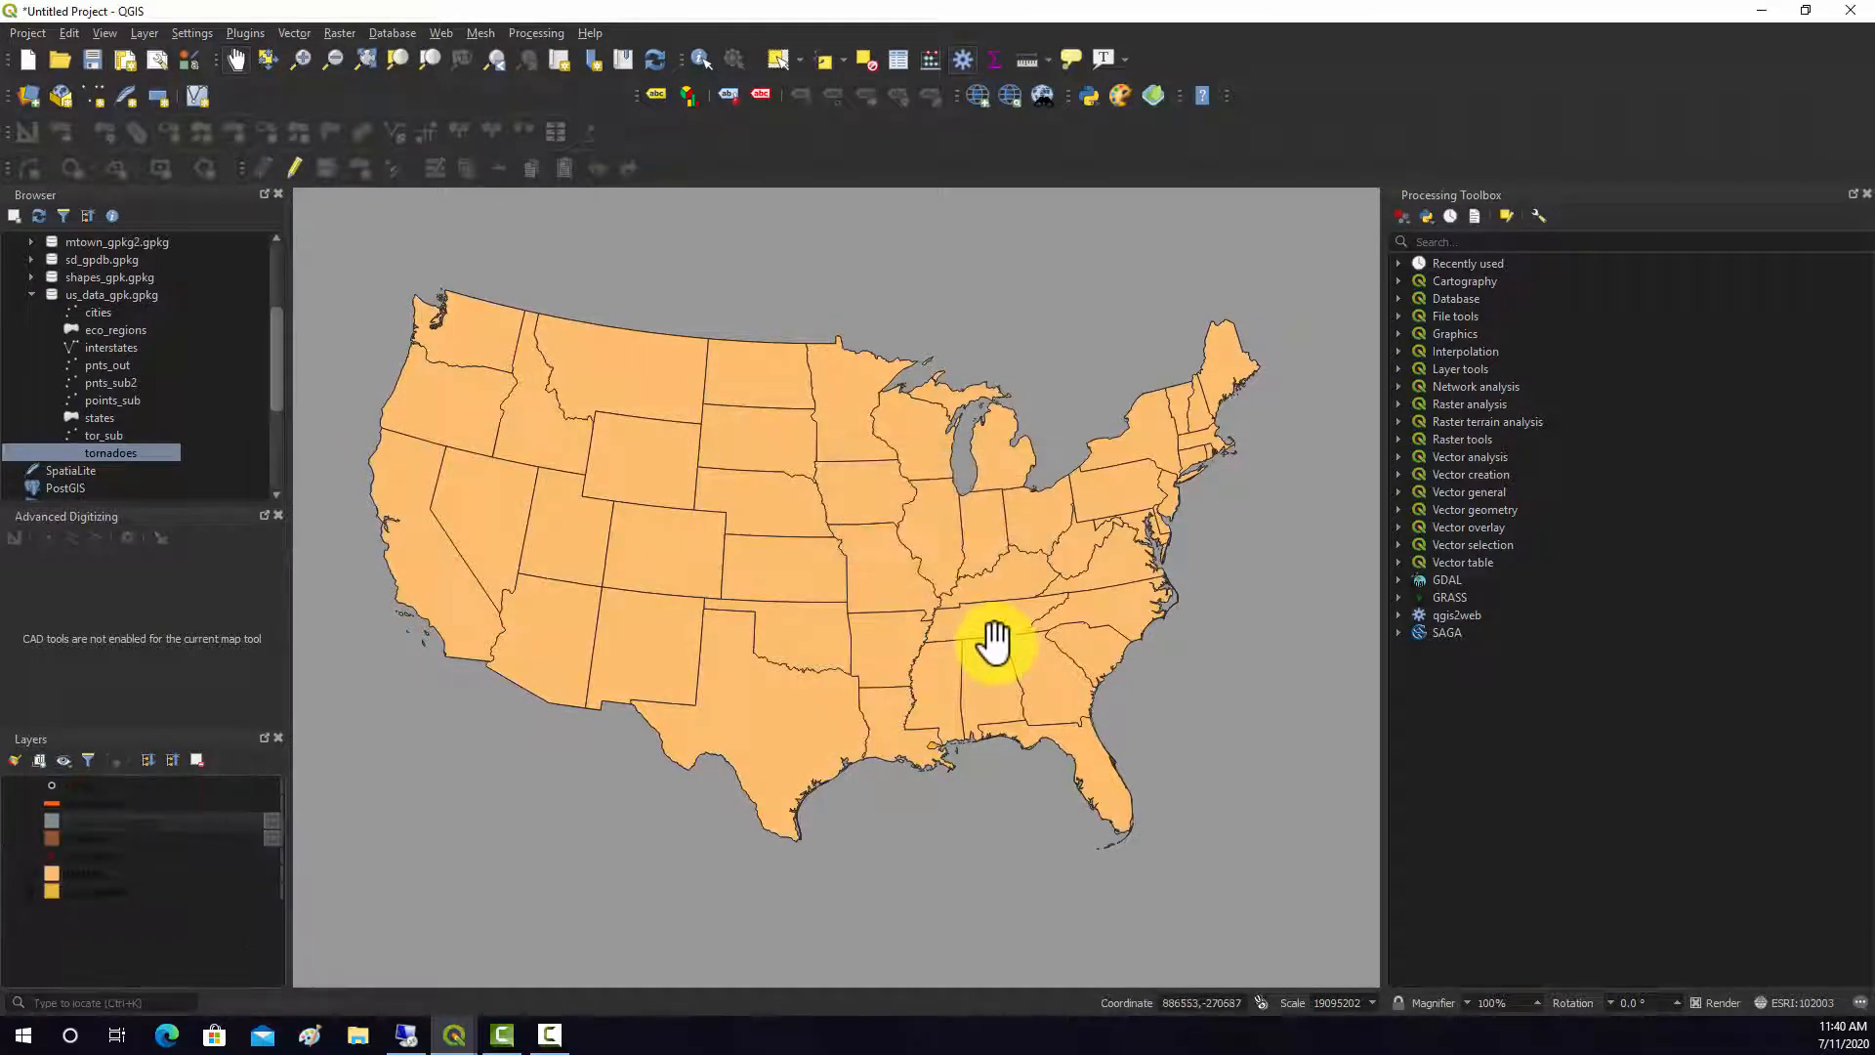